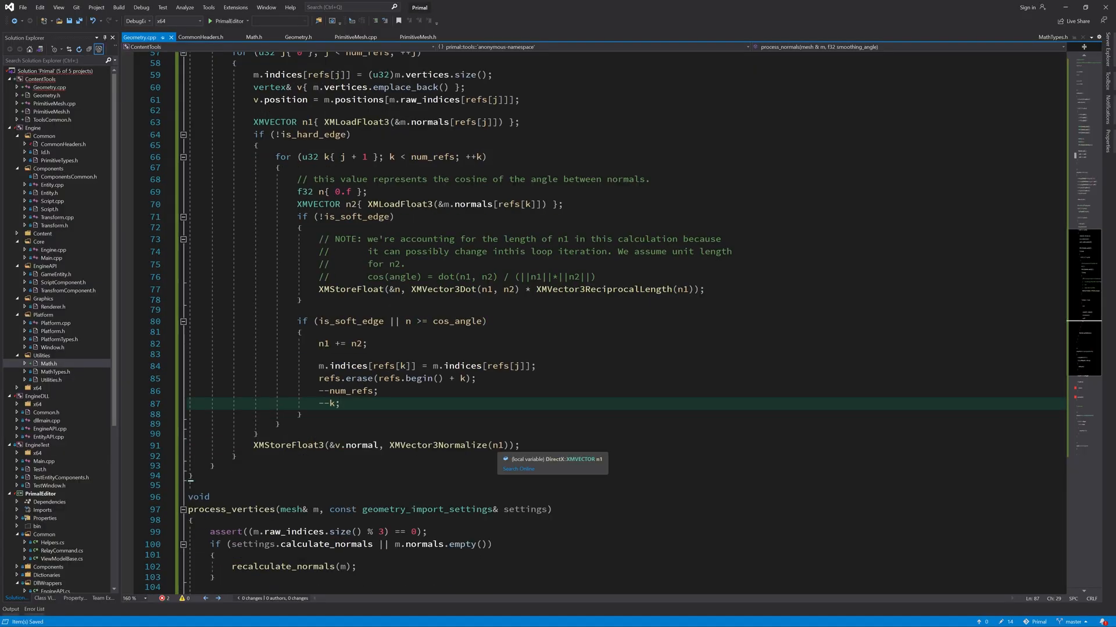
# Step: Scroll Geometry.cpp to process_vertices and place the cursor above it for a new function
pyautogui.scroll(3)
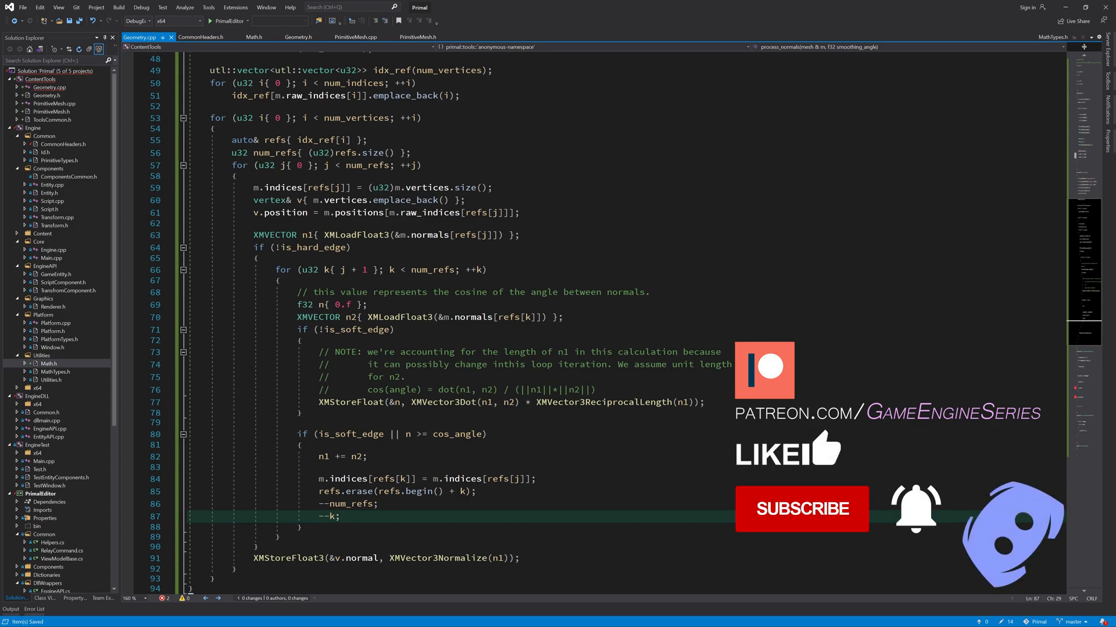
pyautogui.scroll(-3)
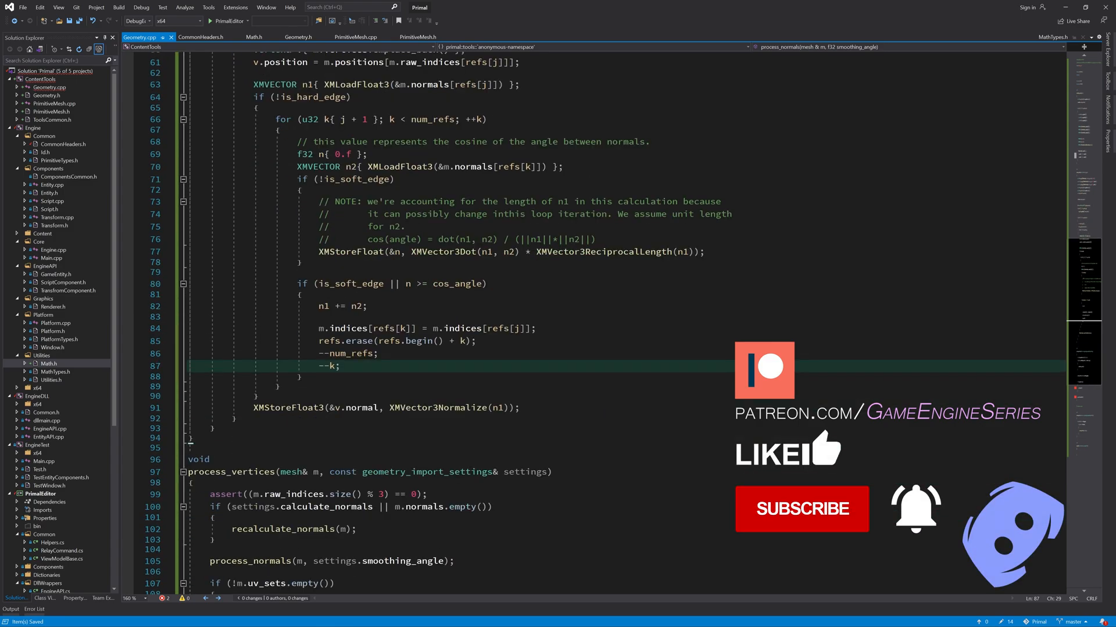
pyautogui.scroll(-3)
pyautogui.write('process_uvs(m);')
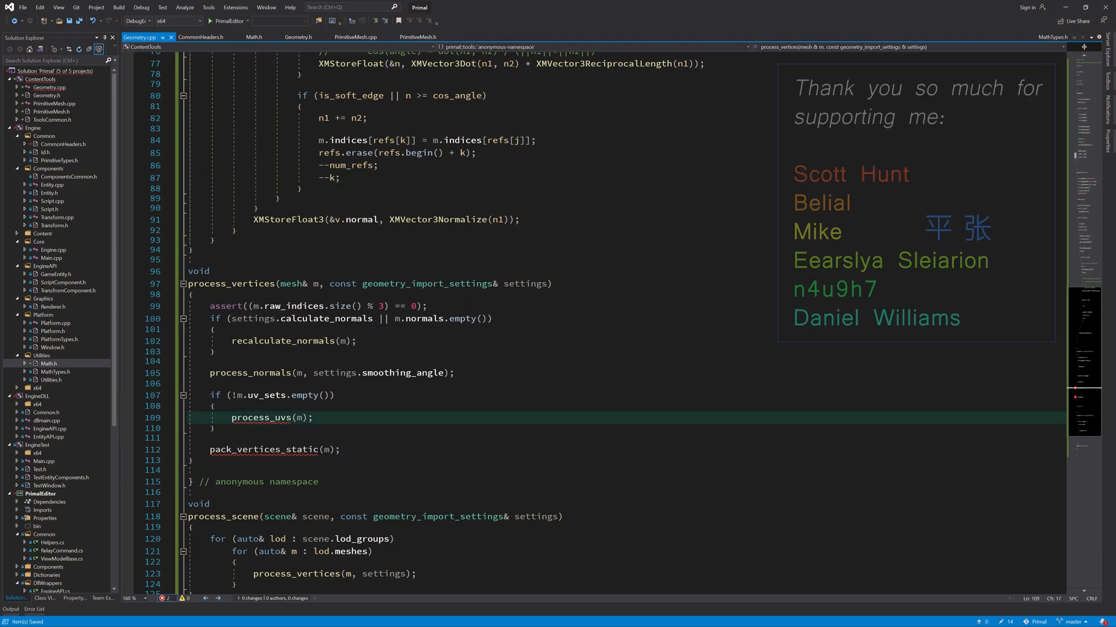
pyautogui.scroll(3)
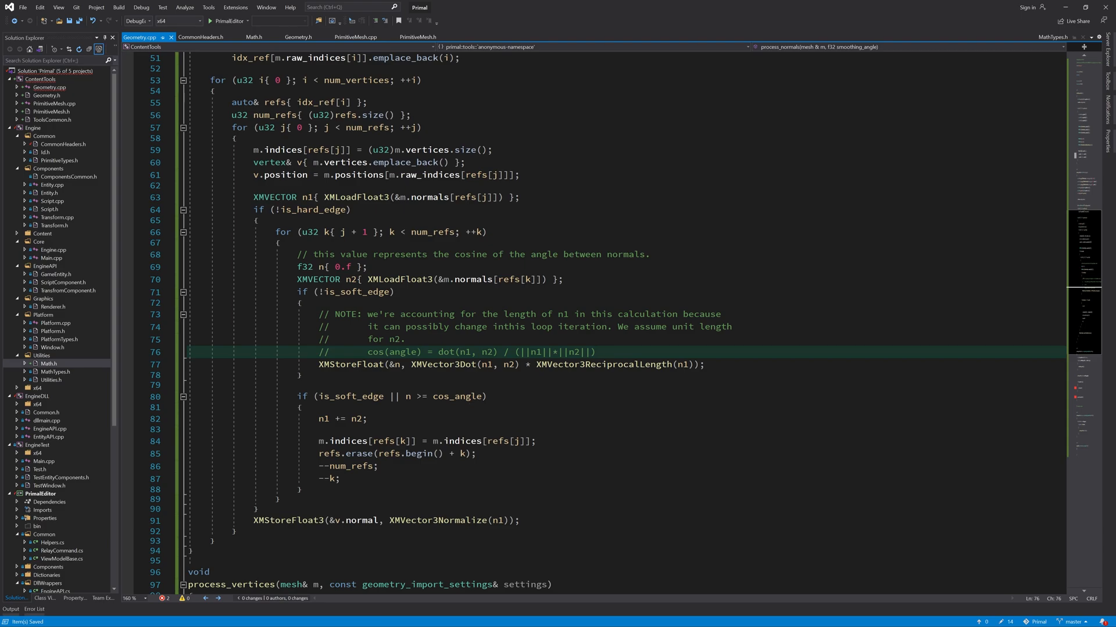
pyautogui.click(596, 352)
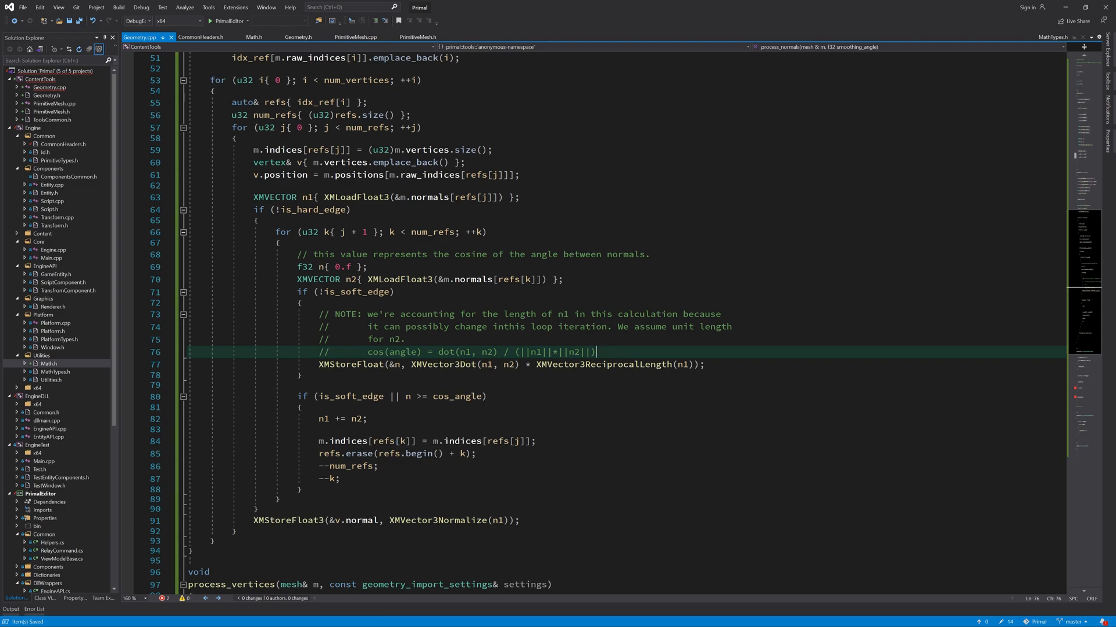
pyautogui.scroll(-3)
pyautogui.write('void')
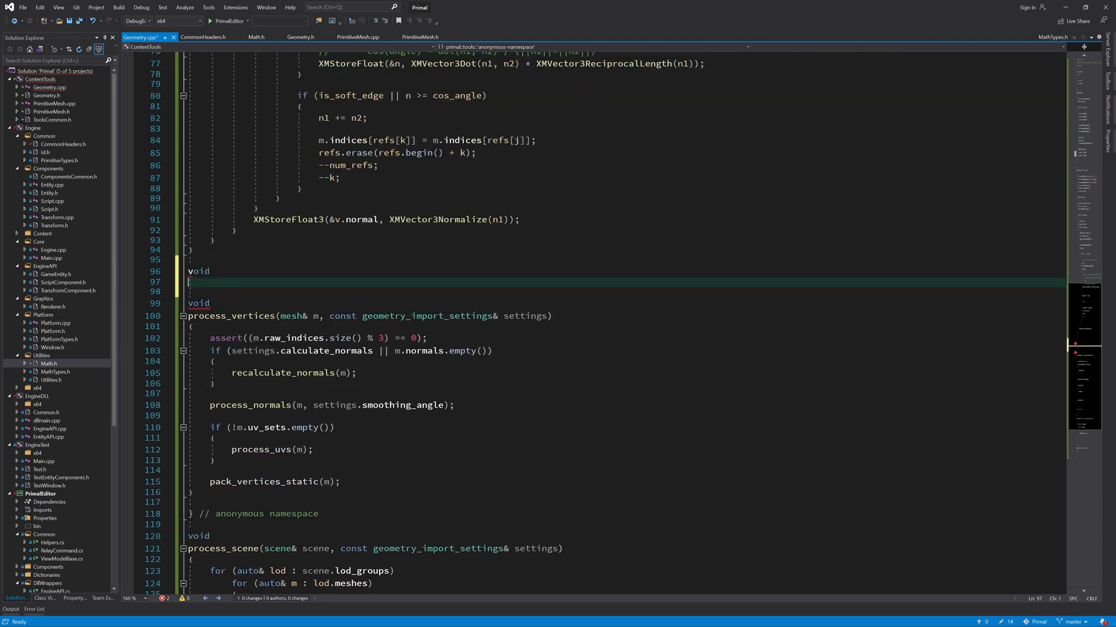
# Step: Start process_uvs(mesh& m) and swap m.vertices into a local old_vertices vector
pyautogui.write('process_uvs(mesh& m')
pyautogui.write('utl::')
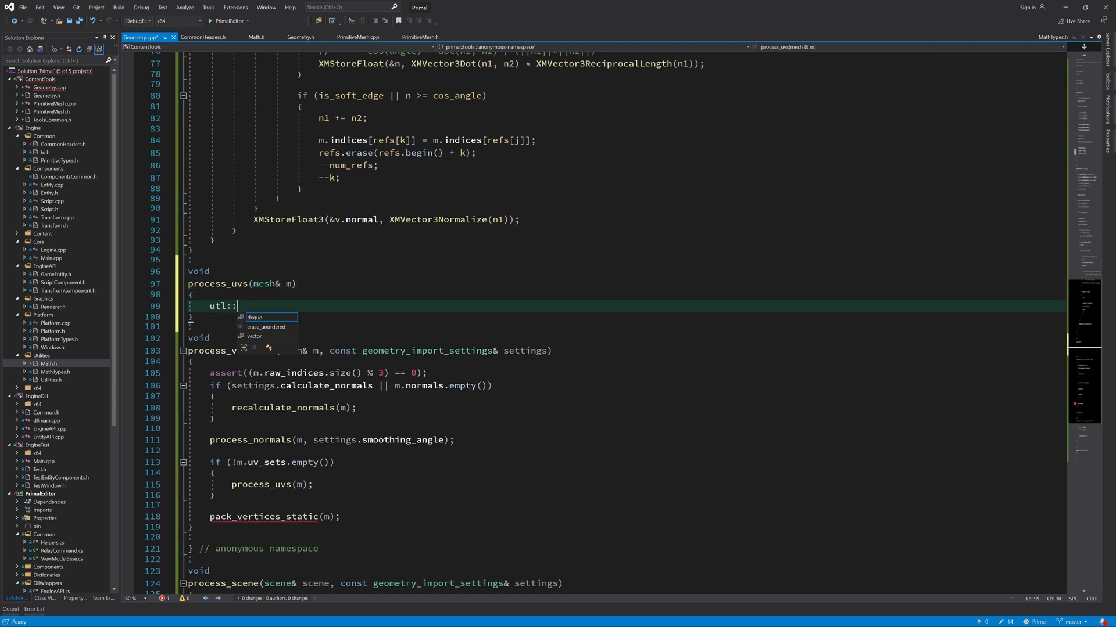
pyautogui.write('vector<vertex> old_vertices;')
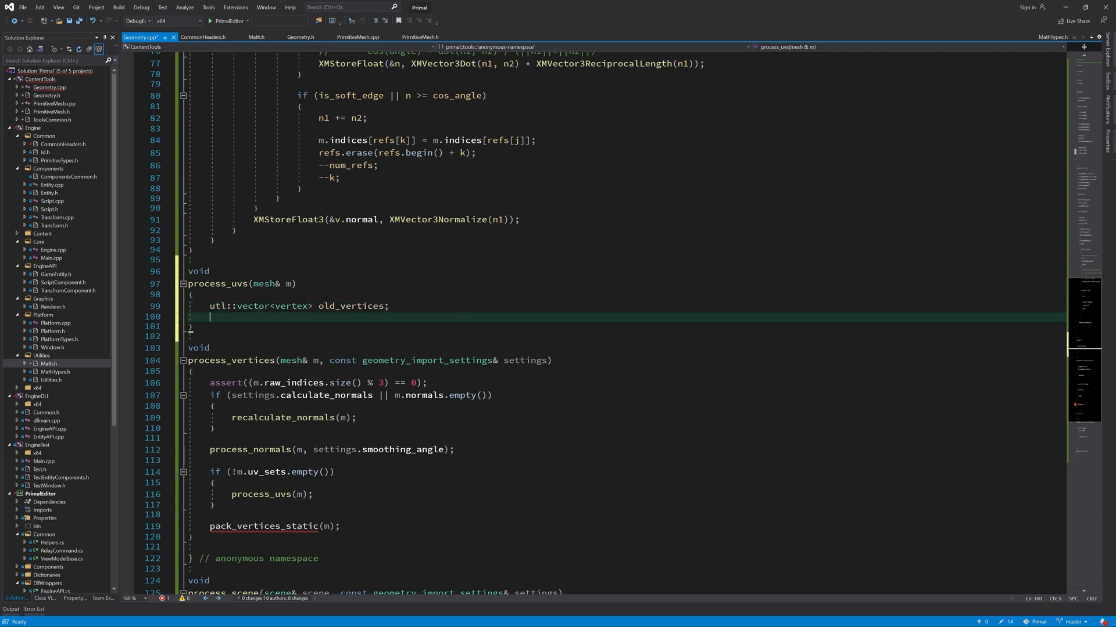
pyautogui.write('old_vertices.swap')
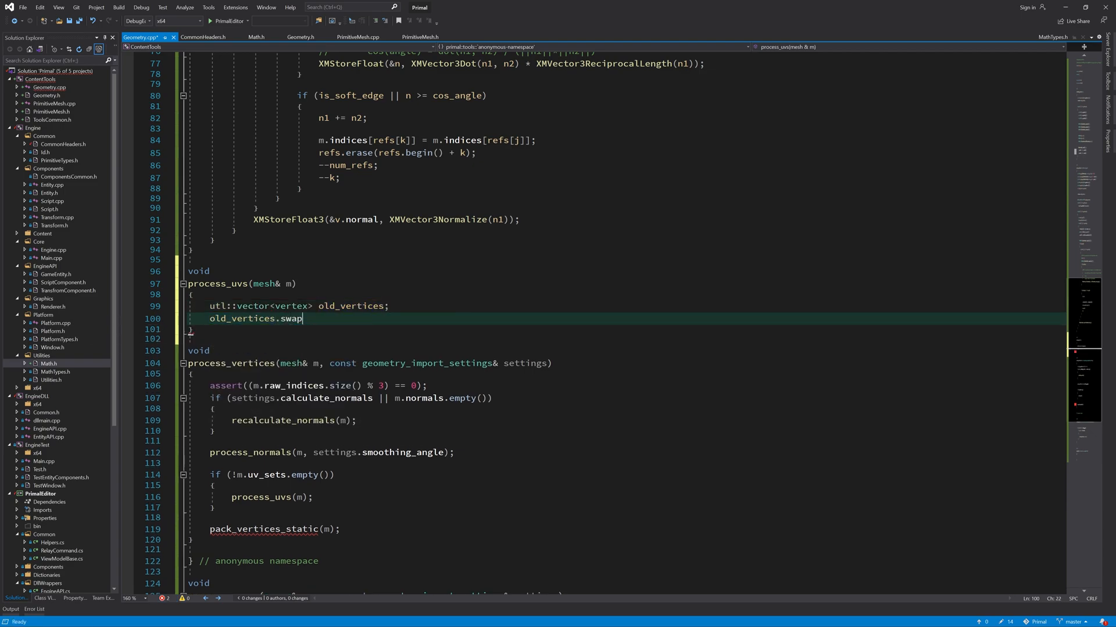
pyautogui.write('(m.vertices);')
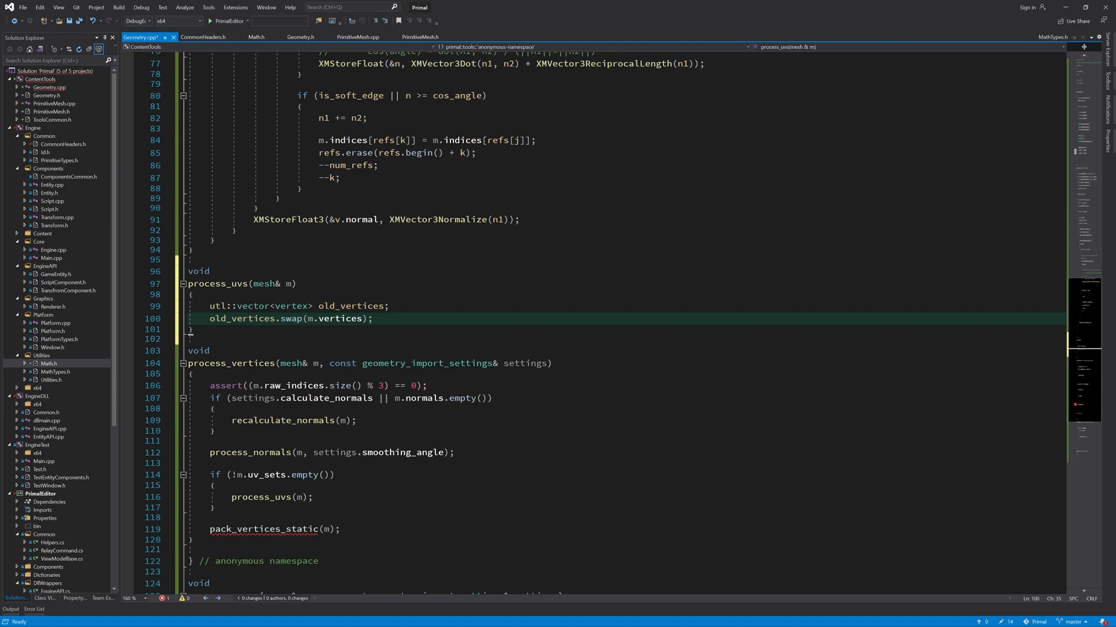
pyautogui.moveTo(371, 318)
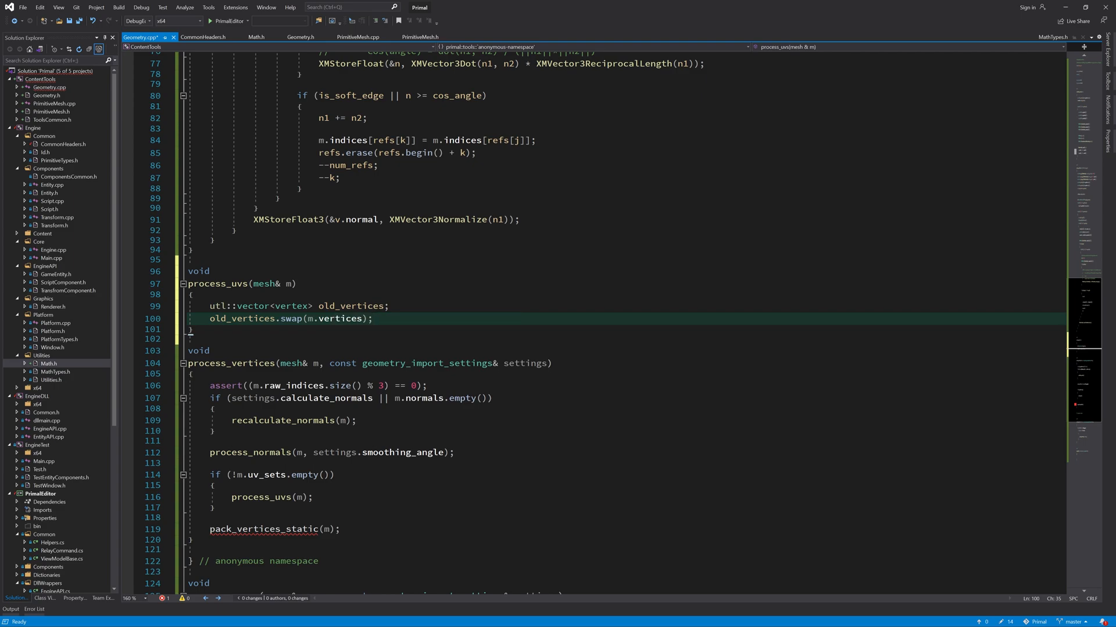
pyautogui.moveTo(337, 319)
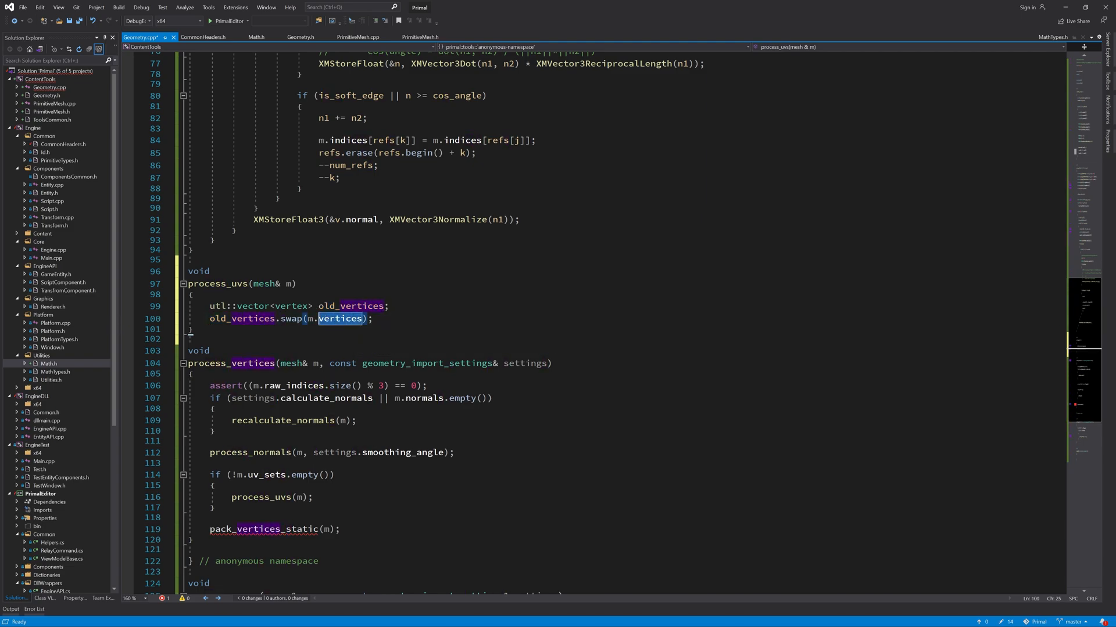
# Step: Declare a utl::vector<u32> old_indices sized from m.indices and swap m.indices into it
pyautogui.click(374, 318)
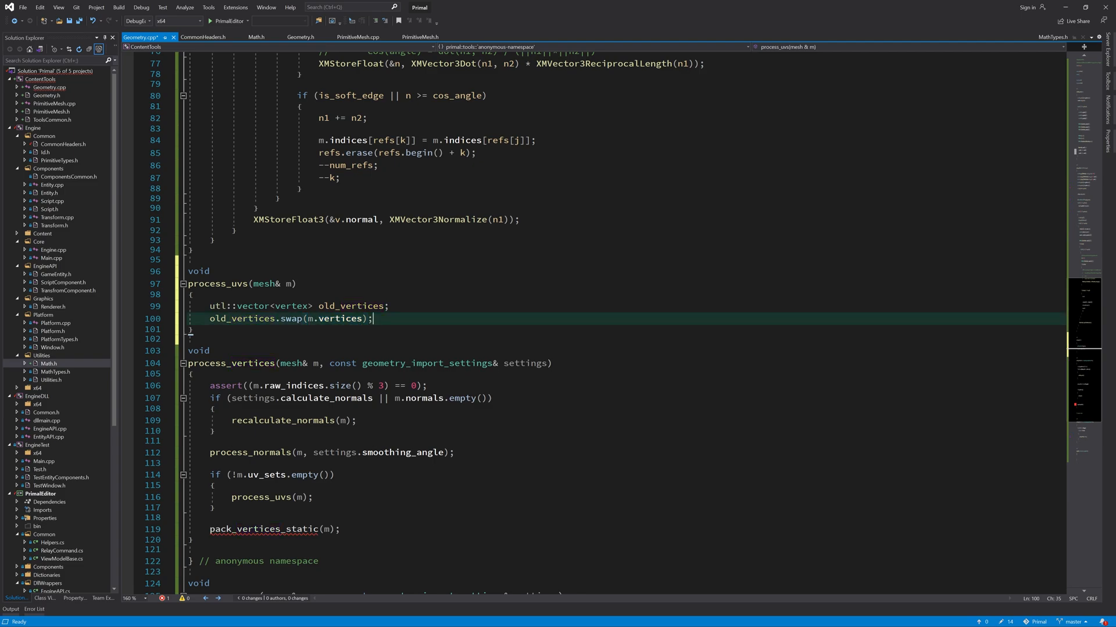
pyautogui.write('utl::vector')
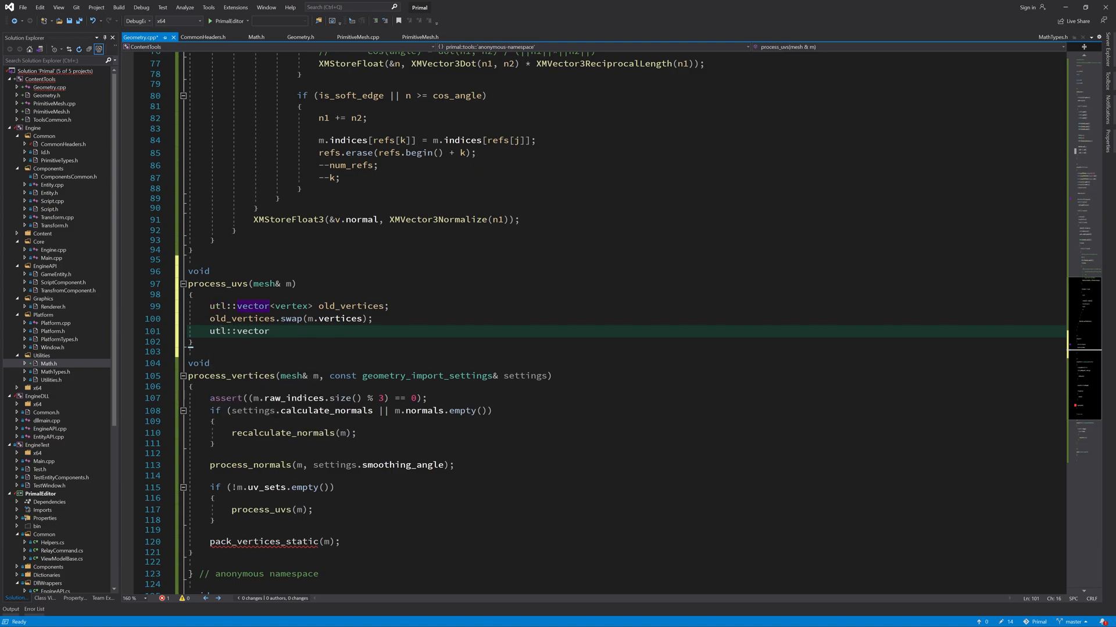
pyautogui.write('<u32> old_indices(')
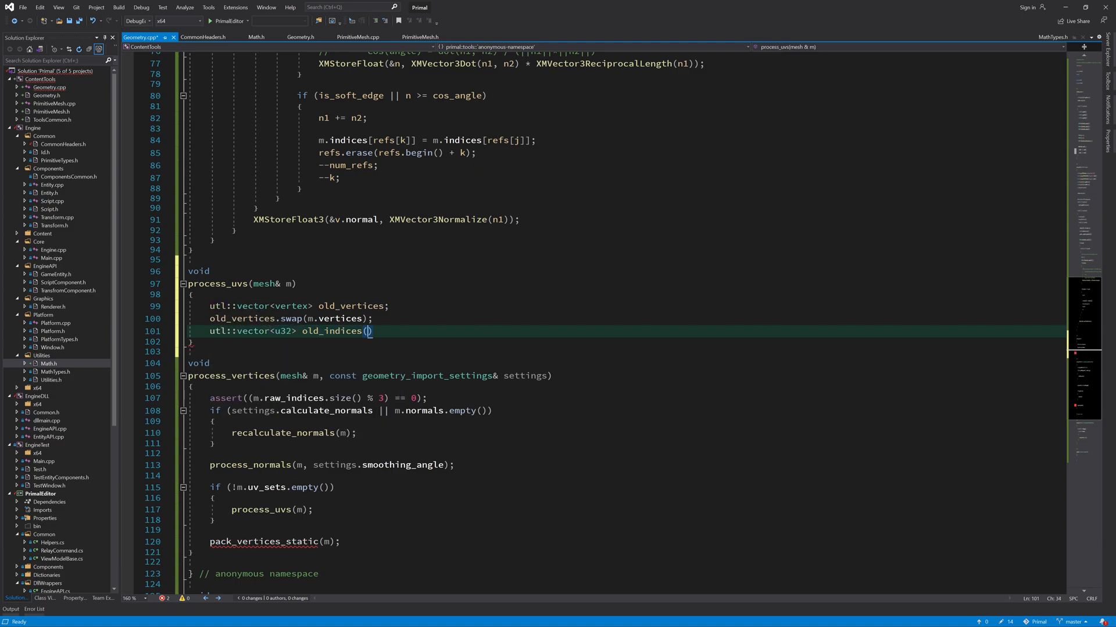
pyautogui.write('m.indices.size()')
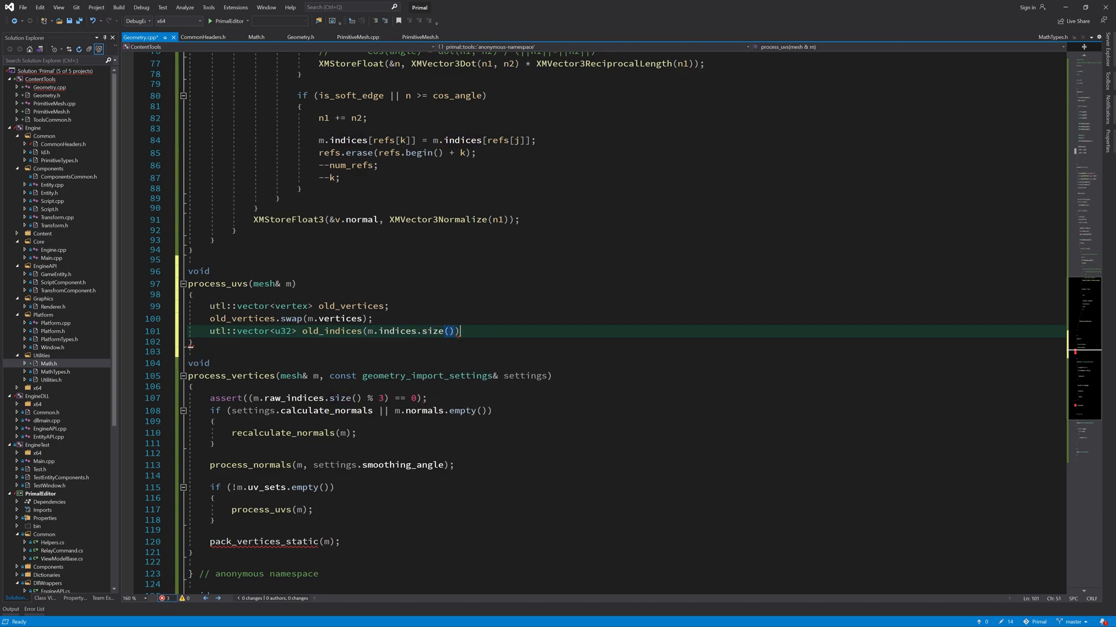
pyautogui.write('old_indices.swap')
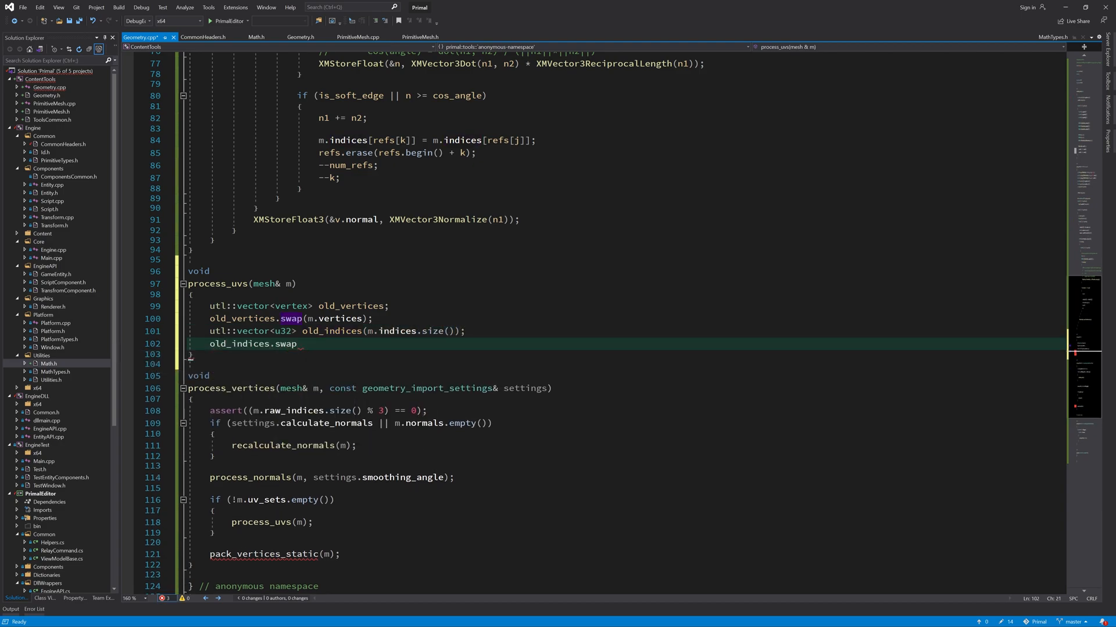
pyautogui.write('(m.indices);')
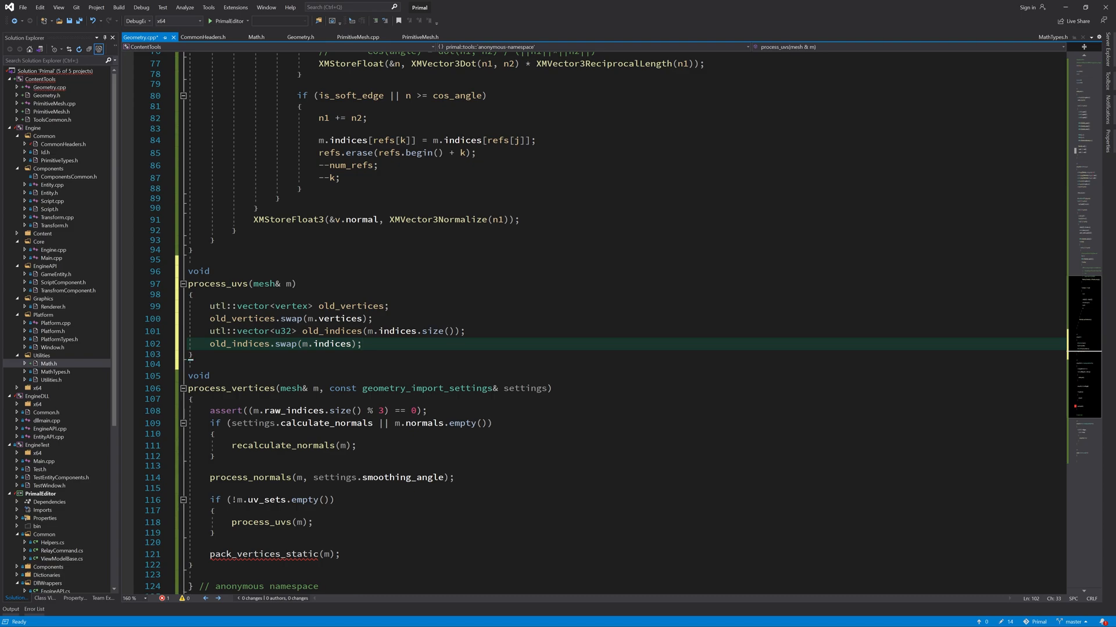
pyautogui.moveTo(335, 344)
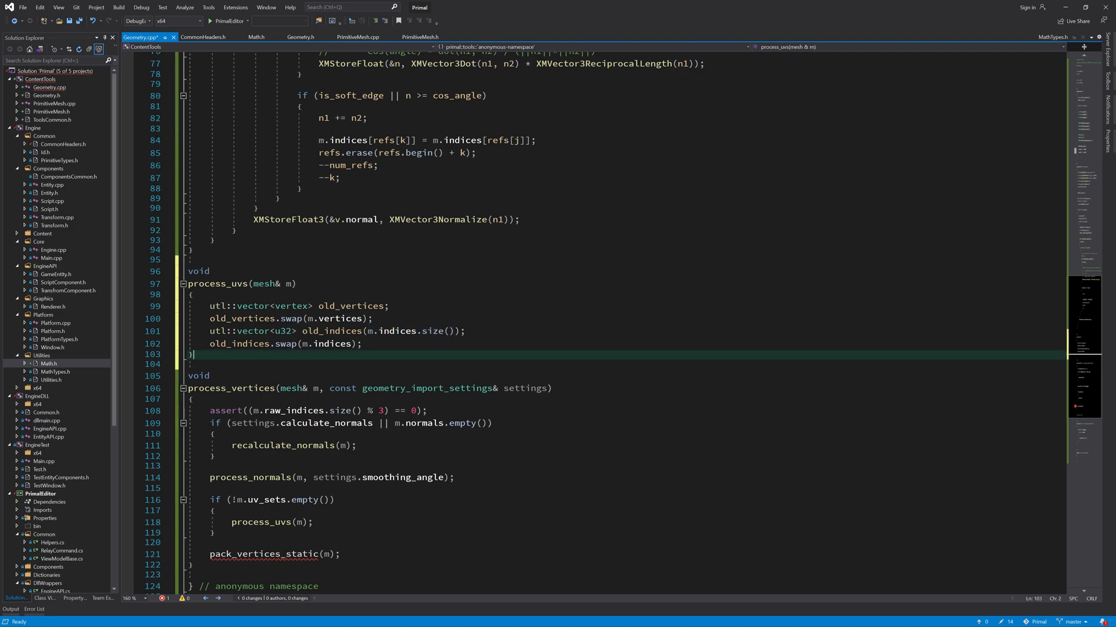
# Step: Store num_vertices and num_indices as const u32 counts and assert both are nonzero
pyautogui.write('const n')
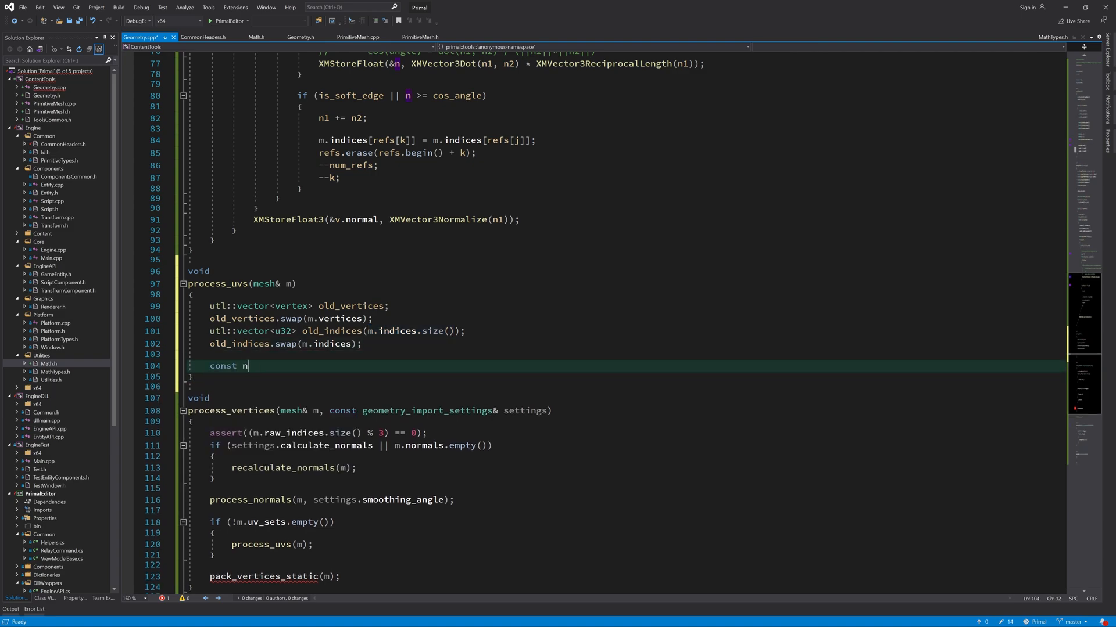
pyautogui.write('u32 num_vertices{')
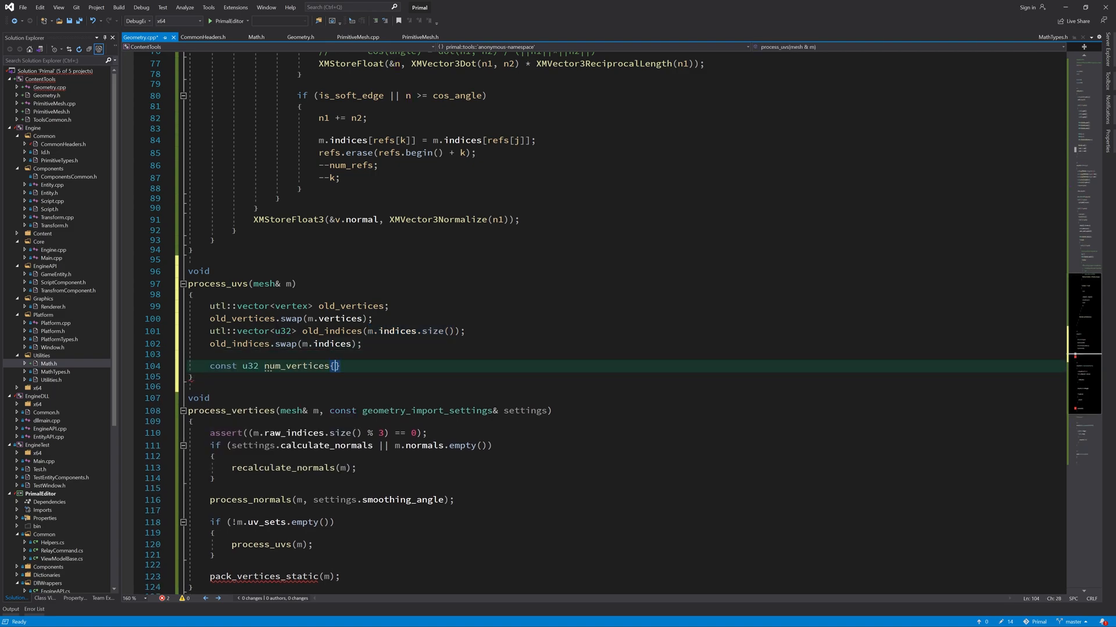
pyautogui.write('(u32)')
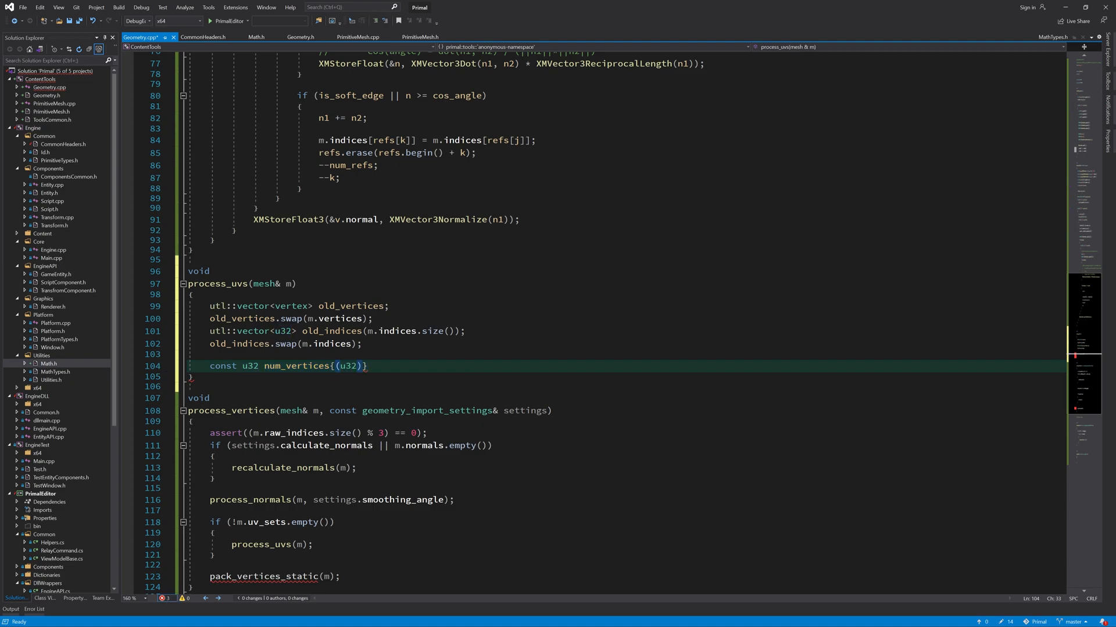
pyautogui.write('old_vertices.size(')
pyautogui.write('assert(')
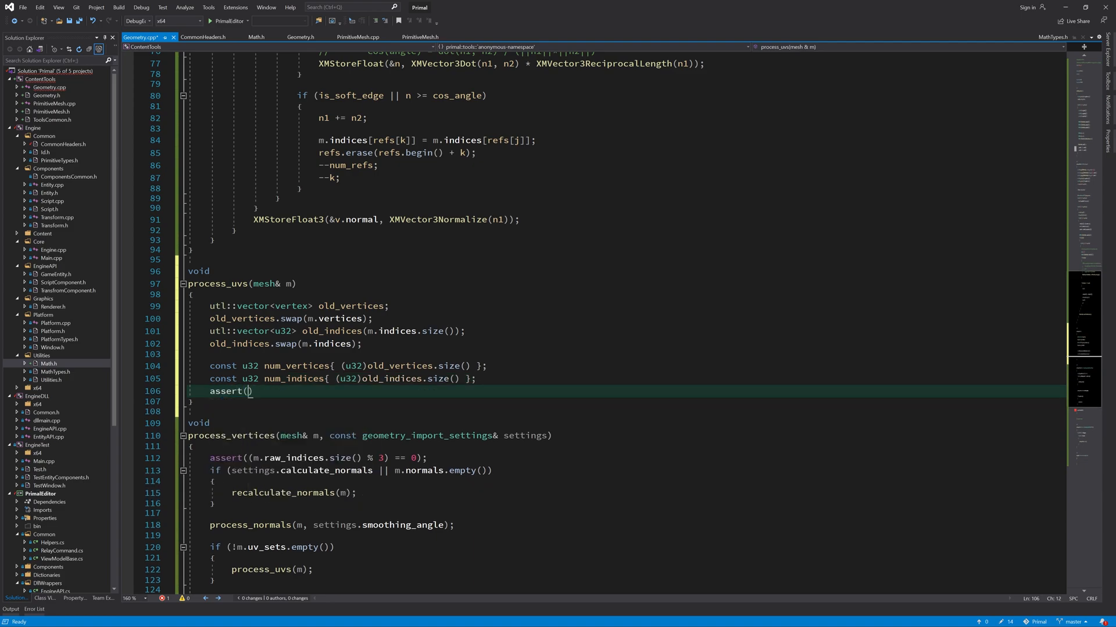
pyautogui.write('num_vertices && num_indices')
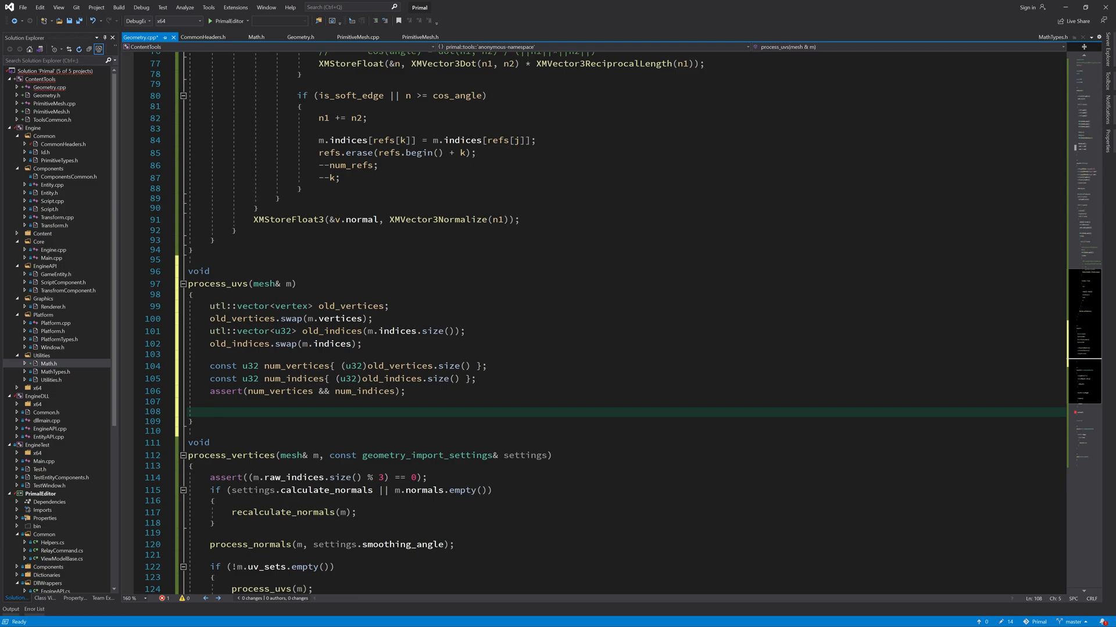
pyautogui.scroll(3)
pyautogui.write('idx_ref[old_indices[i]].emplace_back(i);')
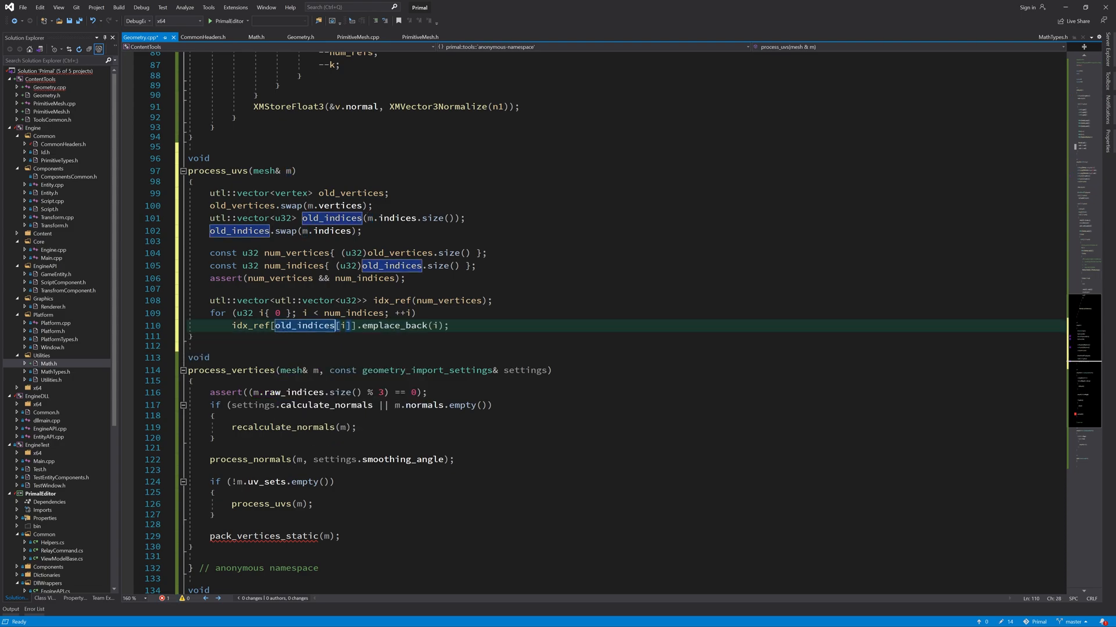
# Step: Loop over each vertex, fetching its idx_ref references and their count num_refs
pyautogui.write('for()')
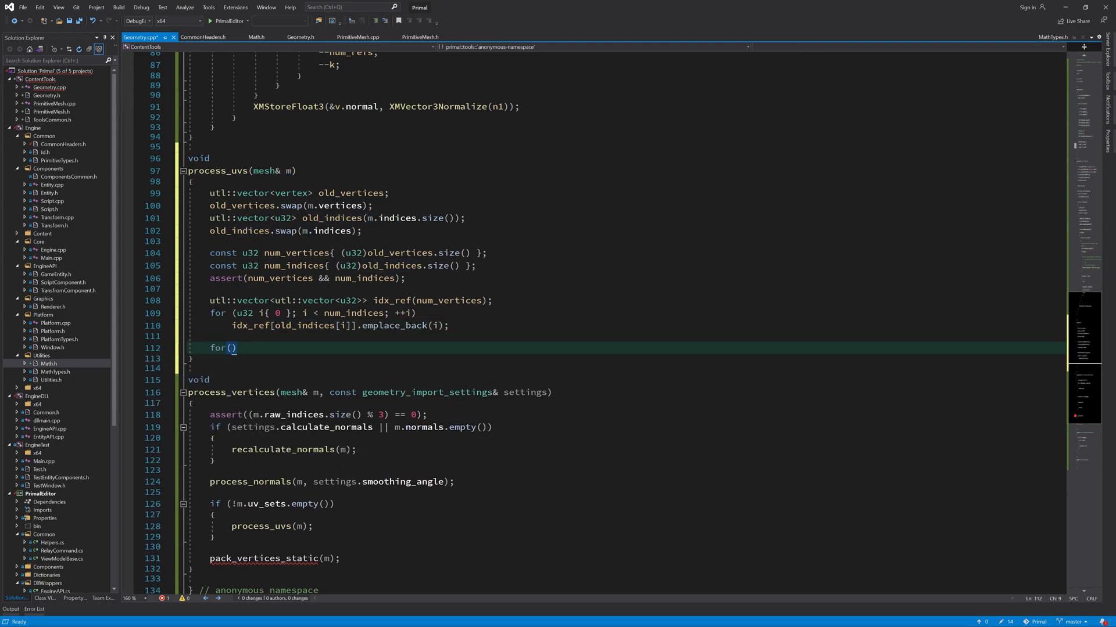
pyautogui.write('u32 i{0}; i < n')
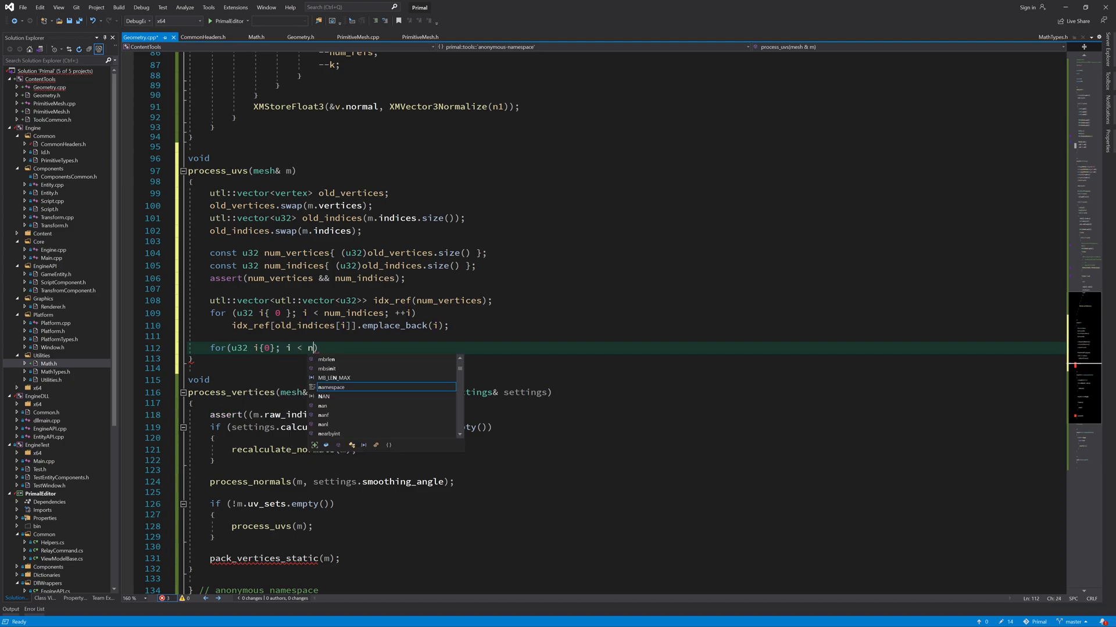
pyautogui.press('Escape')
pyautogui.write('um_indices; ')
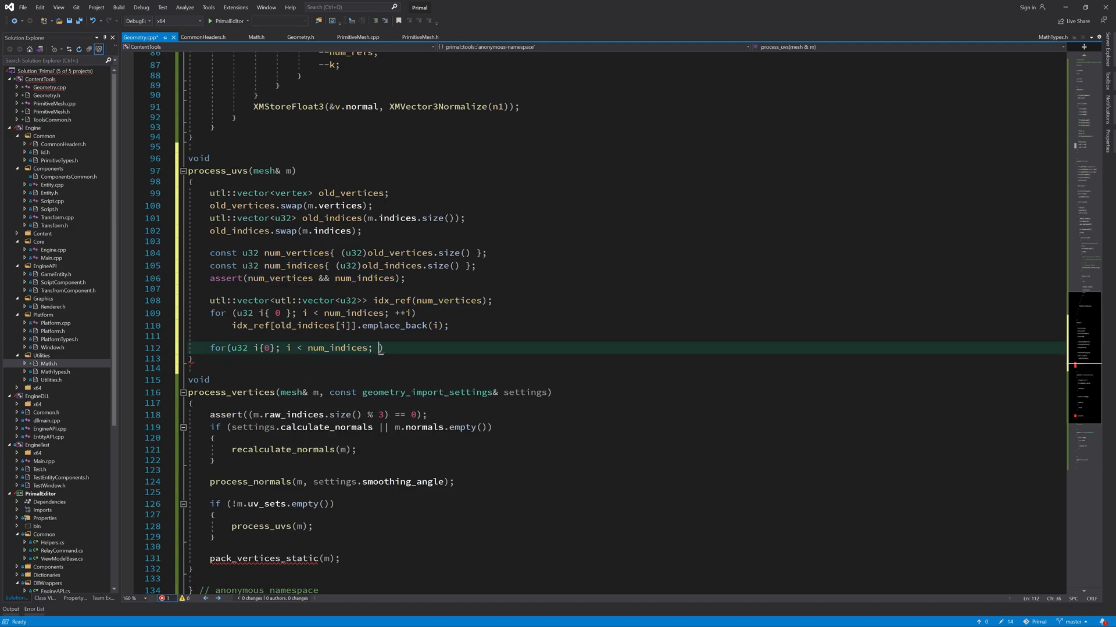
pyautogui.write('utl')
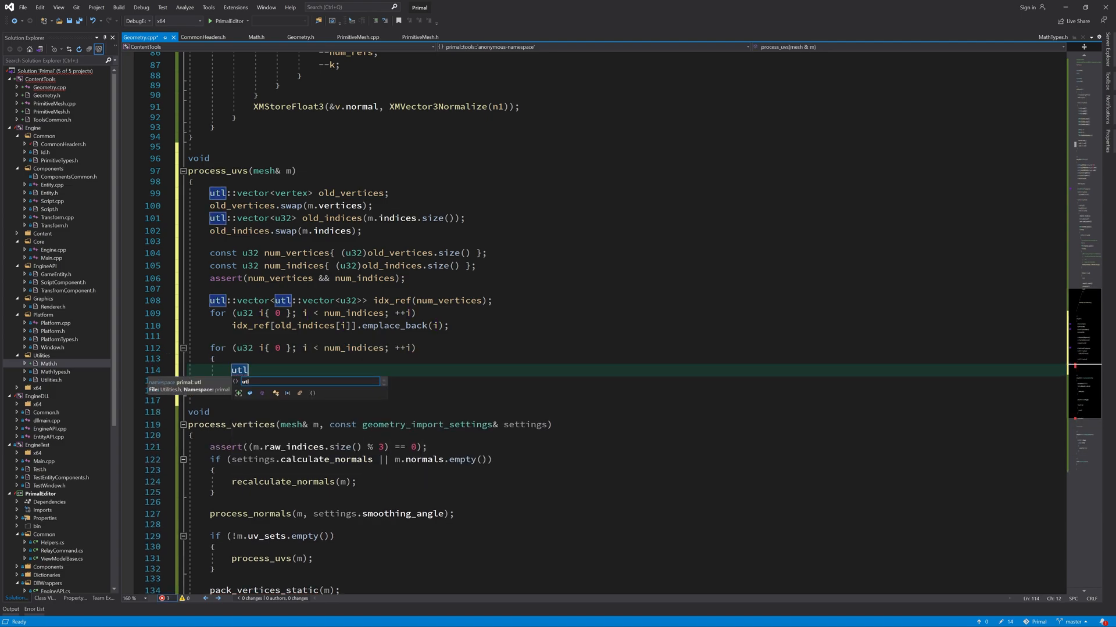
pyautogui.write('auto& refs{}')
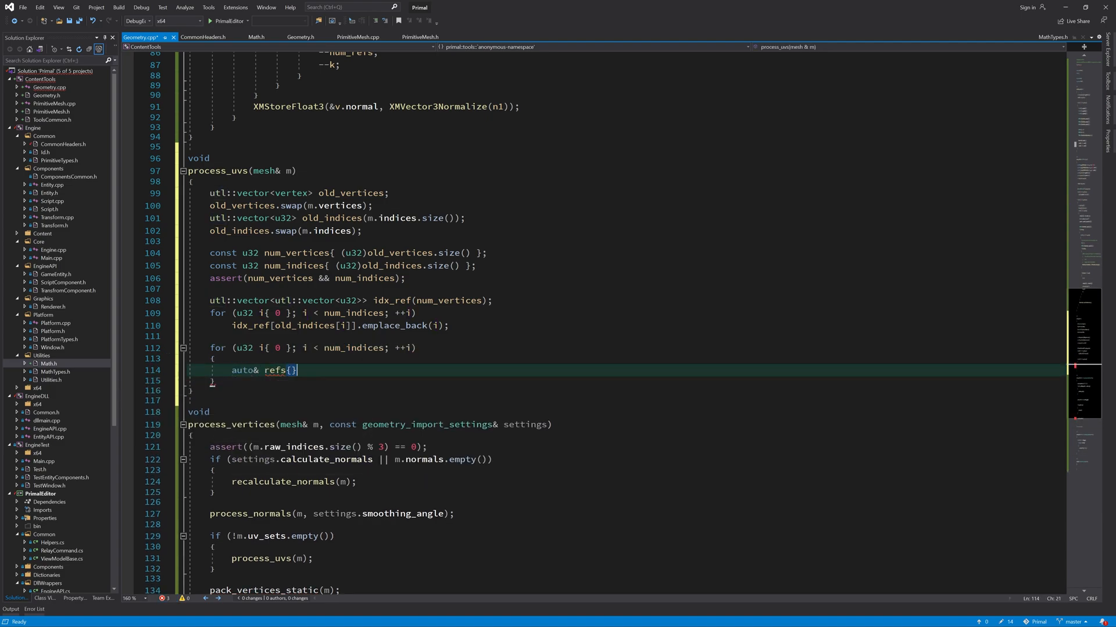
pyautogui.write('idx_ref[i')
pyautogui.write('u32 num_')
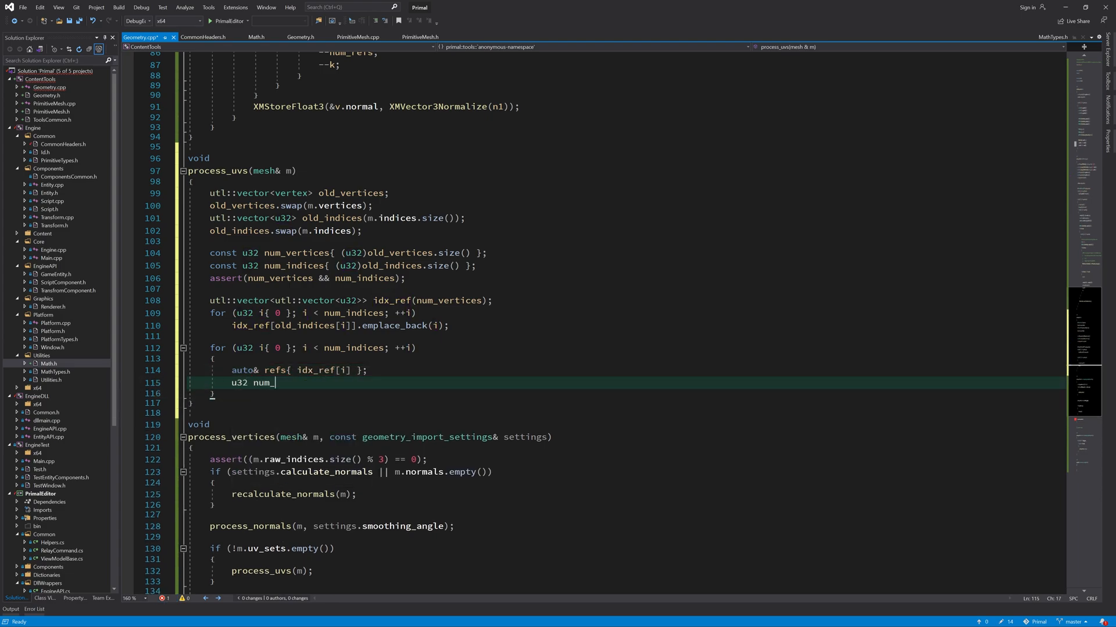
pyautogui.write('refs{ (u32)refs.size() };')
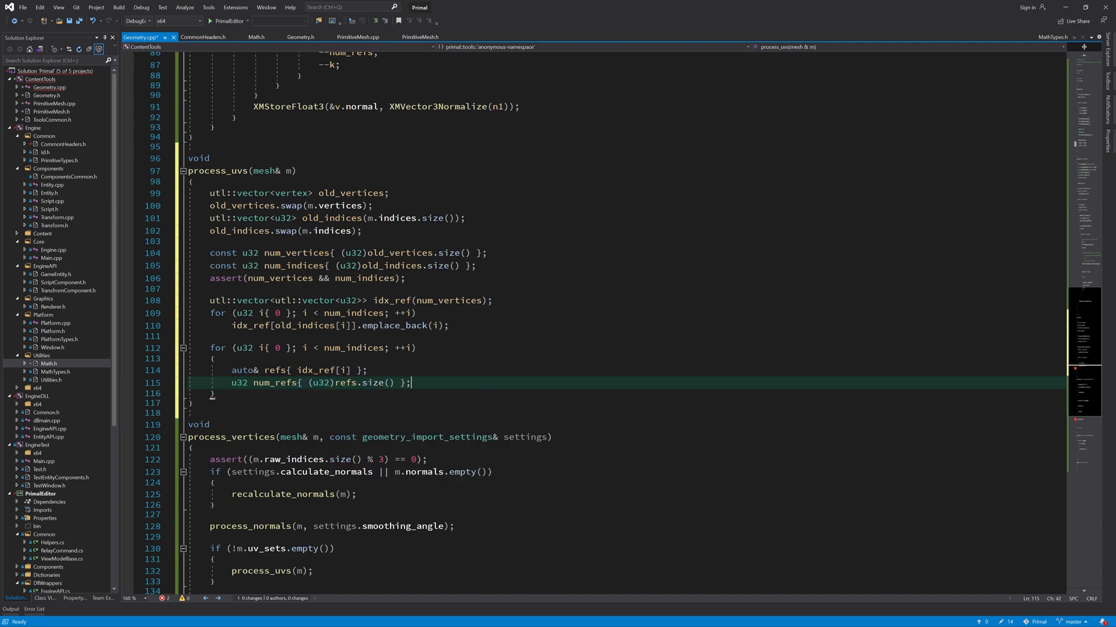
# Step: In an inner loop over refs, remap m.indices and emplace old vertices with uv_sets[0] UVs
pyautogui.write('for(u32 j')
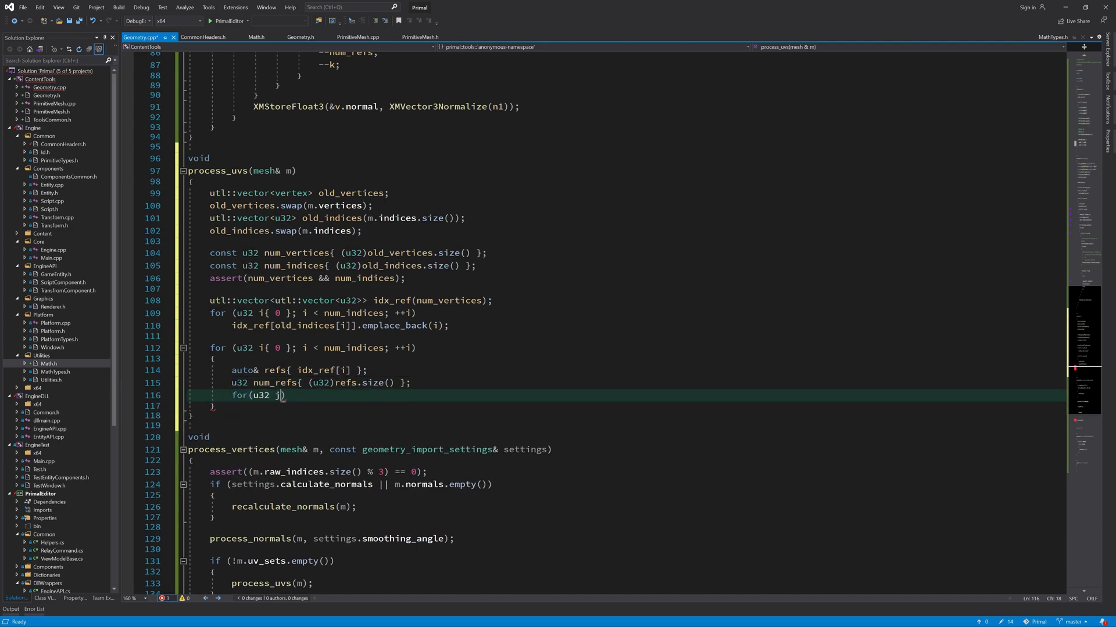
pyautogui.write('{0}; j<')
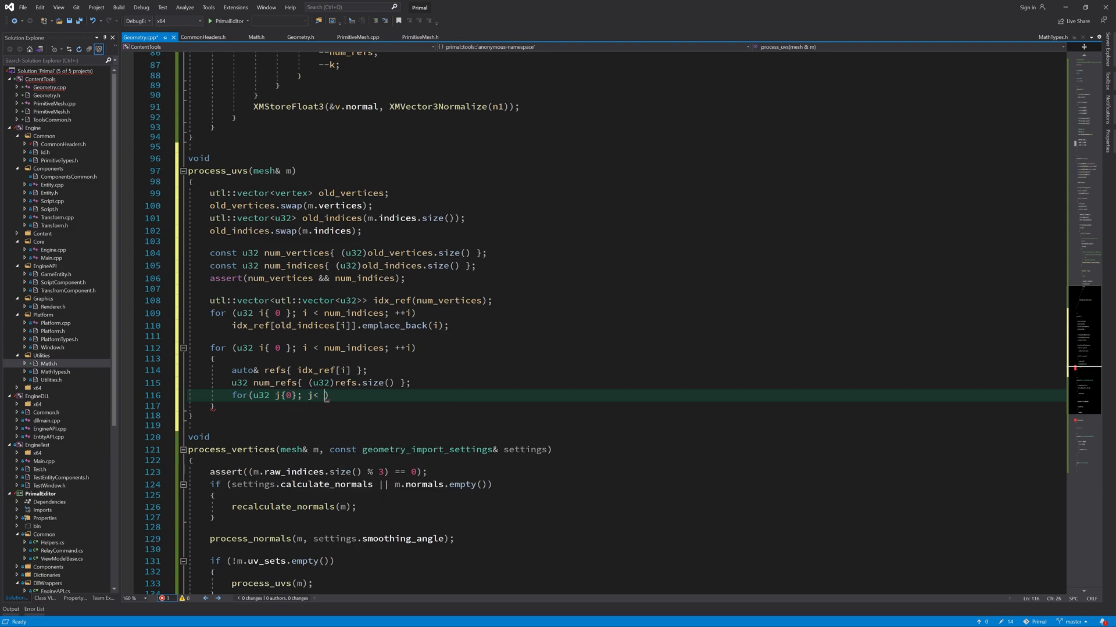
pyautogui.write('num_refs; ++j)')
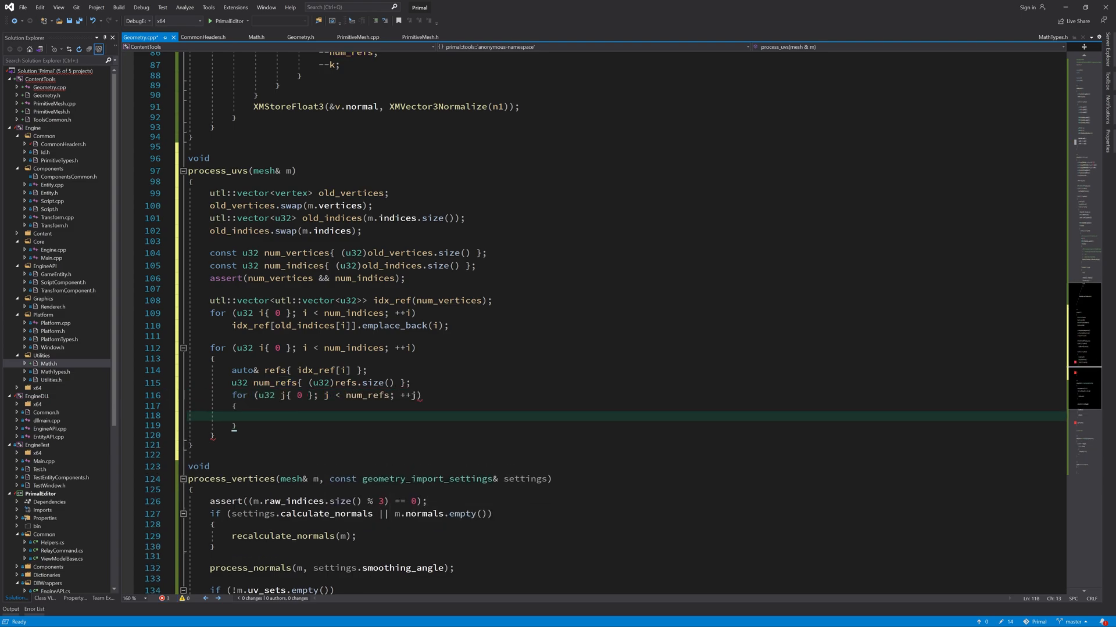
pyautogui.write('m.indices[refs]')
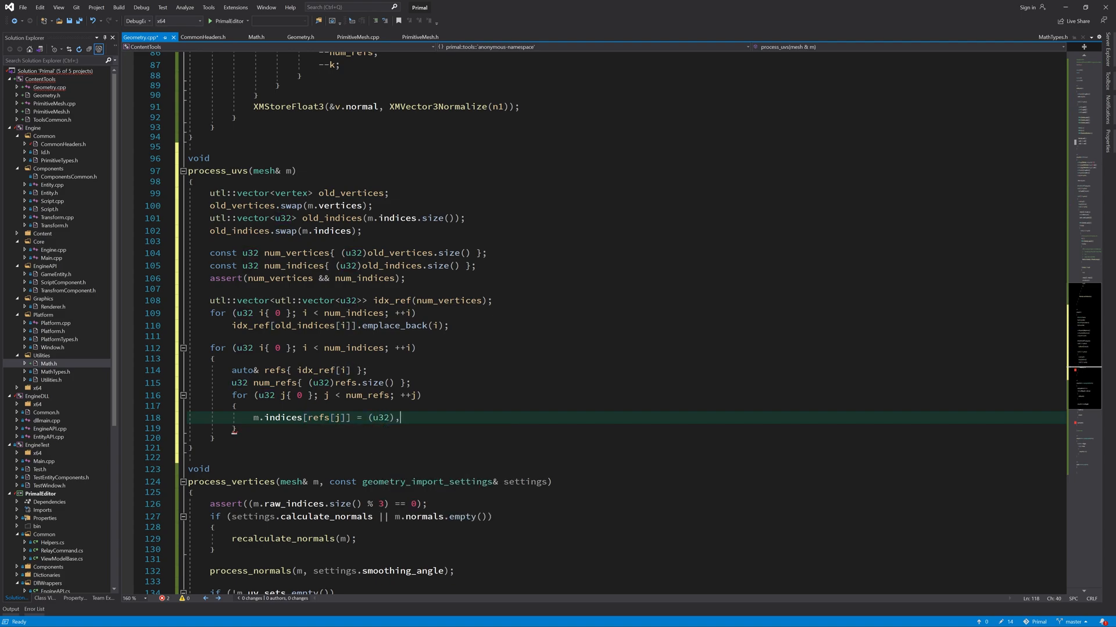
pyautogui.write('m.vertices.size()')
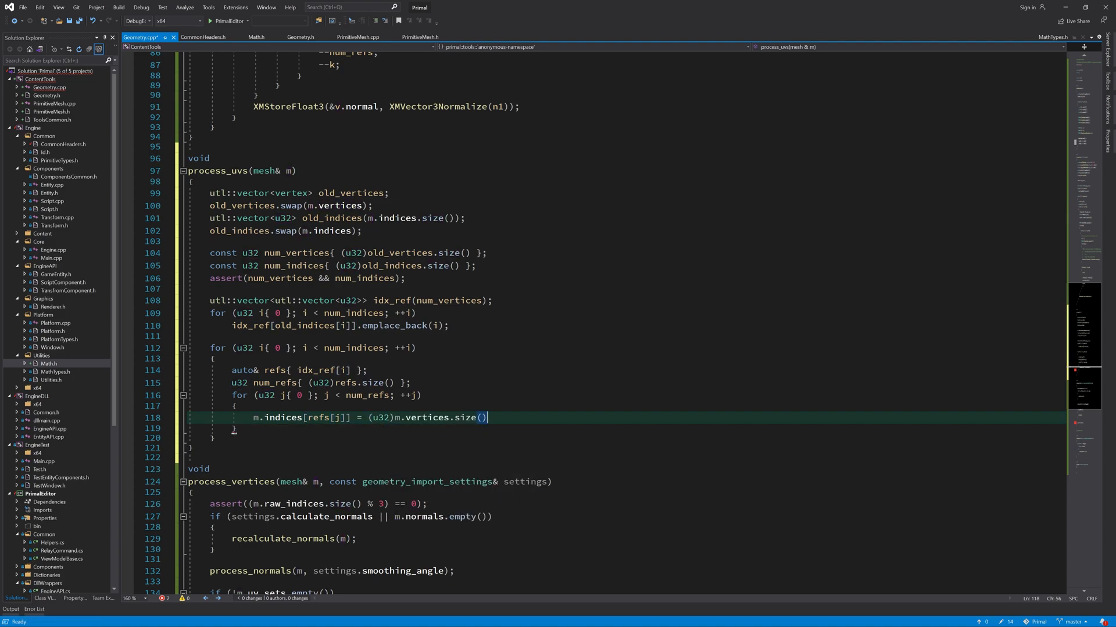
pyautogui.write('vertex& v{}')
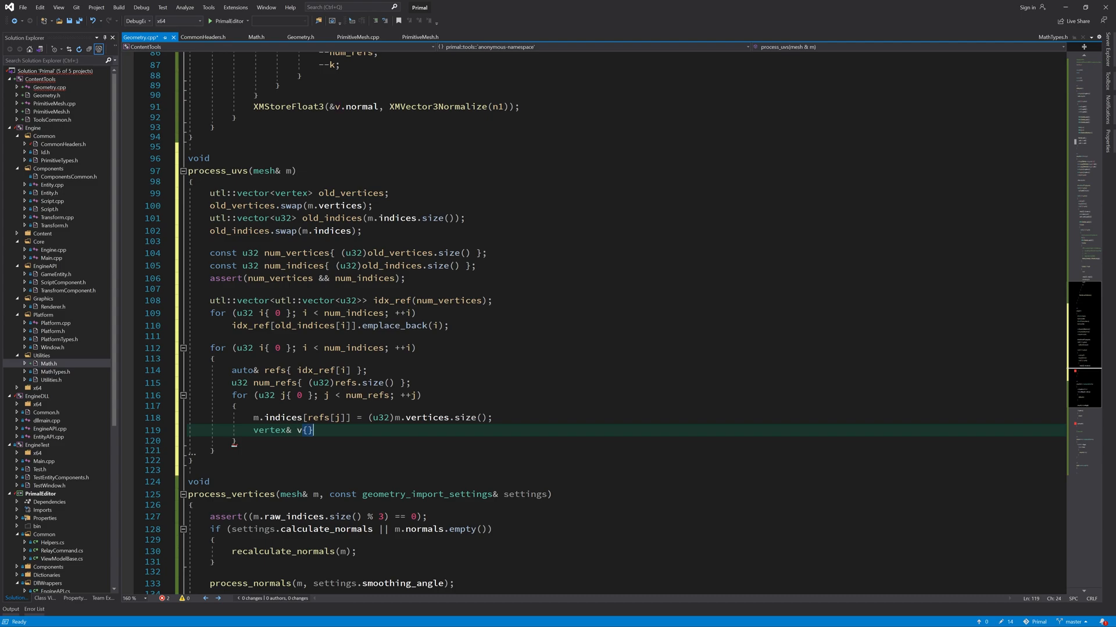
pyautogui.write('old_vertices[old_indices[refs[j')
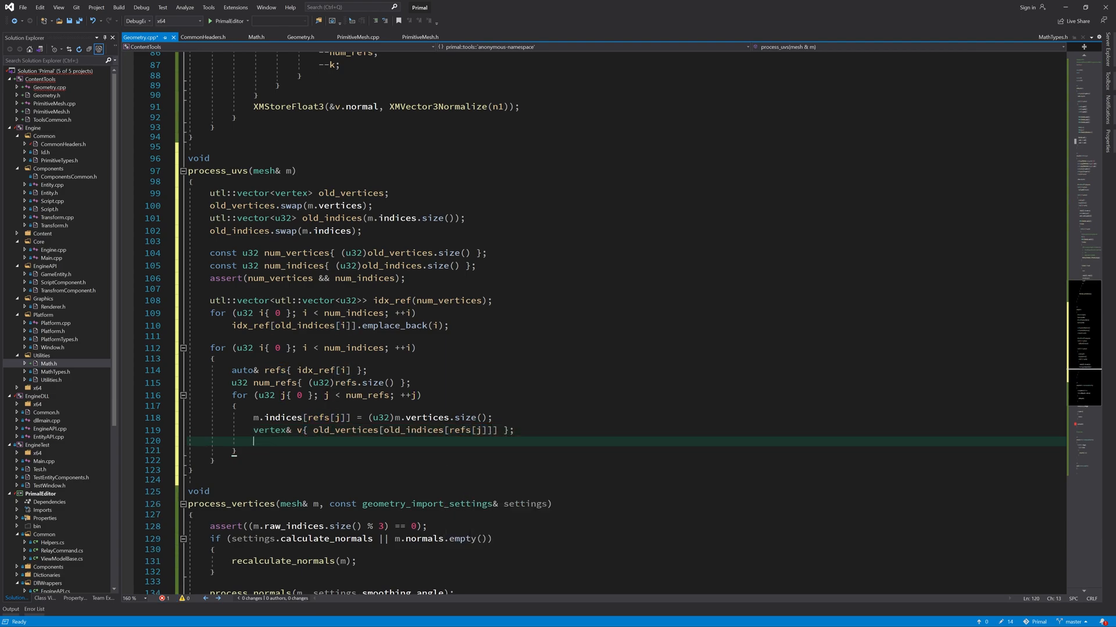
pyautogui.write('v.uv')
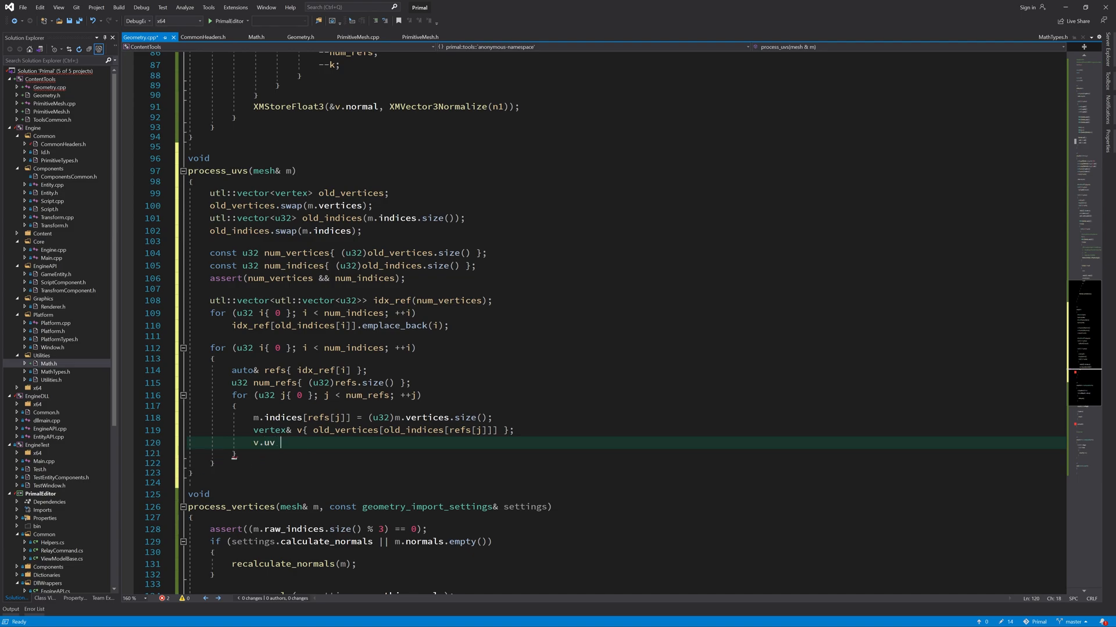
pyautogui.write('= m.uv_sets[0][re')
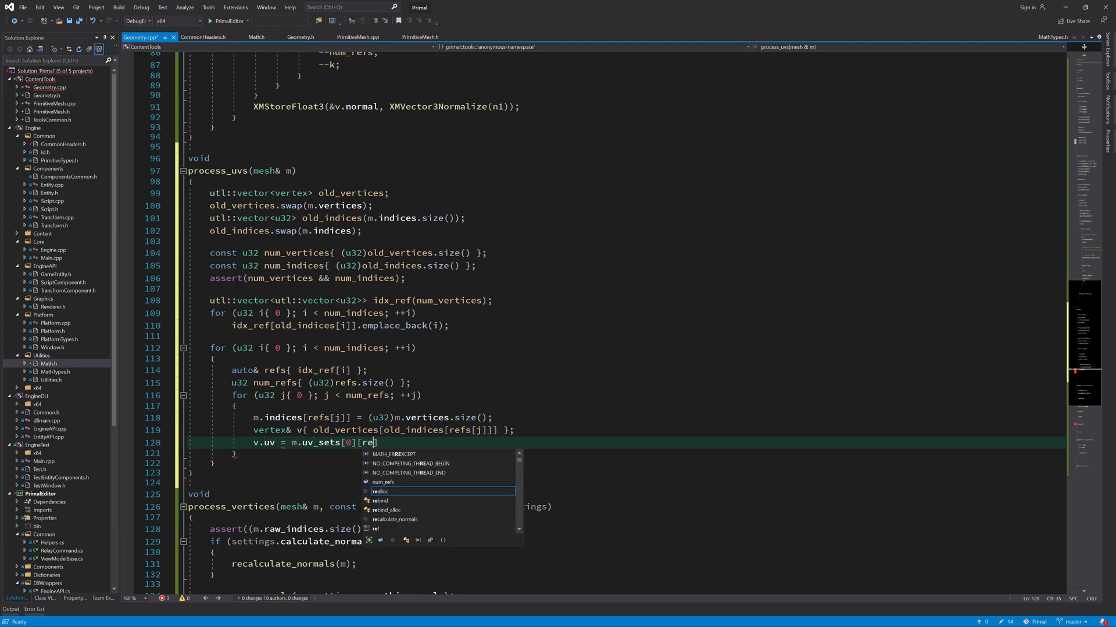
pyautogui.write('j]];')
pyautogui.write('m.vertices.emplace_back')
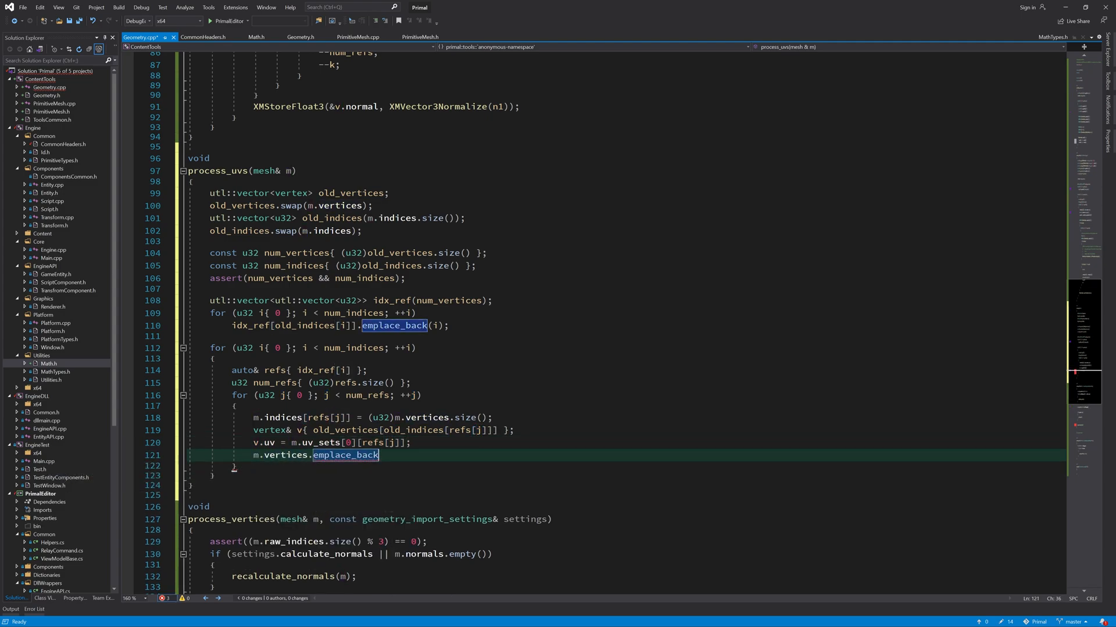
pyautogui.write('(v);')
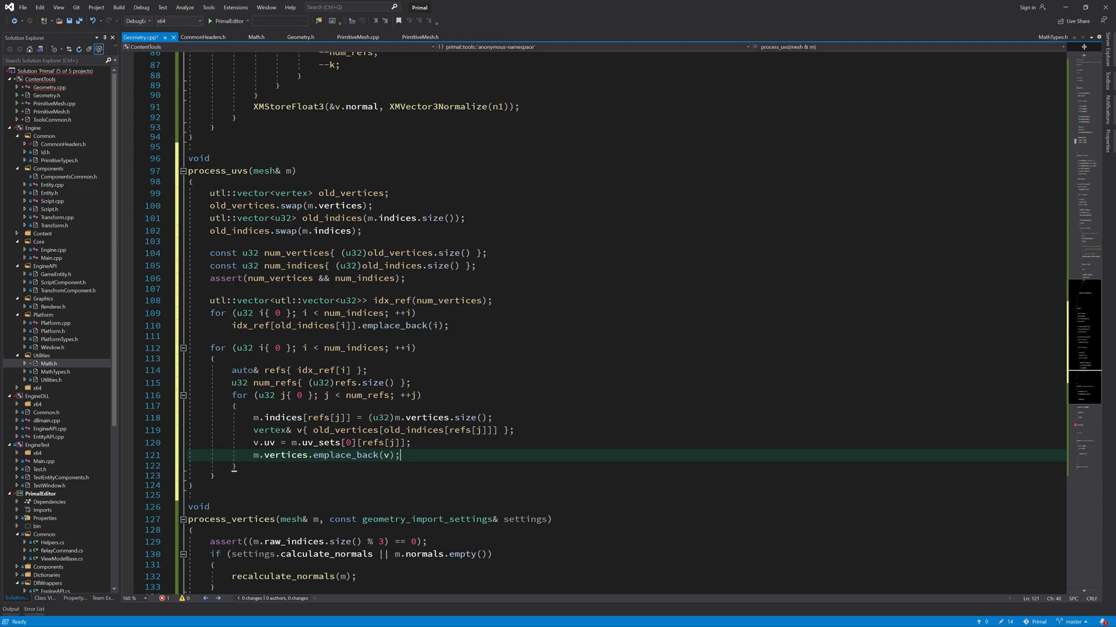
pyautogui.moveTo(447, 418)
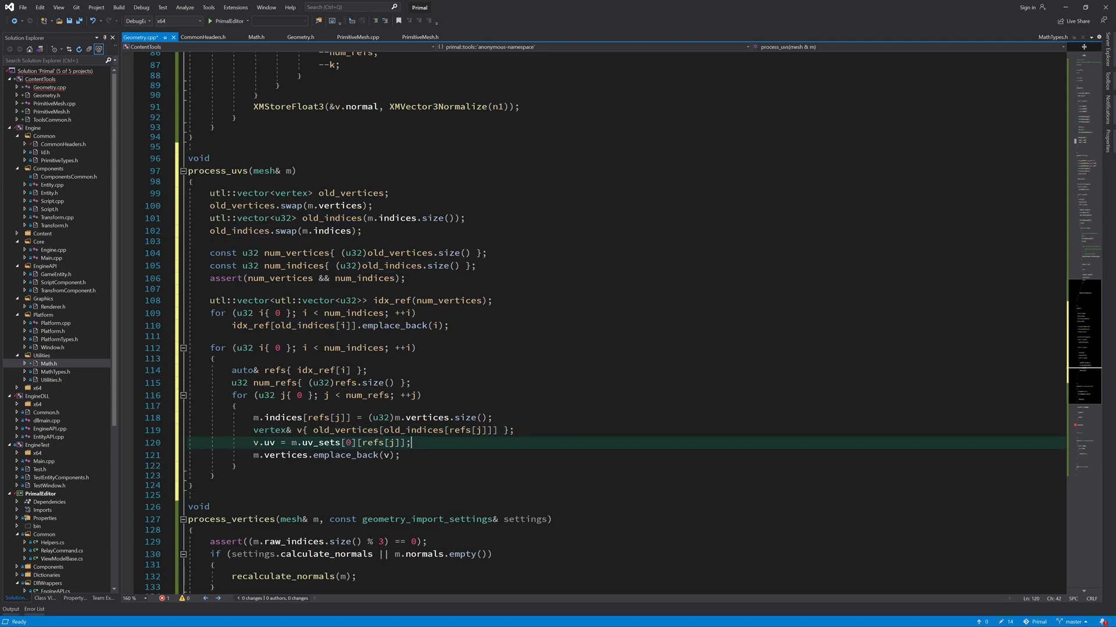
pyautogui.moveTo(317, 441)
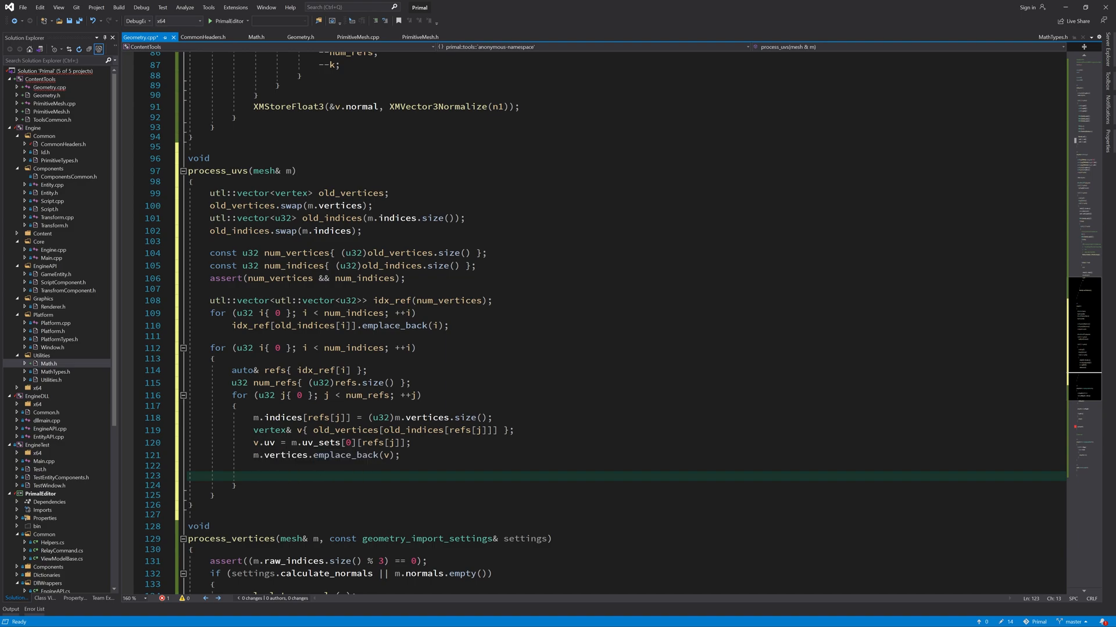
# Step: Add an inner loop over later references k, fetching each one's UV as uv1
pyautogui.write('for(u32 k)')
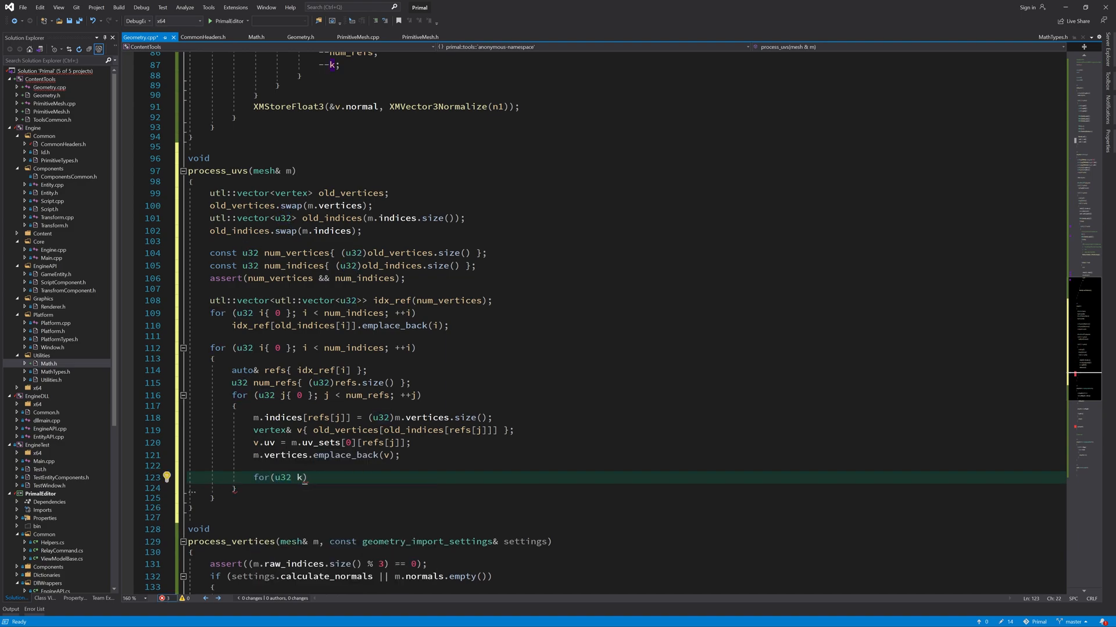
pyautogui.write('{j+')
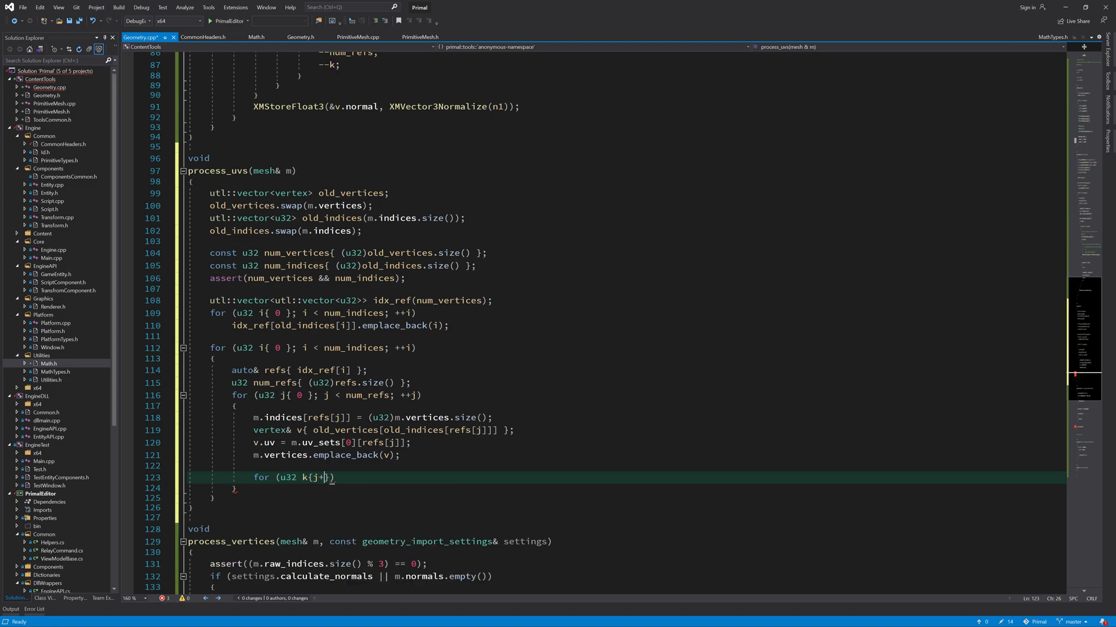
pyautogui.write('1')
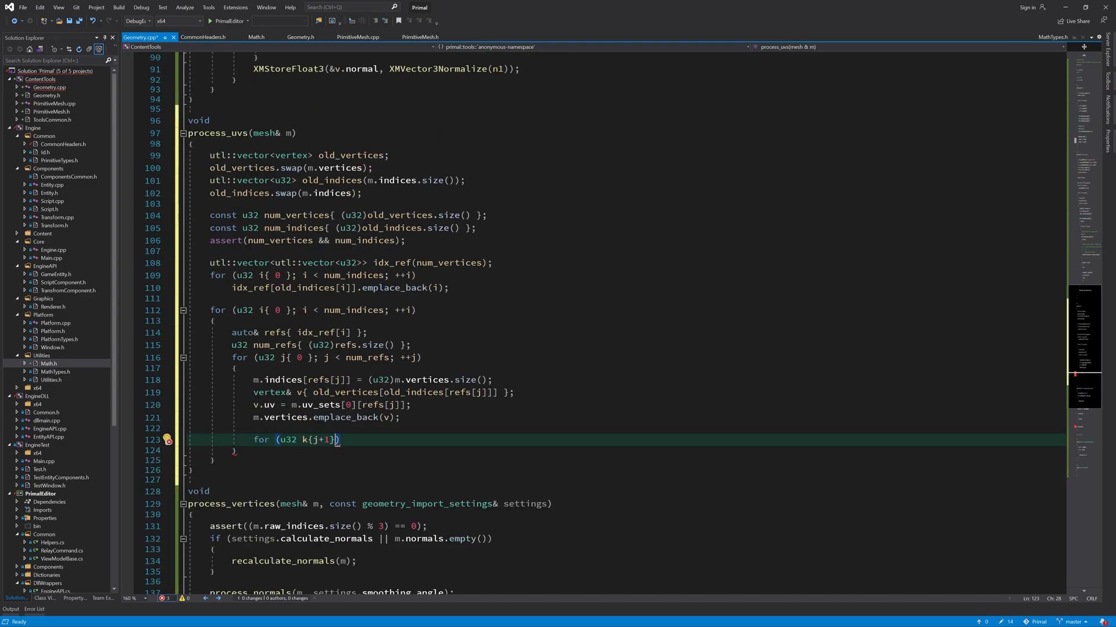
pyautogui.write('; k < num_refs; ++k')
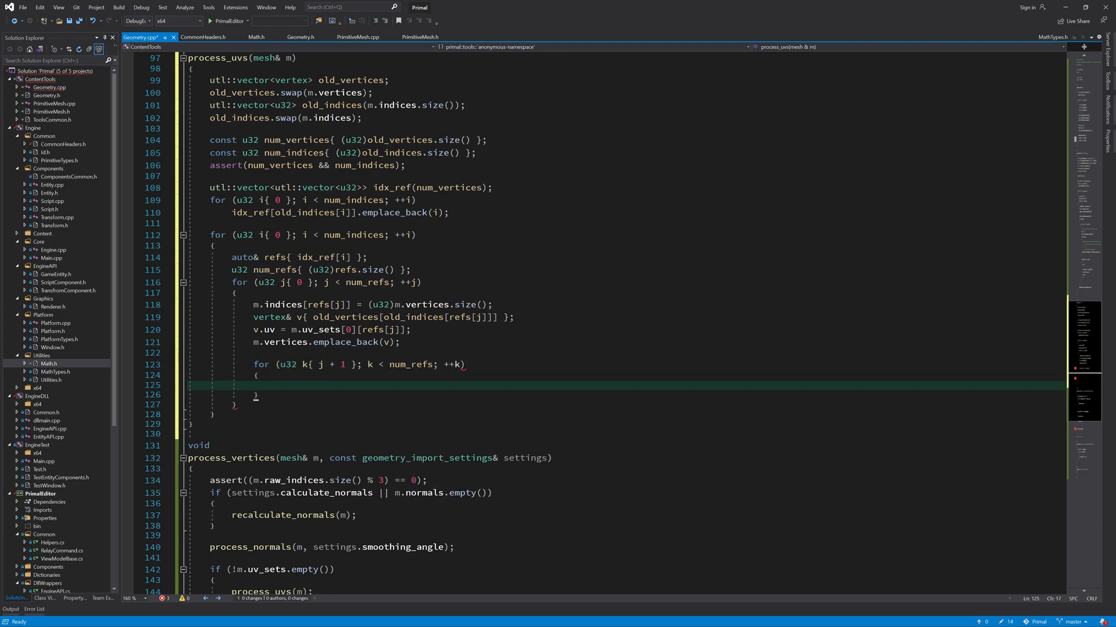
pyautogui.write('v2&')
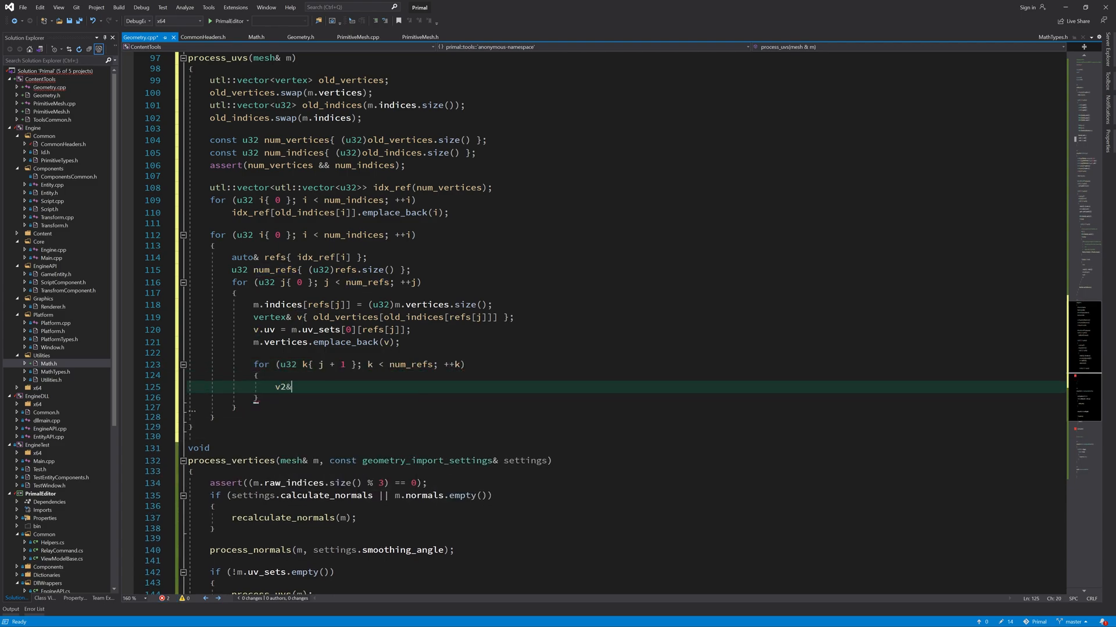
pyautogui.write('uv1{}')
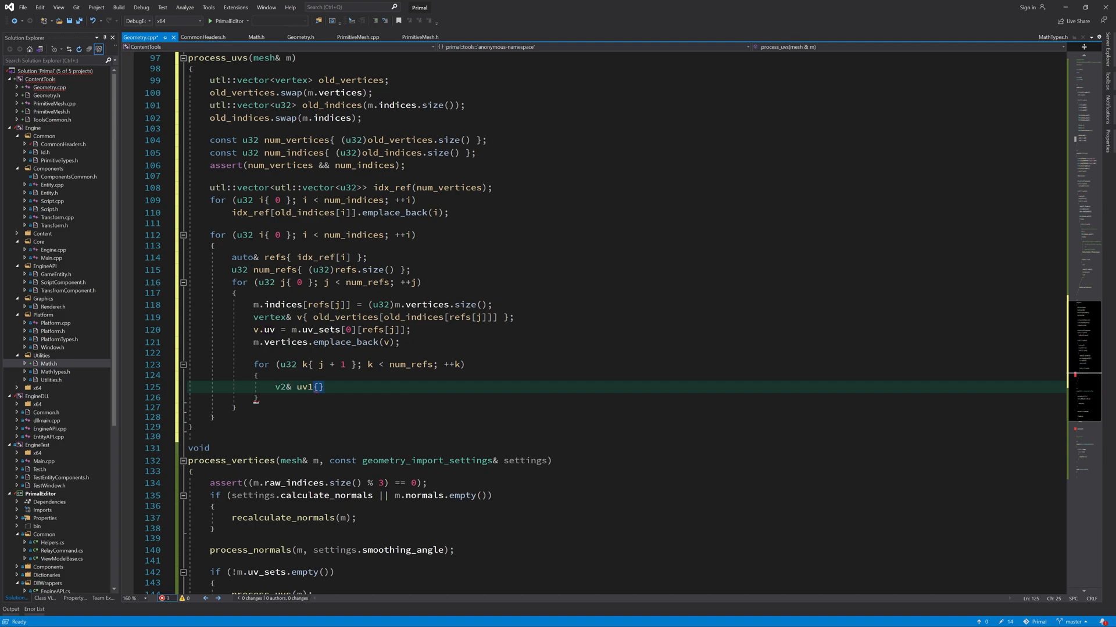
pyautogui.write('m.uv_sets[')
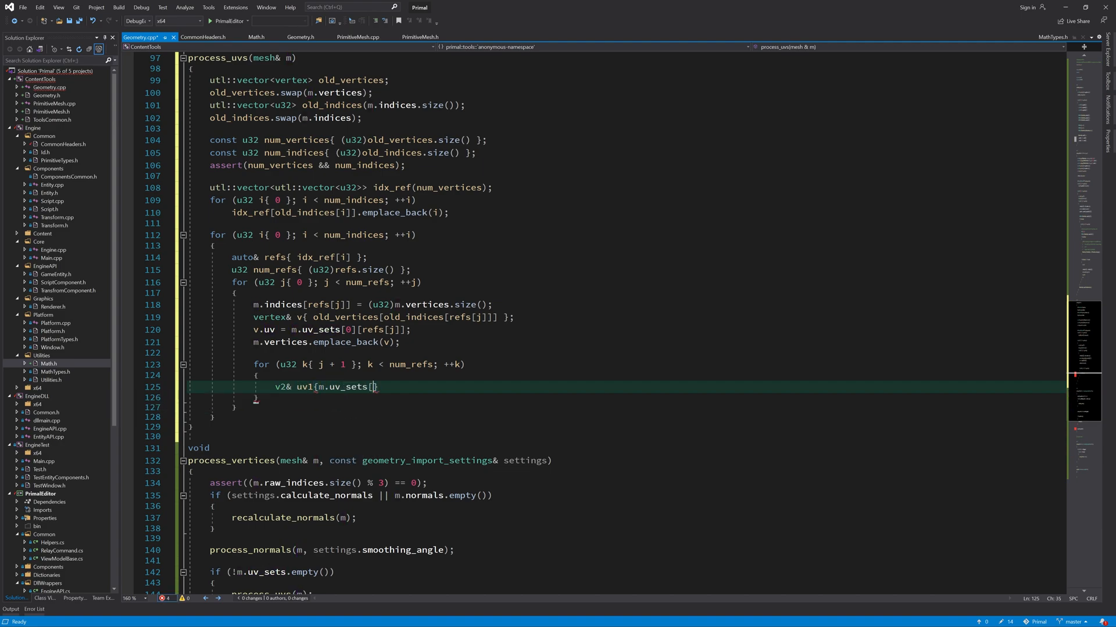
pyautogui.write('refs[k]] };')
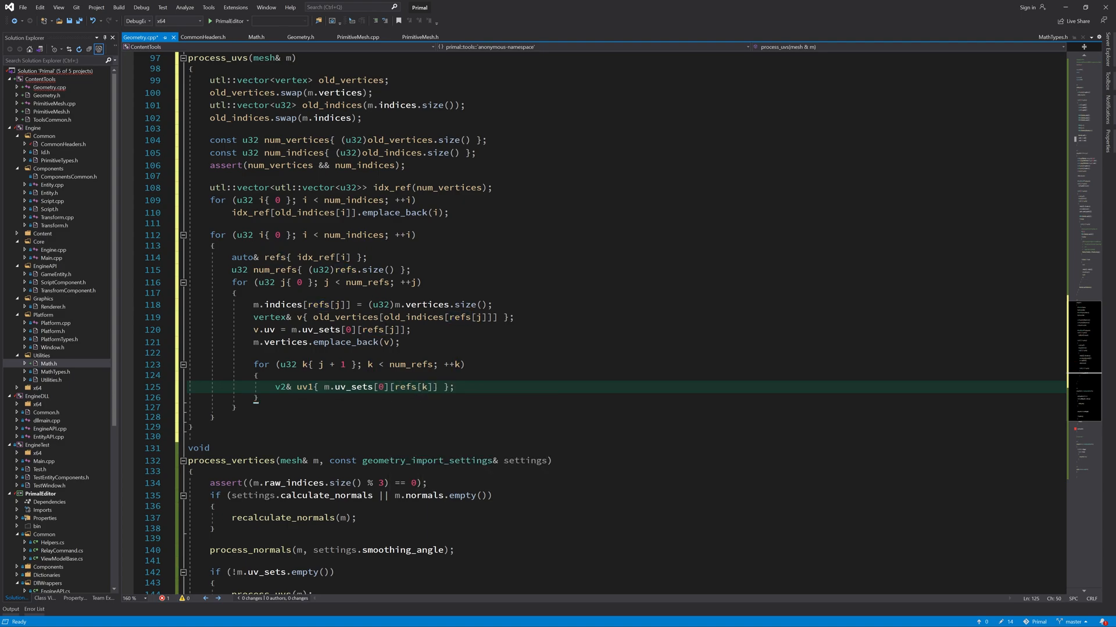
# Step: When XMScalarNearEqual matches the UVs, set m.indices[refs[k]] = m.indices[refs[j]] and begin refs.erase
pyautogui.write('if (xmscal')
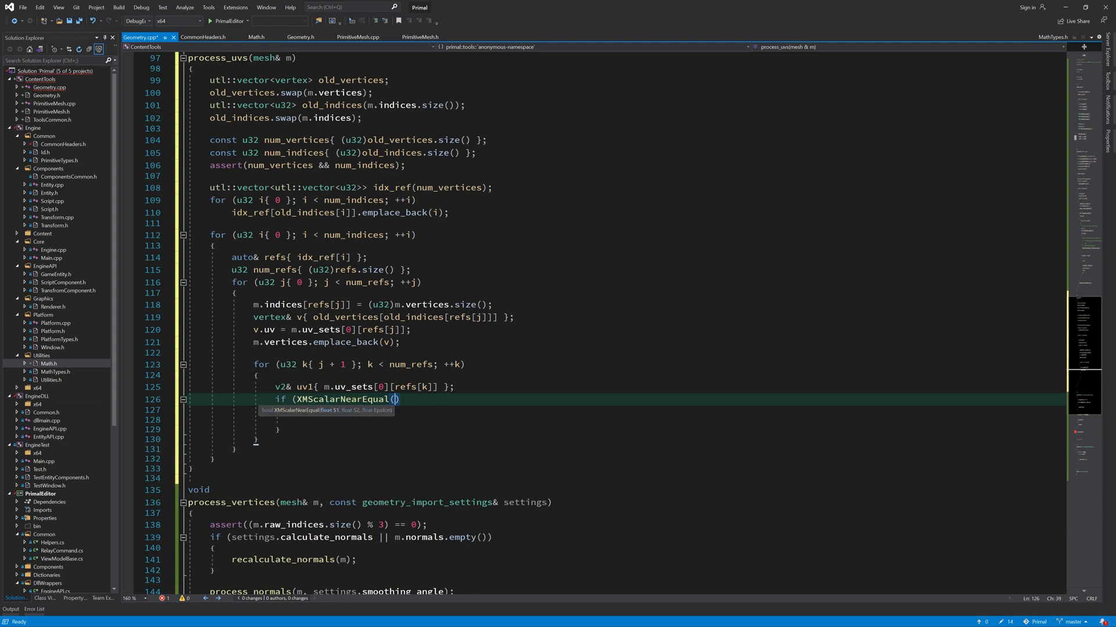
pyautogui.write('v.uv.x, uv1.x, epsilon')
pyautogui.write('XMScalarNearEqual(v.uv.y, uv1.y, epsilon))')
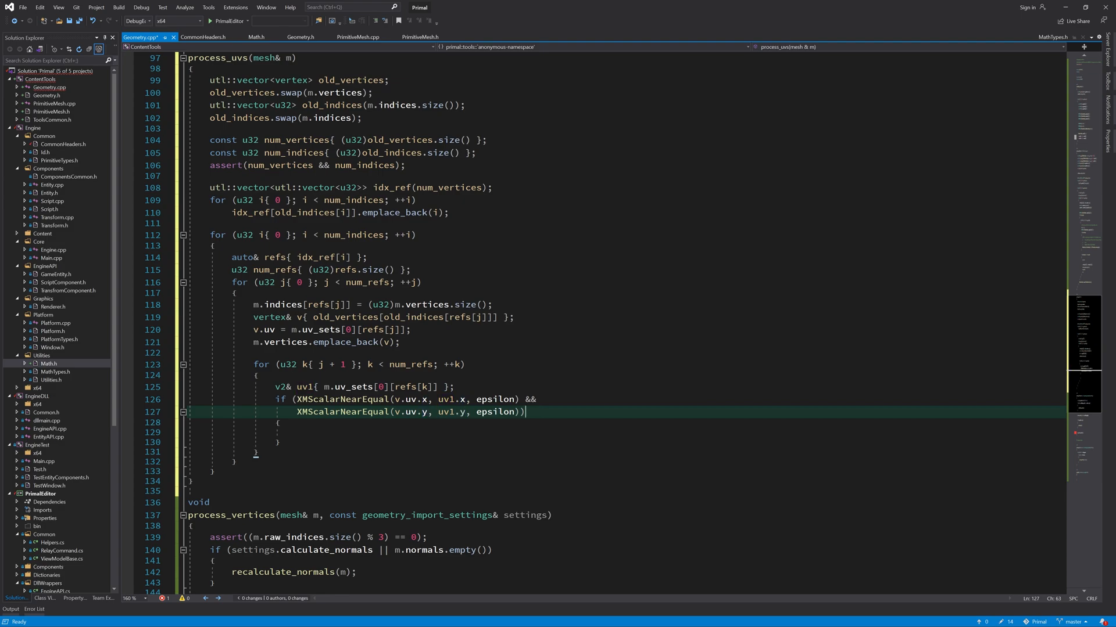
pyautogui.write('m.indices')
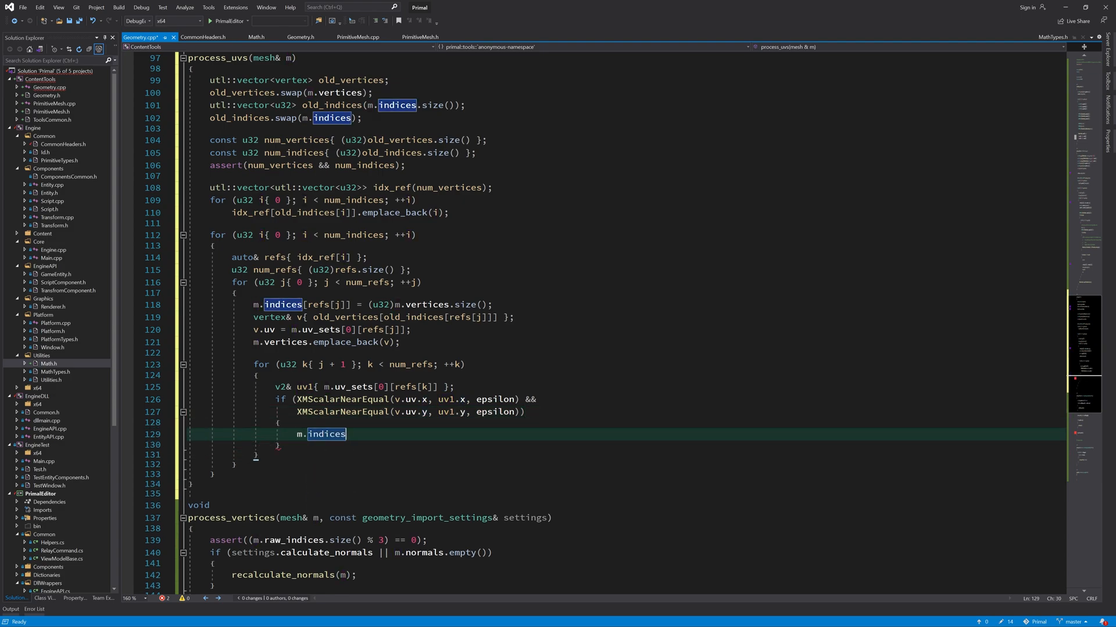
pyautogui.write('[refs[k]] = m.indices')
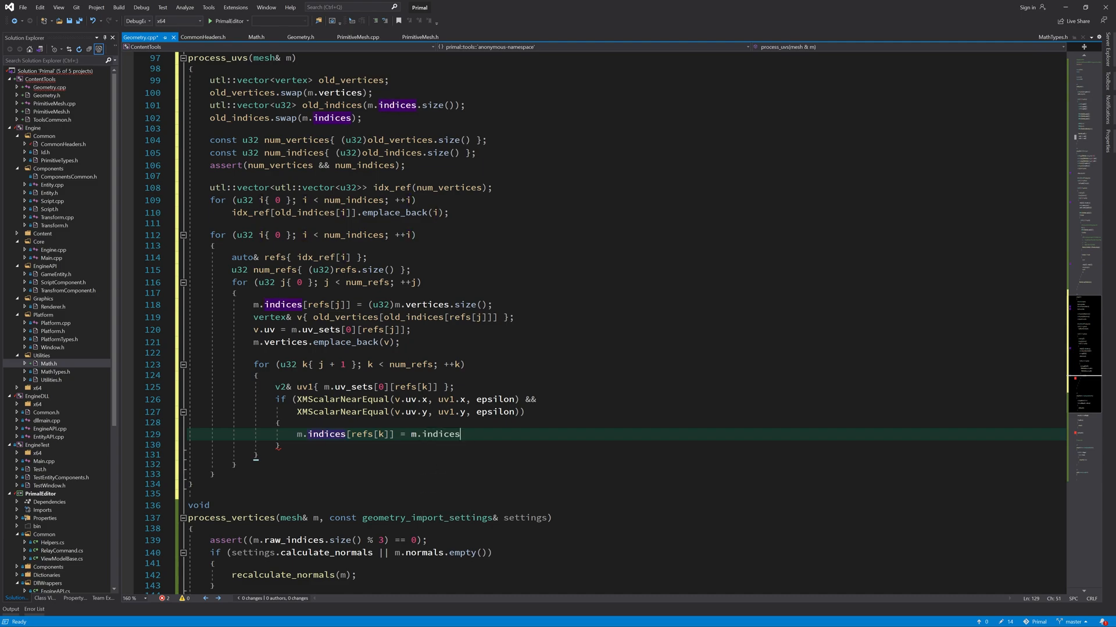
pyautogui.write('[refs[j]];')
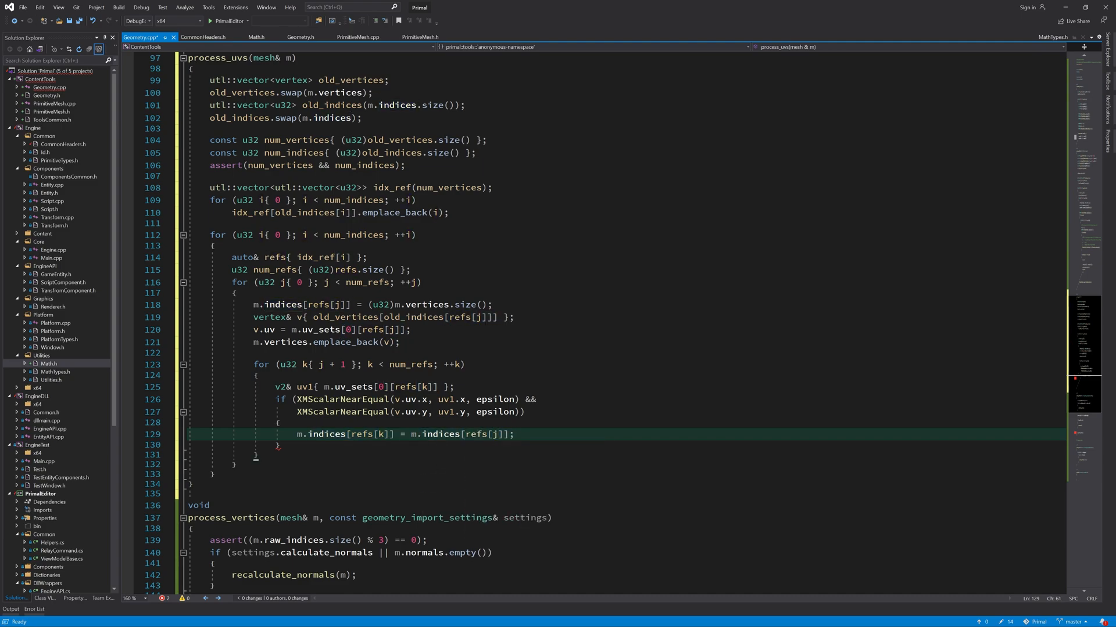
pyautogui.write('refs.erase(refs.begin() + k);')
pyautogui.write('--num_refs;')
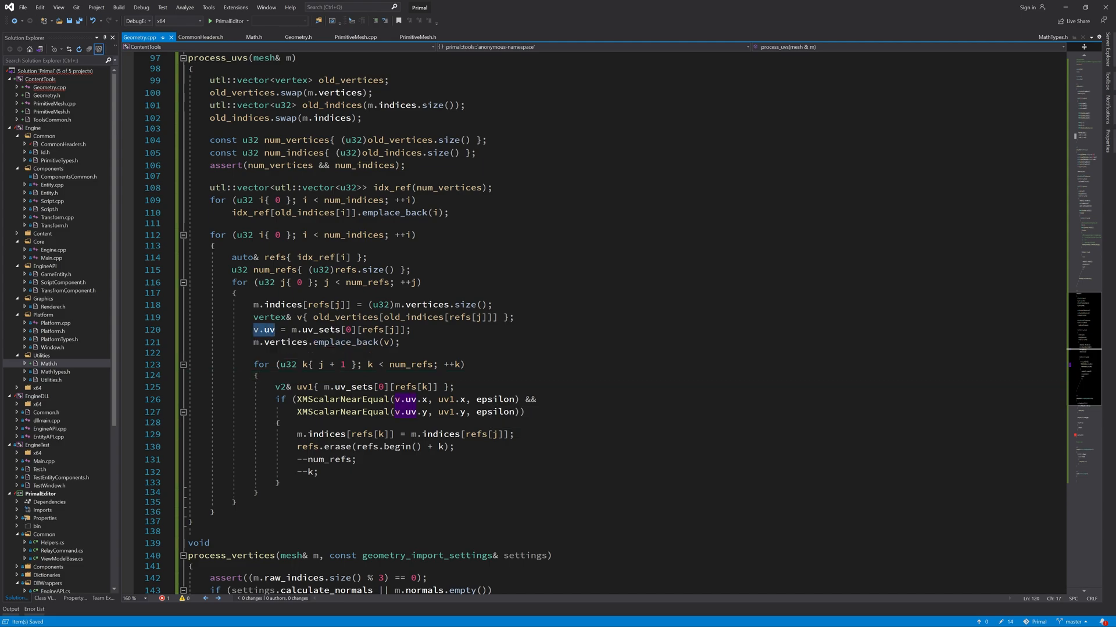
pyautogui.moveTo(498, 412)
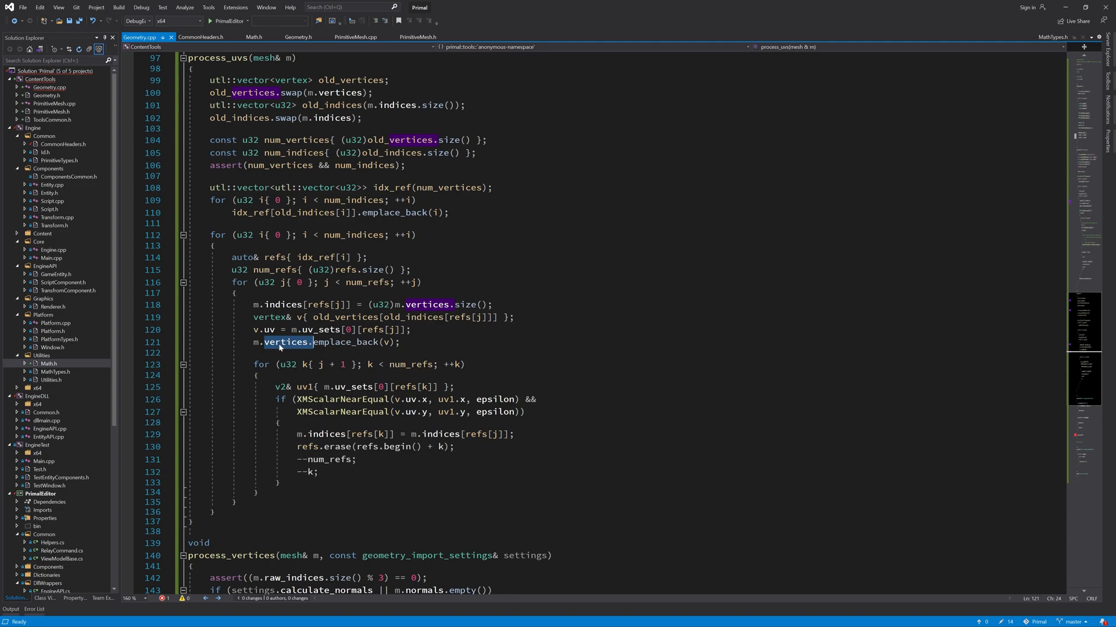
pyautogui.moveTo(288, 343)
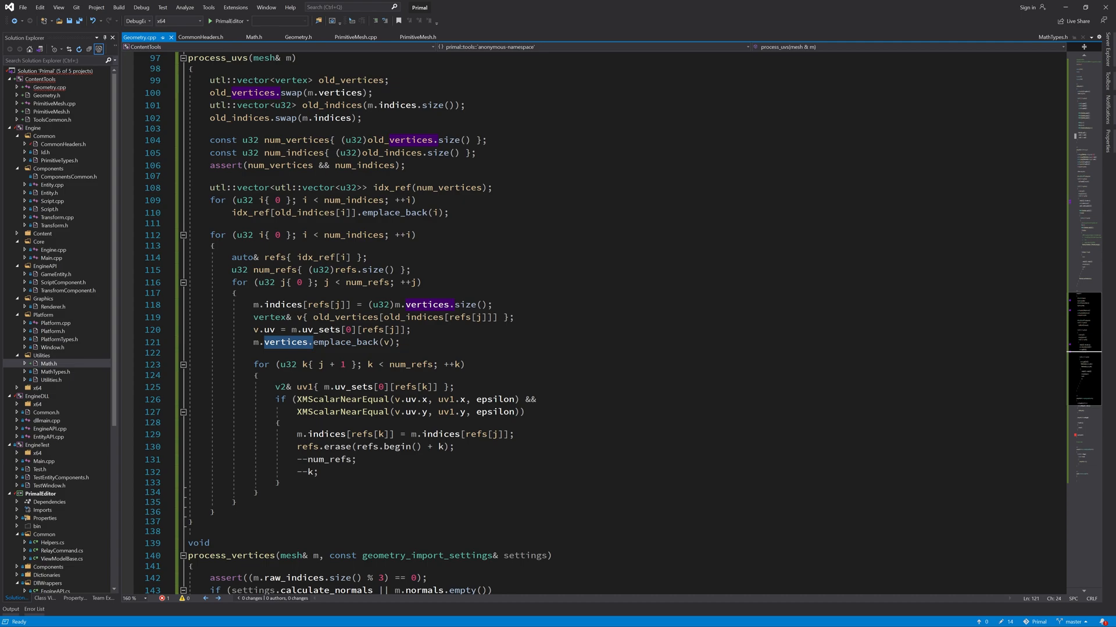
# Step: Review the finished Geometry.cpp code, then switch to PrimitiveMesh.cpp
pyautogui.scroll(3)
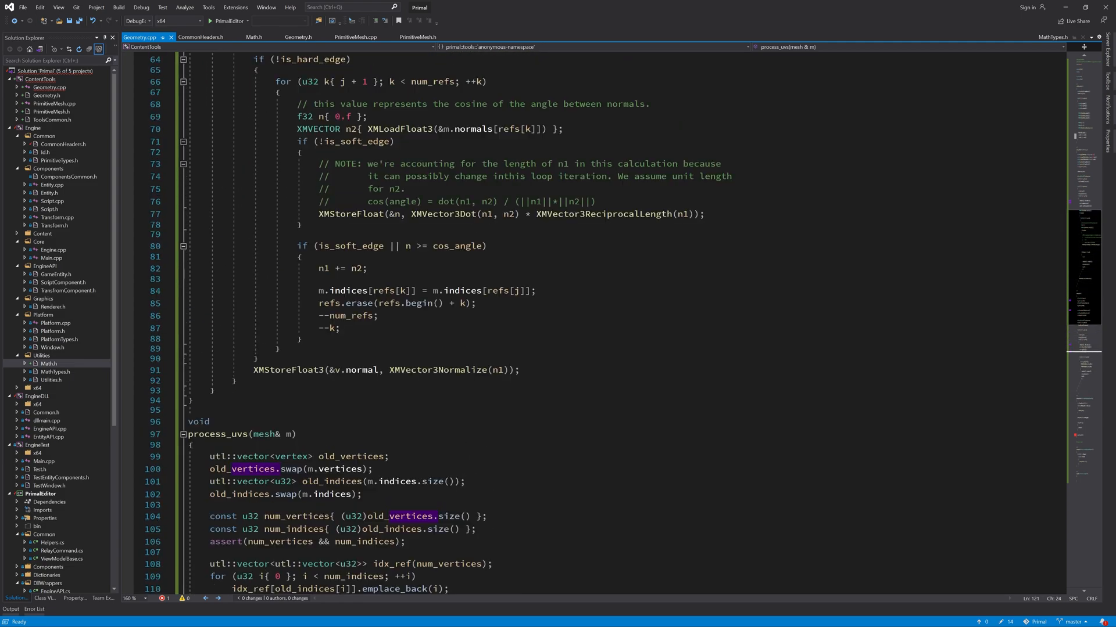
pyautogui.scroll(3)
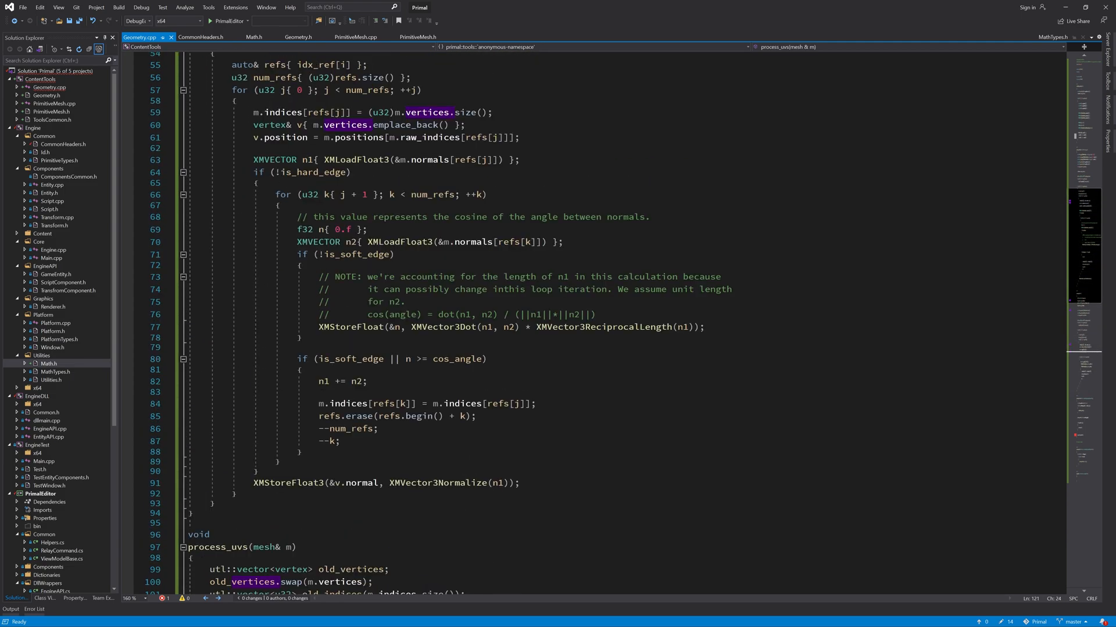
pyautogui.scroll(-3)
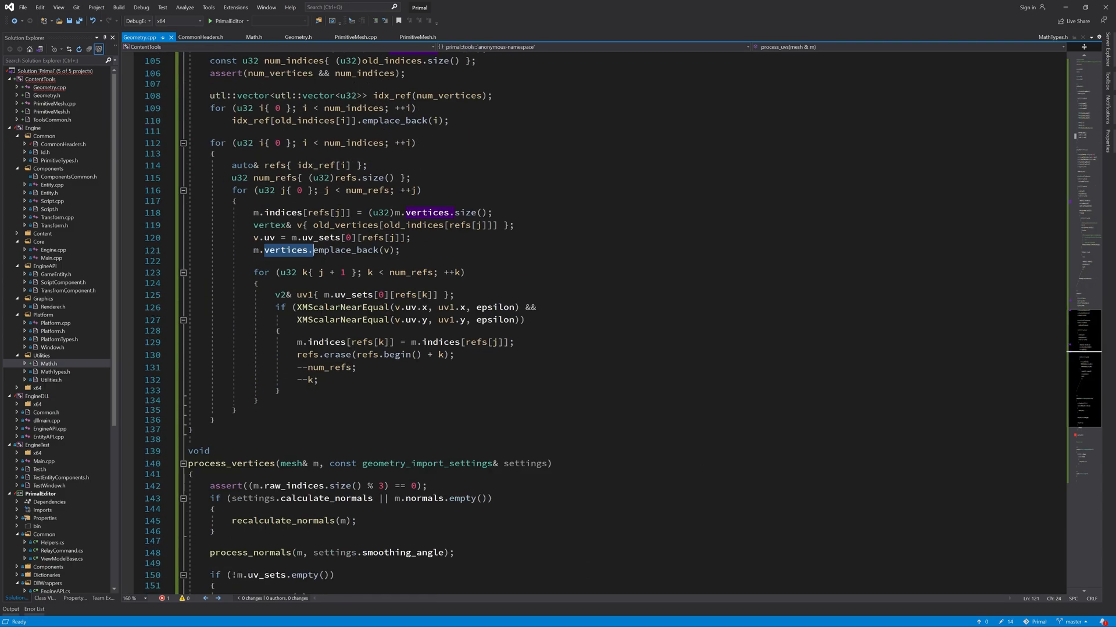
pyautogui.click(356, 37)
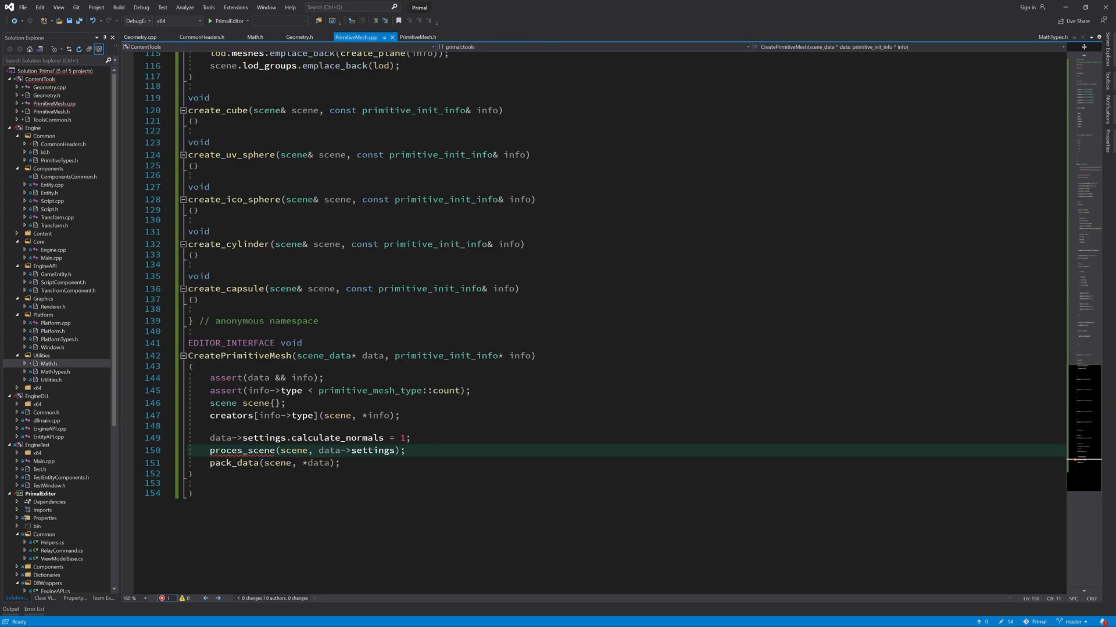
# Step: Back in Geometry.cpp, select the pack_vertices_static call in process_vertices
pyautogui.scroll(3)
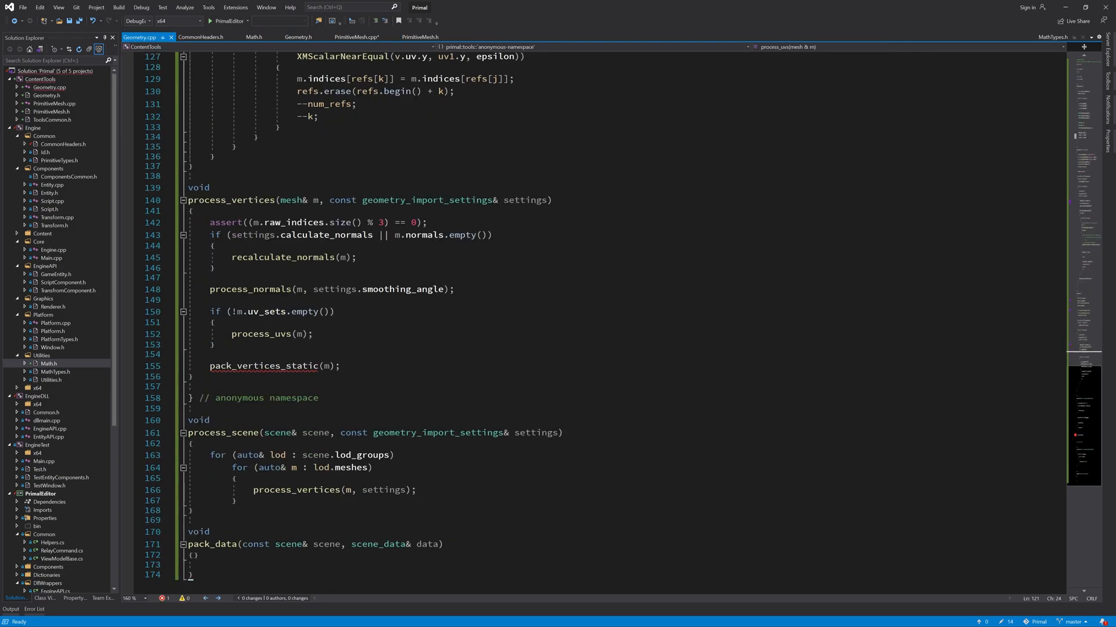
pyautogui.click(273, 367)
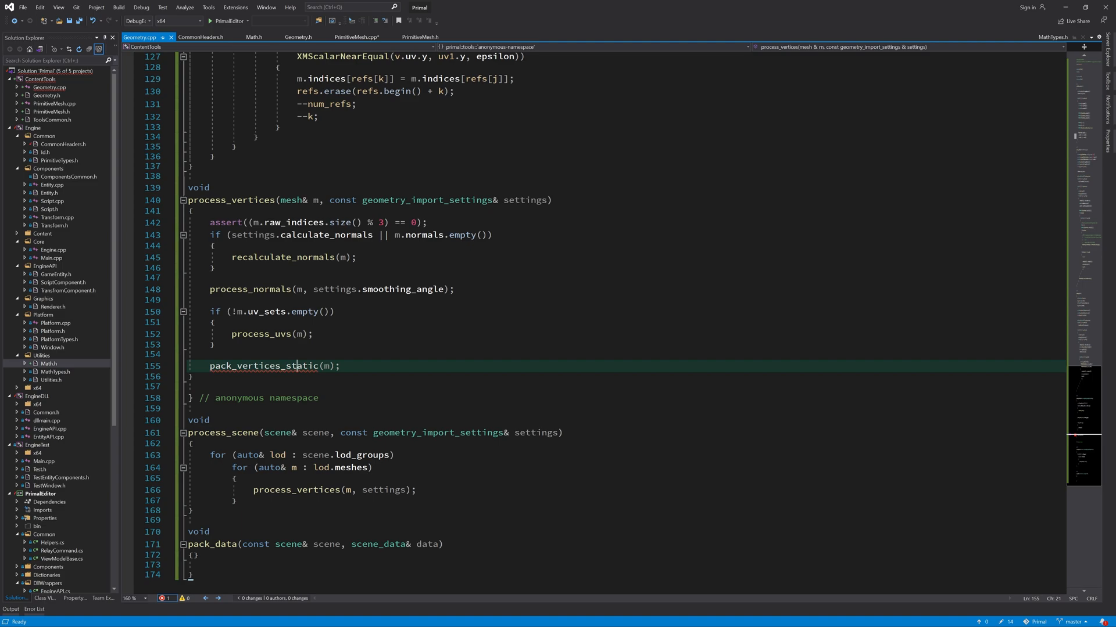
pyautogui.click(276, 366)
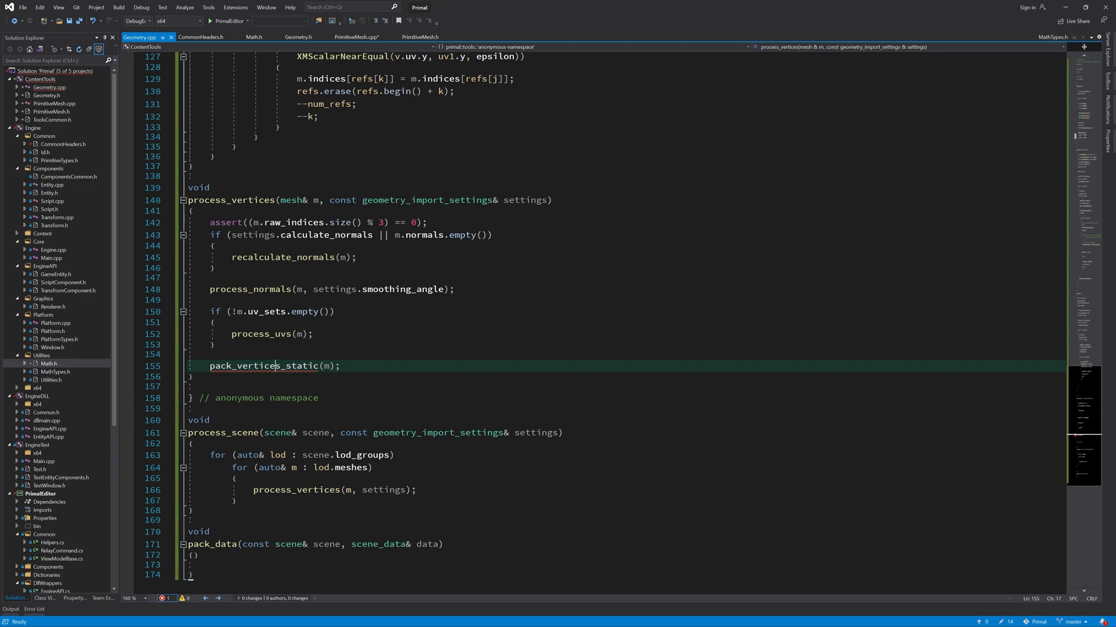
pyautogui.doubleClick(263, 365)
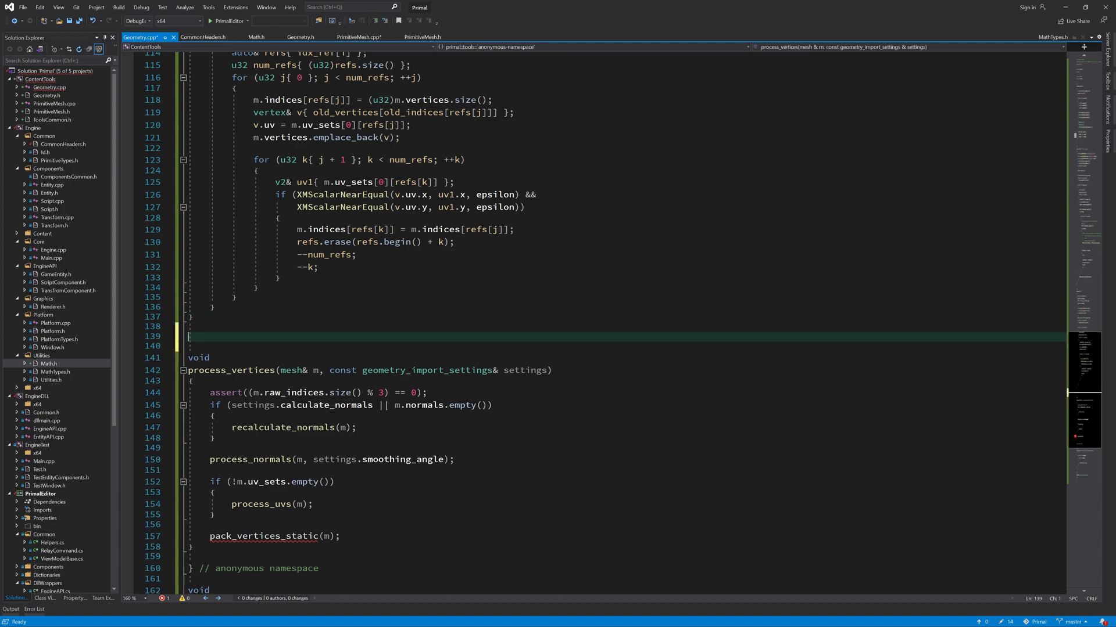
# Step: Define pack_vertices_static(mesh& m), storing num_vertices from (u32)m.vertices.size()
pyautogui.write('pack_vertices_static(mesh& m')
pyautogui.write('const u32 num')
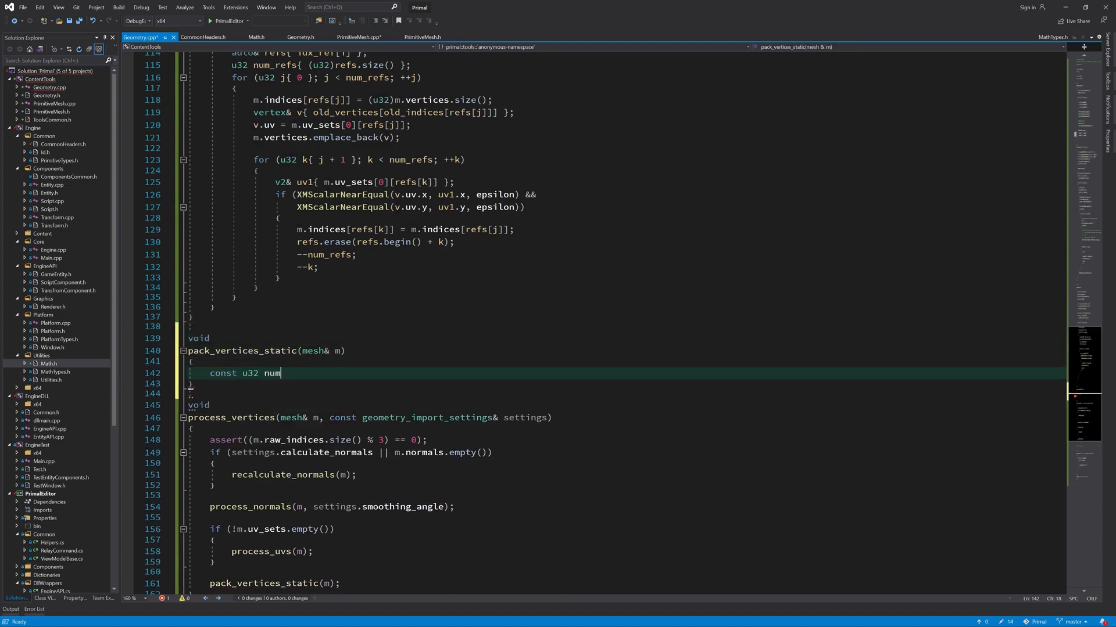
pyautogui.write('_vertices{}')
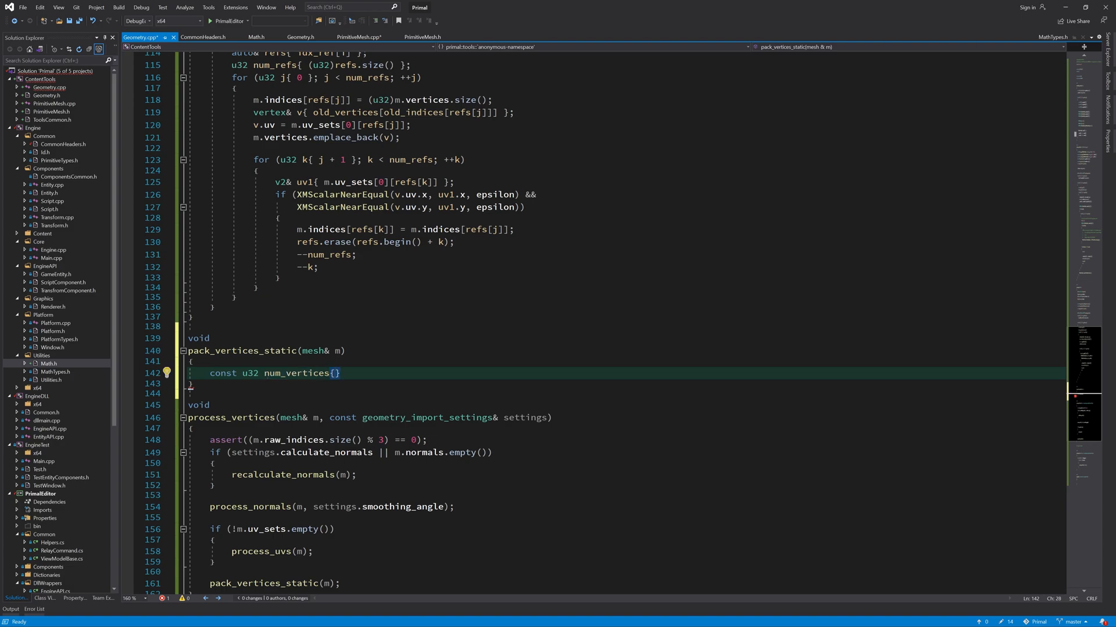
pyautogui.write('(u32)m.vertices.size(')
pyautogui.write('assert(num_vertices)')
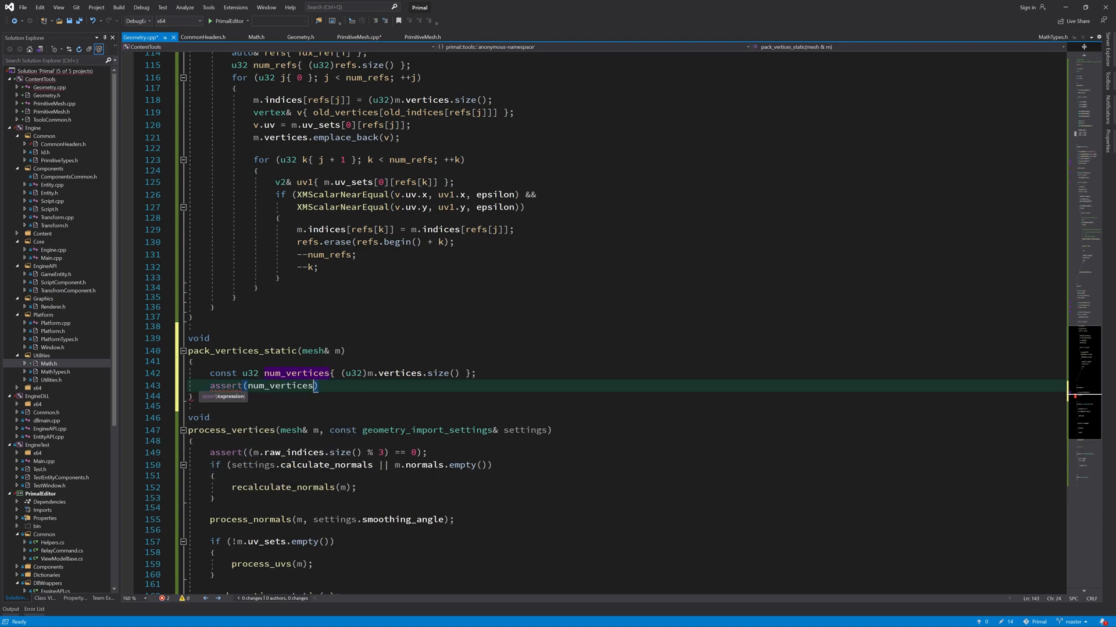
pyautogui.press('enter')
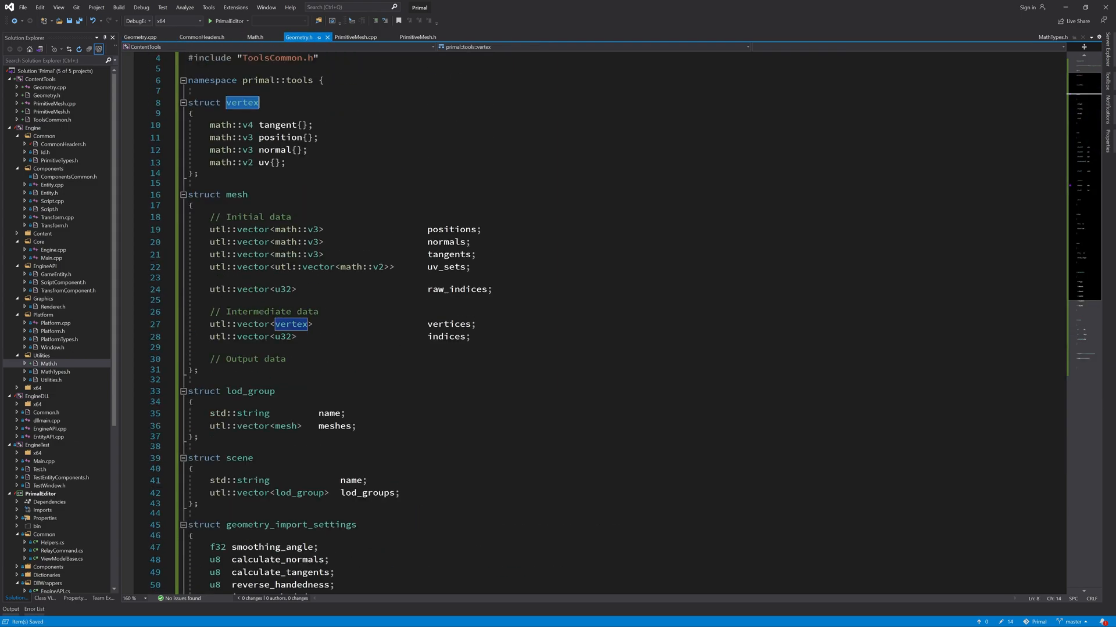
pyautogui.click(201, 370)
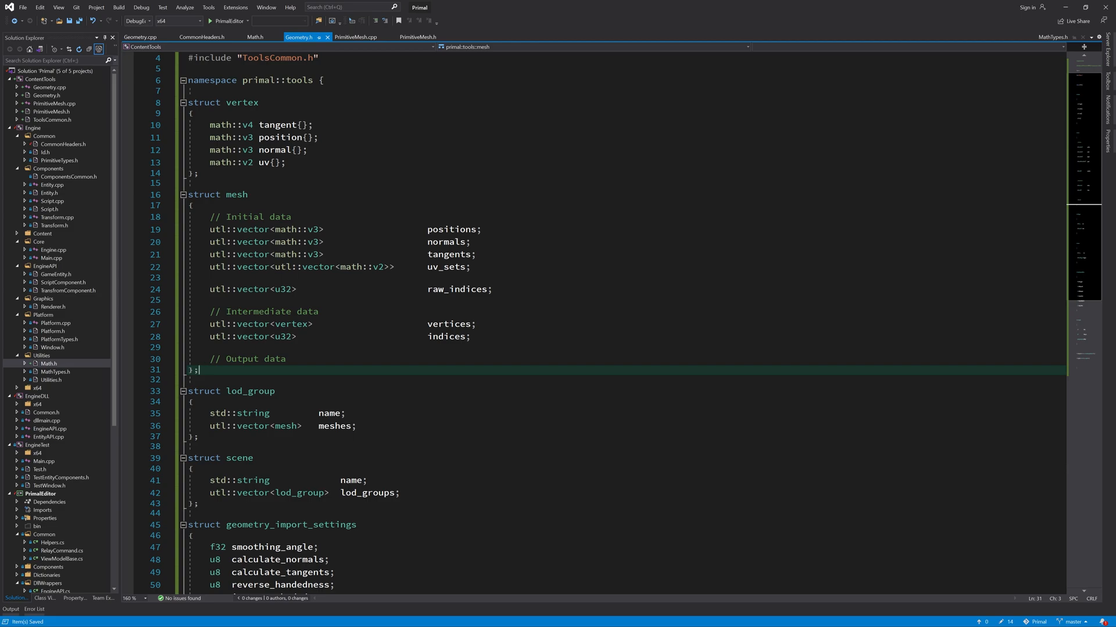
pyautogui.scroll(-3)
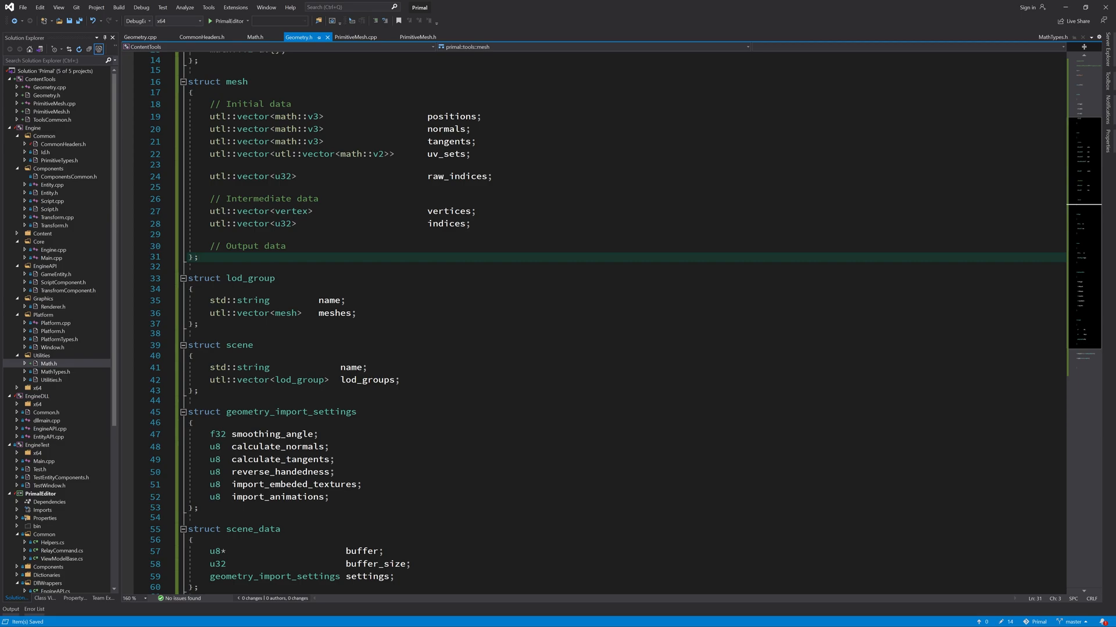
pyautogui.scroll(3)
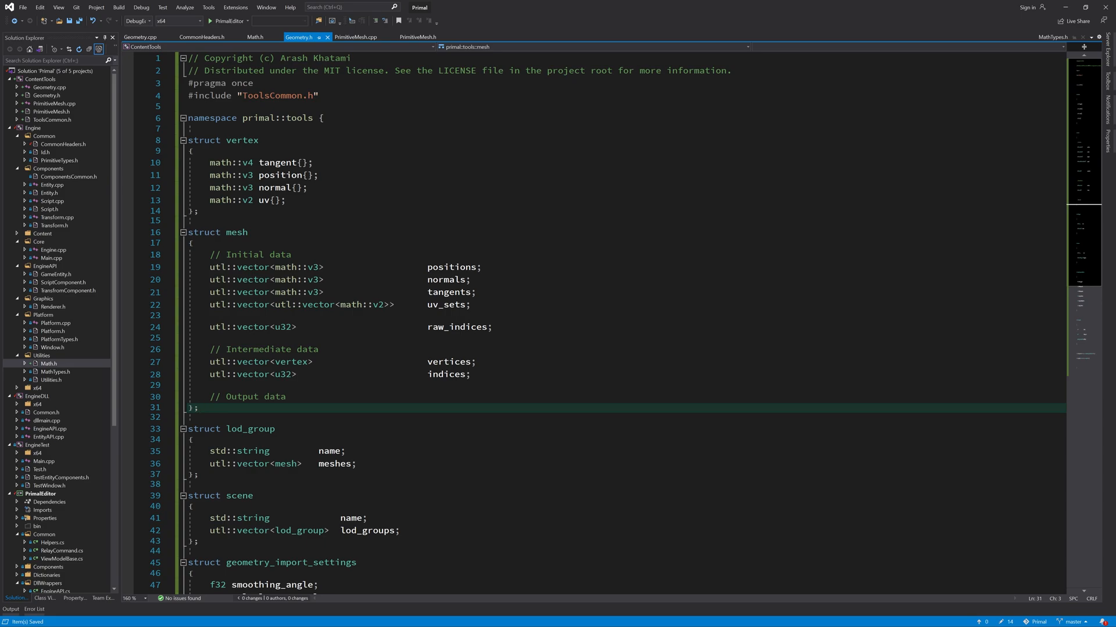
# Step: Add packed_vertex::vertex_static with position, reserved bytes, commented t_sign bits, normal, tangent and uv
pyautogui.write('namespace')
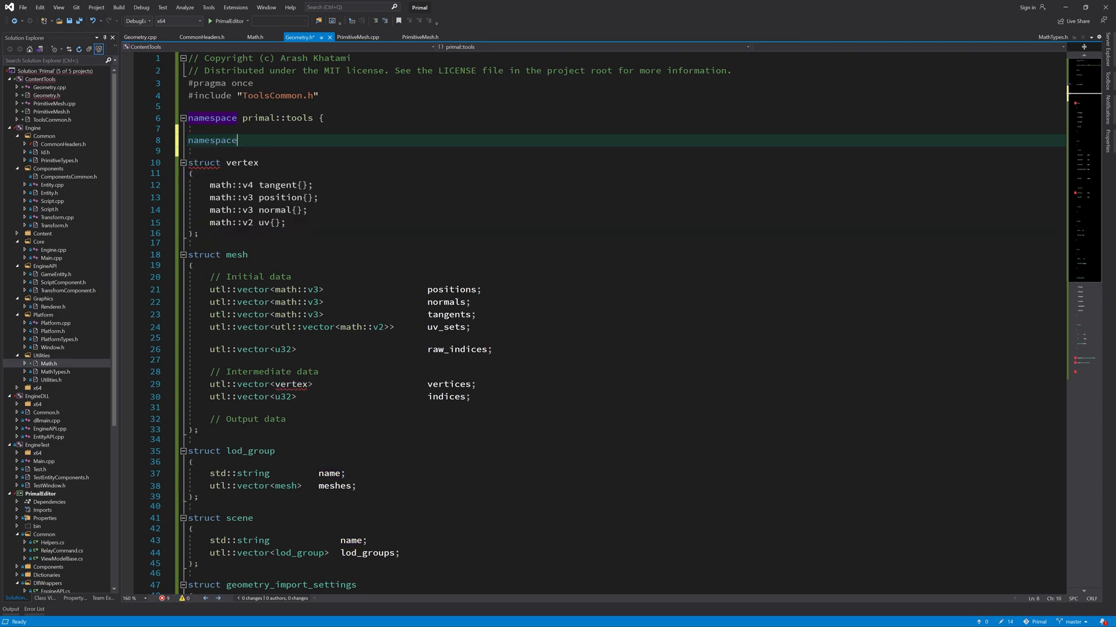
pyautogui.write('packed_vertex{ }')
pyautogui.write('} // namespace packe_vertex')
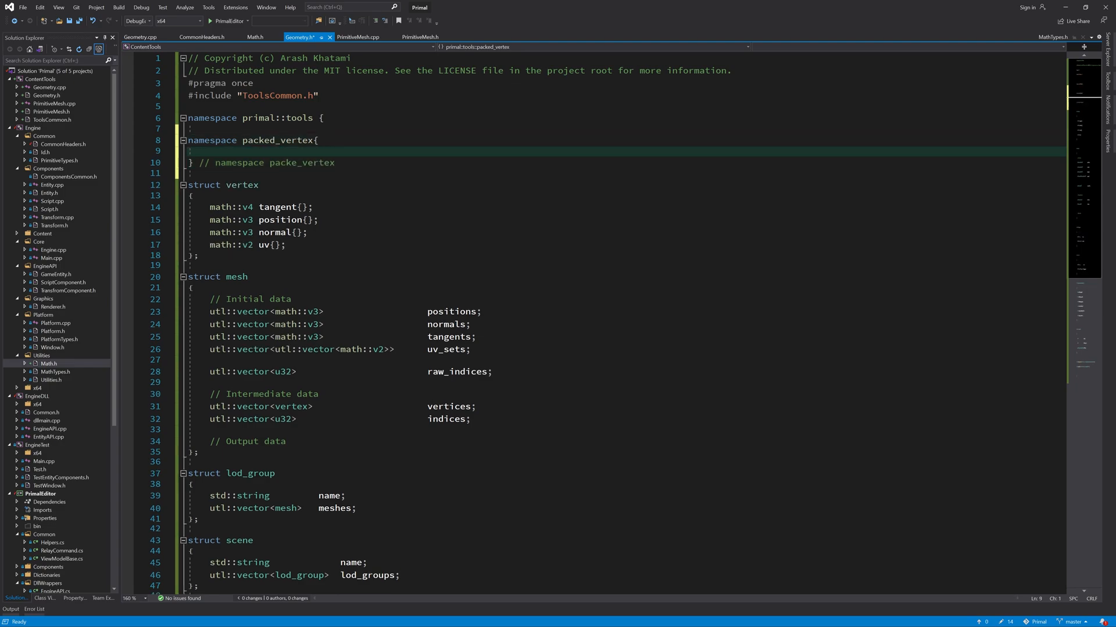
pyautogui.write('struct vertex_static')
pyautogui.write('math::v3    position;')
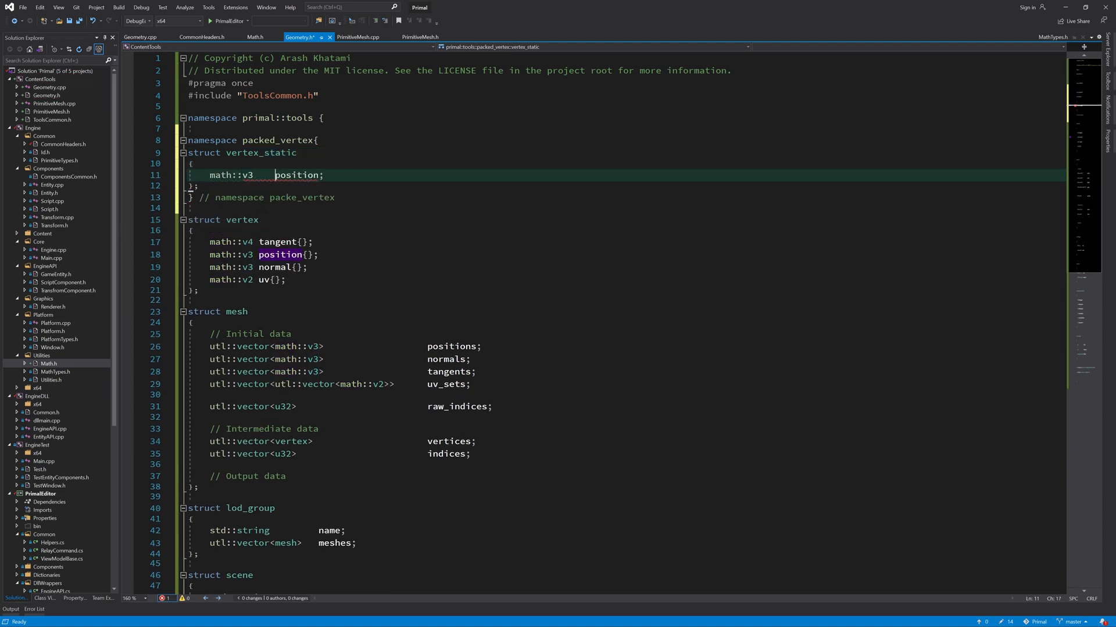
pyautogui.write('u8\tr')
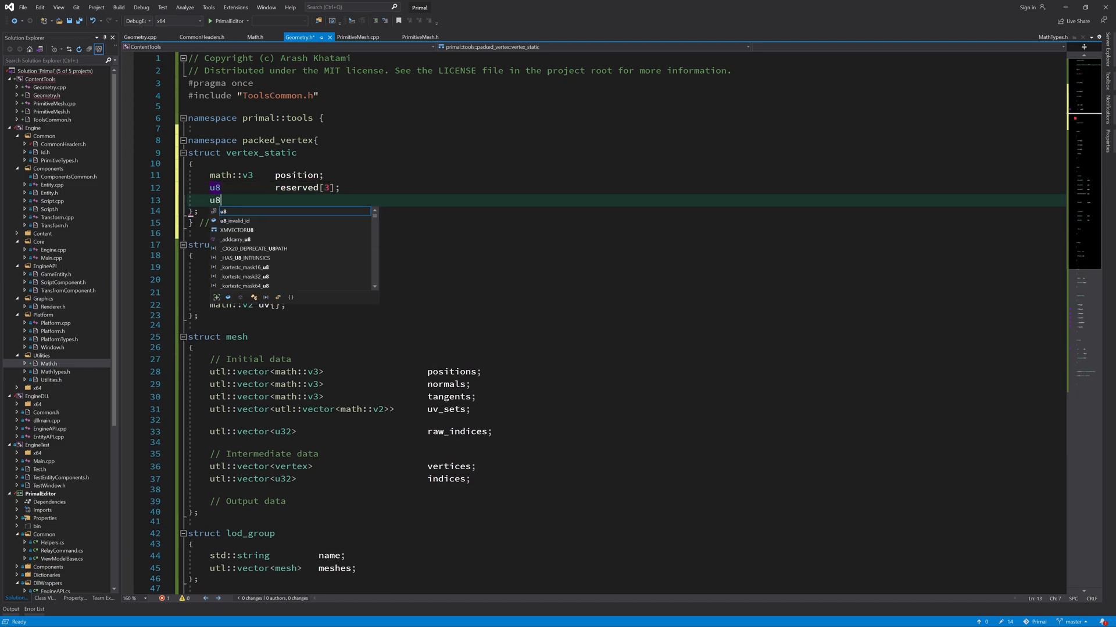
pyautogui.write('t_sign')
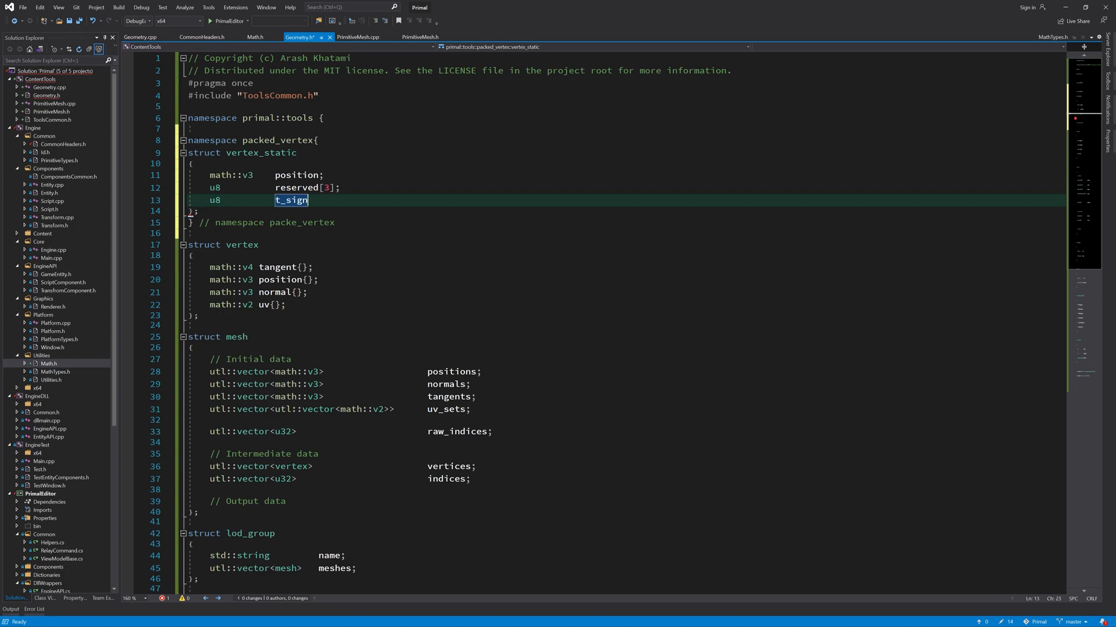
pyautogui.write('; // bit 0; tangent')
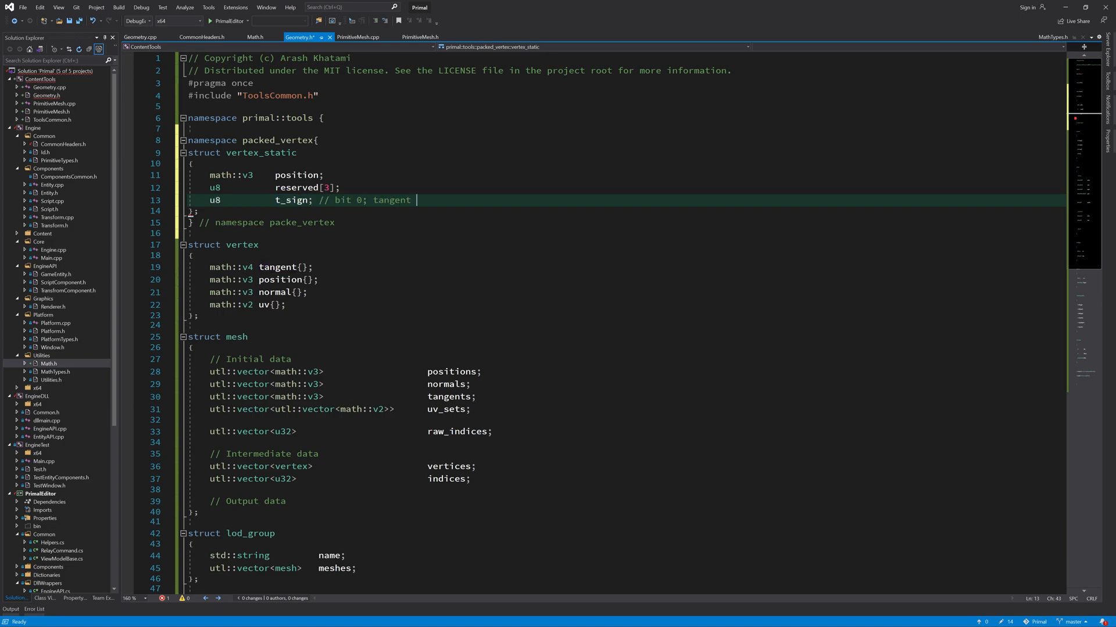
pyautogui.write('handedness * (tangent.z sign), bit')
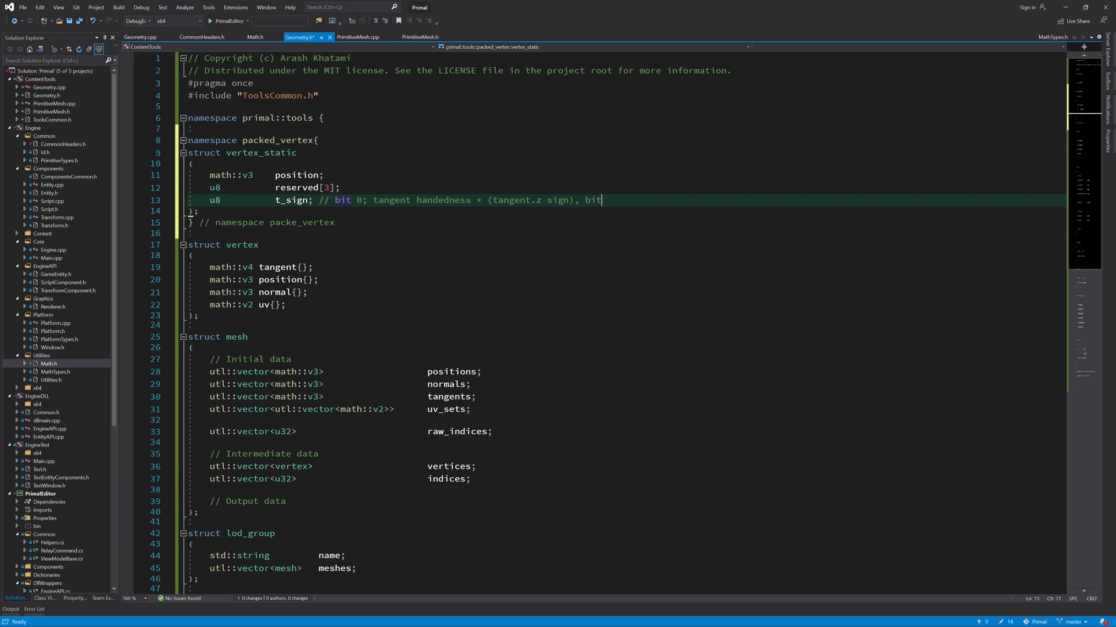
pyautogui.write('1: normal.z sign (0')
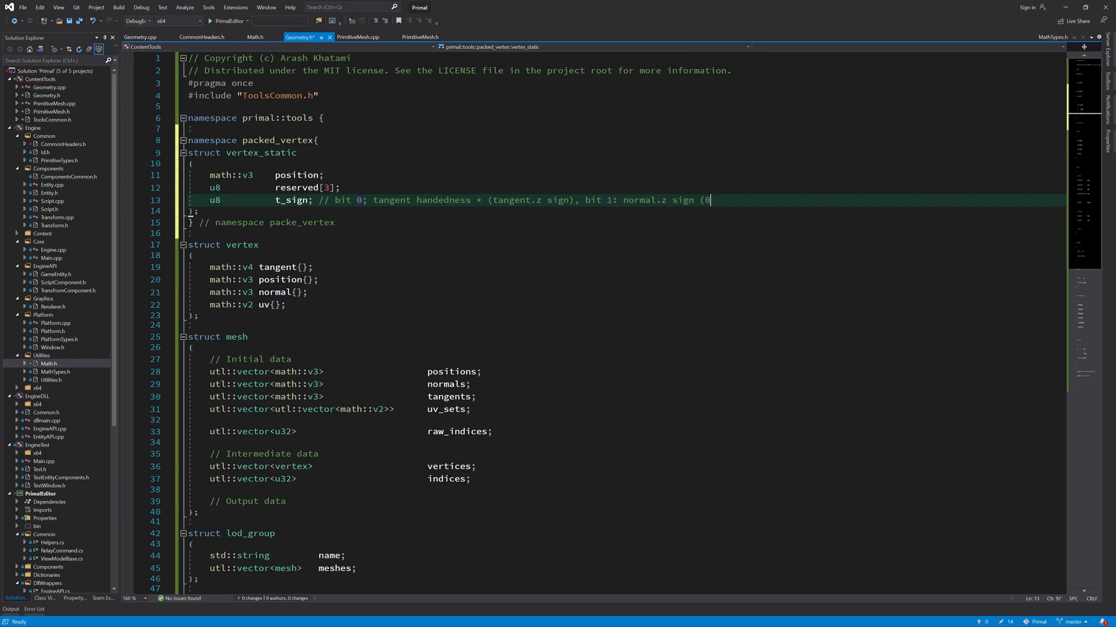
pyautogui.write('means -1, 1 means +1')
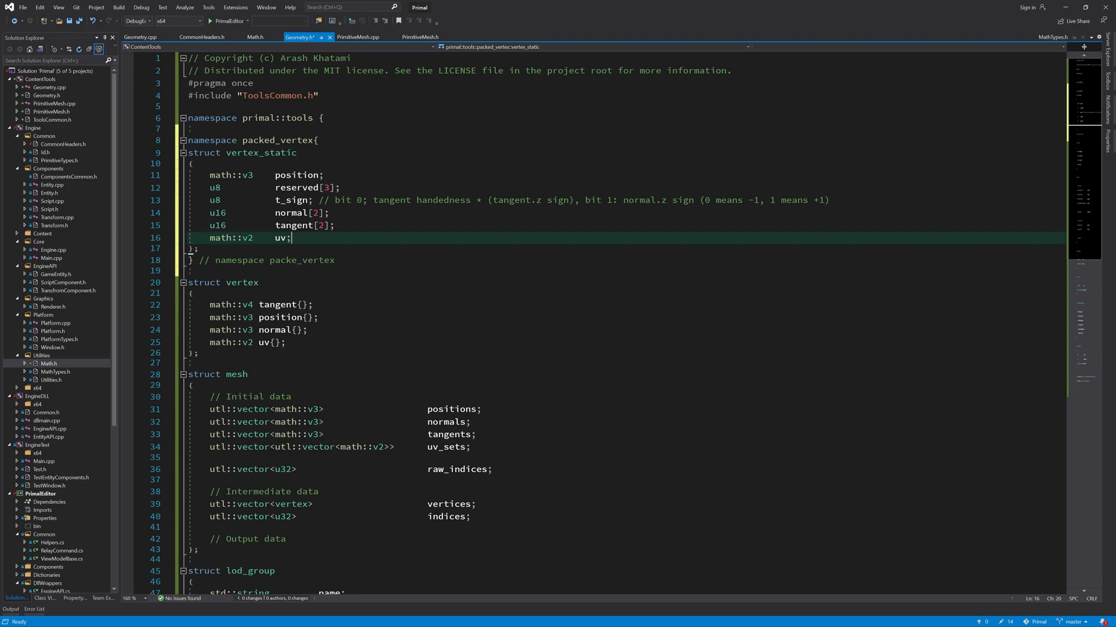
pyautogui.press('enter')
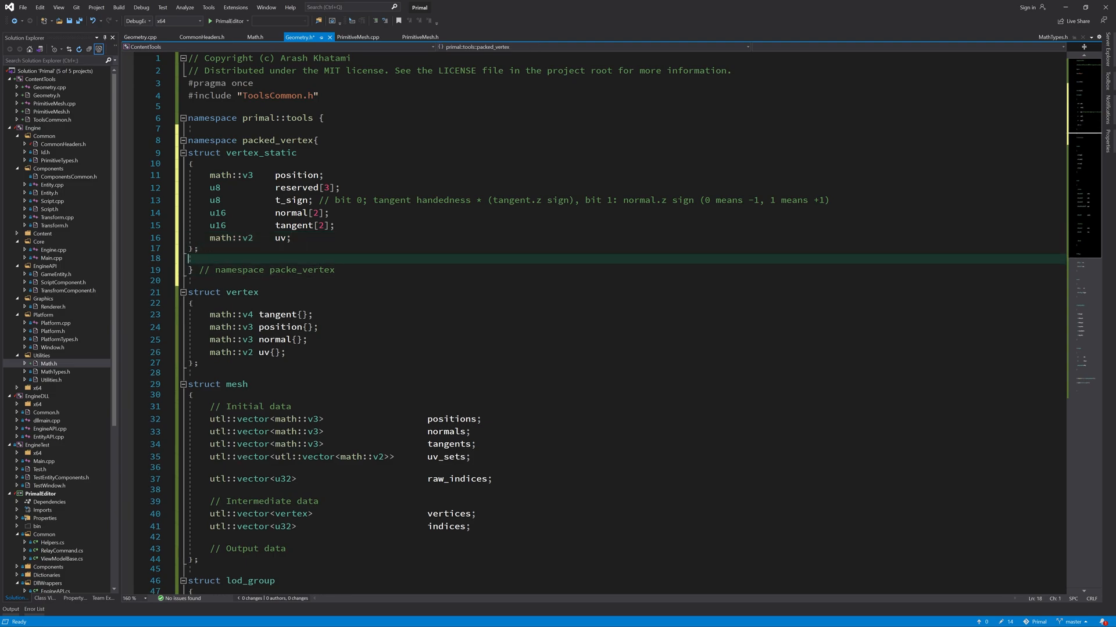
pyautogui.doubleClick(261, 152)
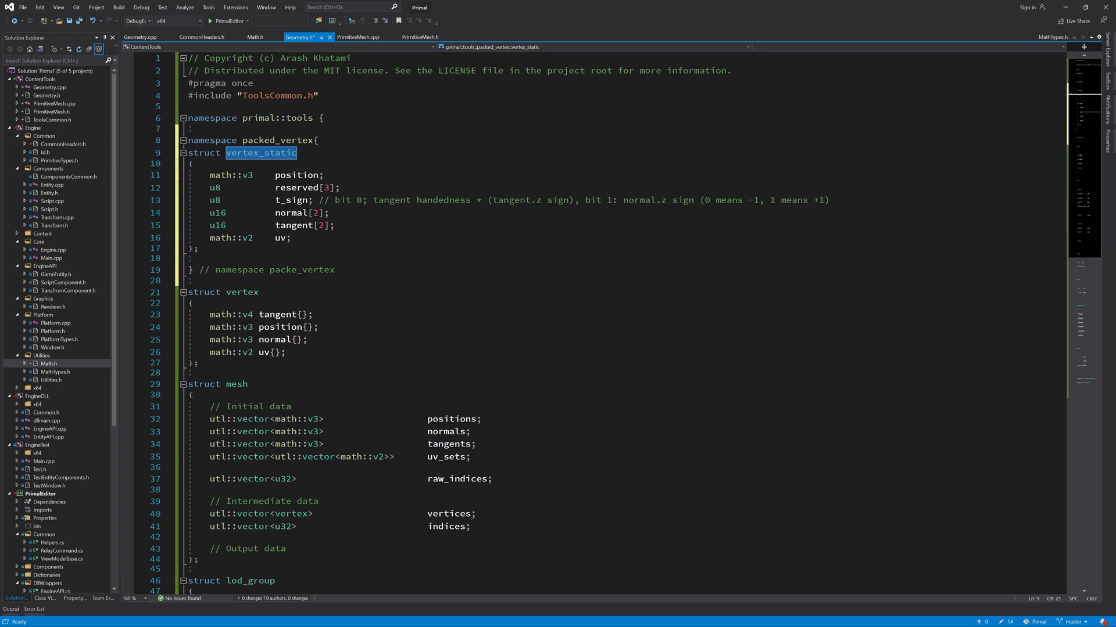
pyautogui.doubleClick(297, 175)
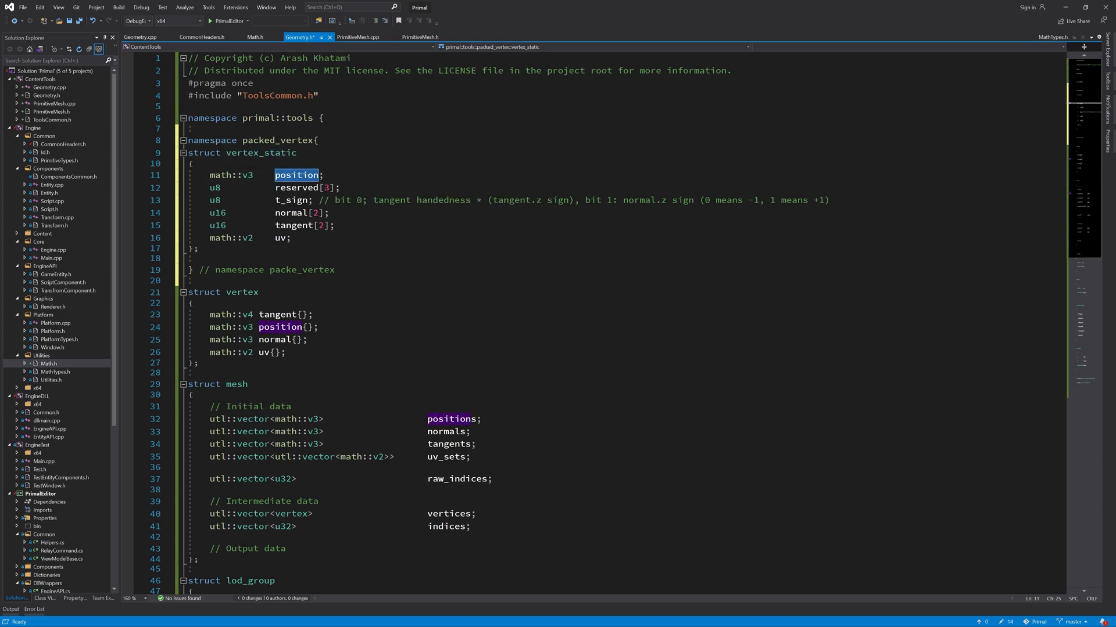
pyautogui.moveTo(295, 187)
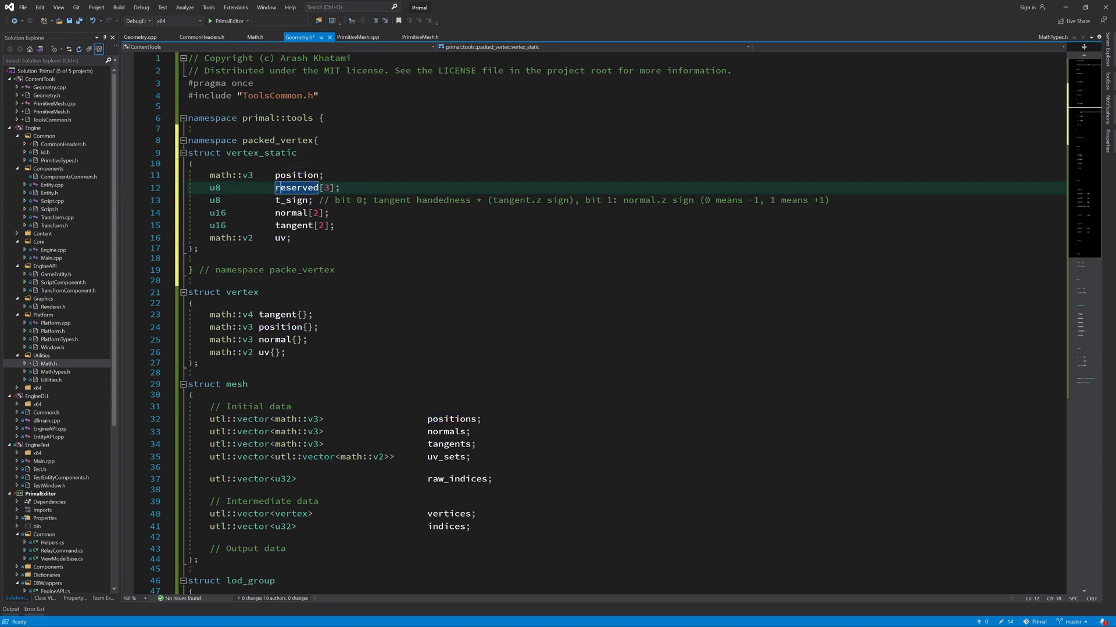
pyautogui.doubleClick(292, 200)
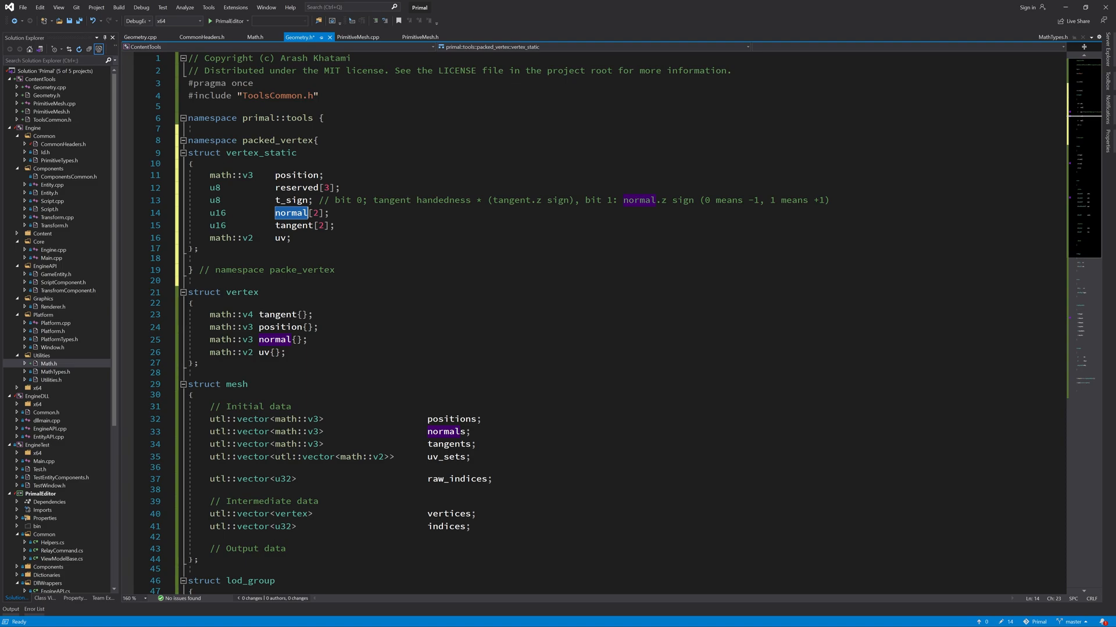
pyautogui.moveTo(292, 213)
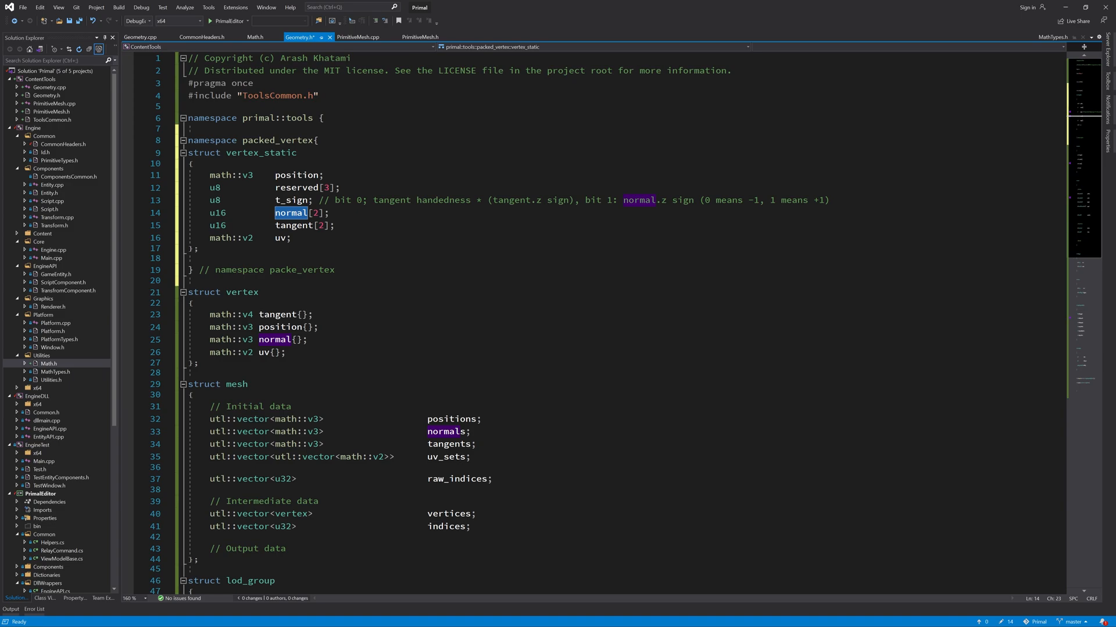
pyautogui.moveTo(291, 212)
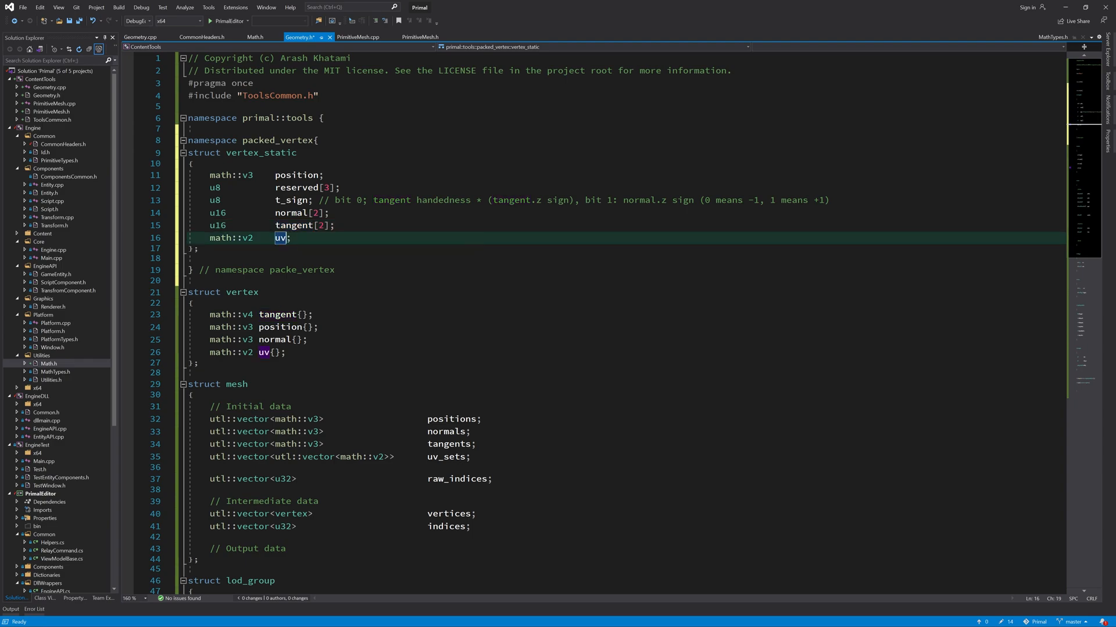
pyautogui.scroll(-3)
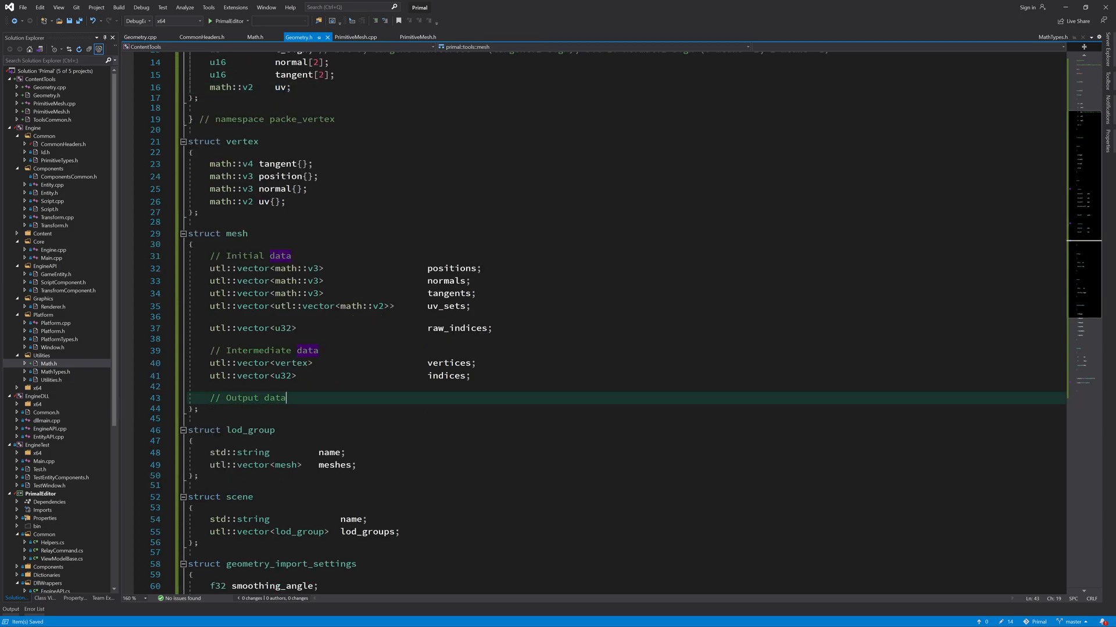
# Step: Add name, packed_vertices_static, lod_threshold{-1.0f} and lod_id{u32_invalid_id} members to mesh output data
pyautogui.write('s')
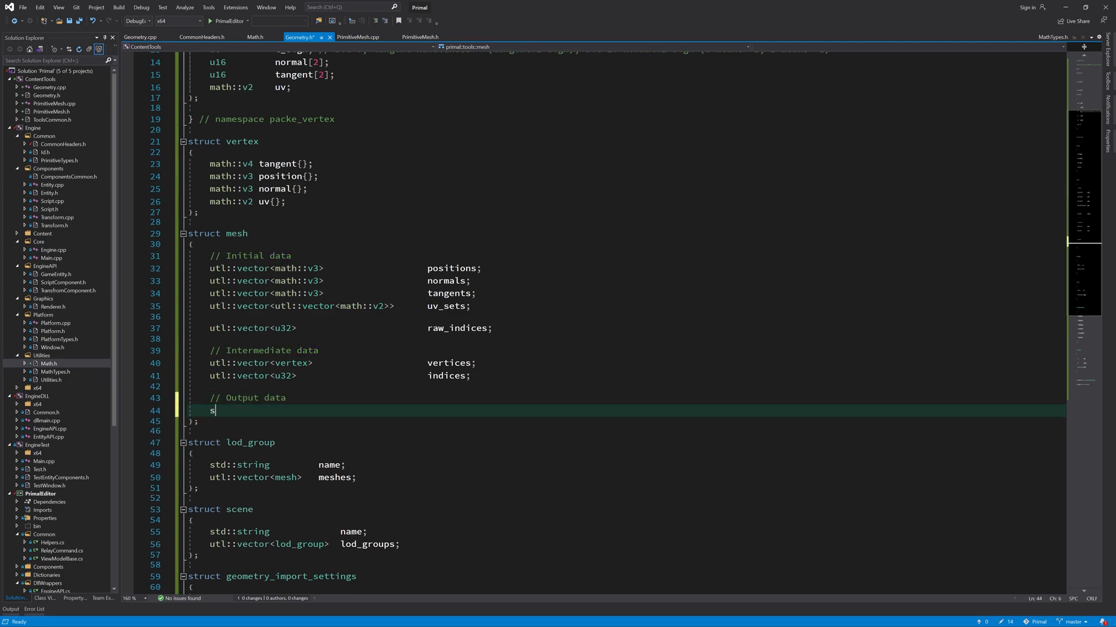
pyautogui.write('std::')
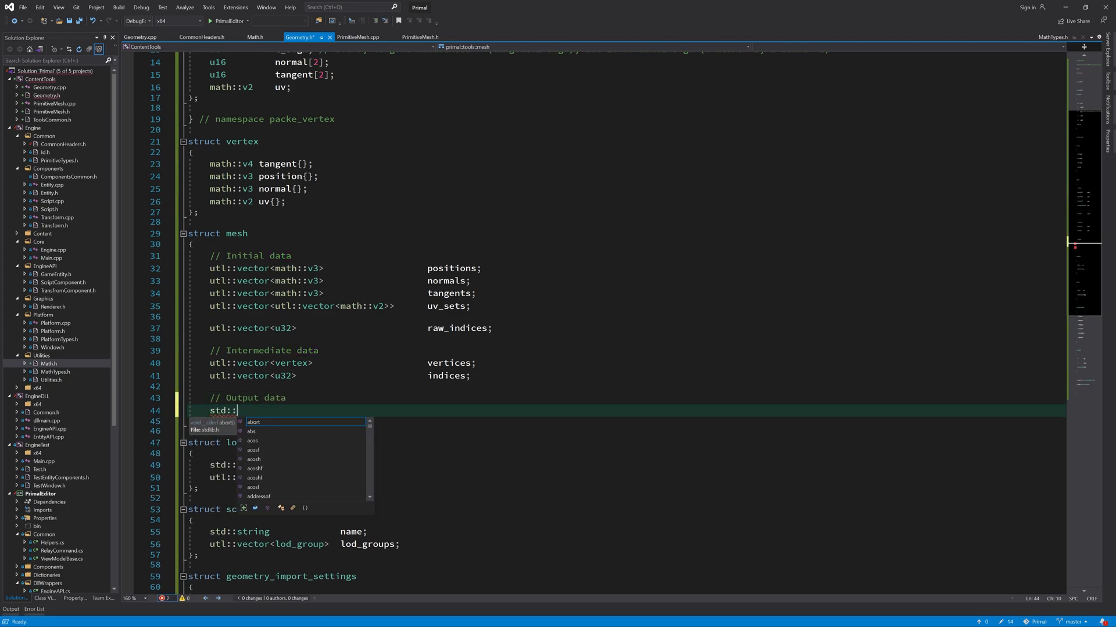
pyautogui.write('string')
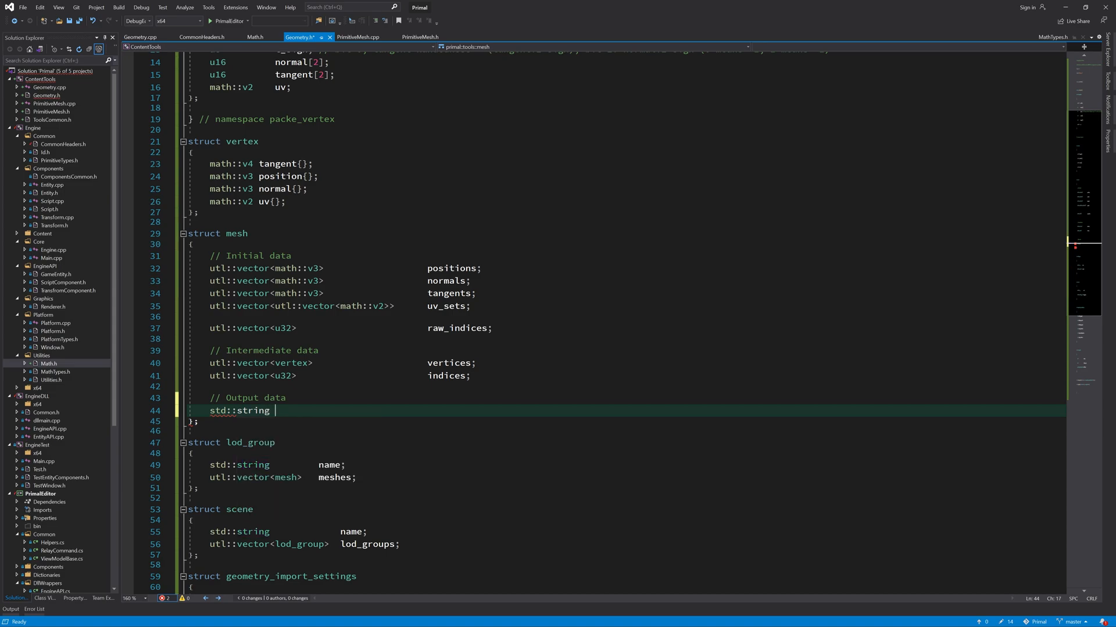
pyautogui.write('name;')
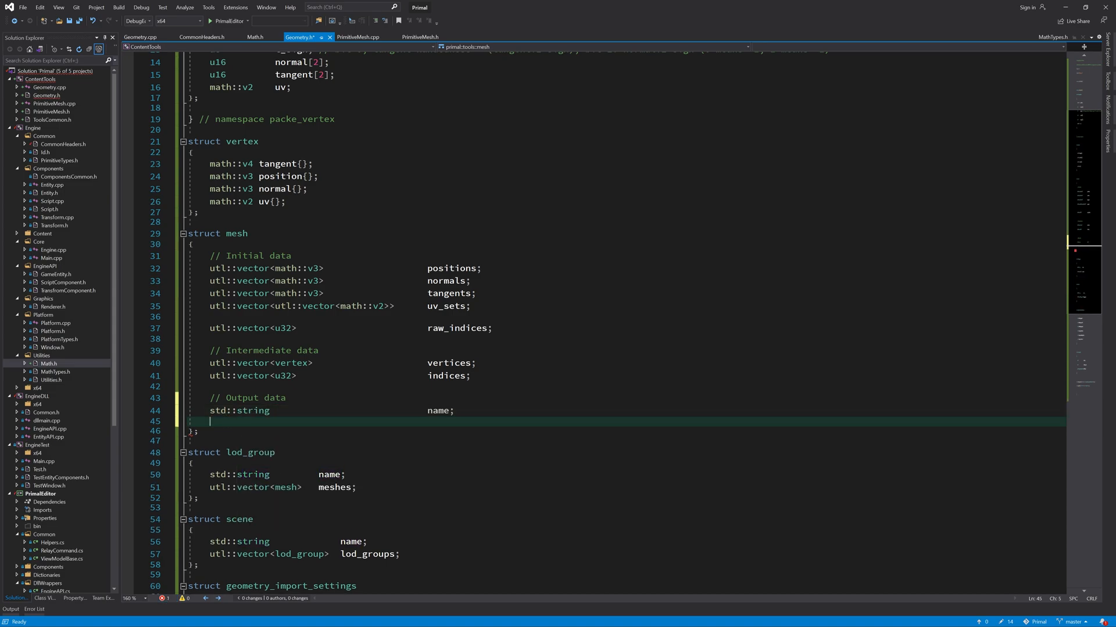
pyautogui.write('utl::vector')
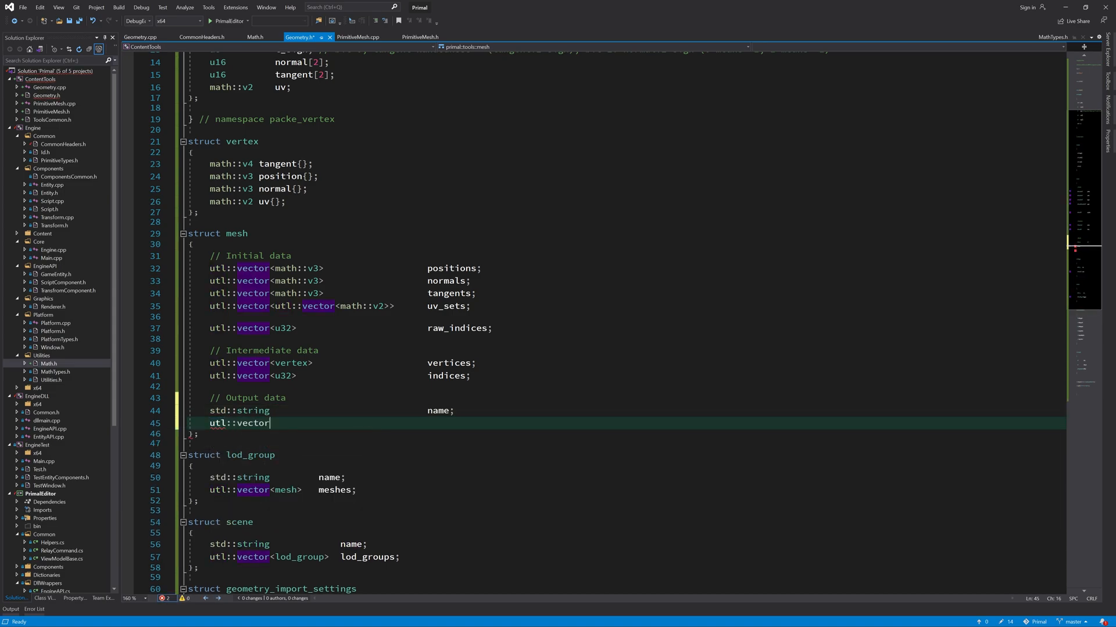
pyautogui.write('<packed_vertex::vertex_static> packed_vertices_static;')
pyautogui.write('f32')
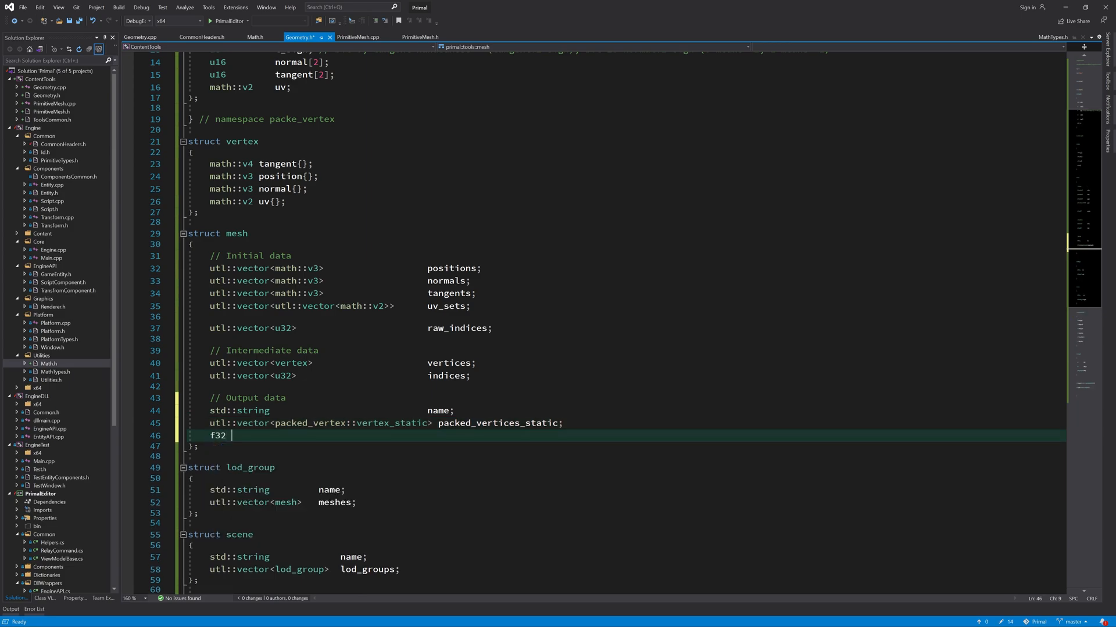
pyautogui.write('lod_thresh')
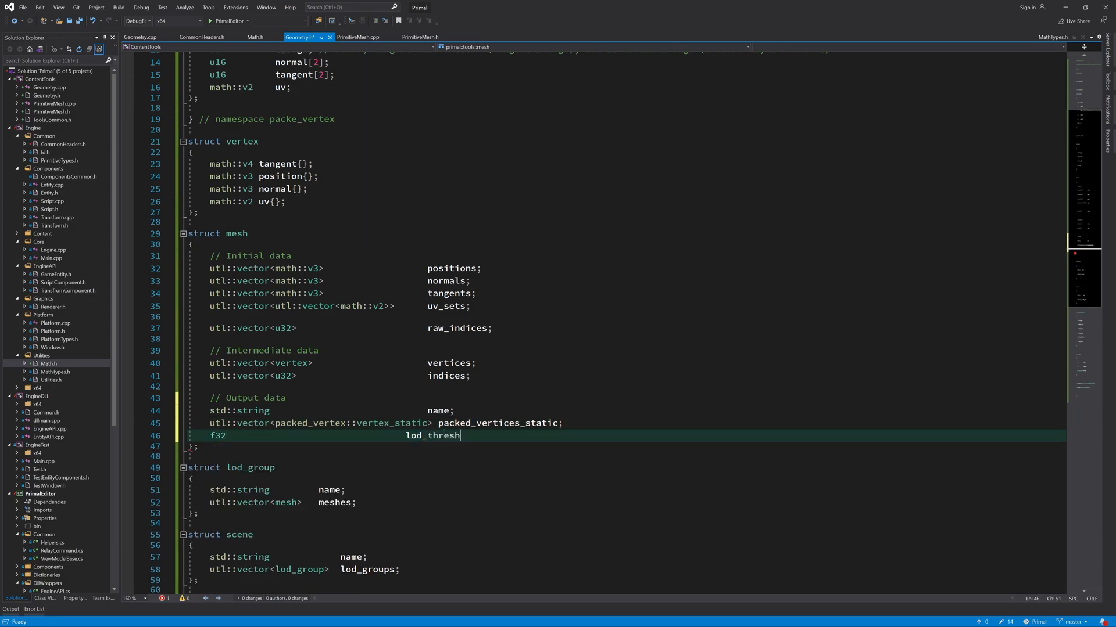
pyautogui.write('old{-1.0f};')
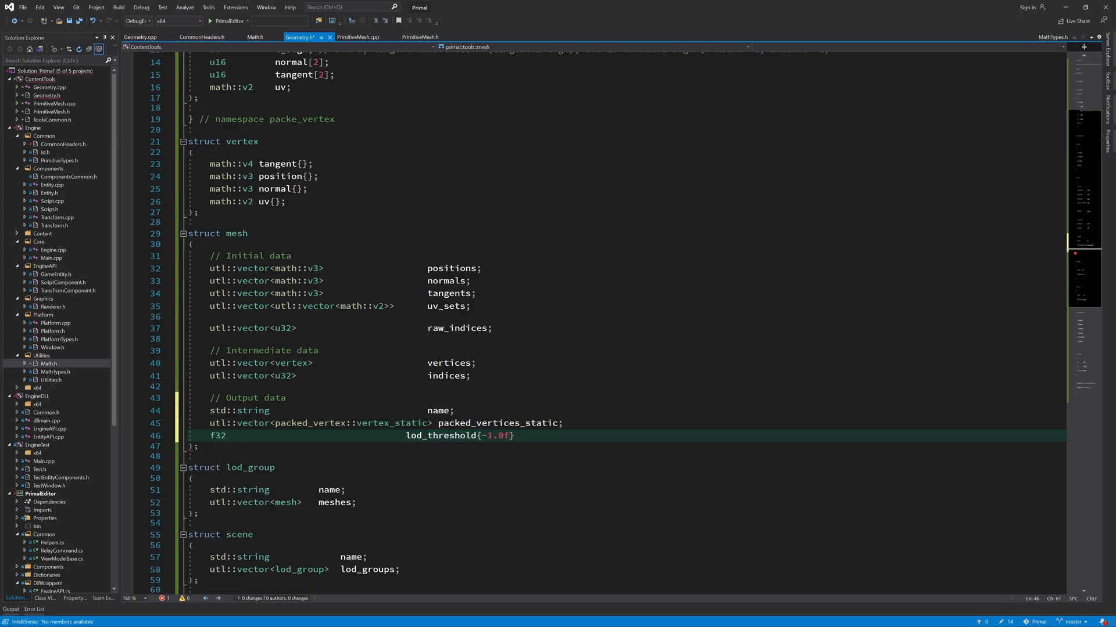
pyautogui.write('u32')
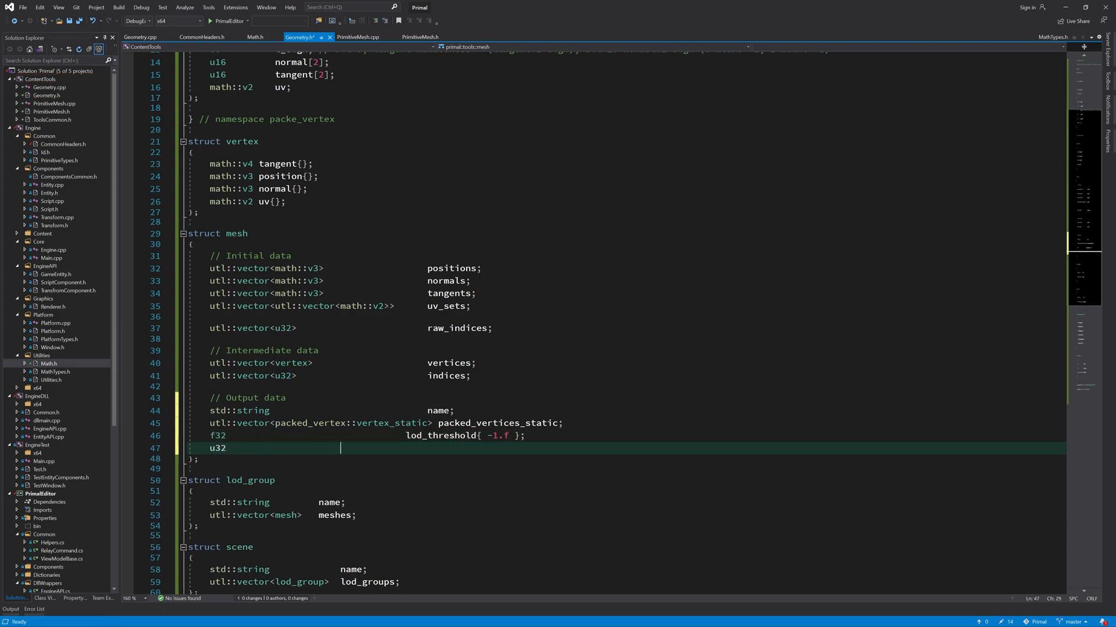
pyautogui.write('lod_id;')
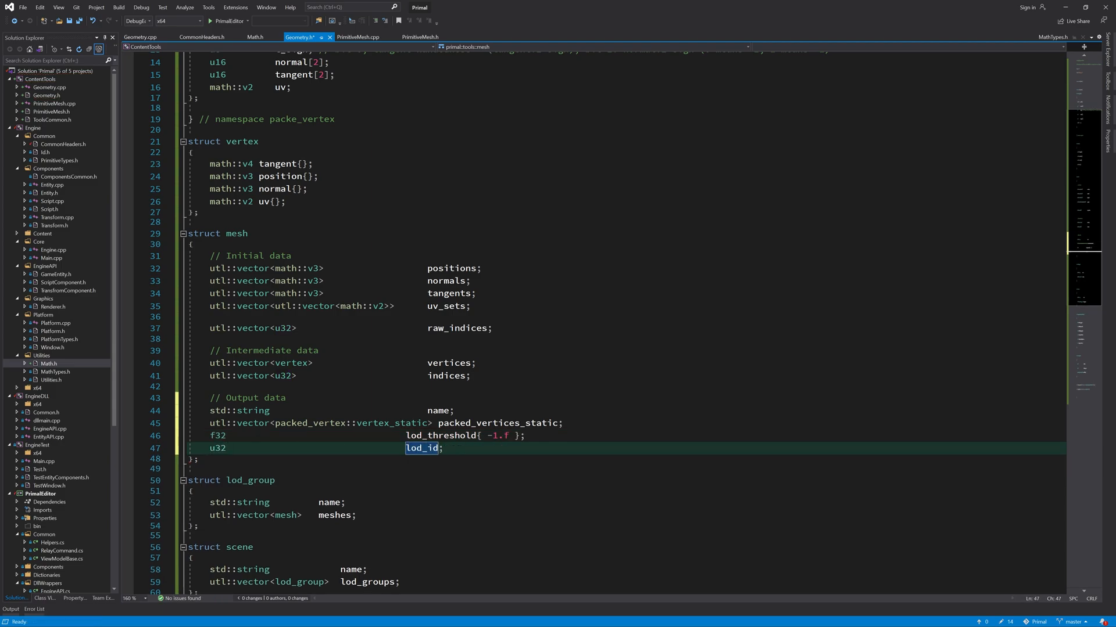
pyautogui.write('{u32_invalid_id}')
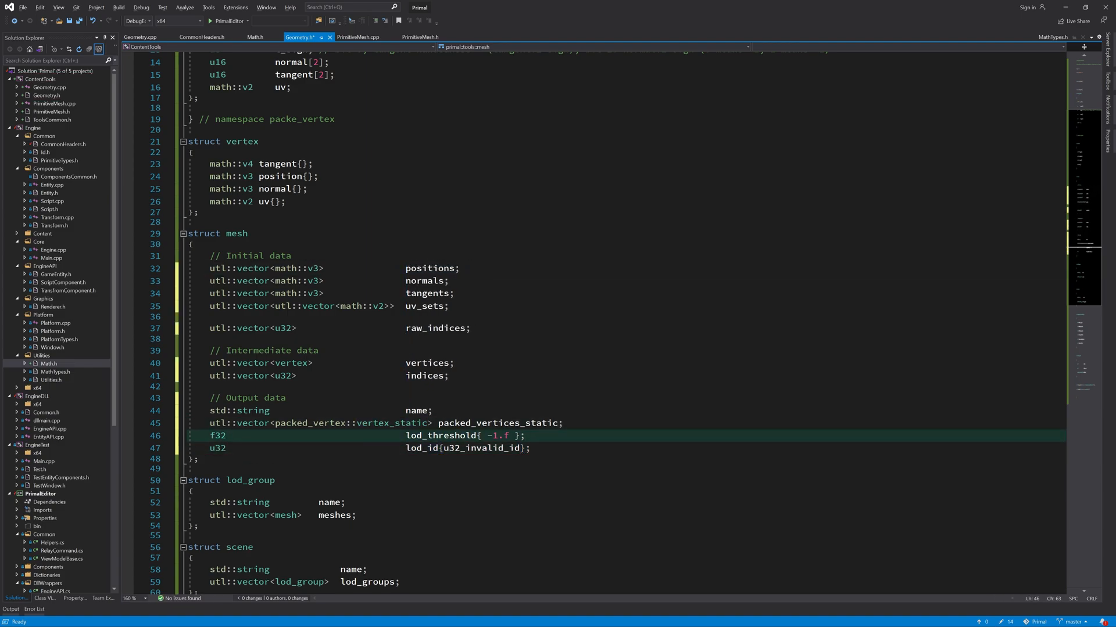
# Step: Select the new lod_threshold, lod_id and packed_vertices_static member declarations to check them
pyautogui.doubleClick(443, 435)
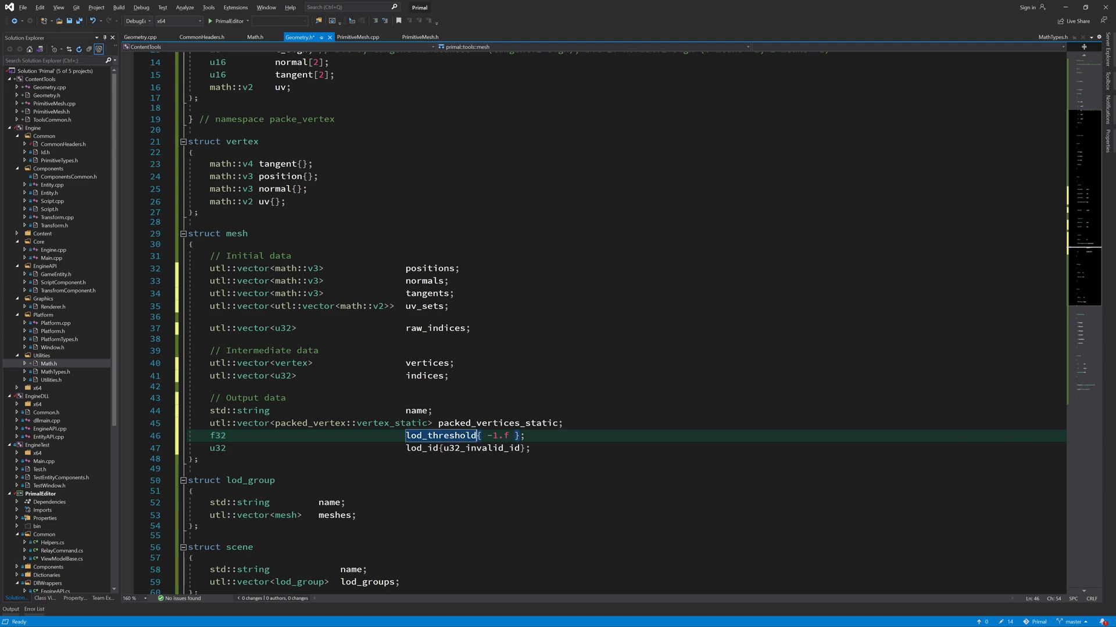
pyautogui.click(530, 448)
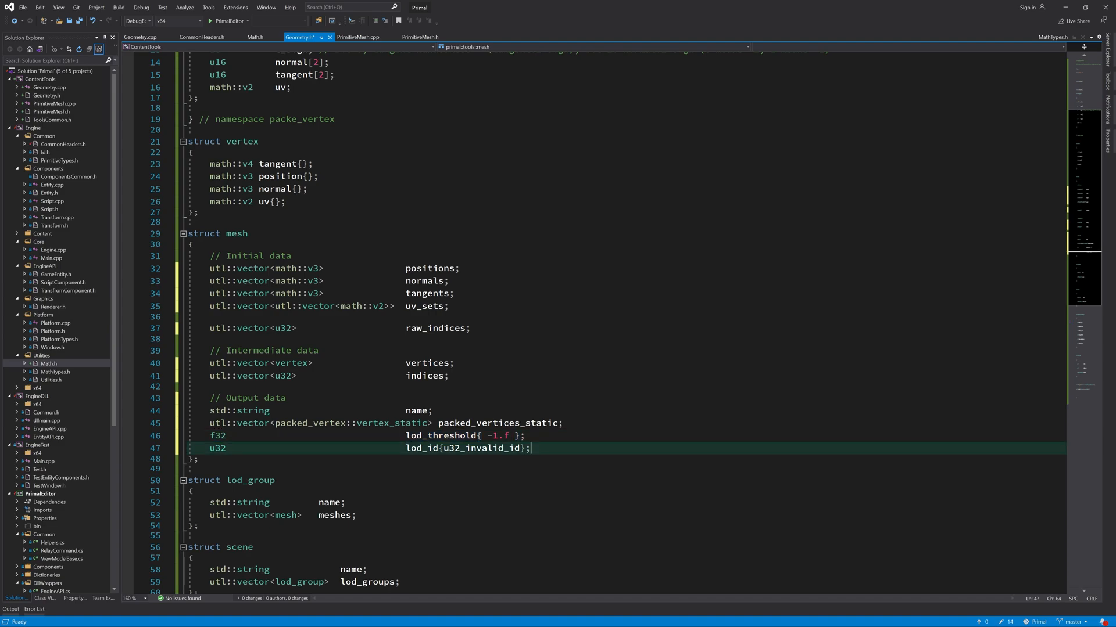
pyautogui.doubleClick(219, 436)
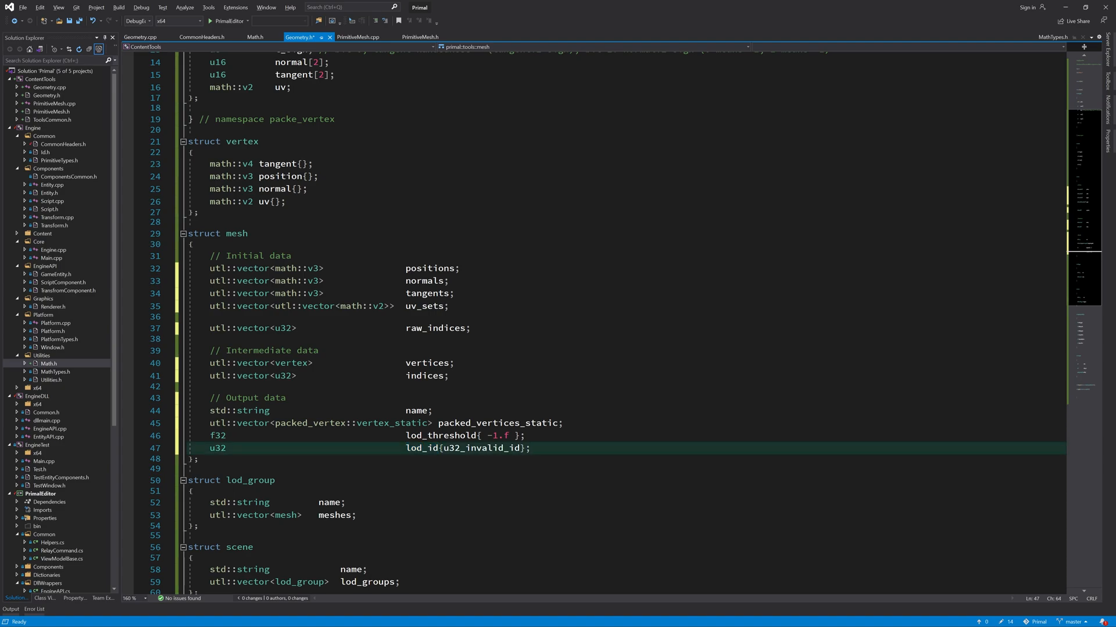
pyautogui.doubleClick(218, 448)
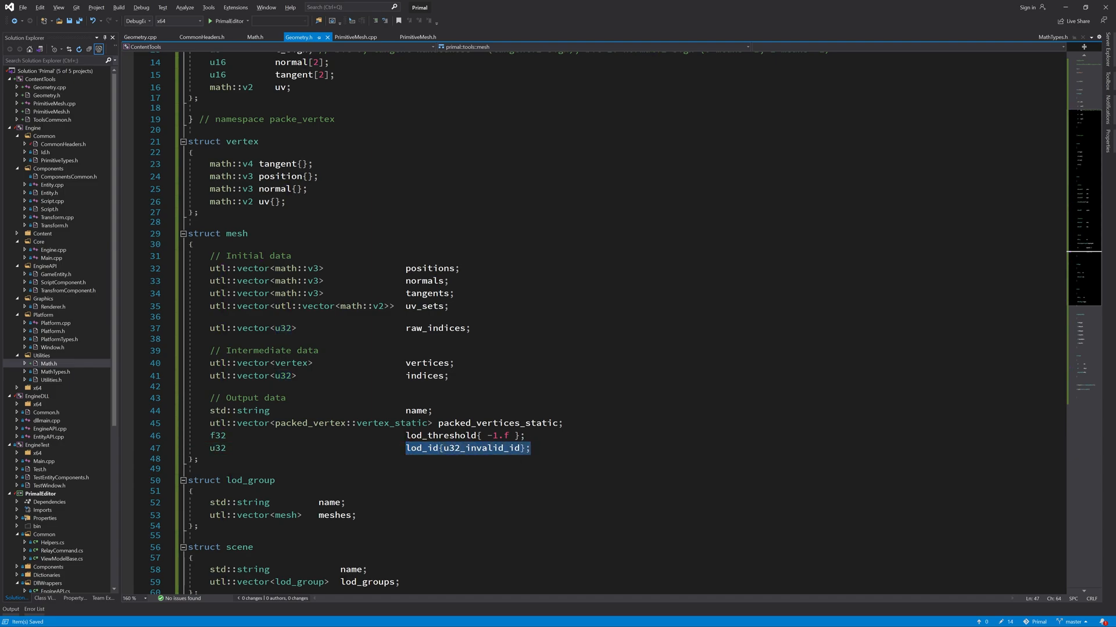
pyautogui.click(431, 411)
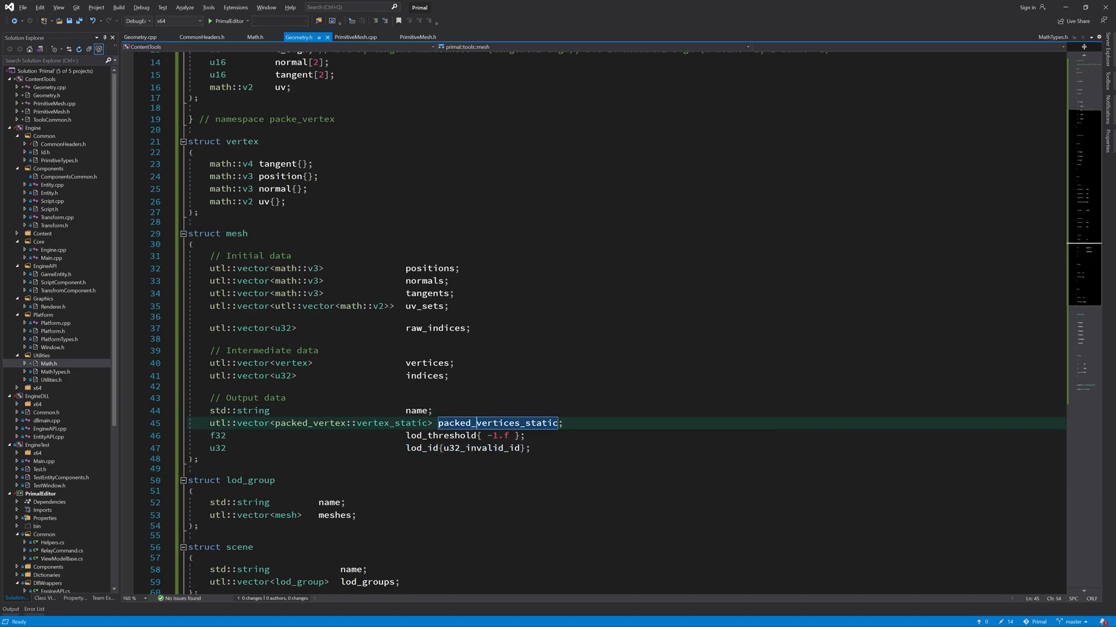
pyautogui.doubleClick(391, 423)
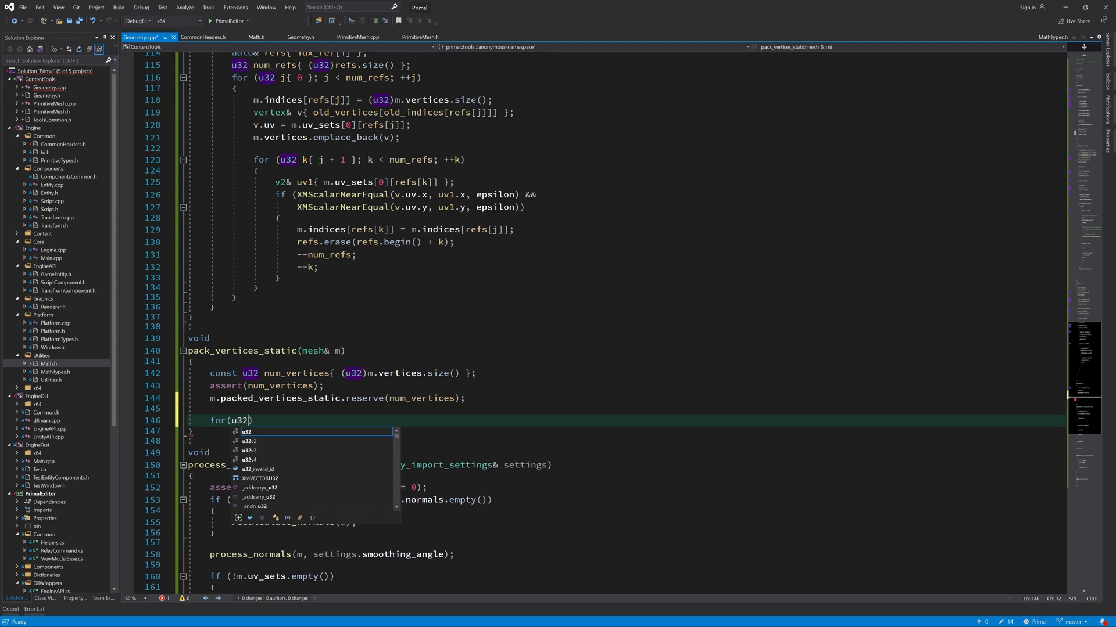
# Step: Add a loop over m.vertices that computes a u8 signs value for each vertex
pyautogui.write('i{0}; i<')
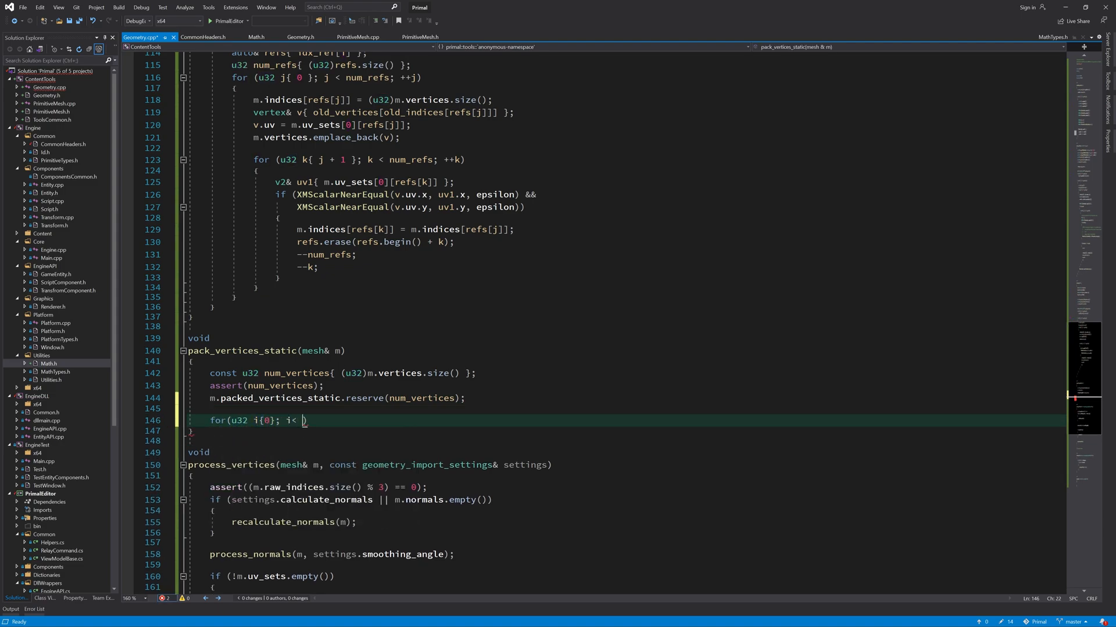
pyautogui.write('num_vertices; ++i)')
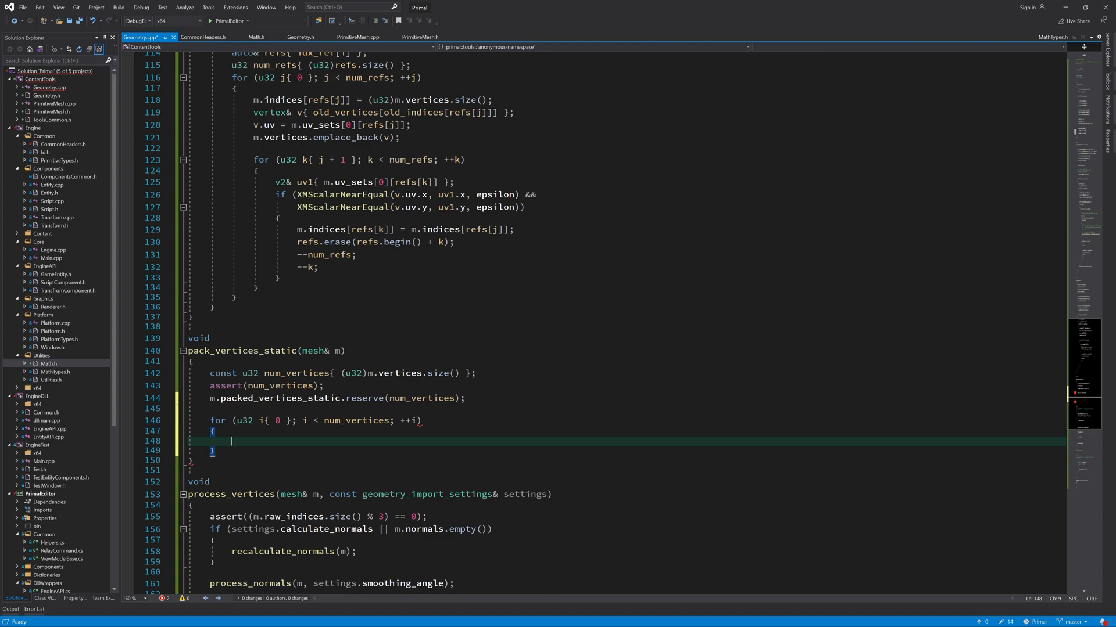
pyautogui.write('vertex& v')
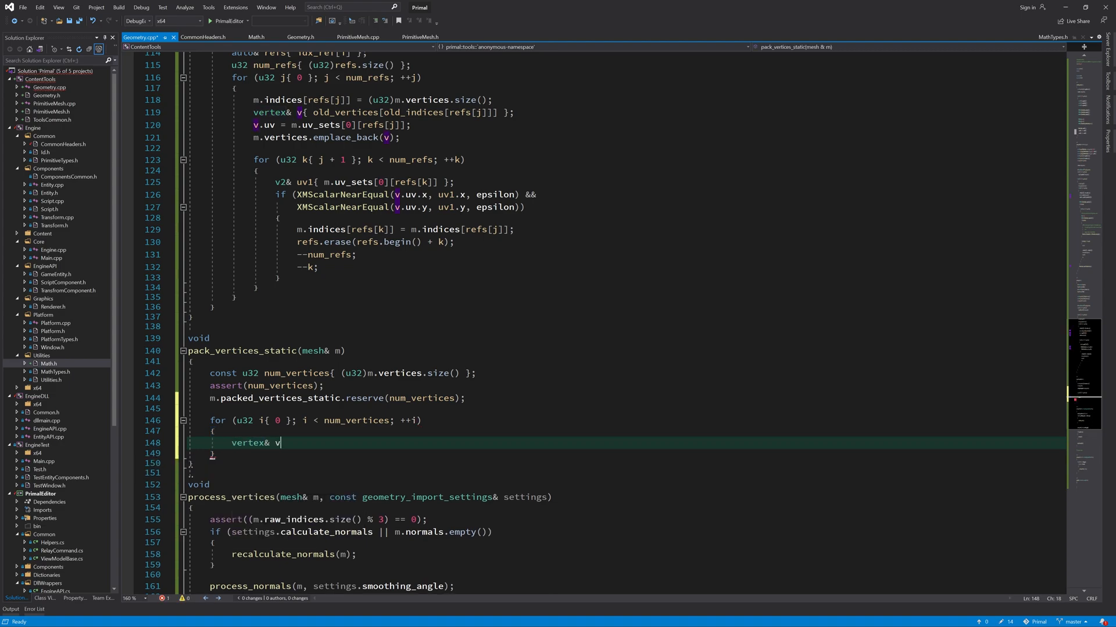
pyautogui.write('{m.vertices}')
pyautogui.write('const')
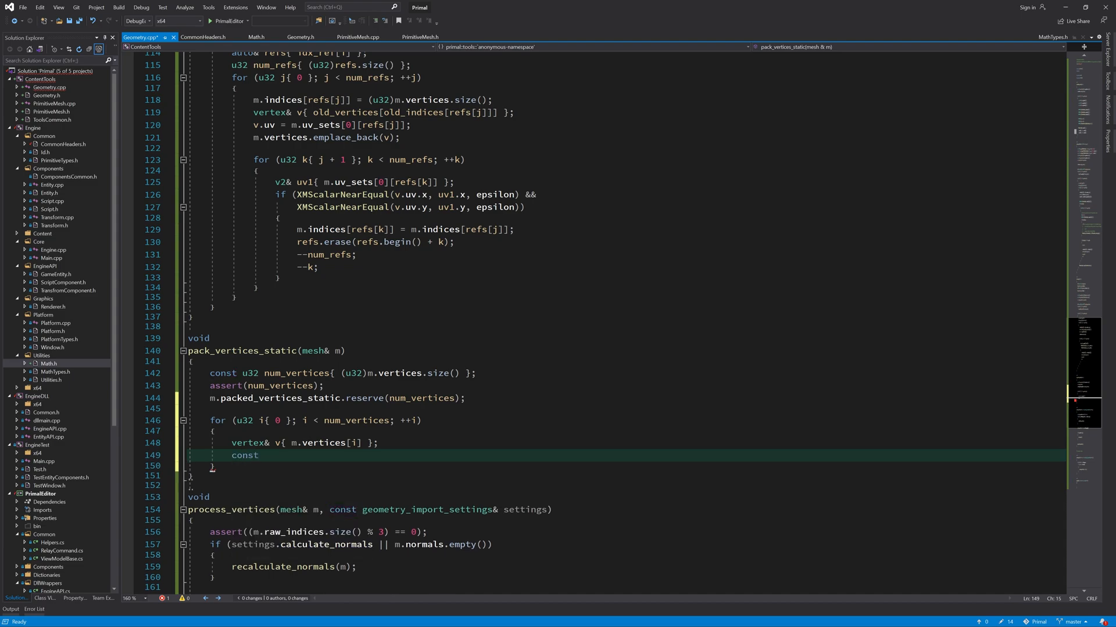
pyautogui.write('u8 signs')
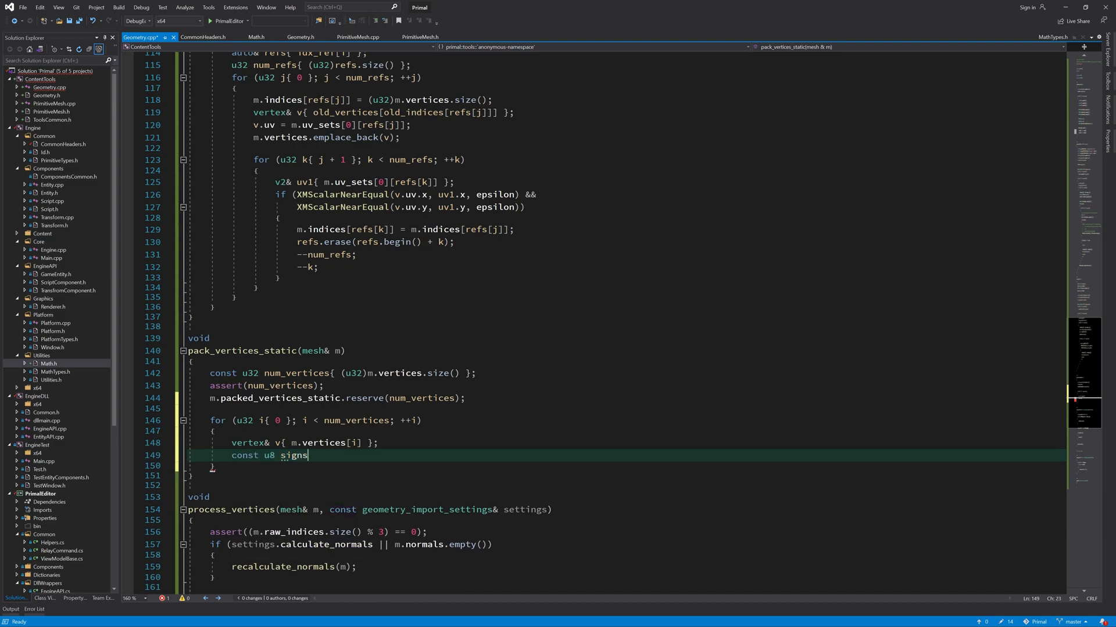
pyautogui.write('{(u8')
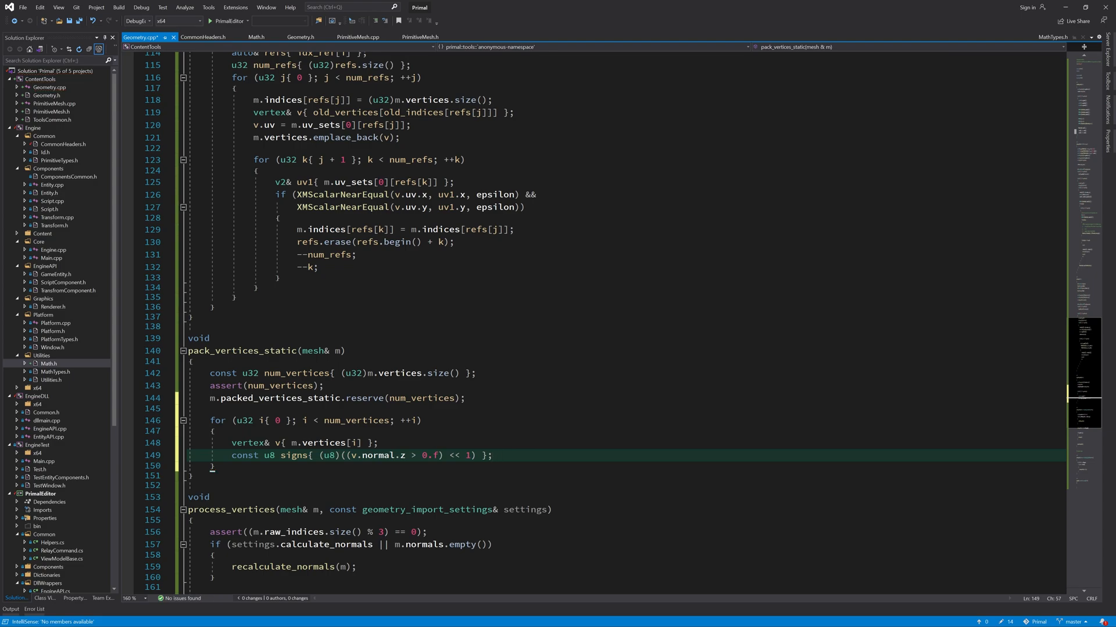
# Step: Pack normal_x and normal_y with pack_float into u16 values and add a tangent-packing TODO, then switch to Math.h
pyautogui.write('const u8 normal_x')
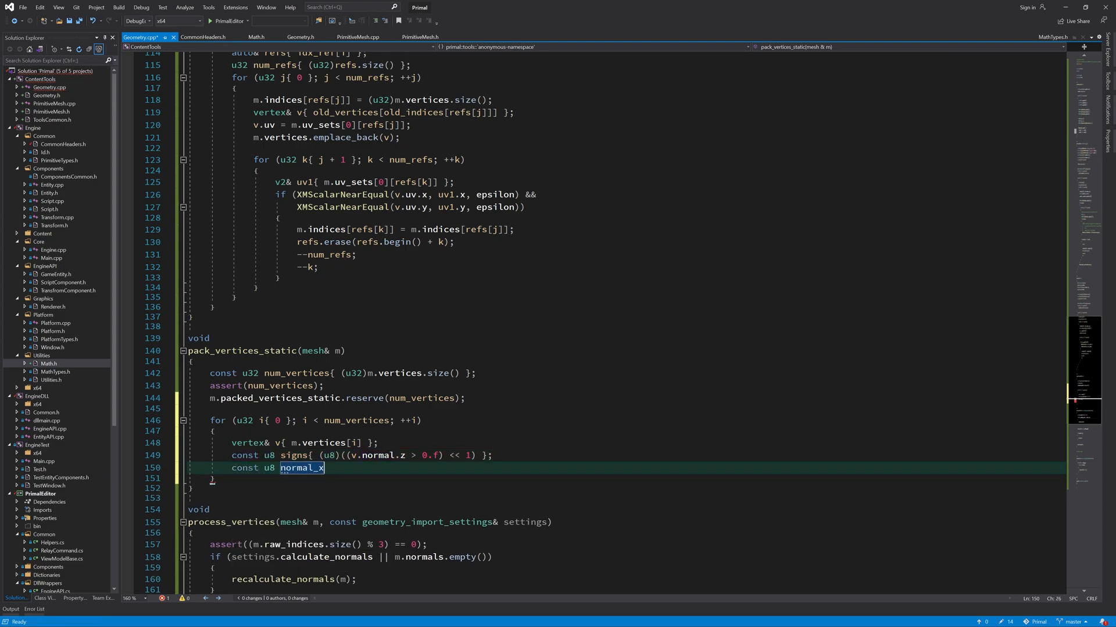
pyautogui.write('{(u16)};')
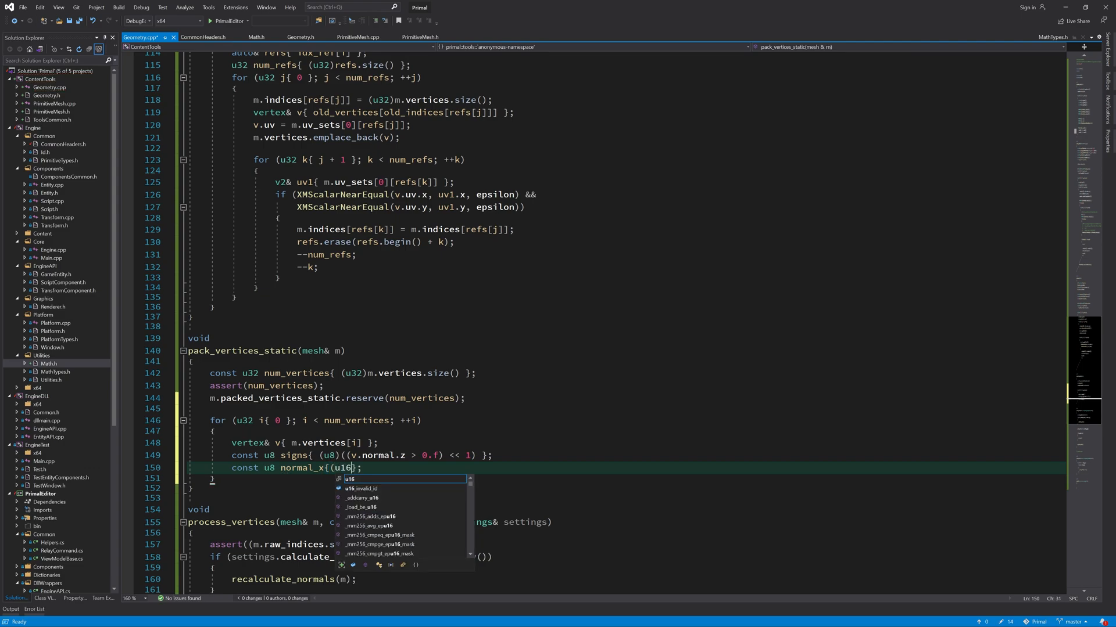
pyautogui.write('pack_float<16>(v.normal.x, -1.')
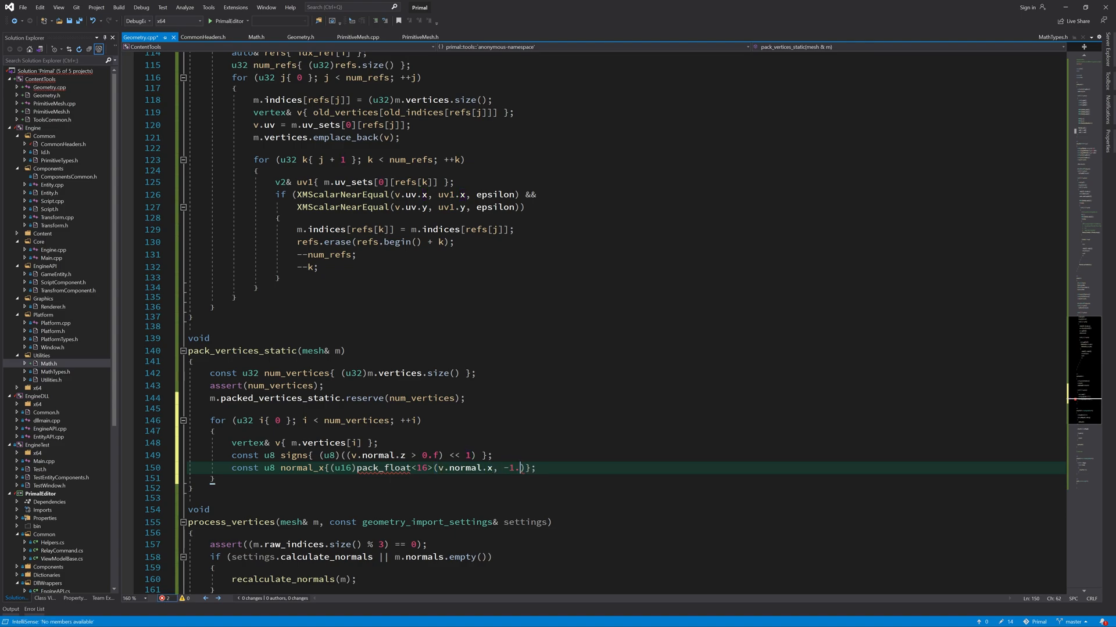
pyautogui.write('f, 1.f)')
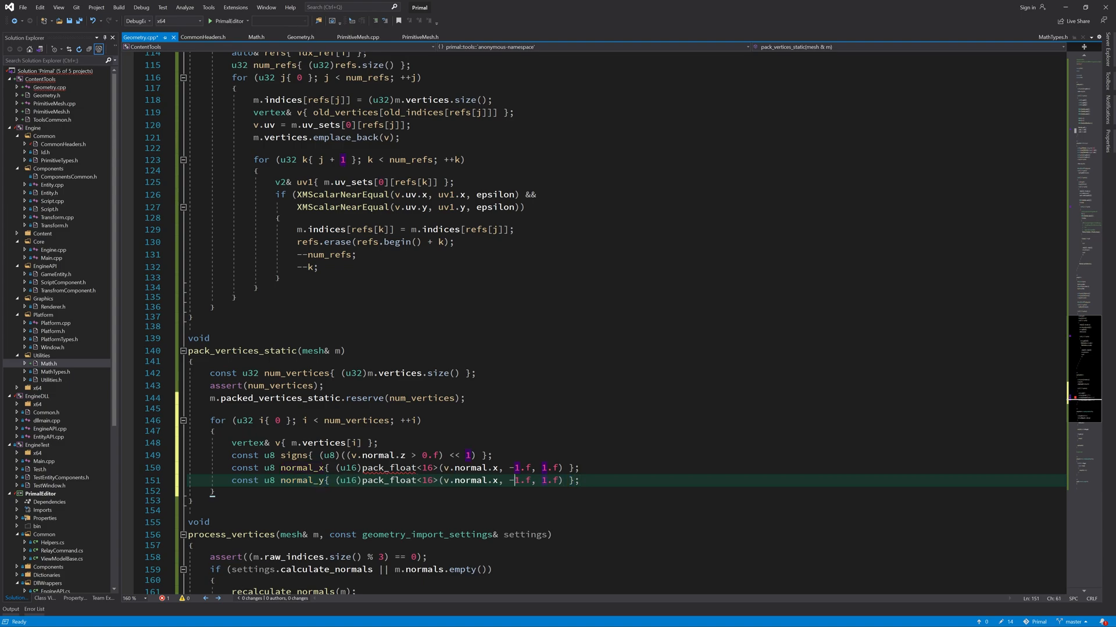
pyautogui.write('// TODO:')
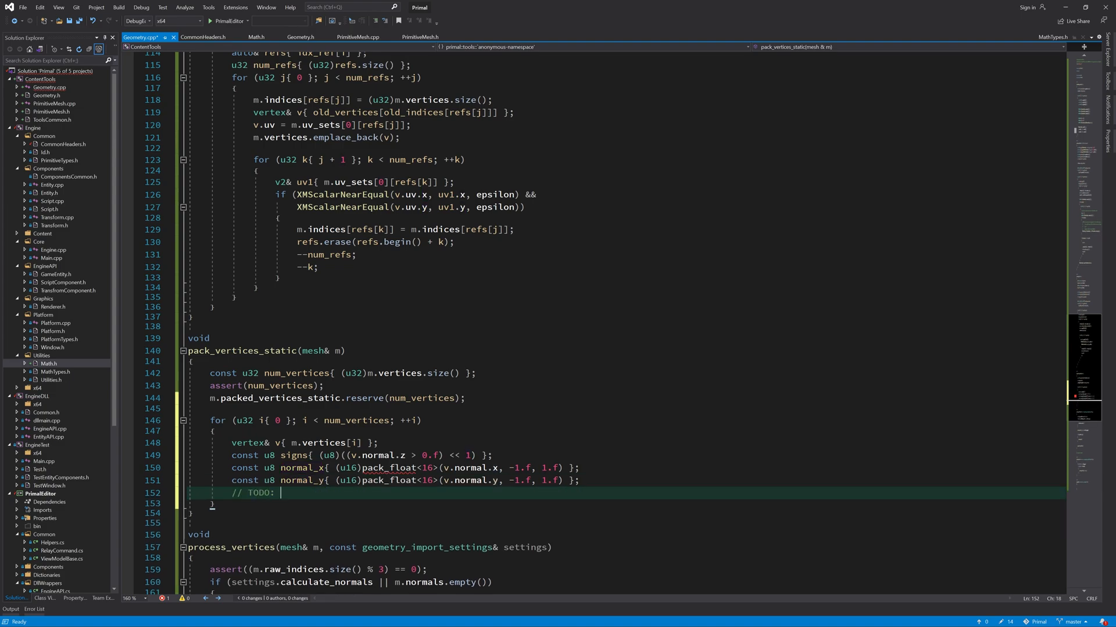
pyautogui.write('pack tangents in sign and in')
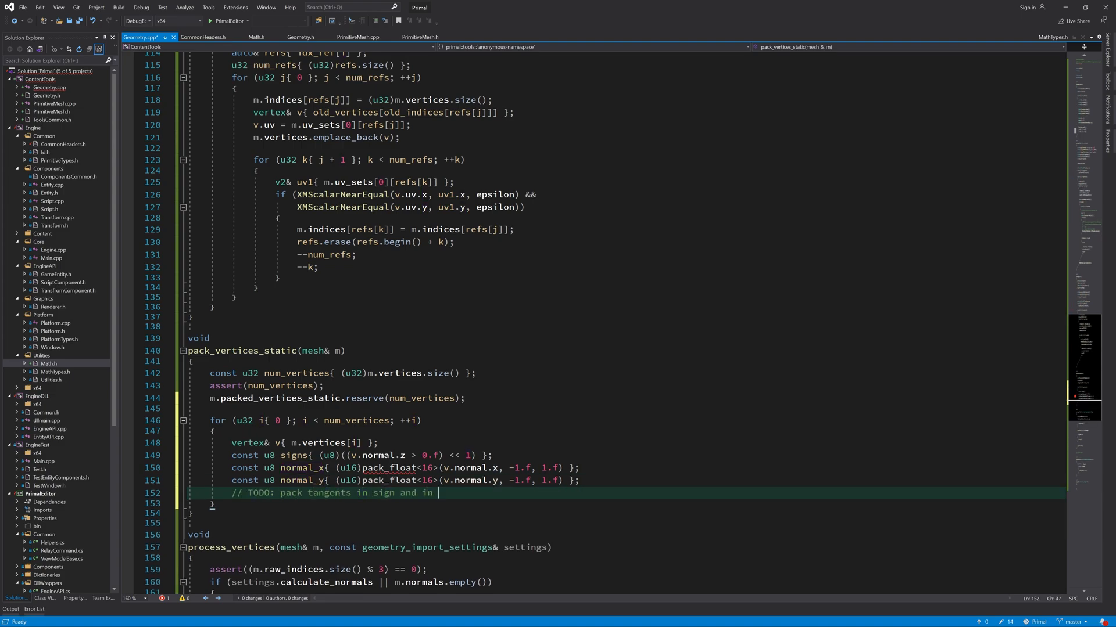
pyautogui.write('x/y components')
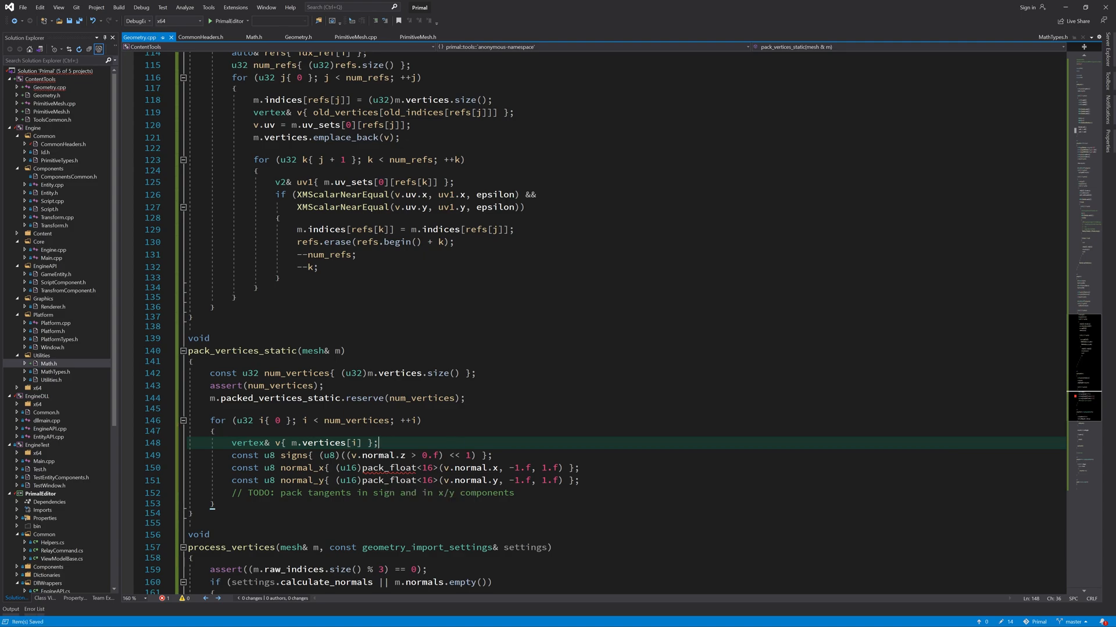
pyautogui.click(254, 37)
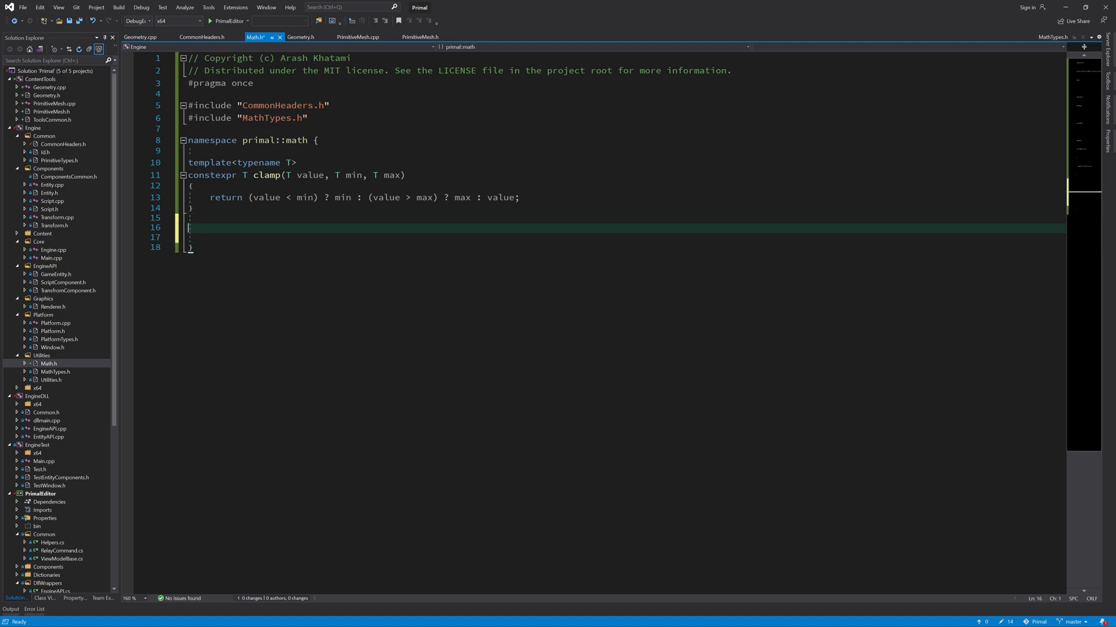
# Step: Start template<u32 bits> pack_unit_float with a static_assert on bits and an assert that f is within 0–1
pyautogui.write('template<u32')
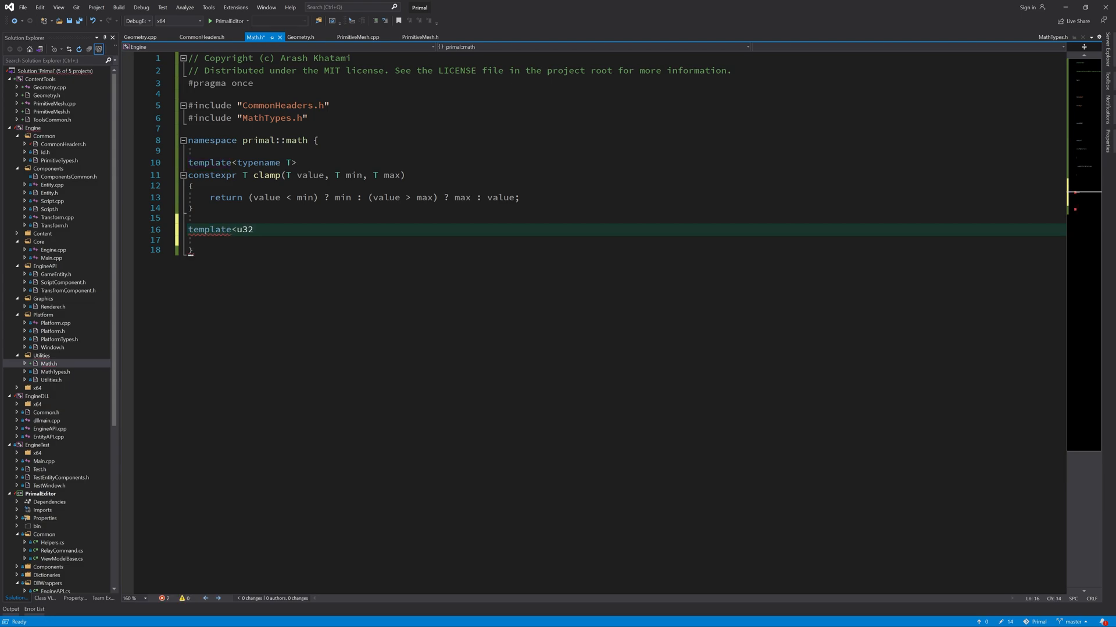
pyautogui.write('bits>')
pyautogui.click(619, 239)
pyautogui.write('{')
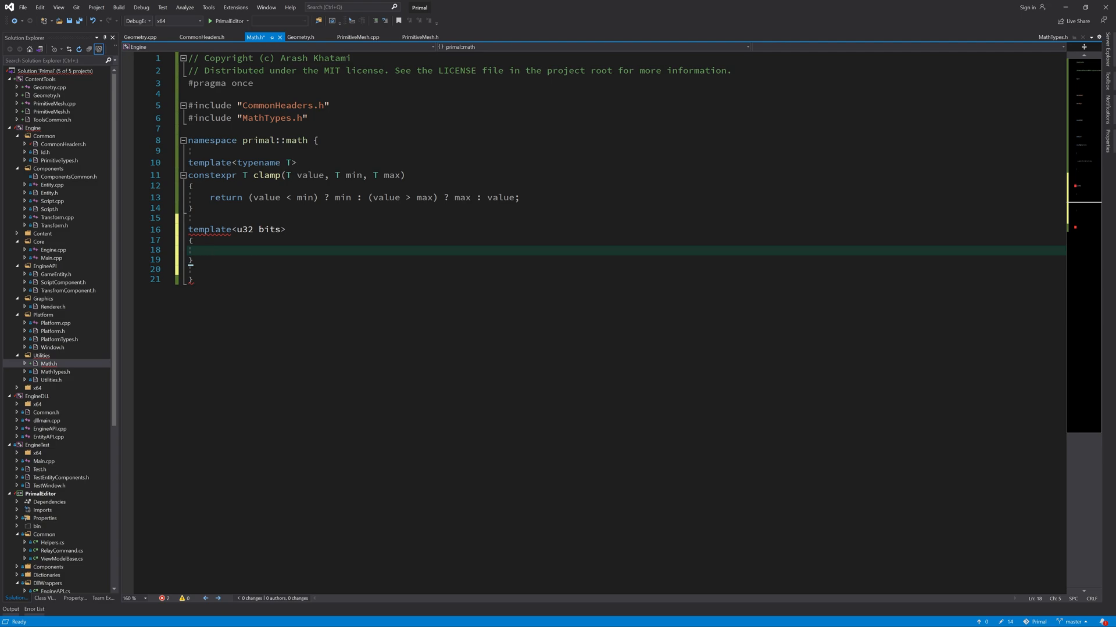
pyautogui.write('static_assert(bits <=')
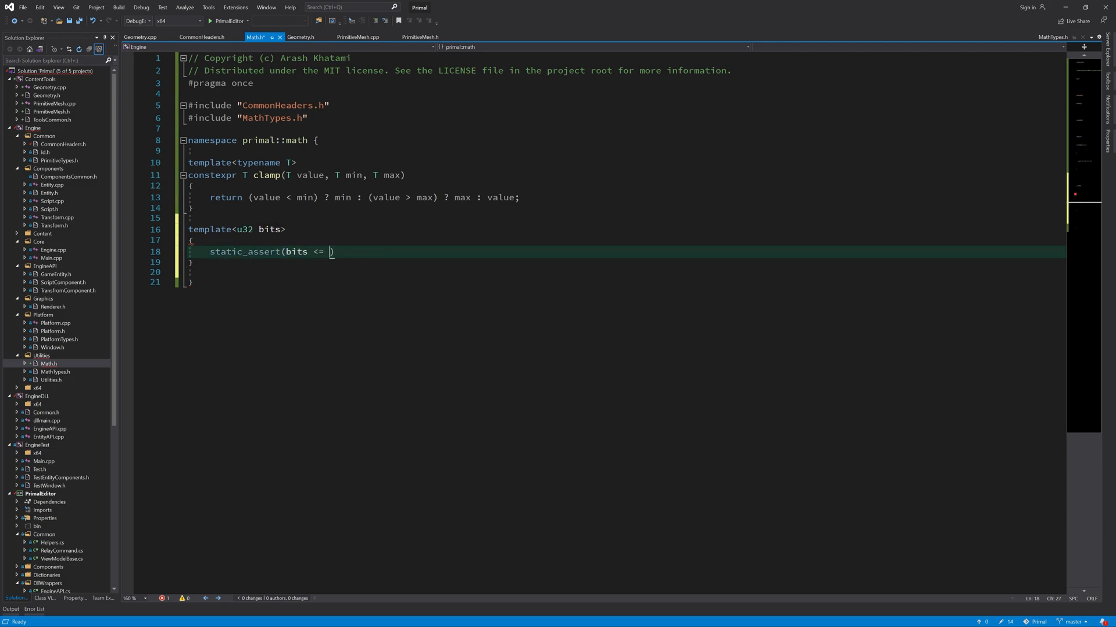
pyautogui.write('sizeof(u32) * 8);')
pyautogui.write('assert(')
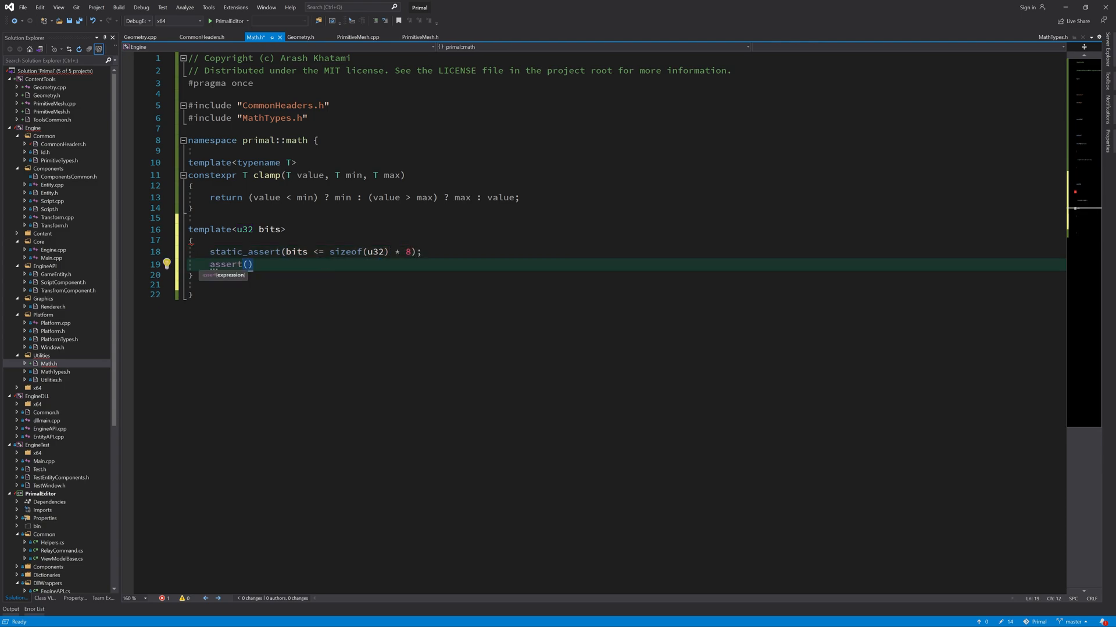
pyautogui.write('f >= 0.f')
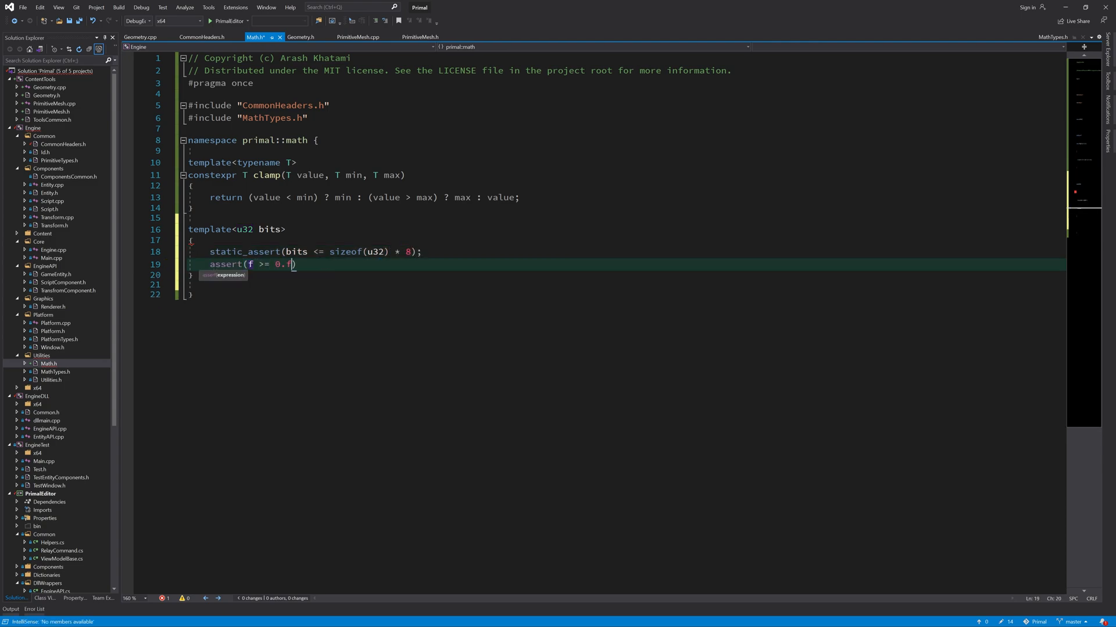
pyautogui.write('&& f <= 1.f')
pyautogui.write('conste')
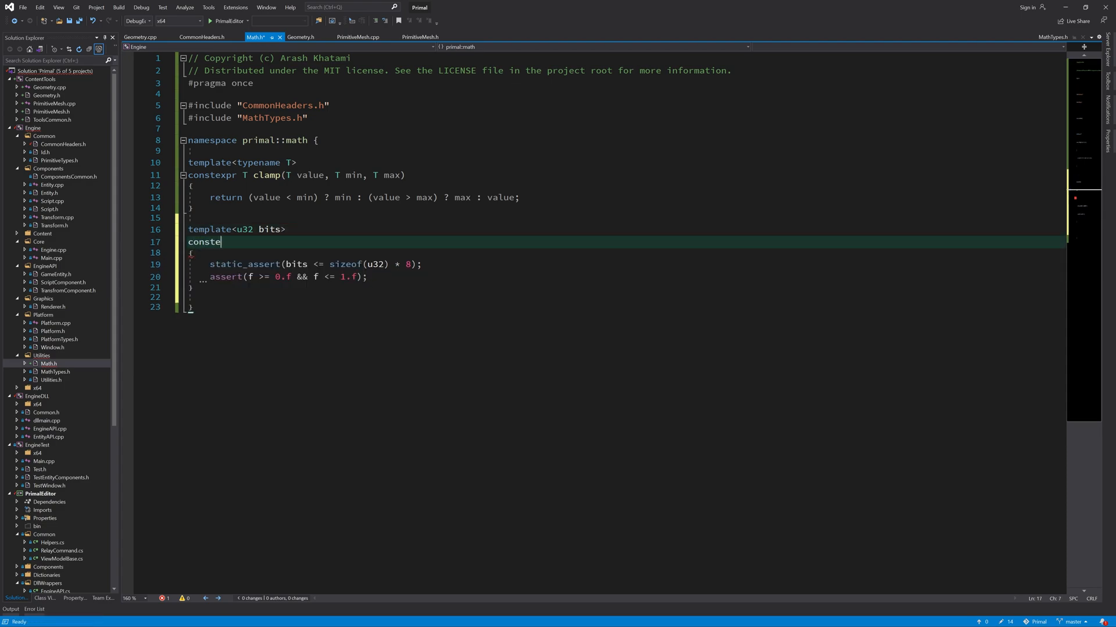
pyautogui.write('xpr u32 pack_unit_float(f32 f')
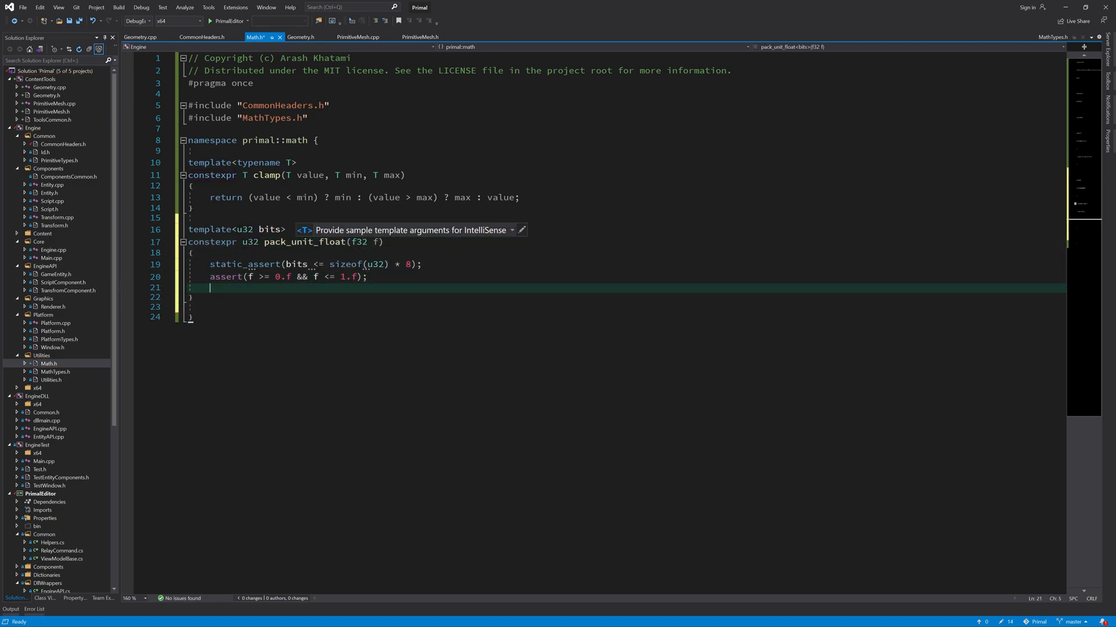
# Step: Add the intervals constant and return (u32)(intervals * f + 0.5f)
pyautogui.write('cp')
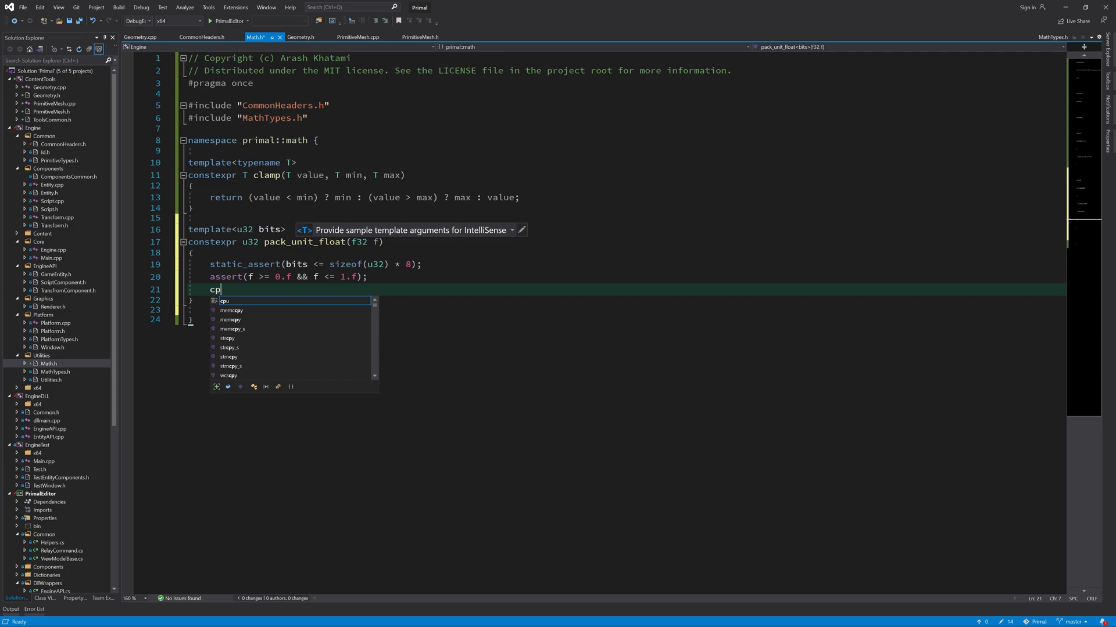
pyautogui.write('onstexpr f32 intervals{')
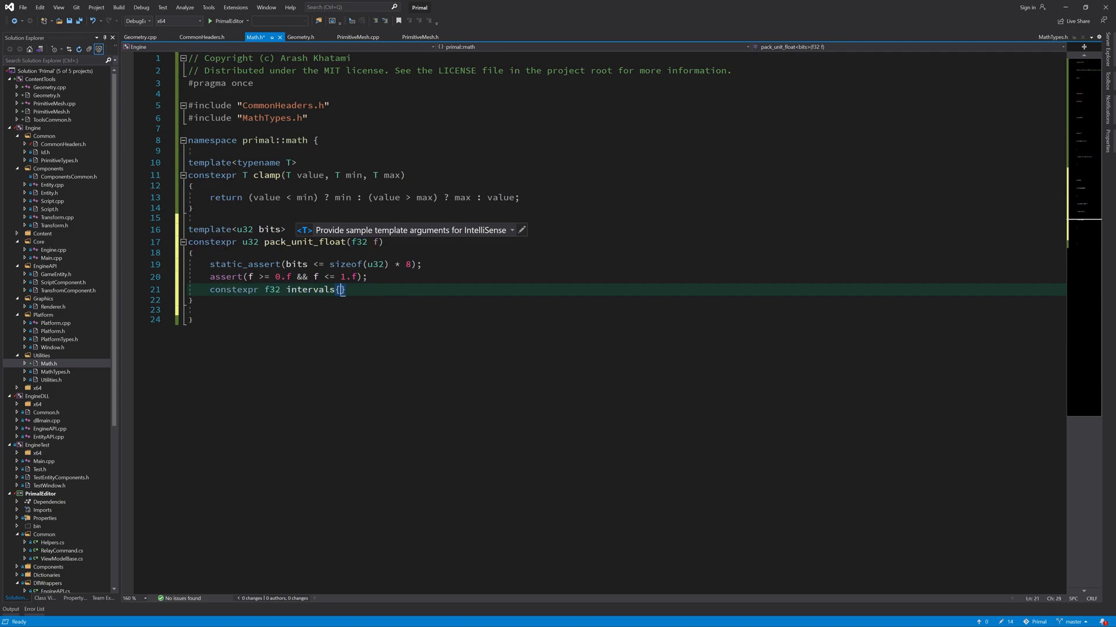
pyautogui.write('(f32)((1ui32 << bits) - 1')
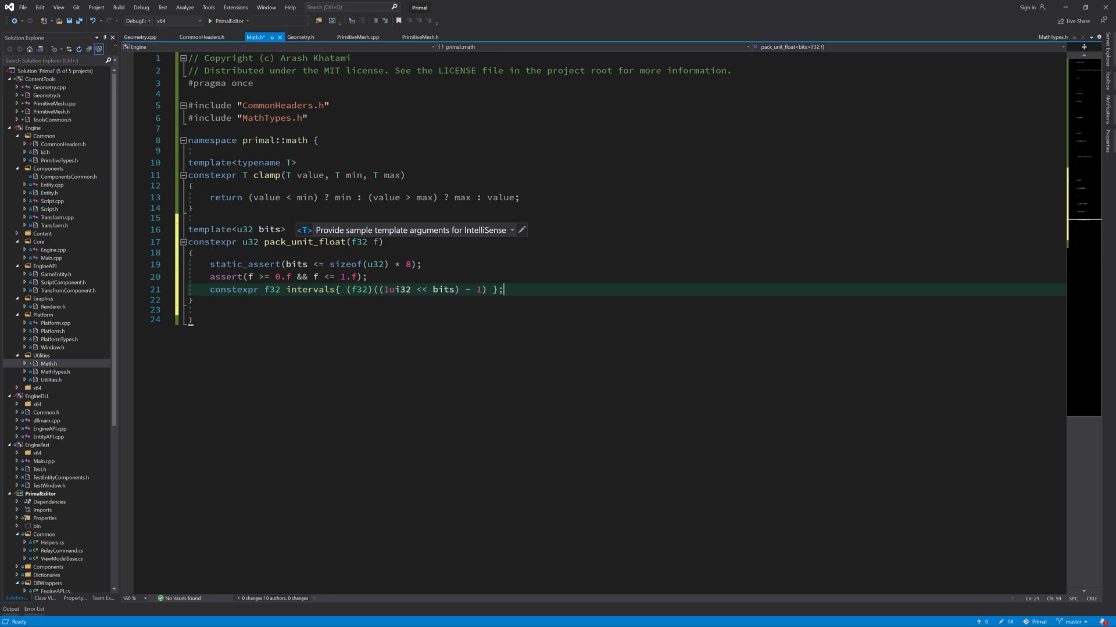
pyautogui.write('return (u32)')
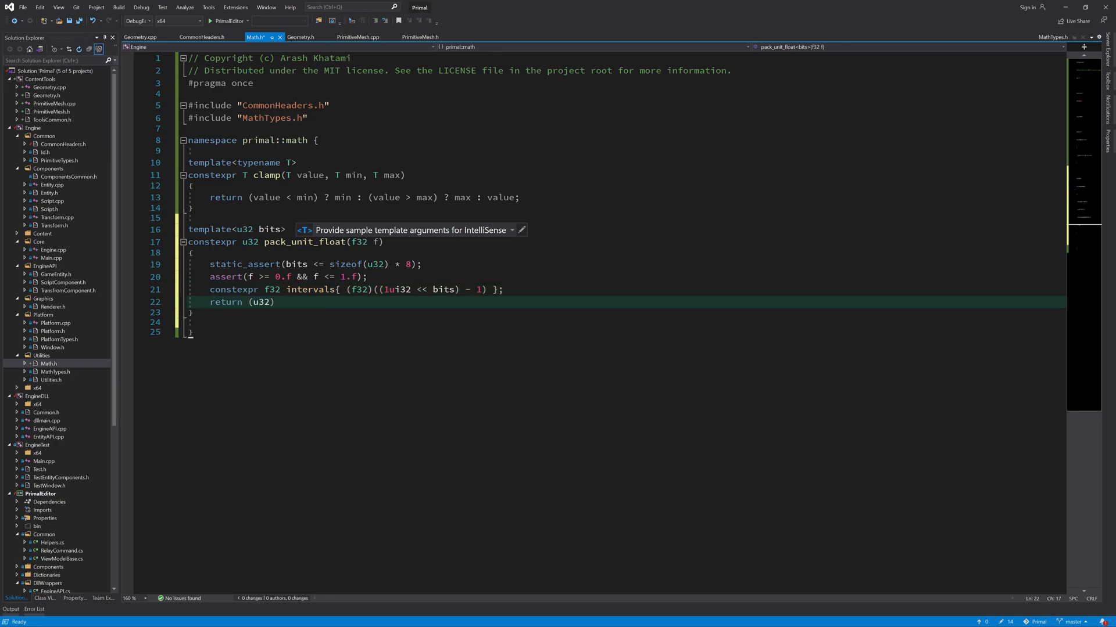
pyautogui.write('(intervals')
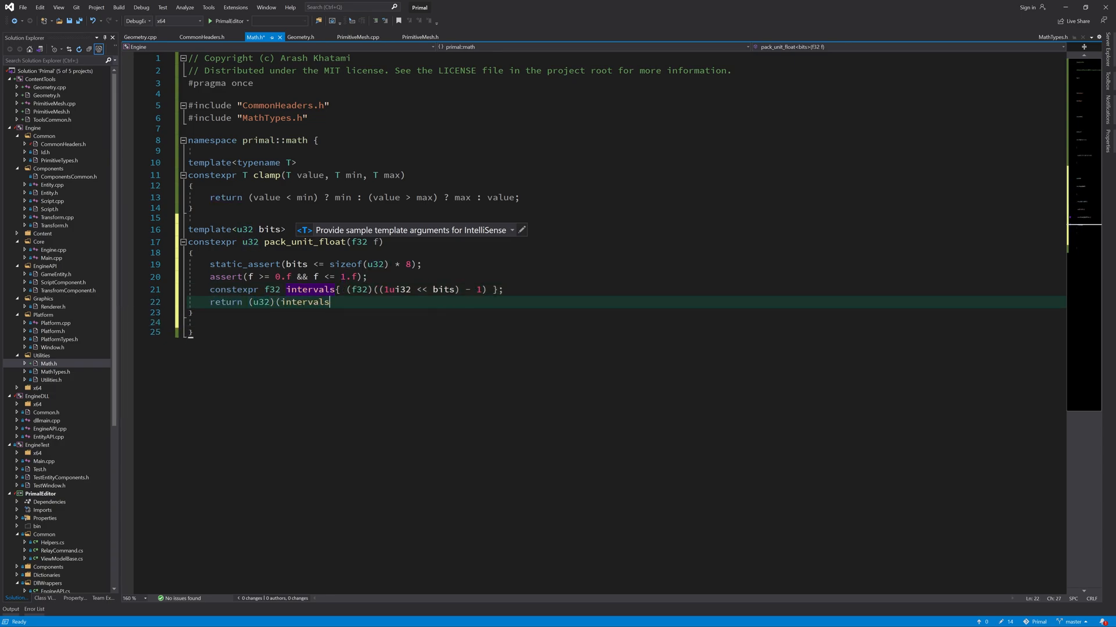
pyautogui.write('* f + 0.5f);')
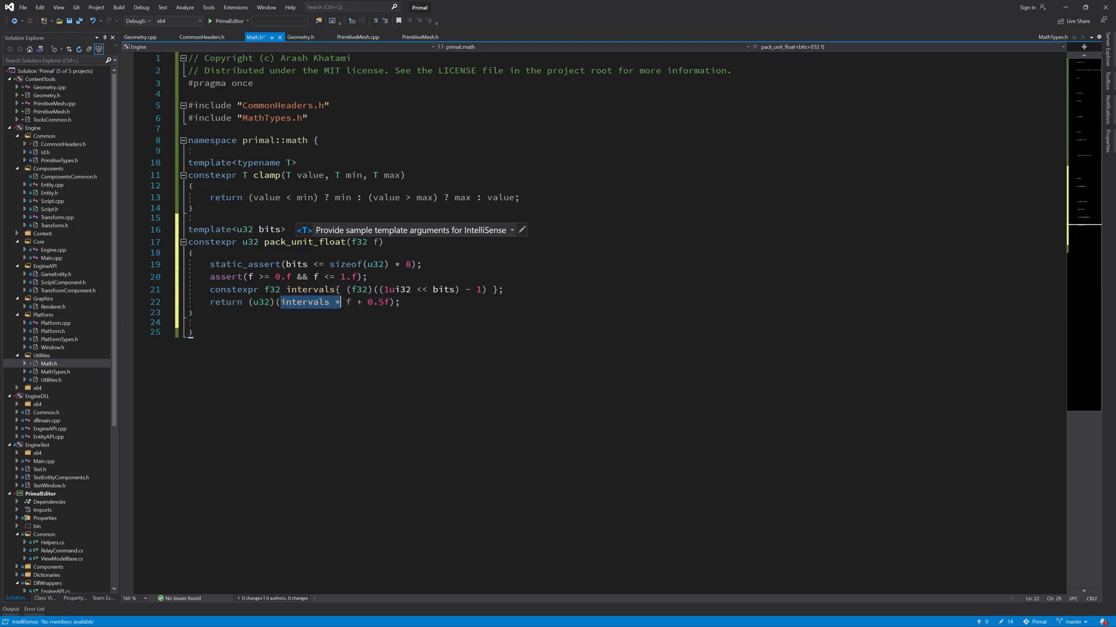
pyautogui.doubleClick(305, 302)
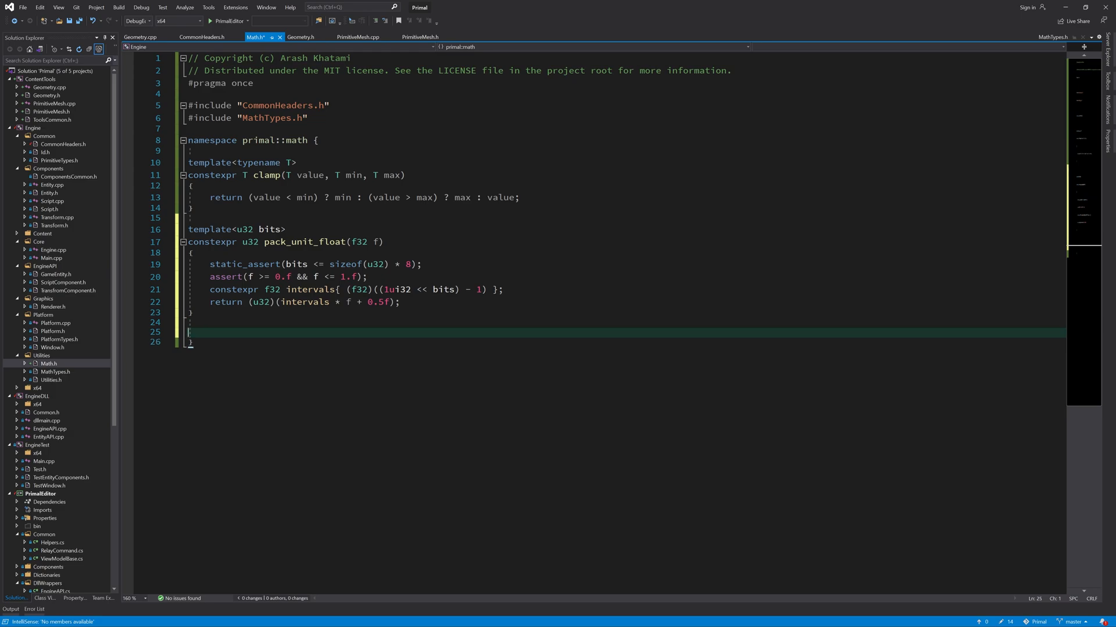
# Step: Write unpack_to_unit_float<bits> with its input assert, intervals constant and divided return, then save Math.h
pyautogui.write('template<u32 bits>')
pyautogui.write('constexpr')
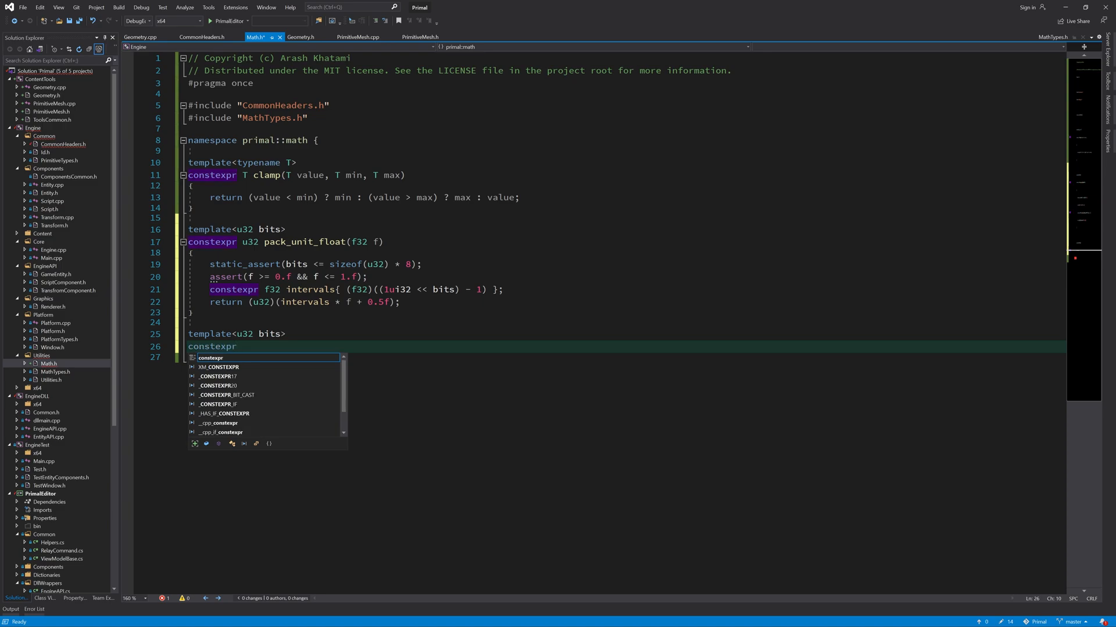
pyautogui.write('f32 unpack_to_unit_float(u32 i')
pyautogui.write('assert(i ')
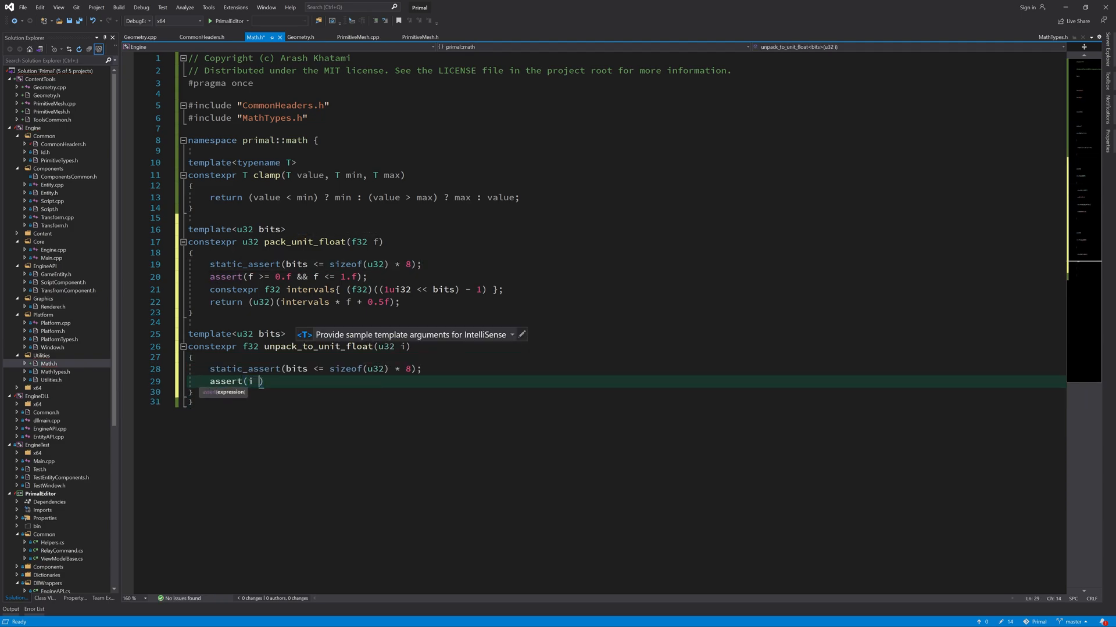
pyautogui.write('< (1ui32 << bits')
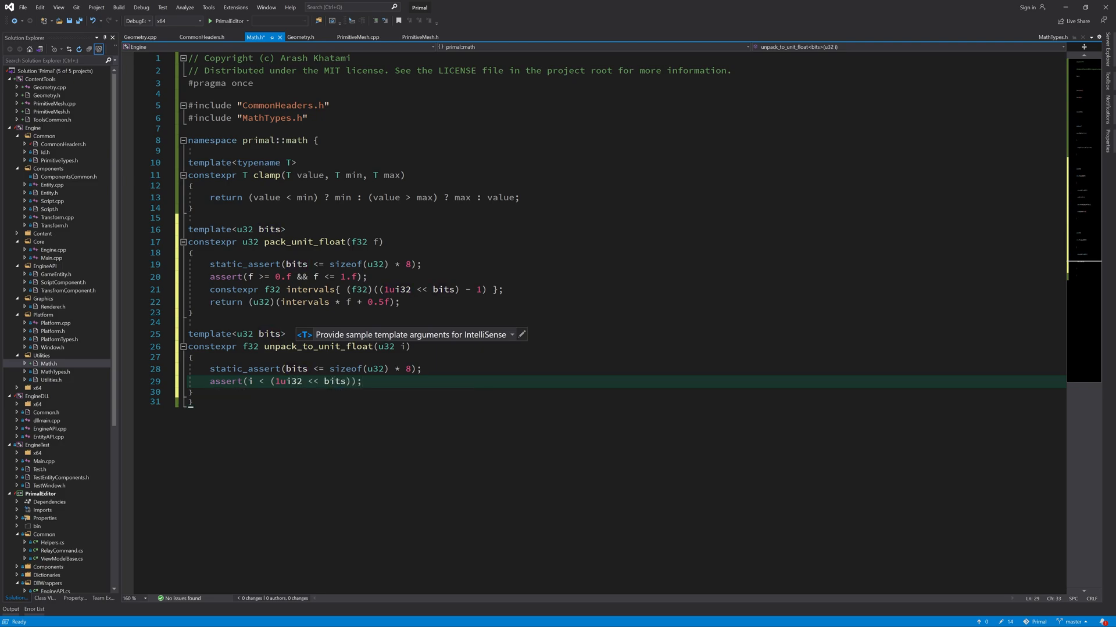
pyautogui.write('constexpr')
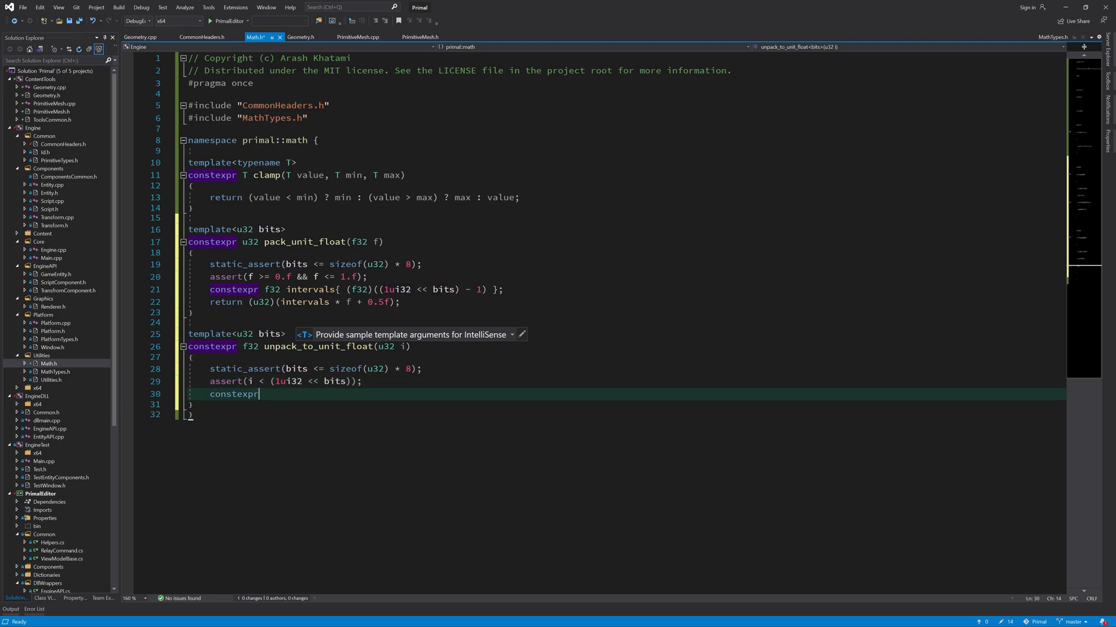
pyautogui.write('f32 intervals')
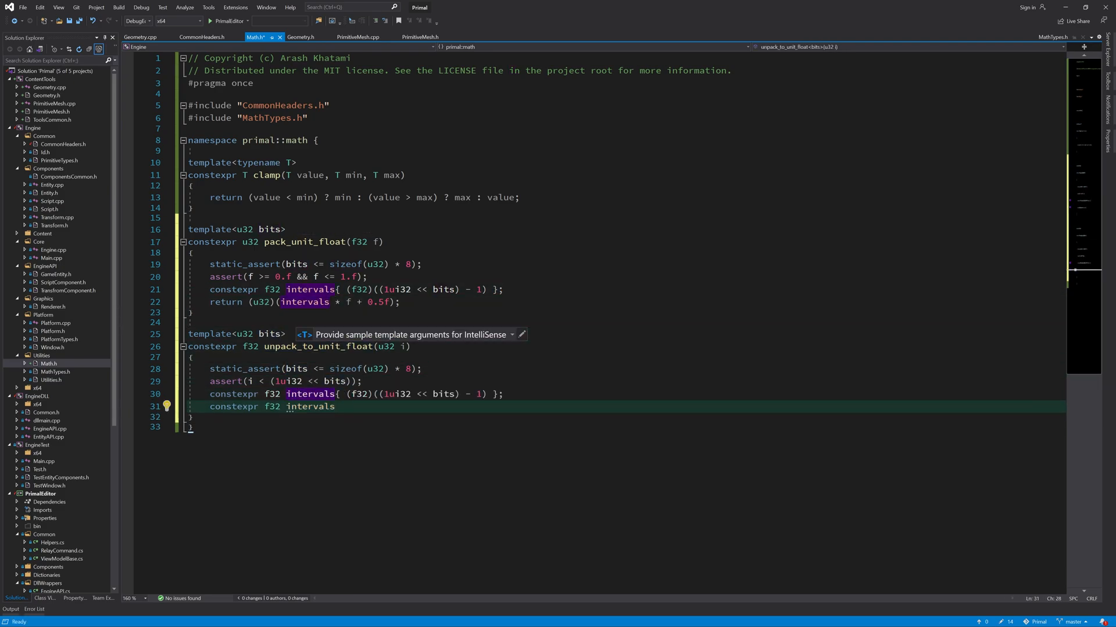
pyautogui.write('retur')
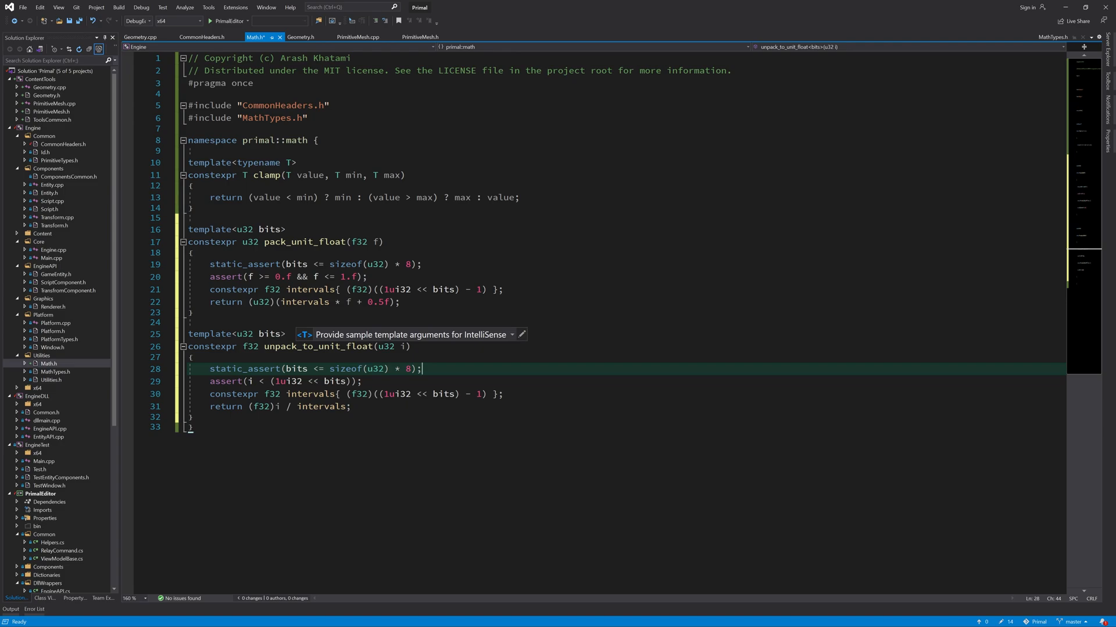
pyautogui.moveTo(294, 380)
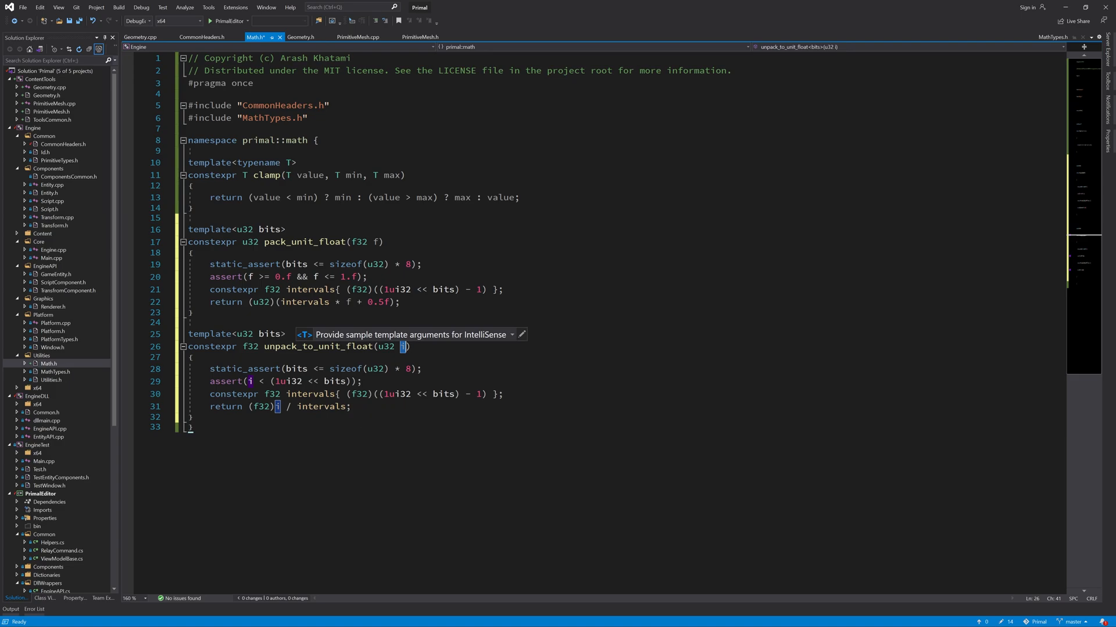
pyautogui.moveTo(348, 394)
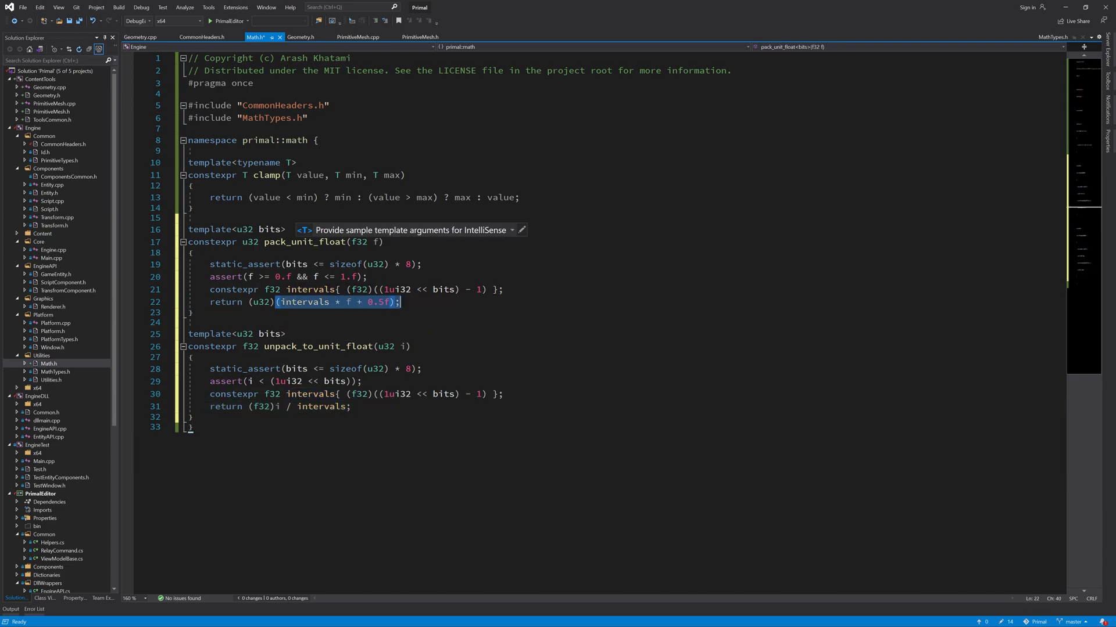
pyautogui.moveTo(340, 304)
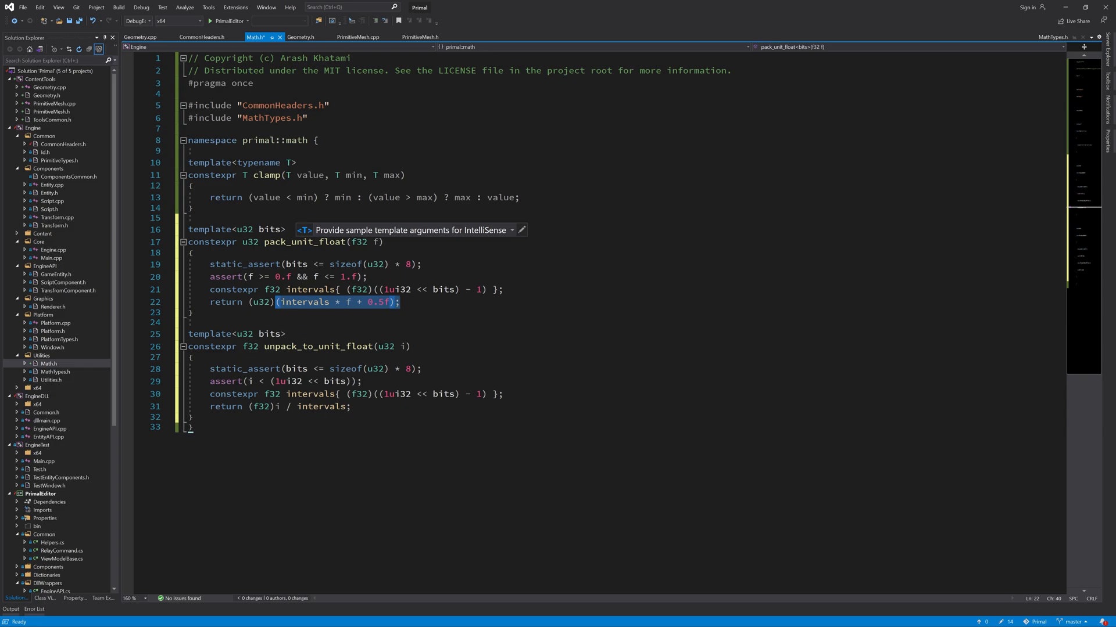
pyautogui.click(190, 418)
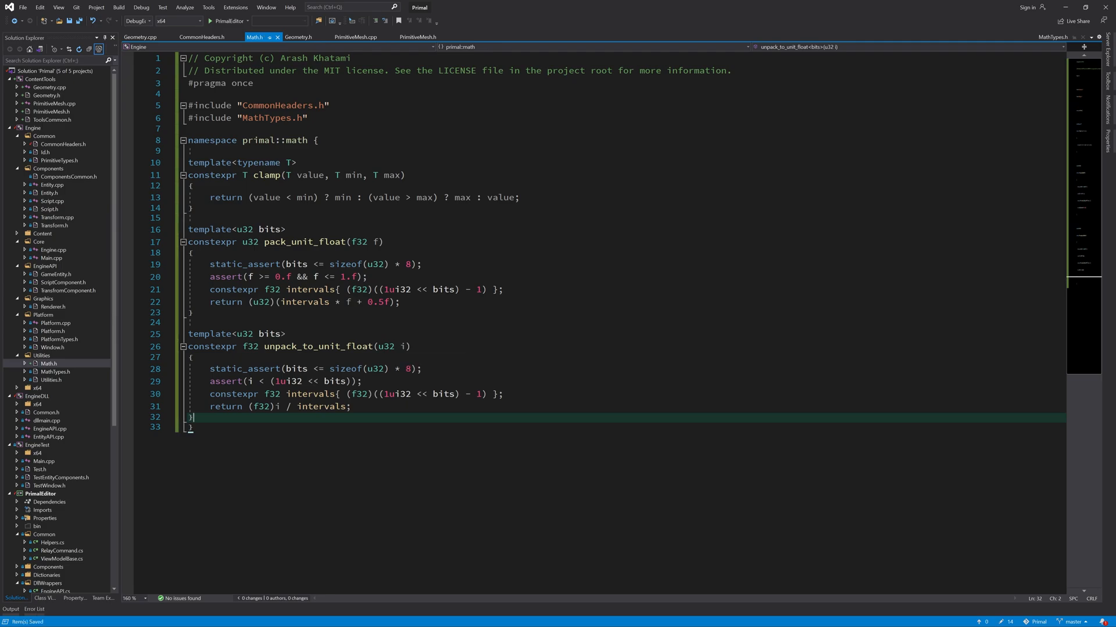
# Step: Check the pack_float<16> calls in Geometry.cpp, then return to Math.h
pyautogui.click(140, 37)
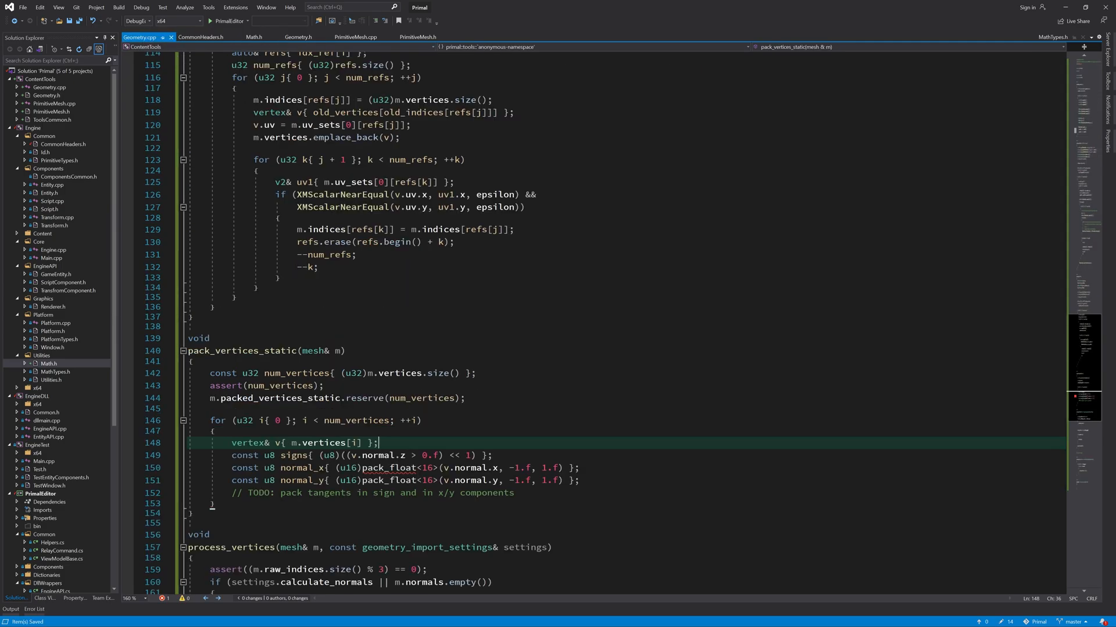
pyautogui.scroll(-3)
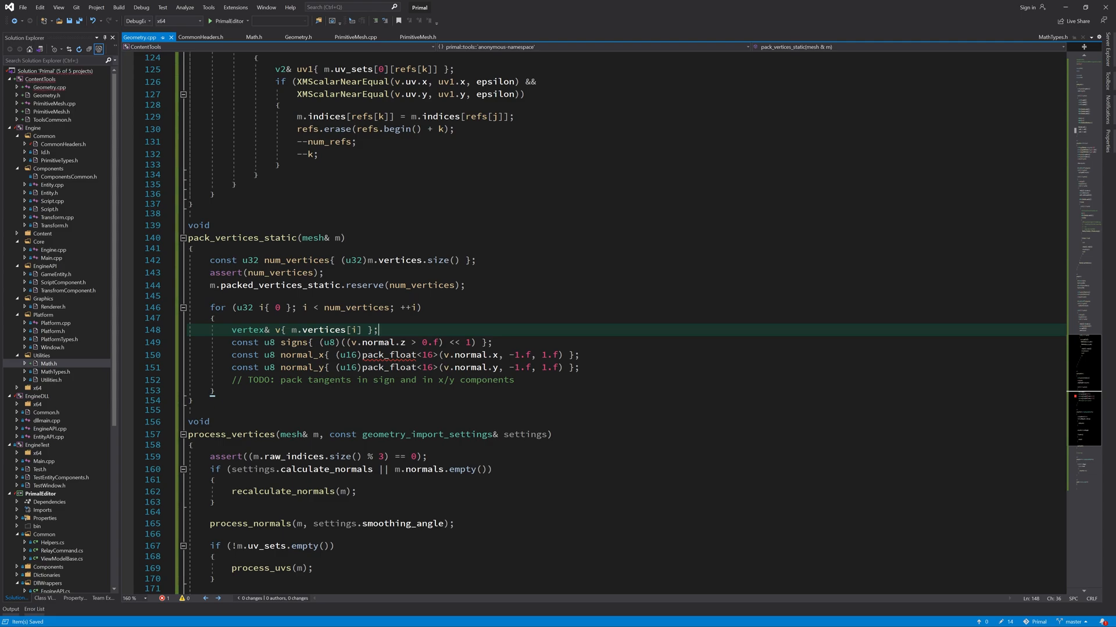
pyautogui.moveTo(481, 367)
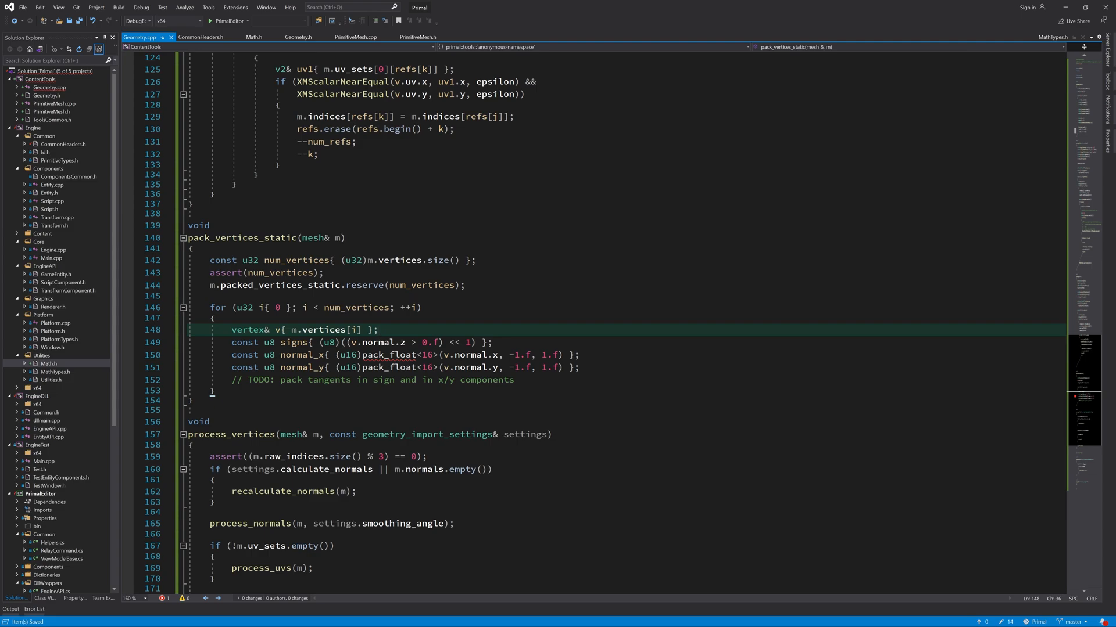
pyautogui.click(255, 37)
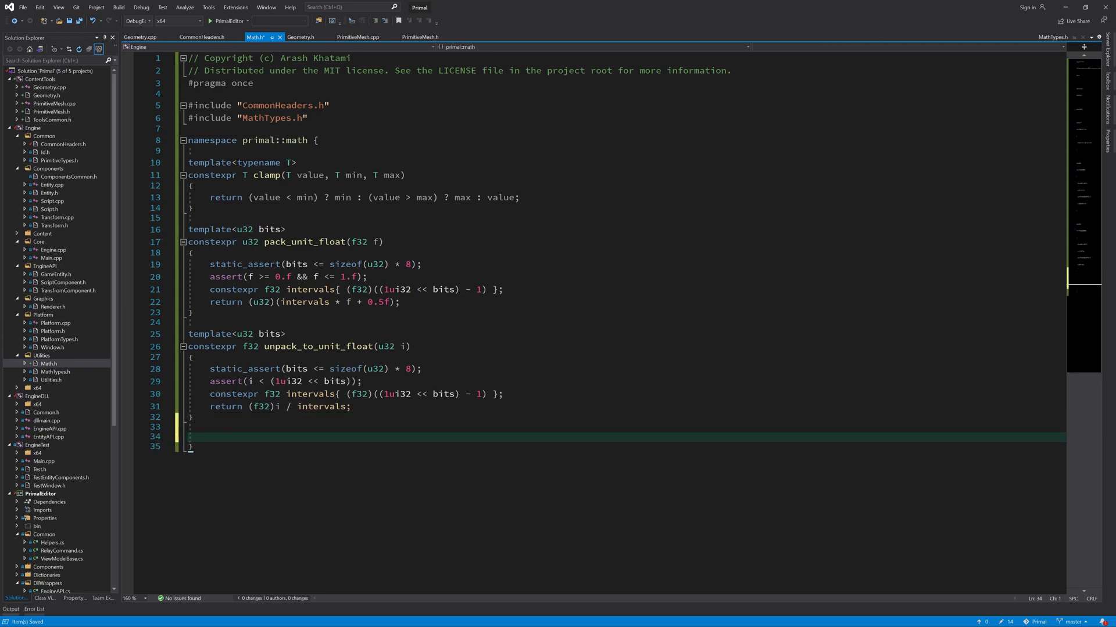
# Step: Begin pack_float<bits>(f32 f, f32 min, f32 max) with asserts that min <= max and f >= min
pyautogui.write('template<u32 bit>')
pyautogui.write('constexpr u32 pack_float(f32 f,')
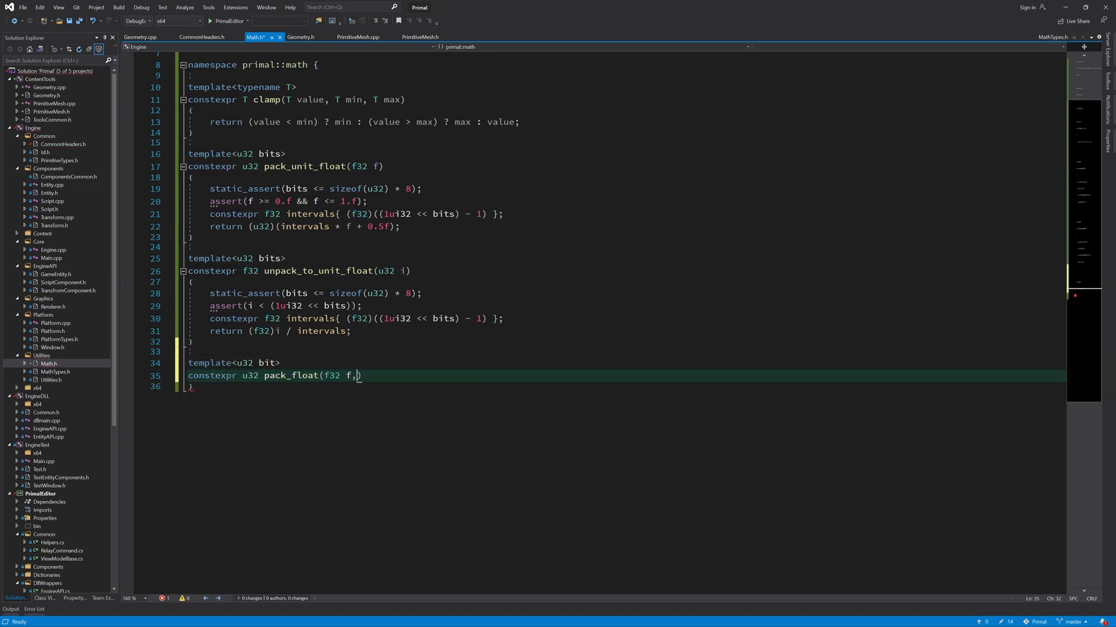
pyautogui.write('f32 min, f32 max')
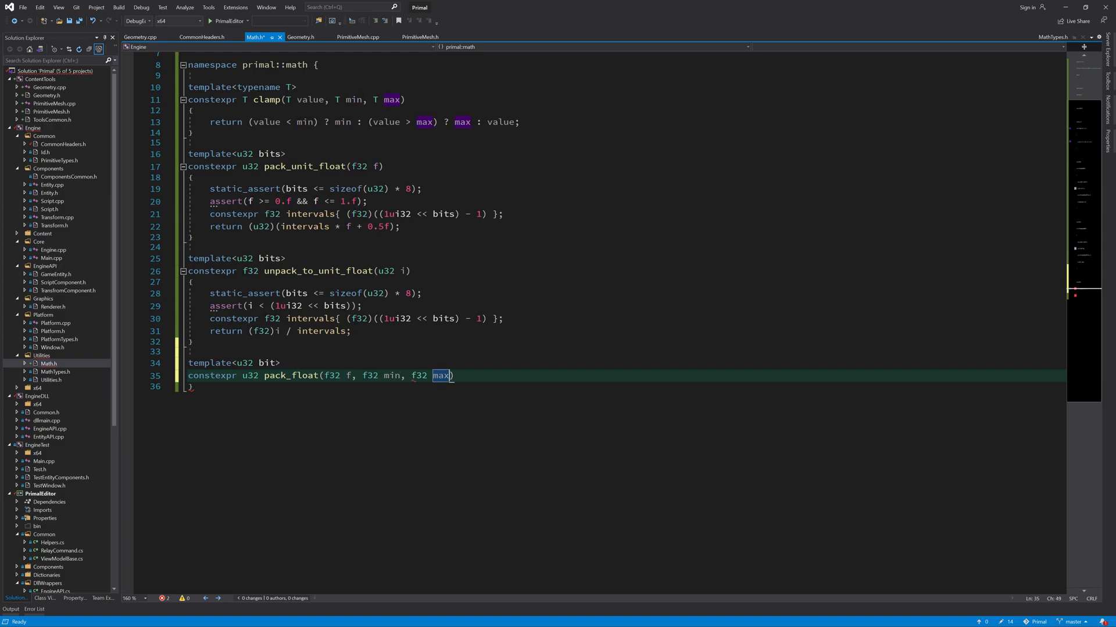
pyautogui.write('assert(min M<')
pyautogui.write('asser(f ')
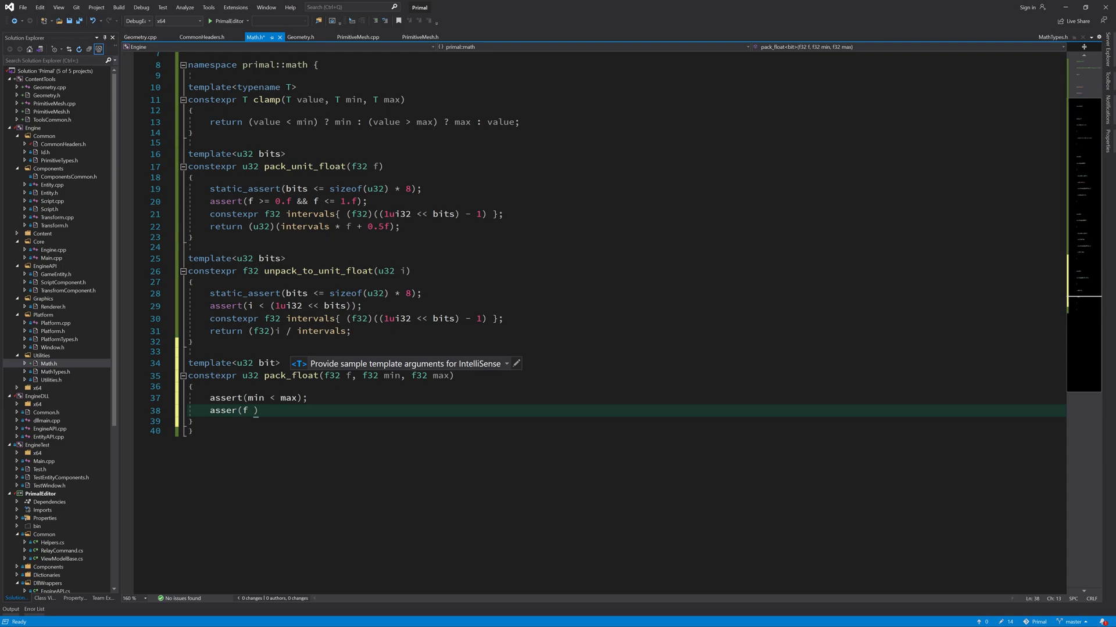
pyautogui.write('<= max && f >=')
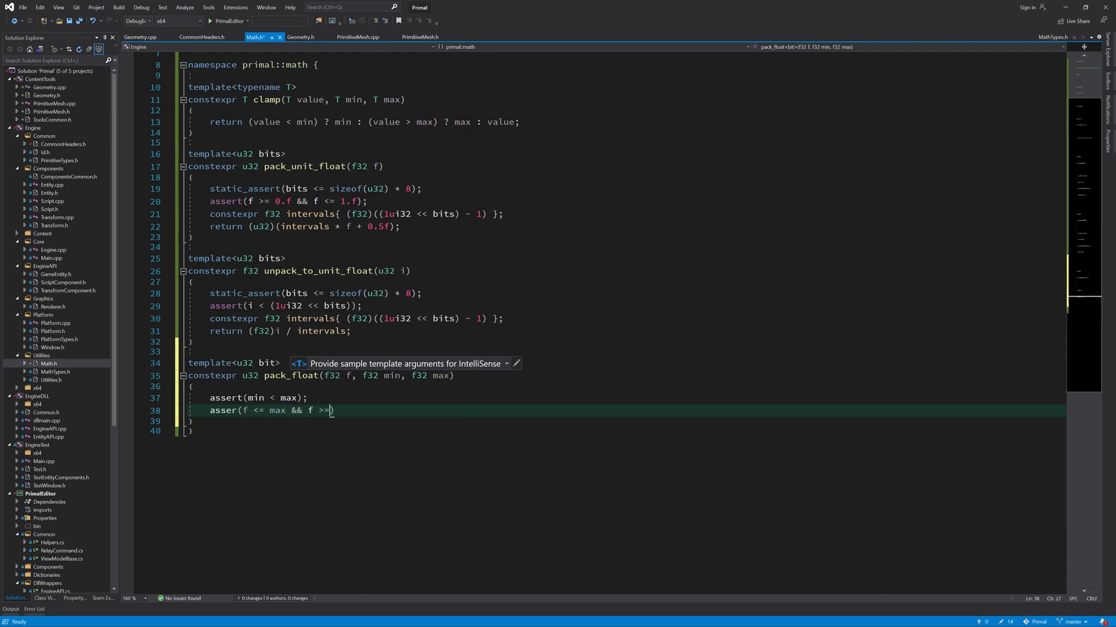
pyautogui.write('min);')
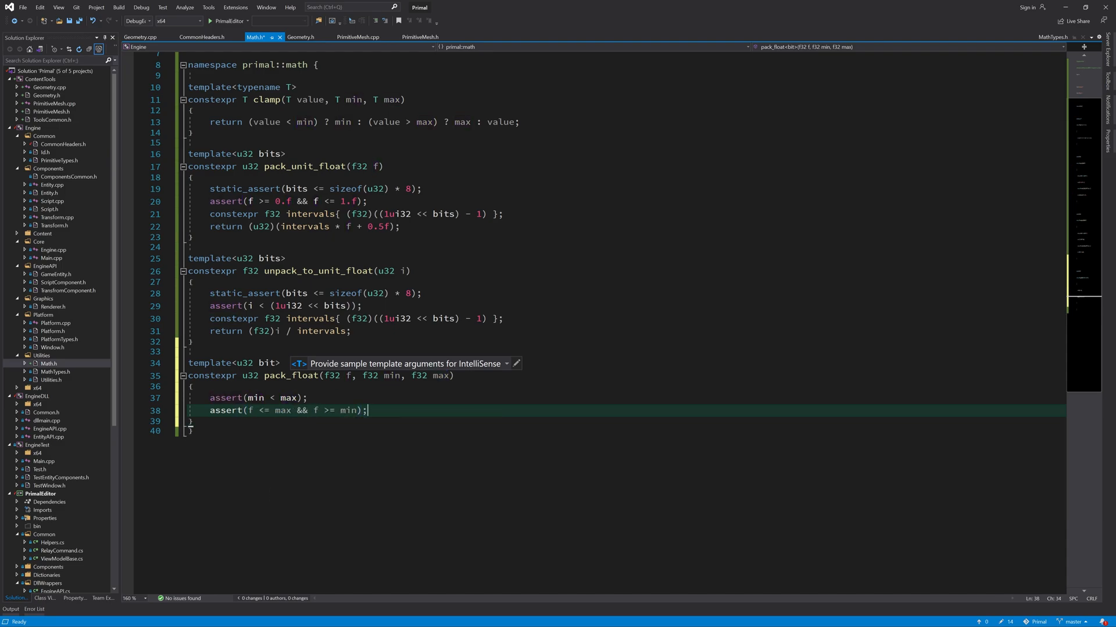
pyautogui.click(253, 397)
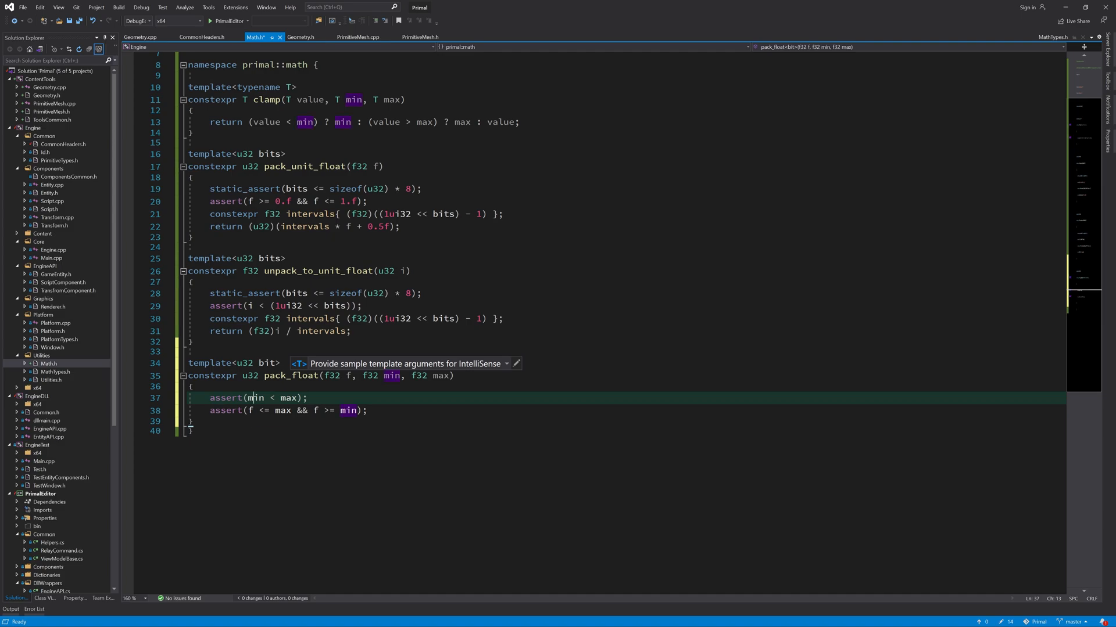
pyautogui.doubleClick(289, 399)
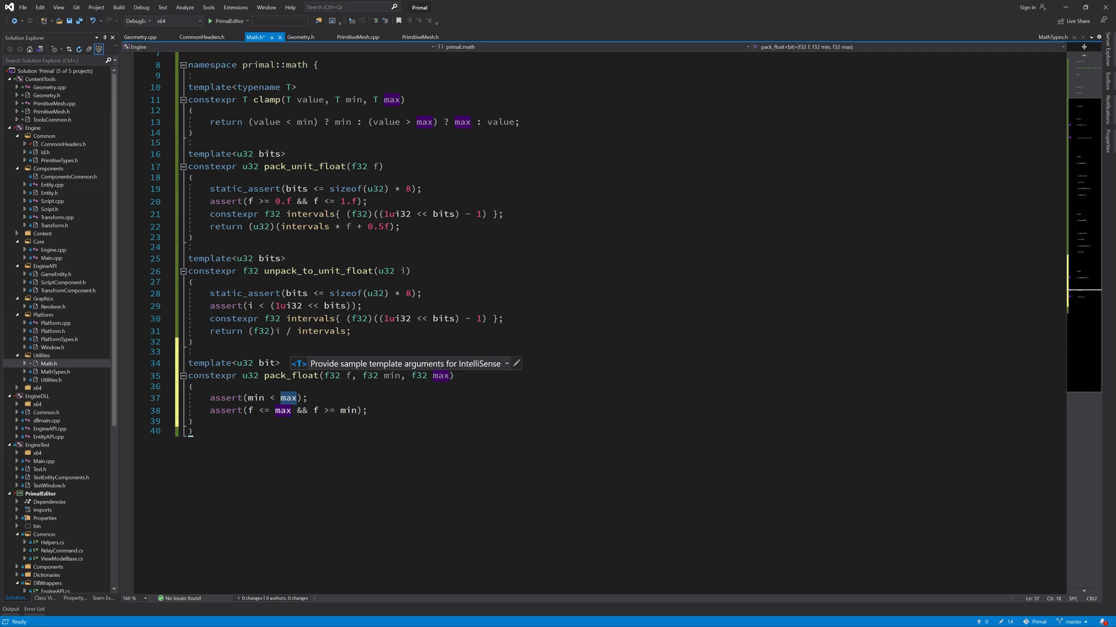
# Step: Add const f32 distance{(f-min)/(max-min)} and return pack_unit_float<bits>(distance)
pyautogui.press('Return')
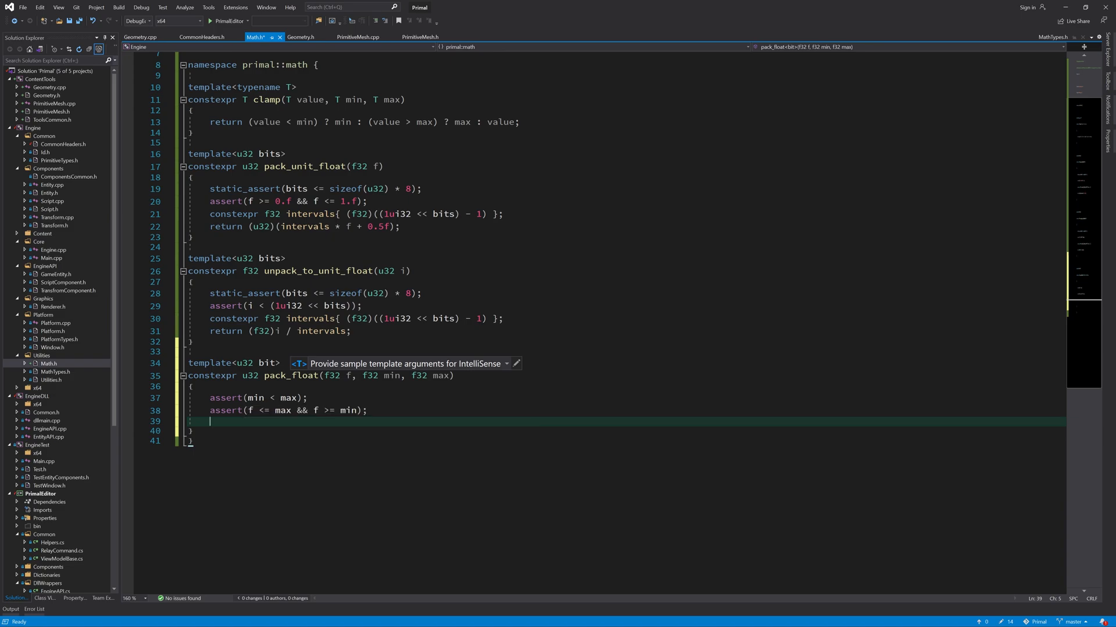
pyautogui.write('const f32 distance{')
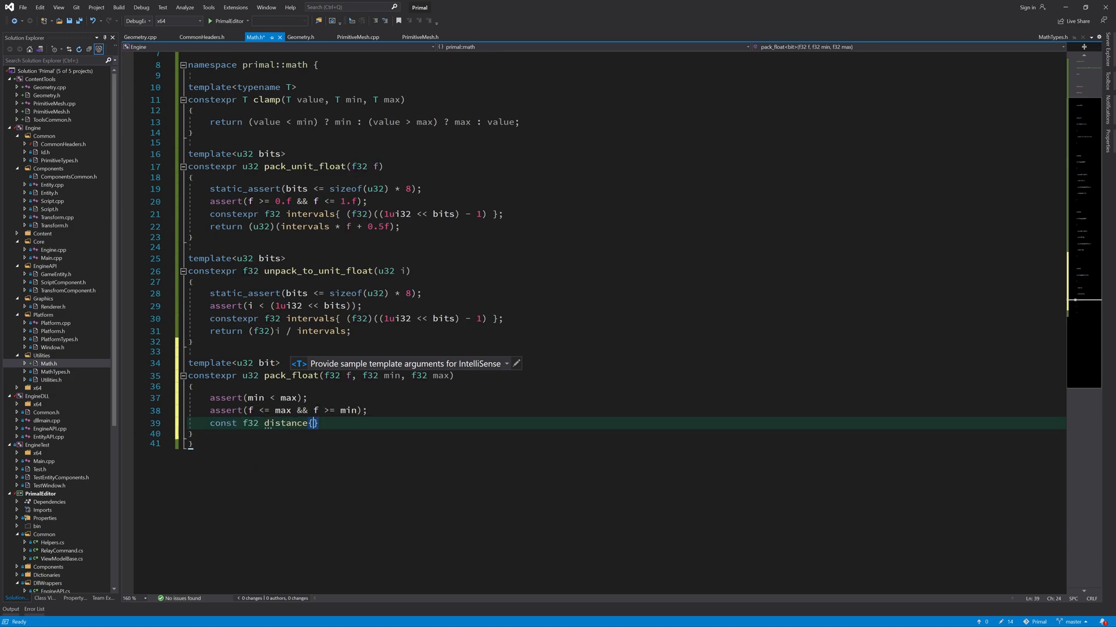
pyautogui.write('f-min')
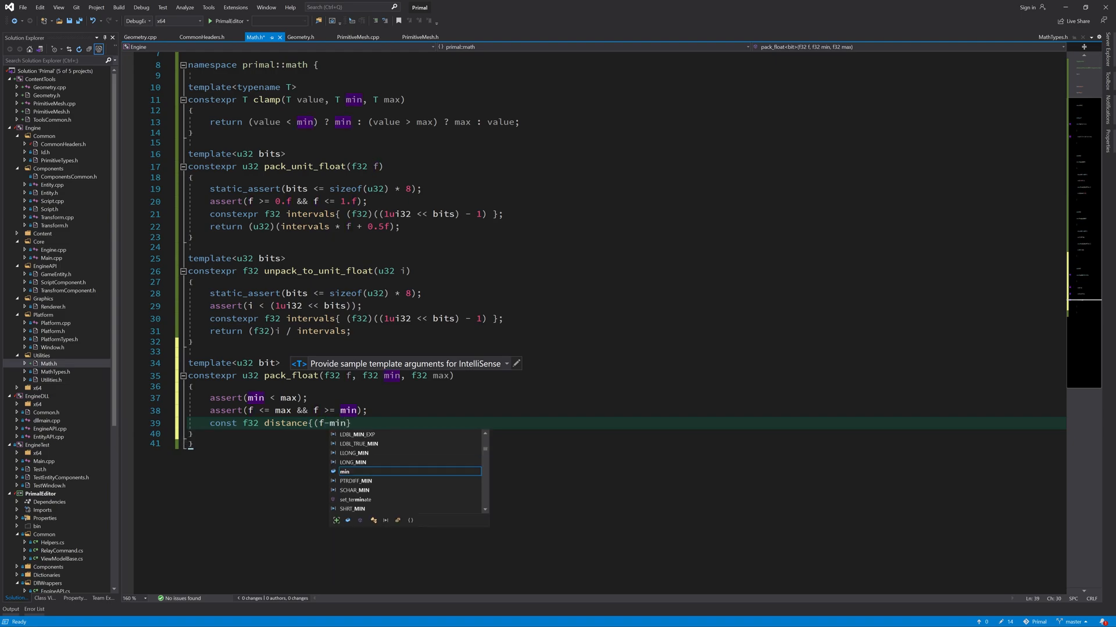
pyautogui.write('/(max-min)}')
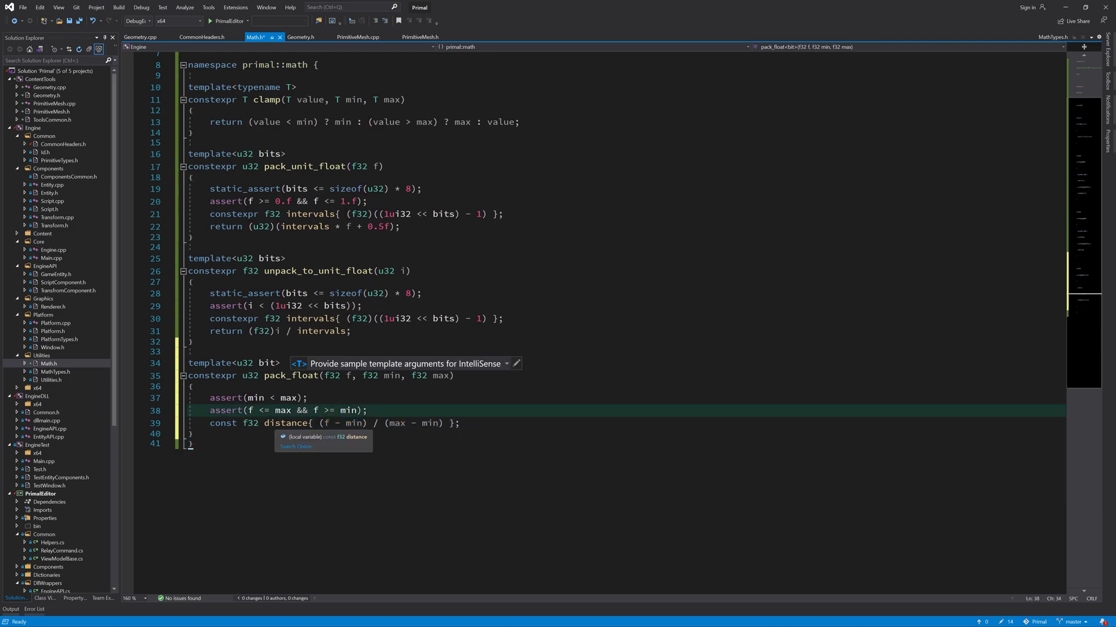
pyautogui.click(348, 376)
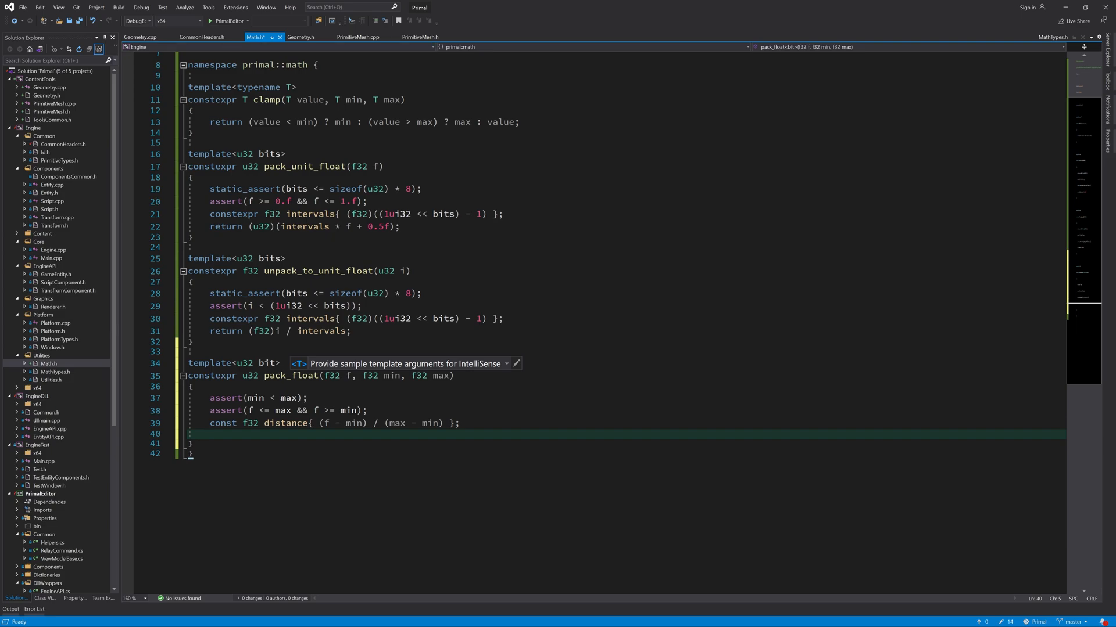
pyautogui.write('return')
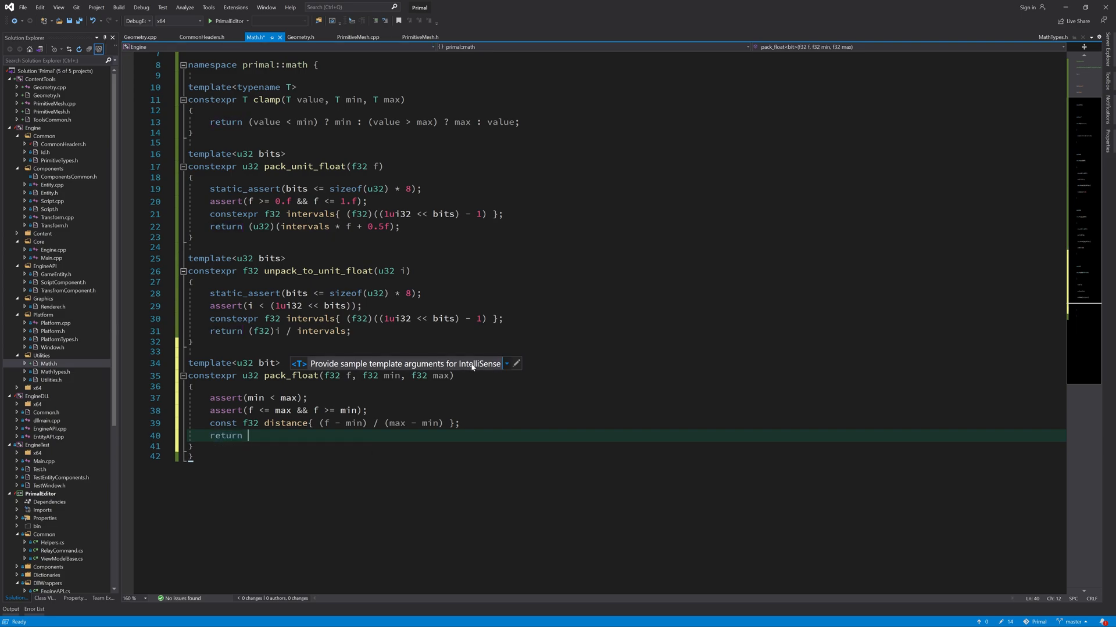
pyautogui.write('pack_unit_float')
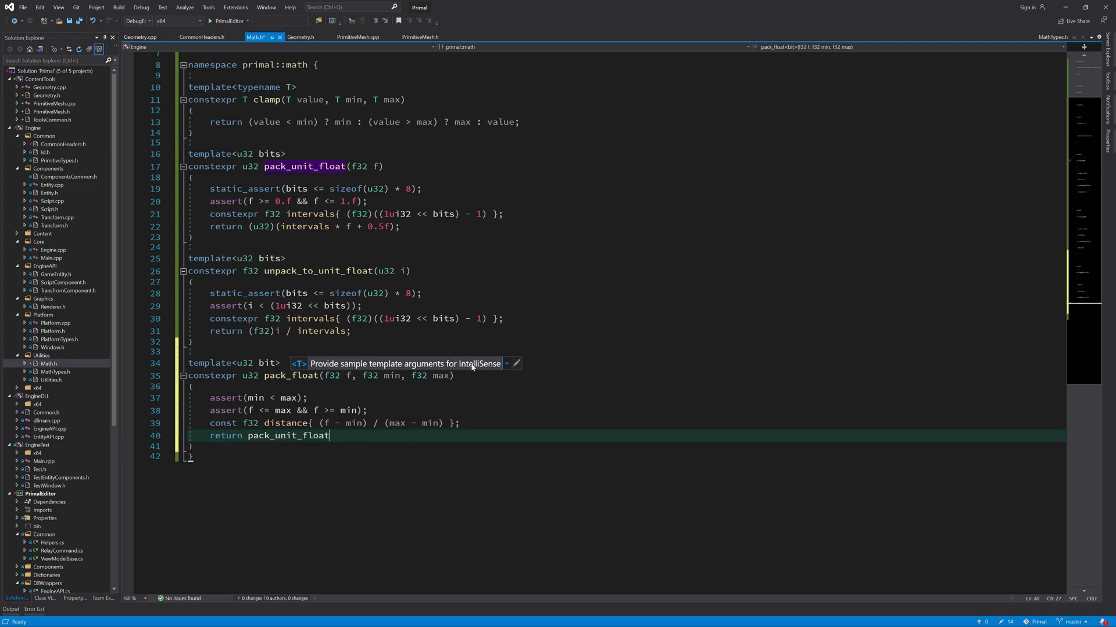
pyautogui.write('<bits>(distance)')
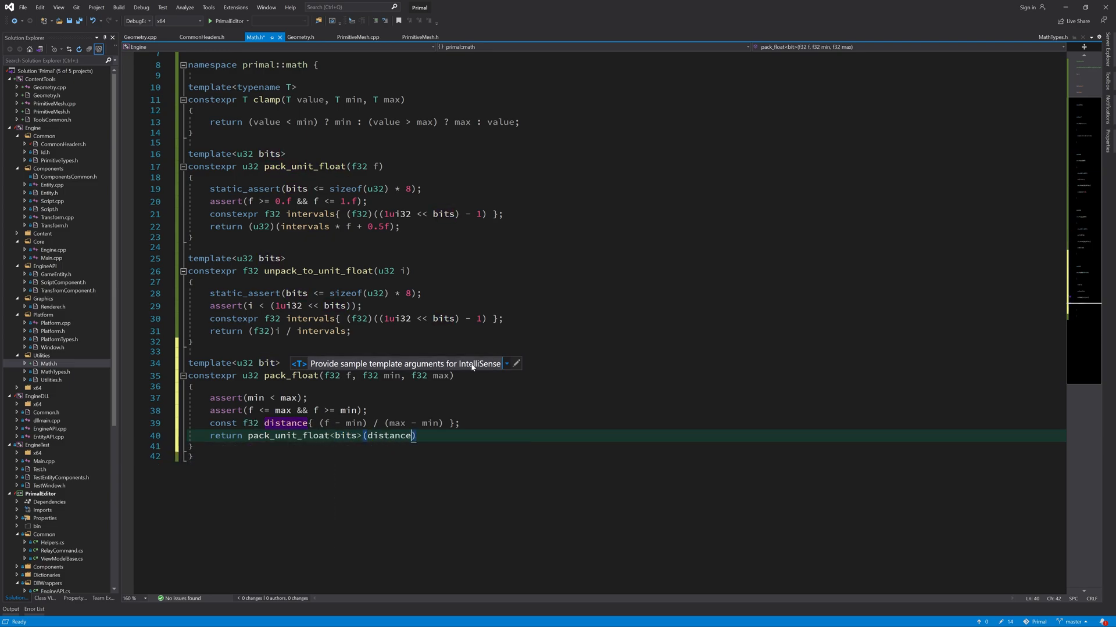
pyautogui.write(';')
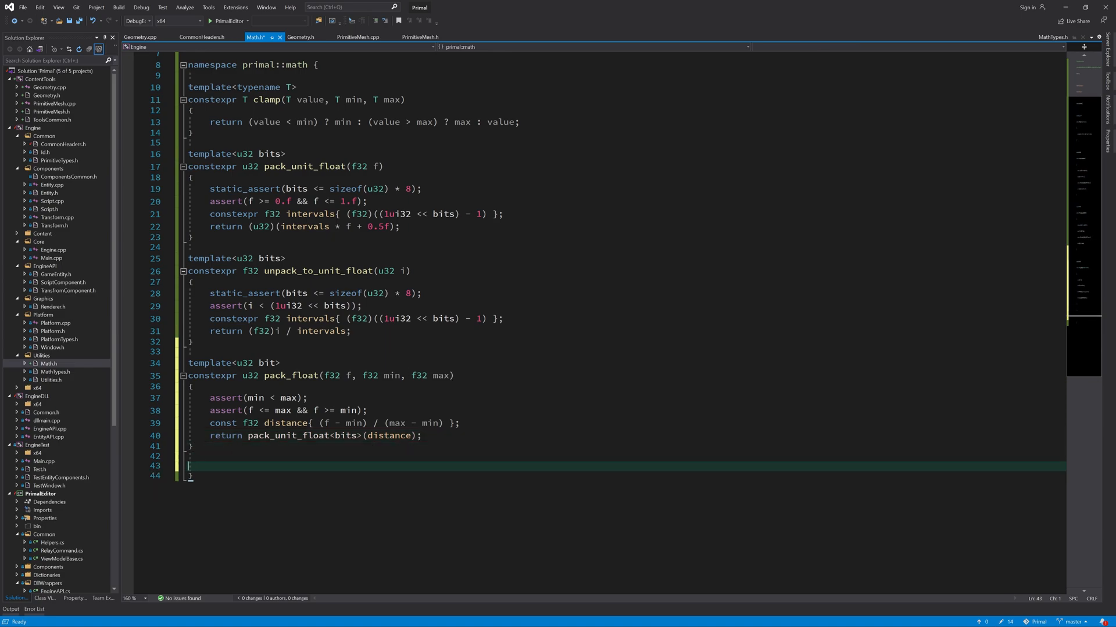
# Step: Add constexpr unpack_to_float<bits>(u32 i, ...) returning unpack_to_unit_float<bits>(i) * (max - min) + min
pyautogui.write('template<u32 bni')
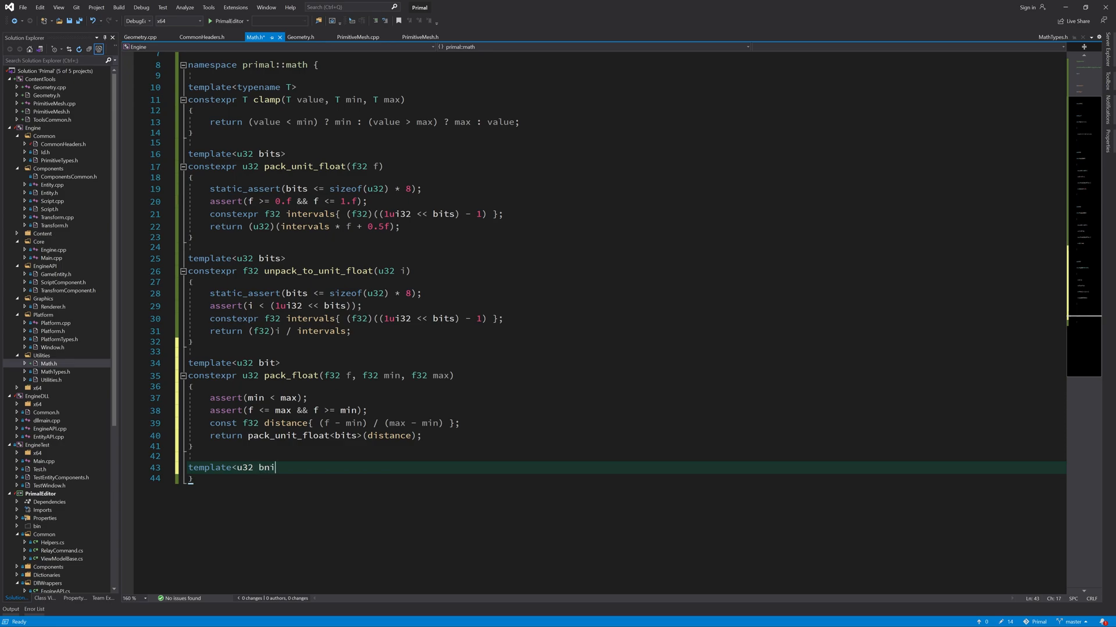
pyautogui.write('its>')
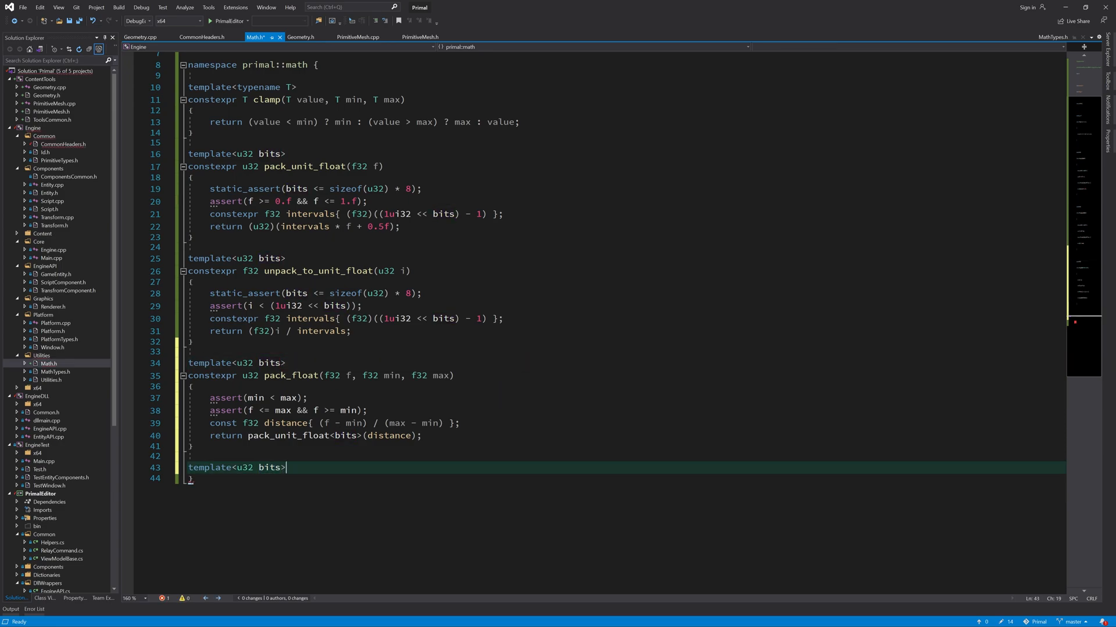
pyautogui.write('constexpr f32')
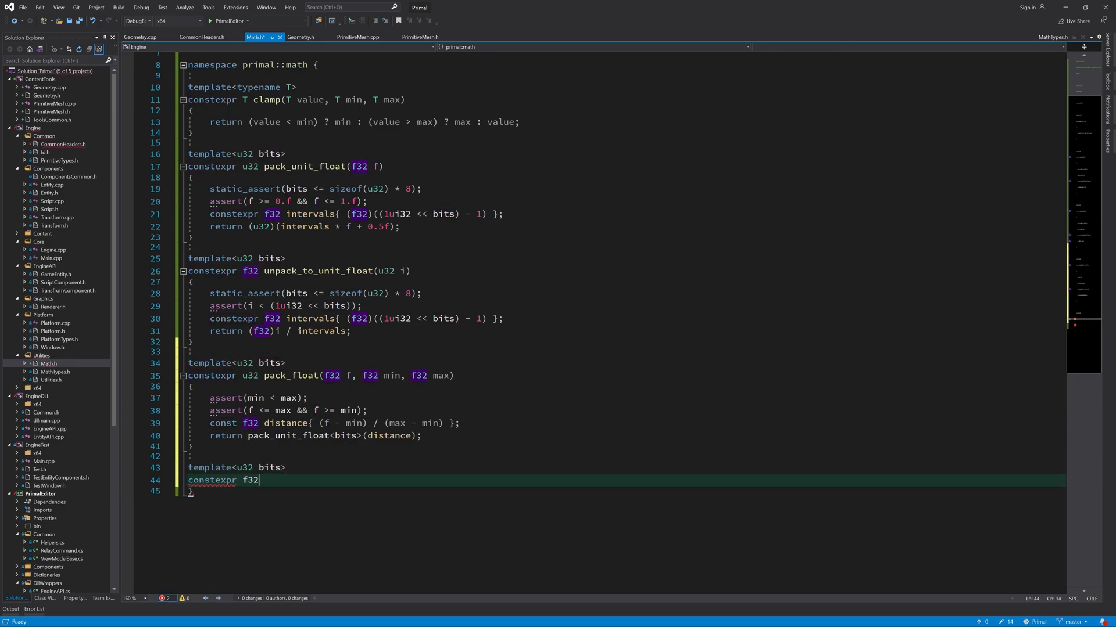
pyautogui.write('unpack_to_')
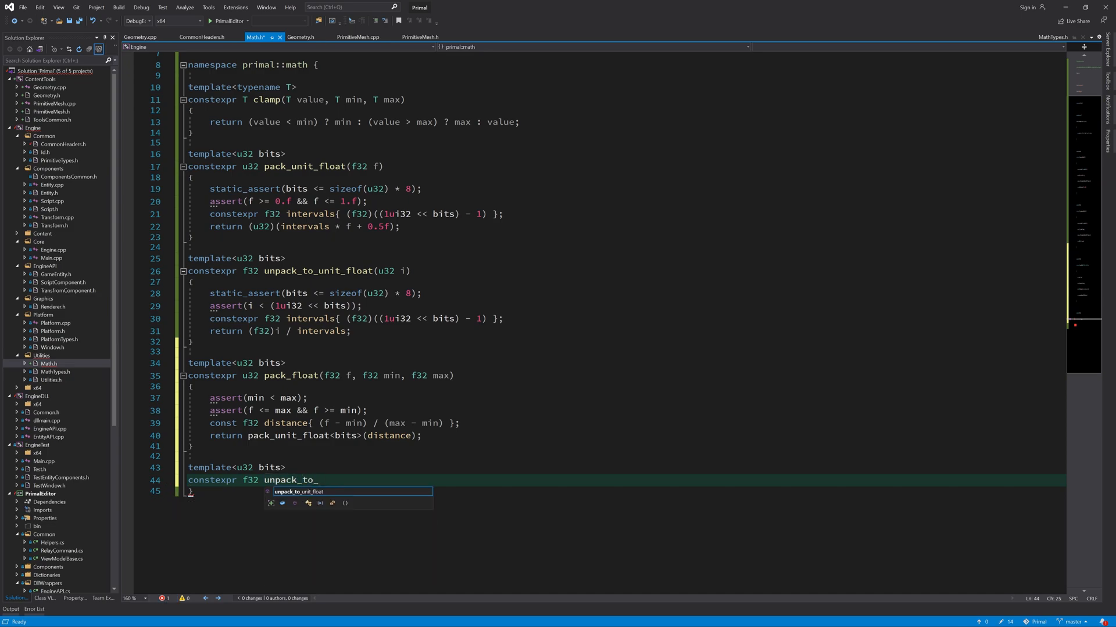
pyautogui.write('float(u32 i, f32 min, f32 max')
pyautogui.write('return')
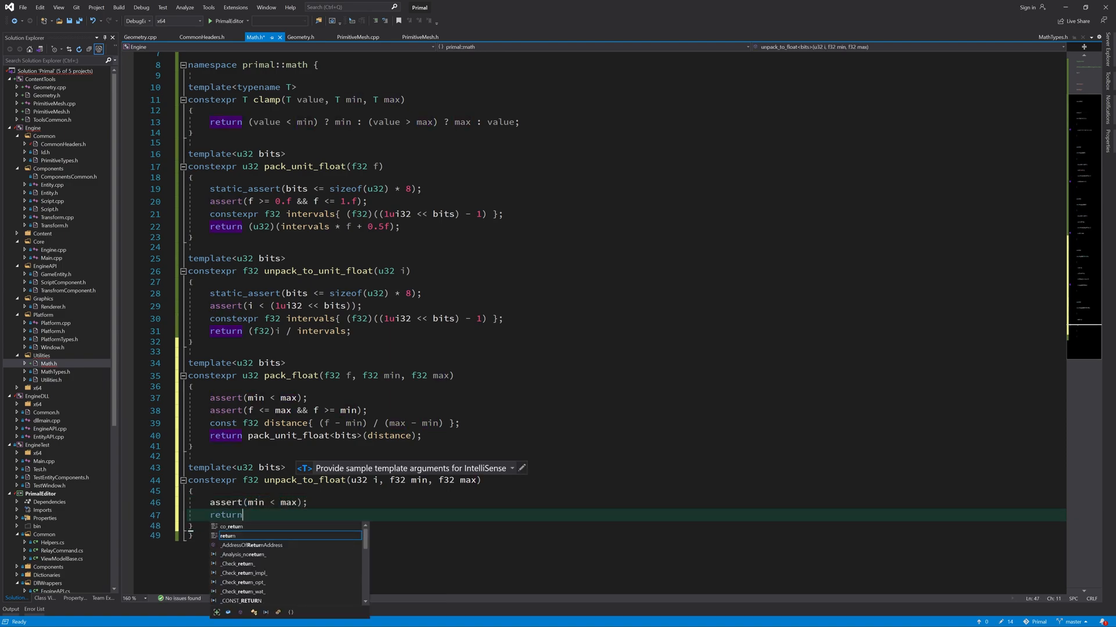
pyautogui.write('unpack_to_unit_float()')
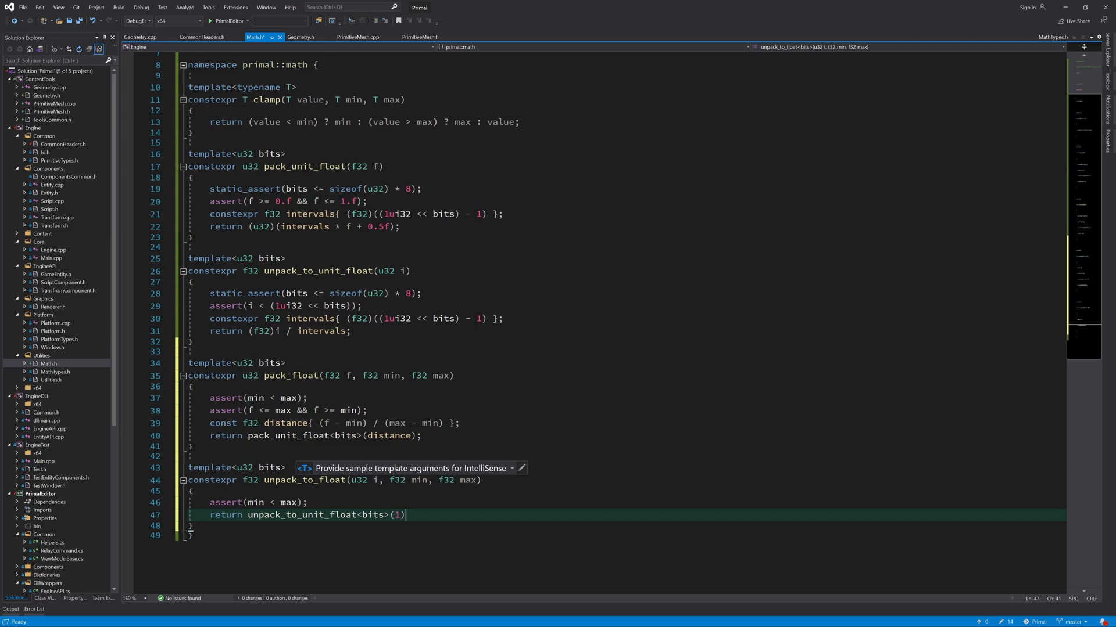
pyautogui.write('*(max-')
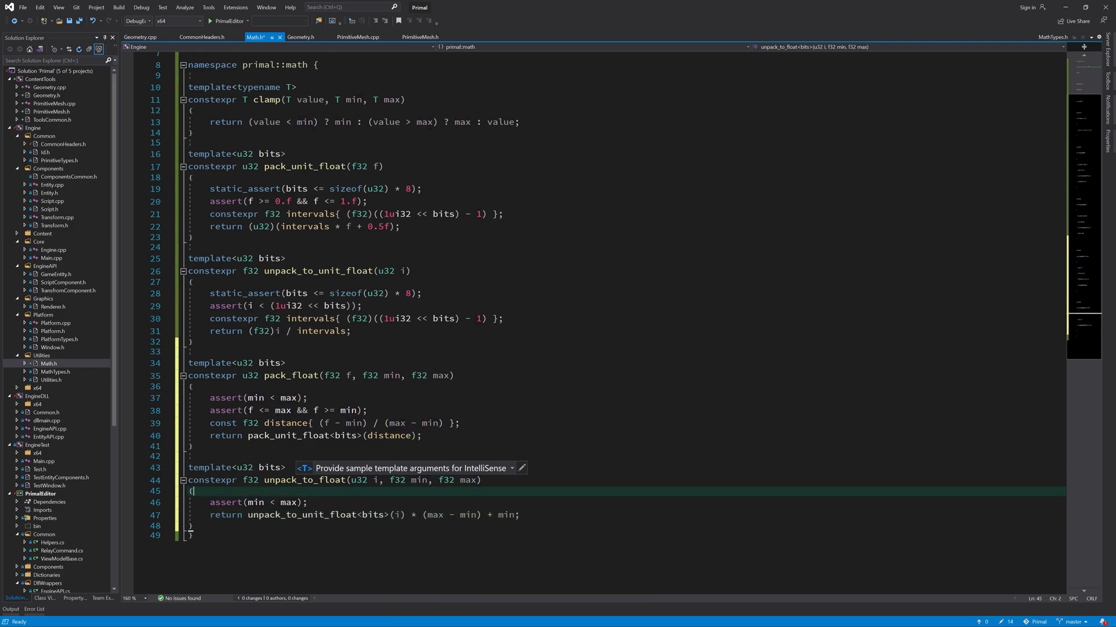
pyautogui.click(192, 351)
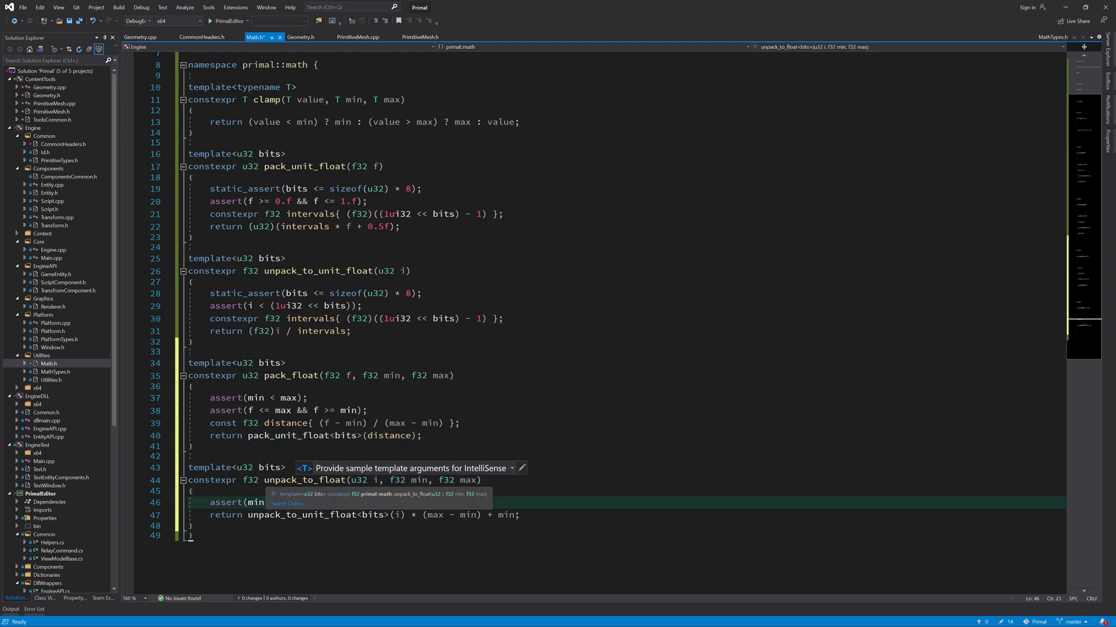
pyautogui.click(344, 436)
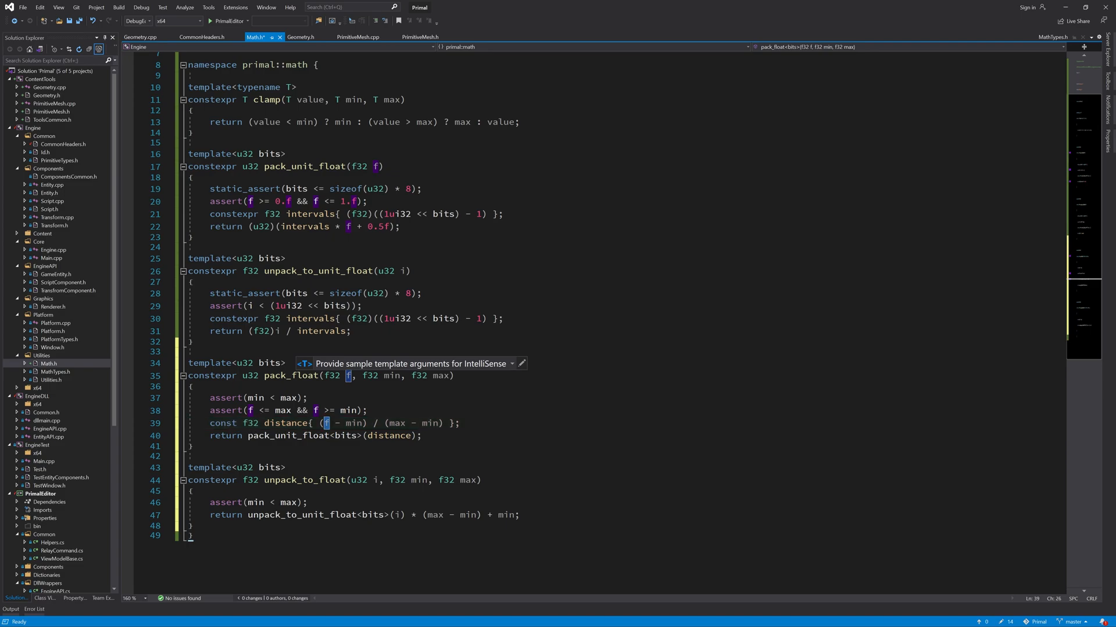
pyautogui.click(235, 502)
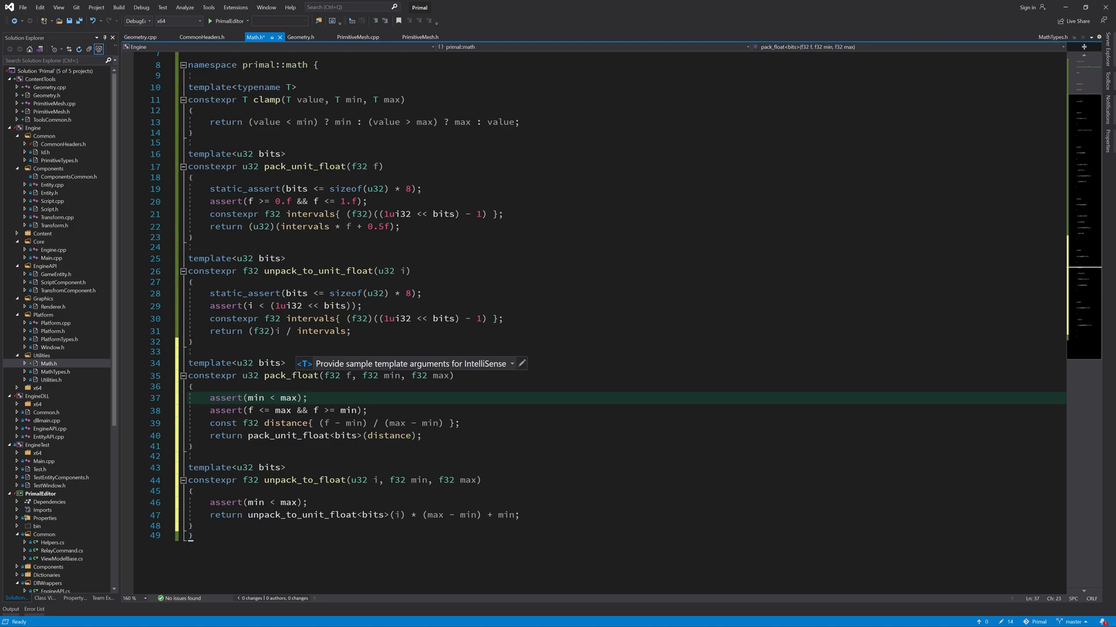
pyautogui.click(140, 37)
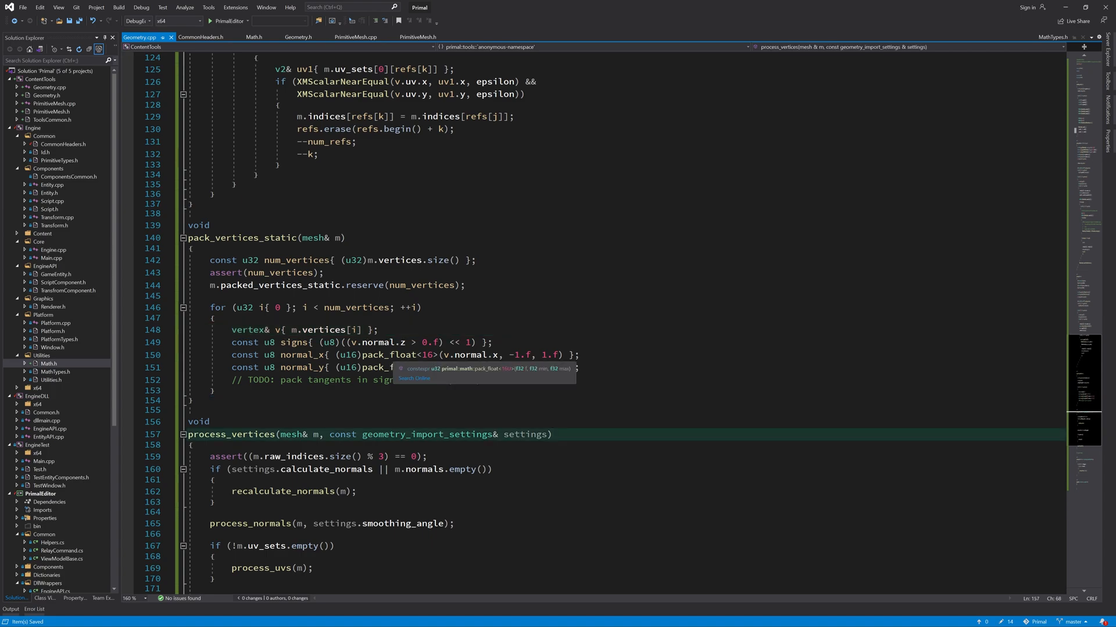
# Step: Emplace a vertex_static of position, {0,0,0}, signs, {normal_x, normal_y}, {} and uv into m.packed_vertices_static
pyautogui.click(512, 355)
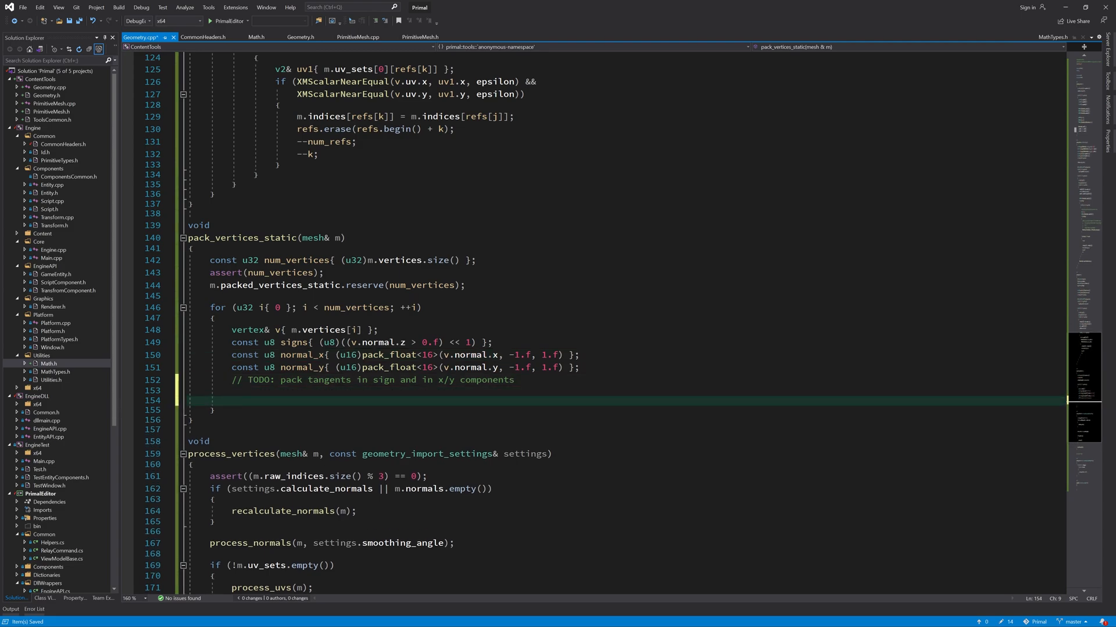
pyautogui.write('m.packed_vertices_static')
pyautogui.write('.emplace_back(packed_vertex::vertex_static')
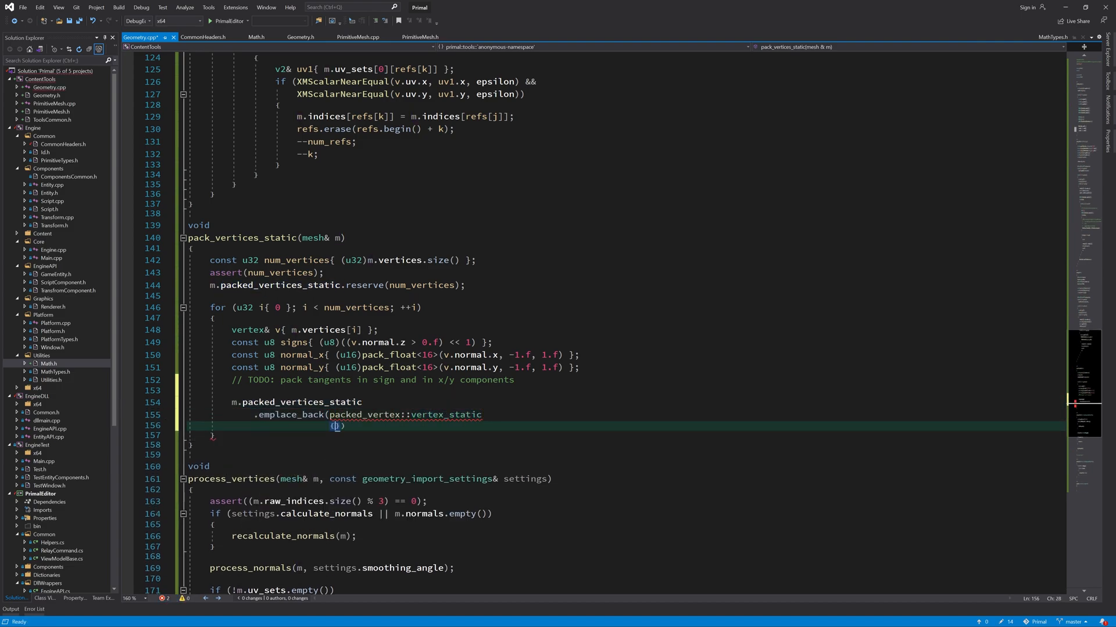
pyautogui.press('enter')
pyautogui.write('v.position, {0, 0, 0}, signs,')
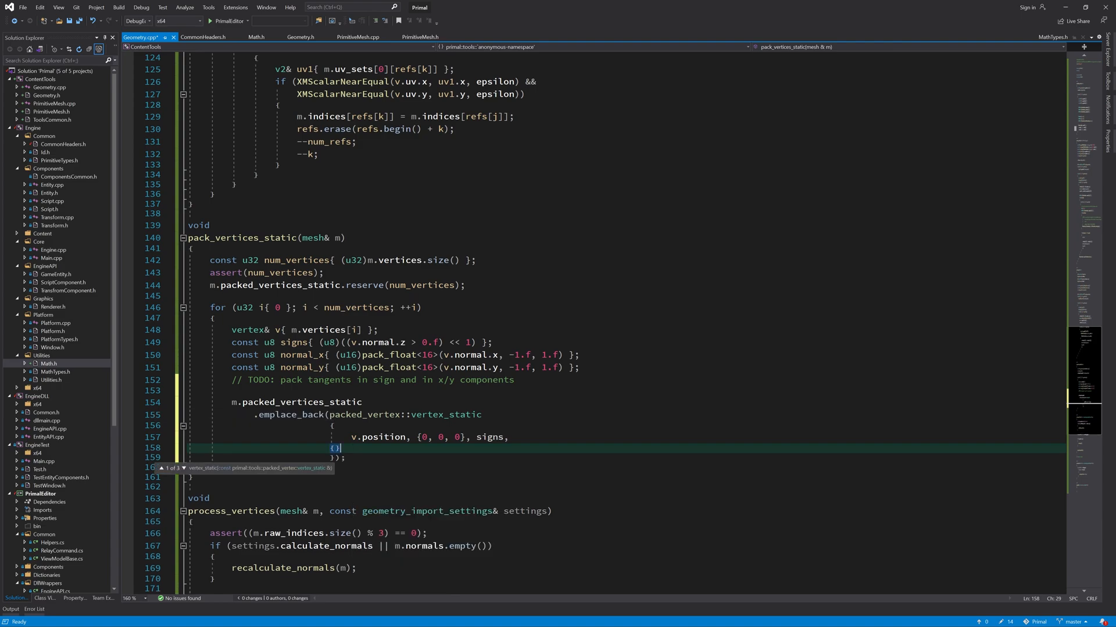
pyautogui.write('n')
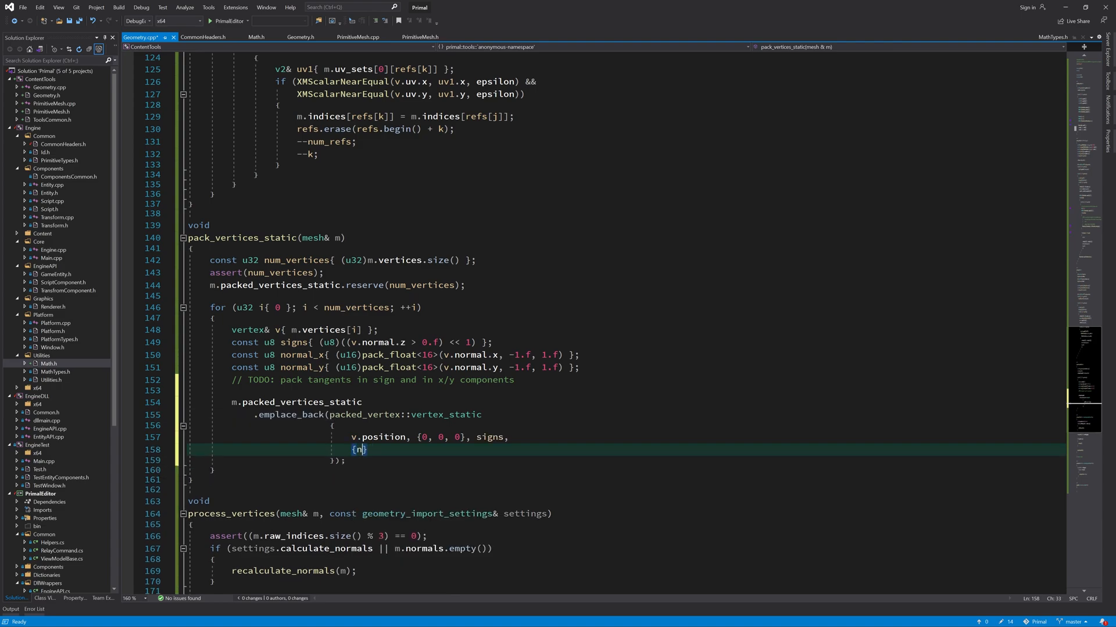
pyautogui.write('ormal_x, normal_y')
pyautogui.write('v.uv')
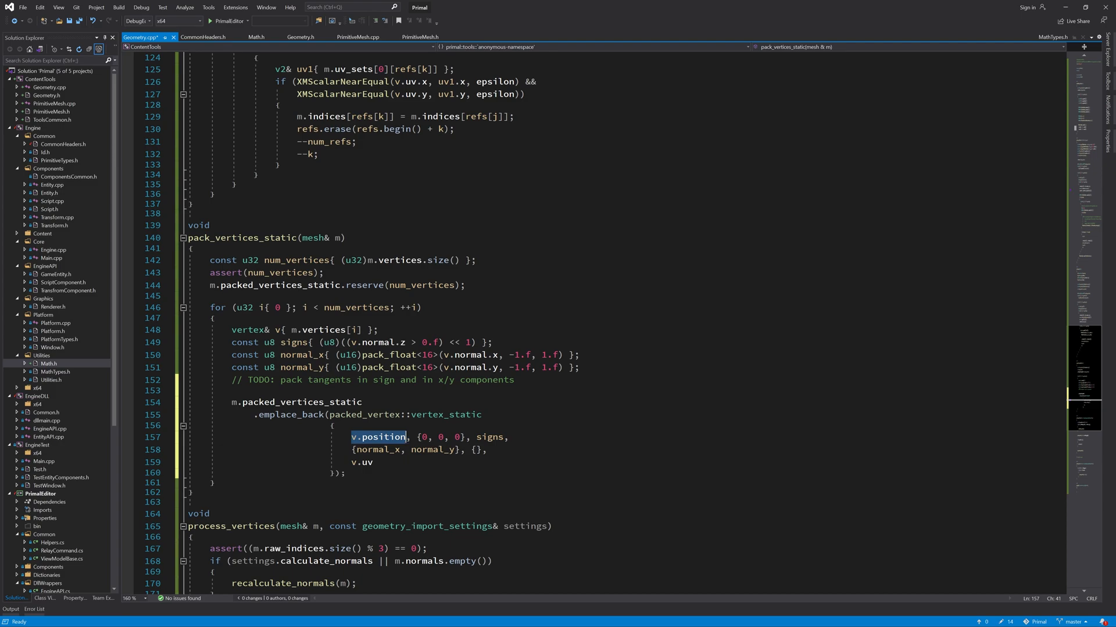
pyautogui.click(418, 437)
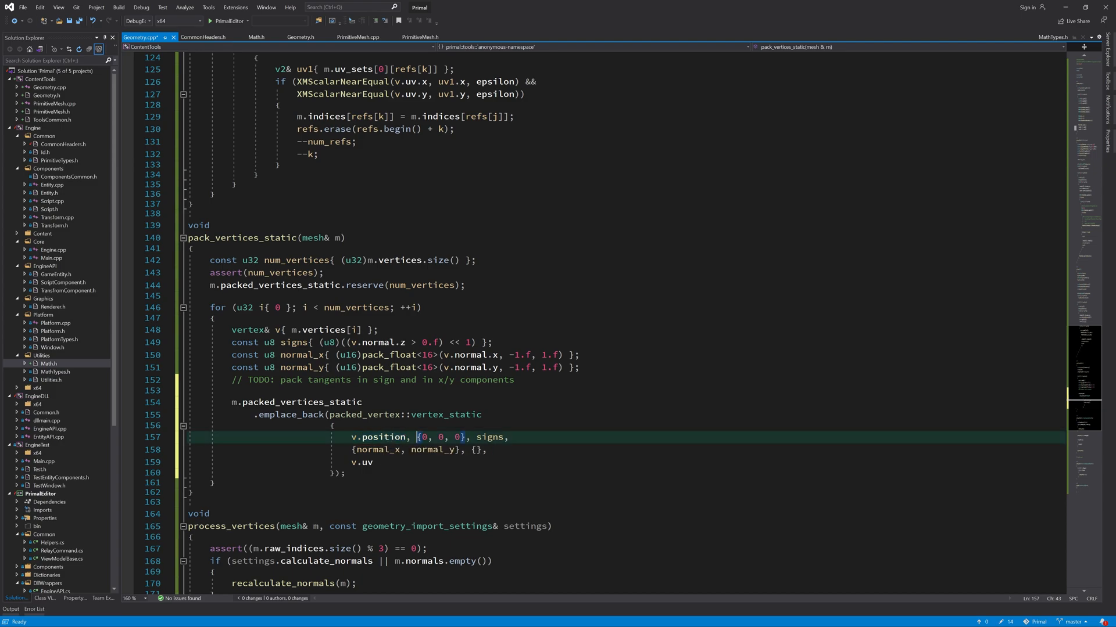
pyautogui.doubleClick(441, 437)
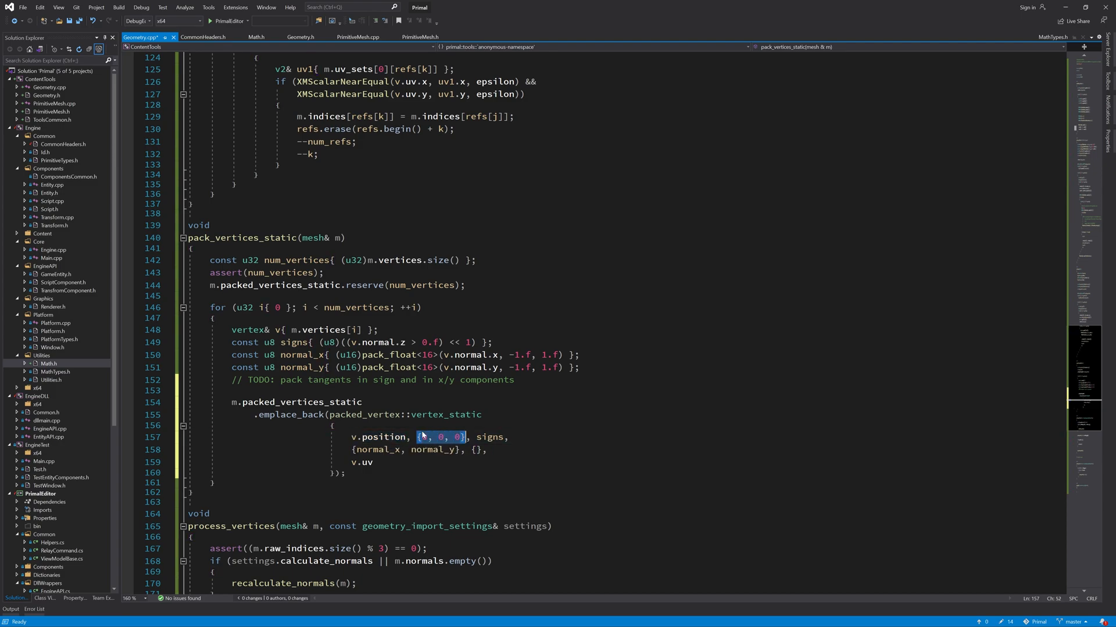
pyautogui.moveTo(424, 435)
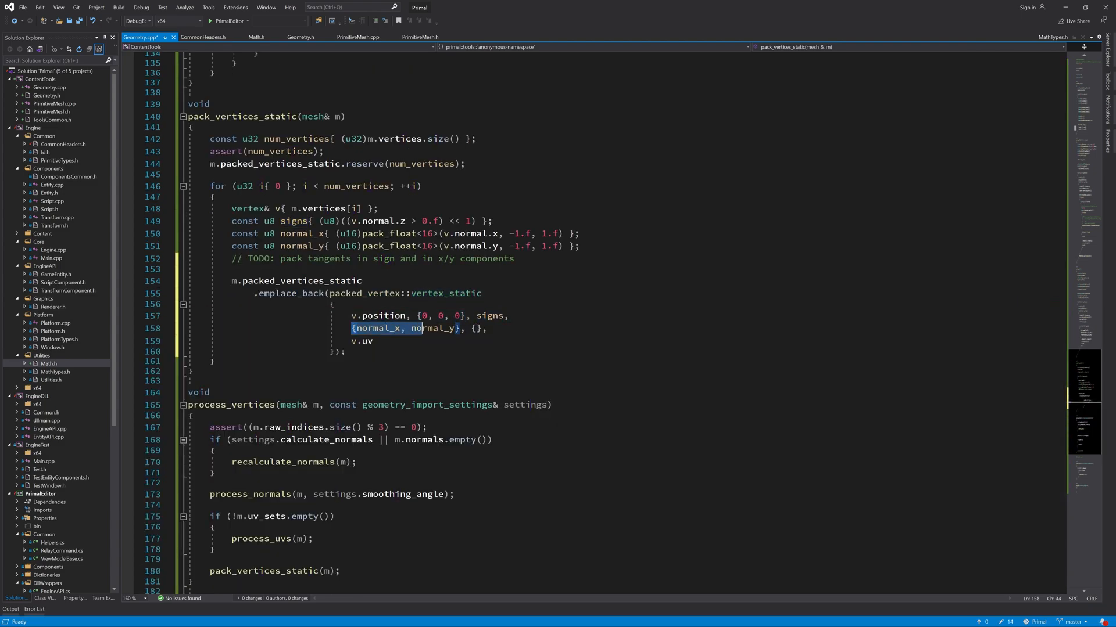
pyautogui.moveTo(380, 328)
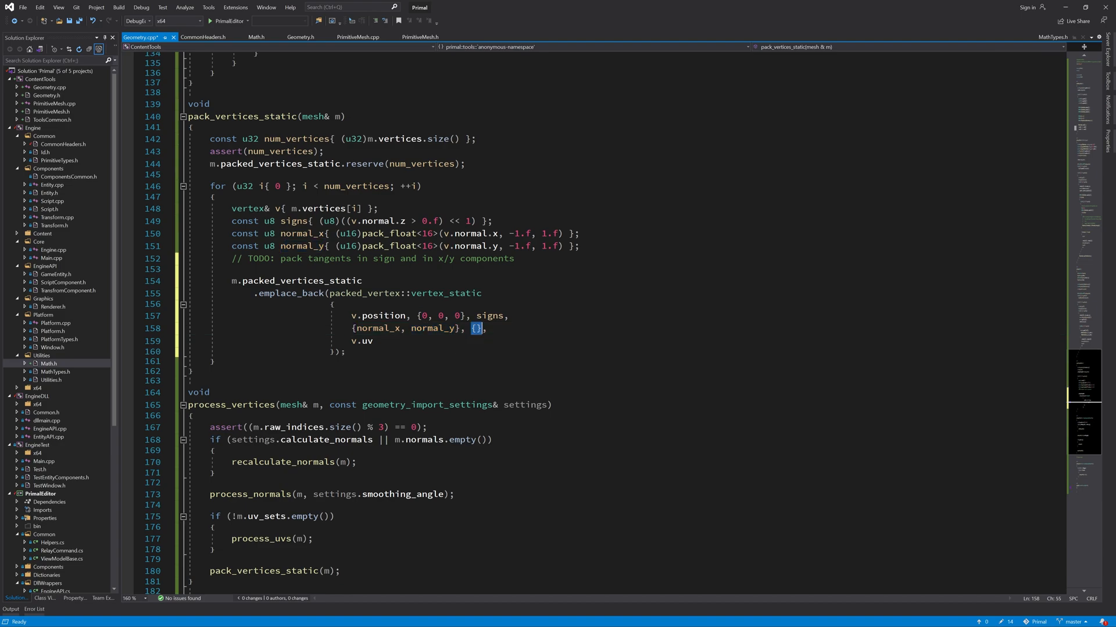
pyautogui.moveTo(476, 329)
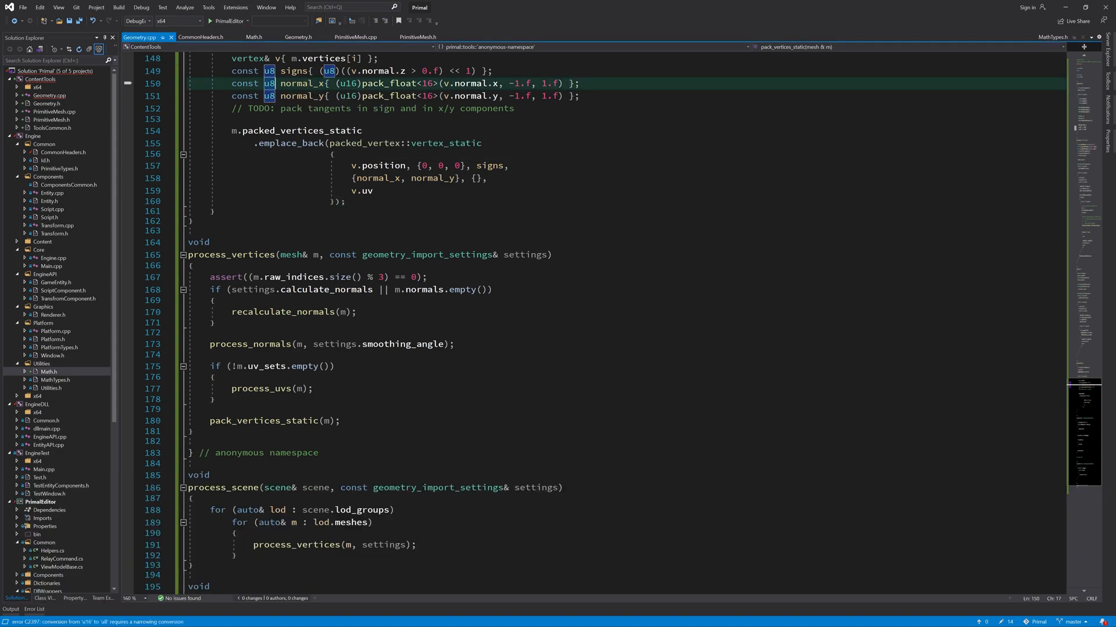
# Step: Retype the normal_x and normal_y declarations from u8 to u16 and rebuild with F7
pyautogui.click(284, 96)
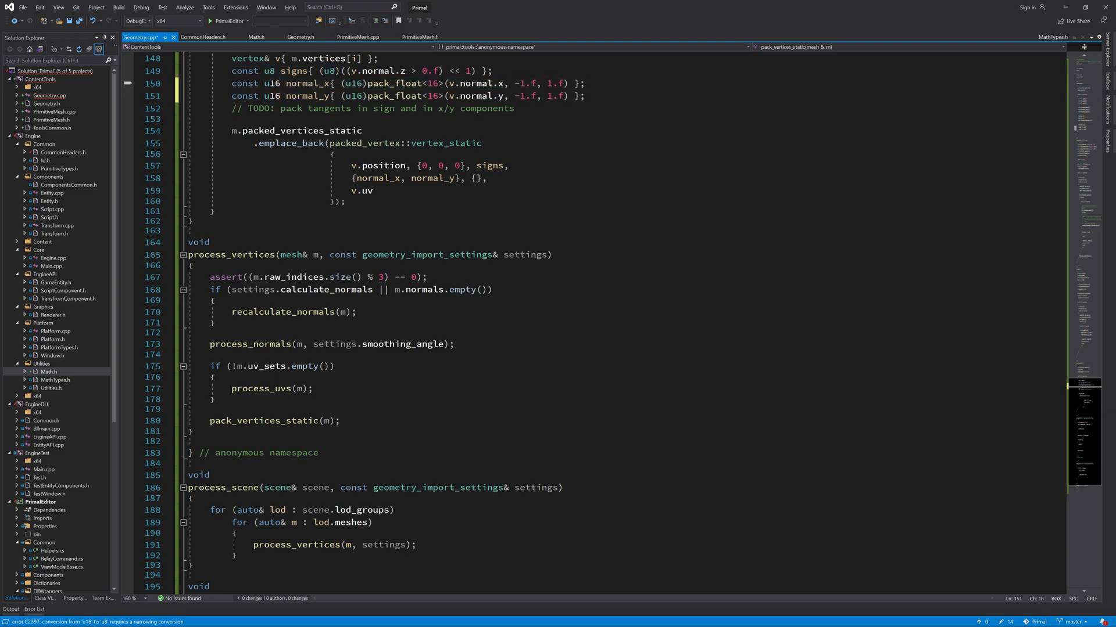
pyautogui.click(355, 108)
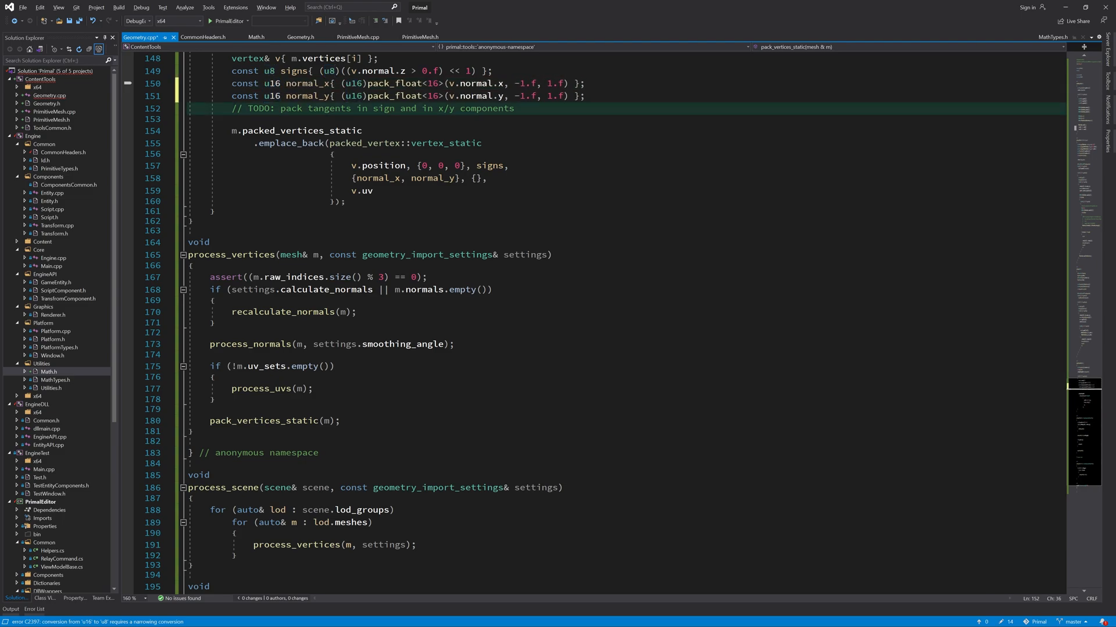
pyautogui.press('F7')
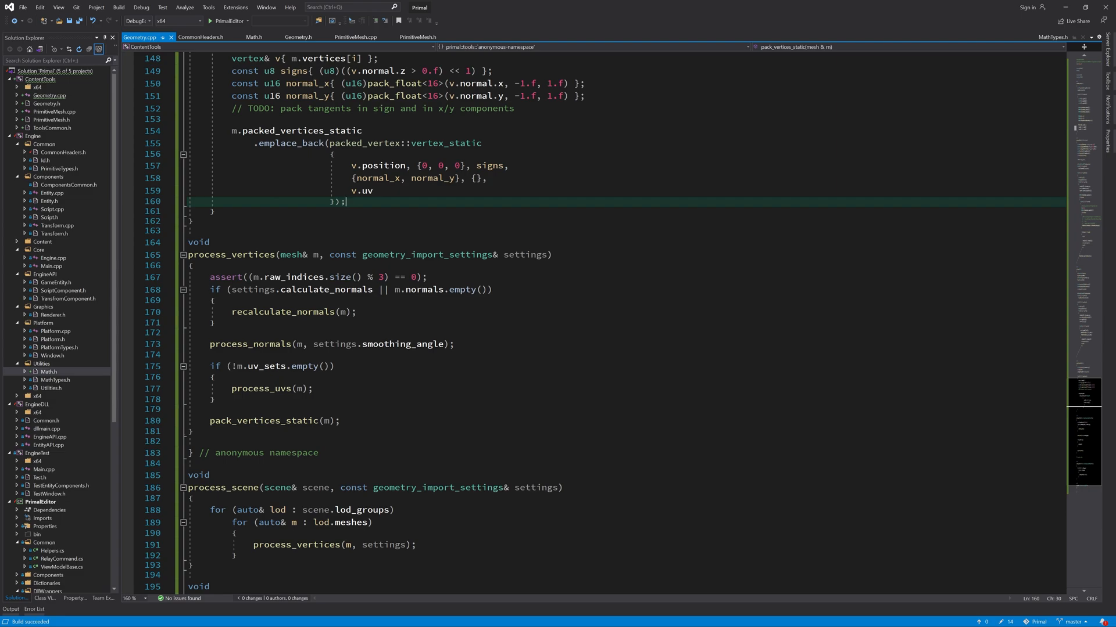
pyautogui.click(356, 37)
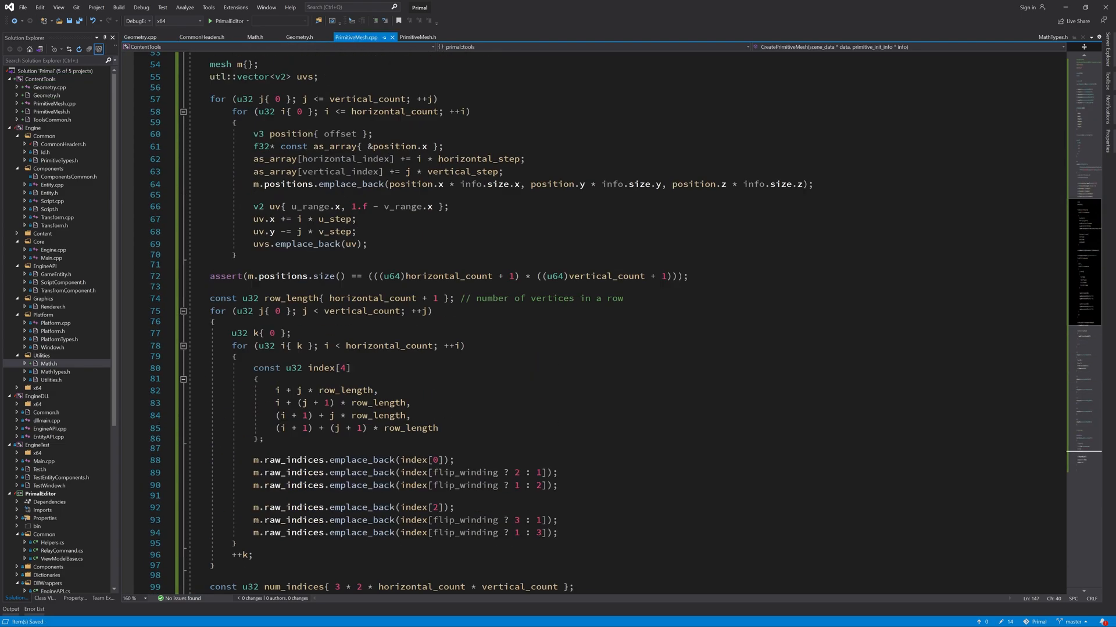
pyautogui.scroll(-3)
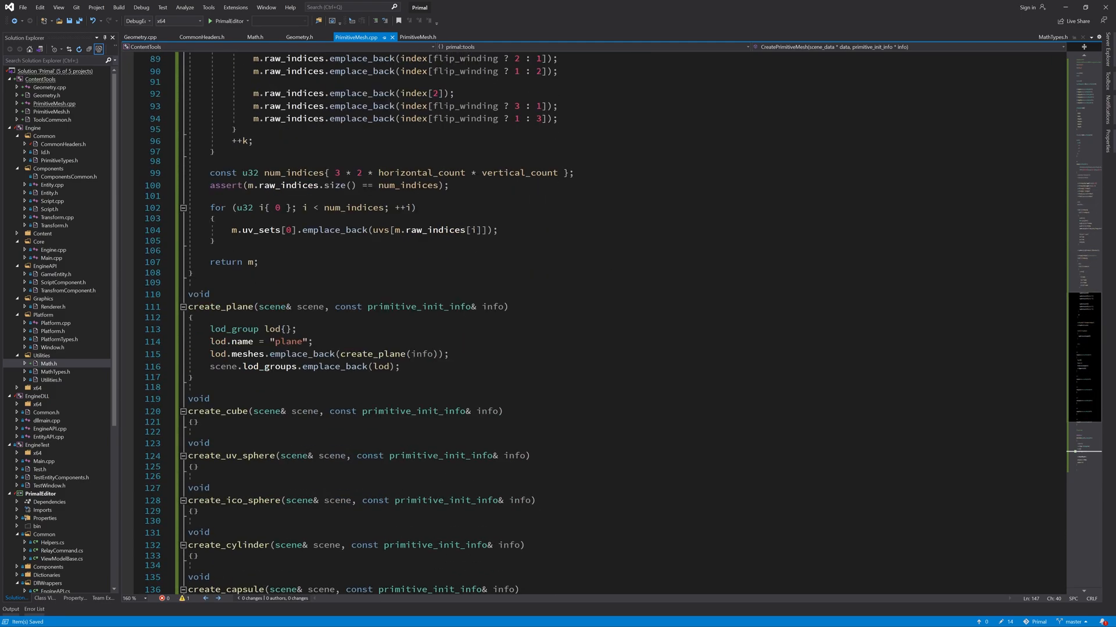
pyautogui.scroll(-3)
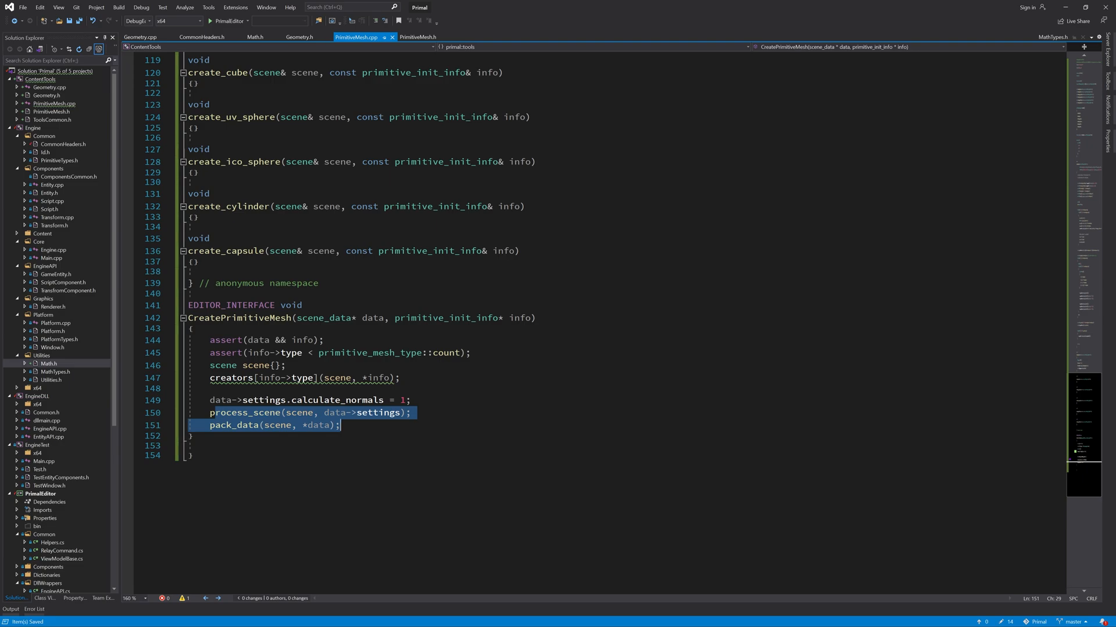
pyautogui.moveTo(320, 425)
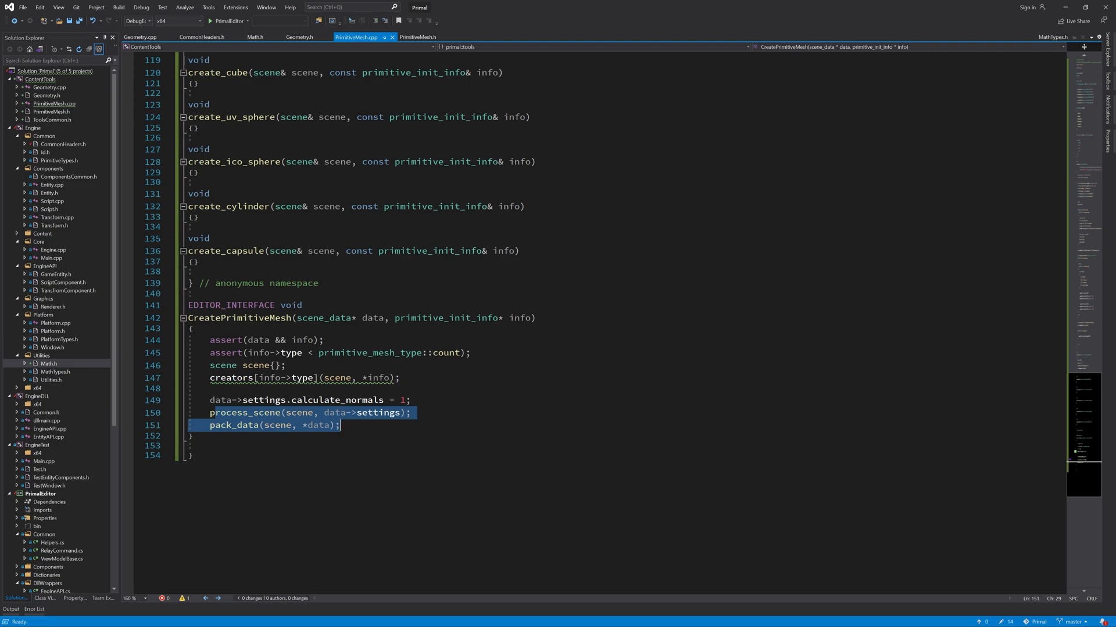
pyautogui.click(285, 425)
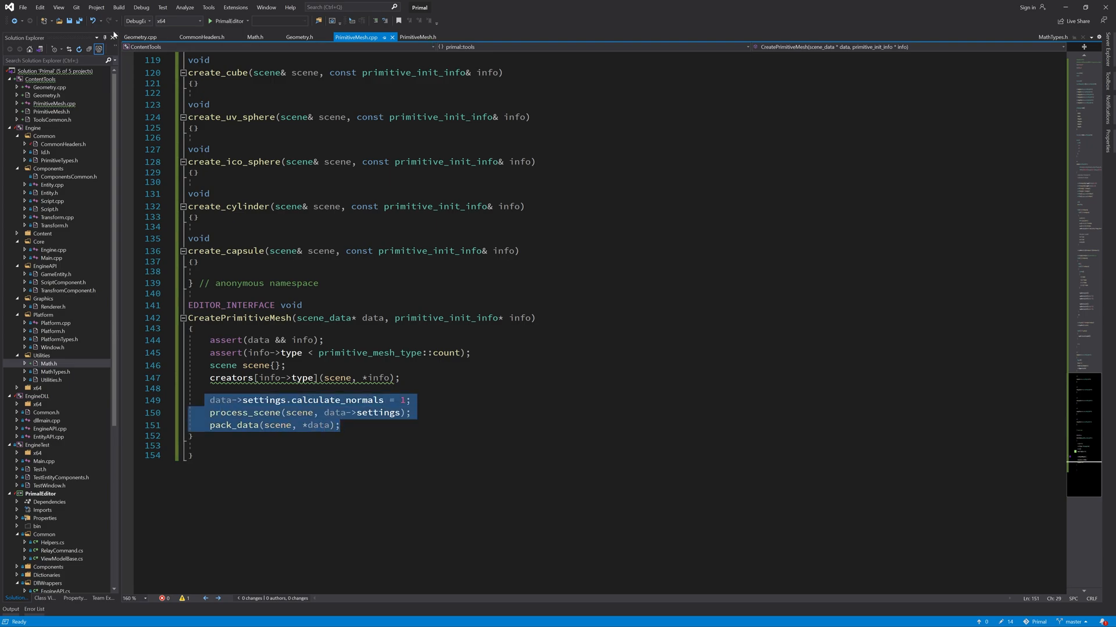
pyautogui.click(140, 36)
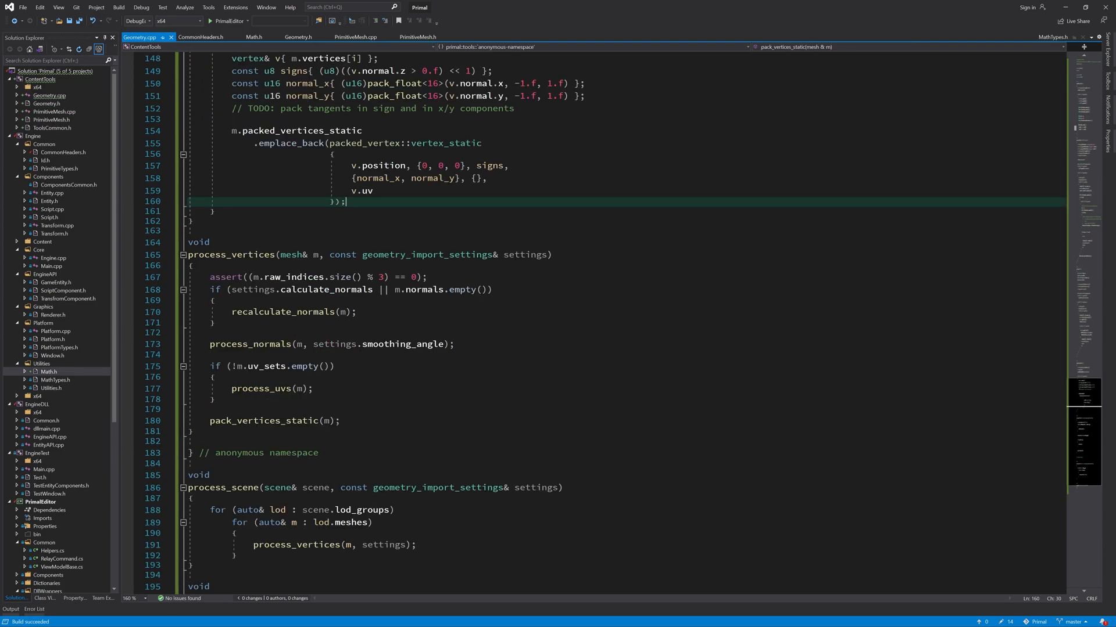
pyautogui.scroll(-3)
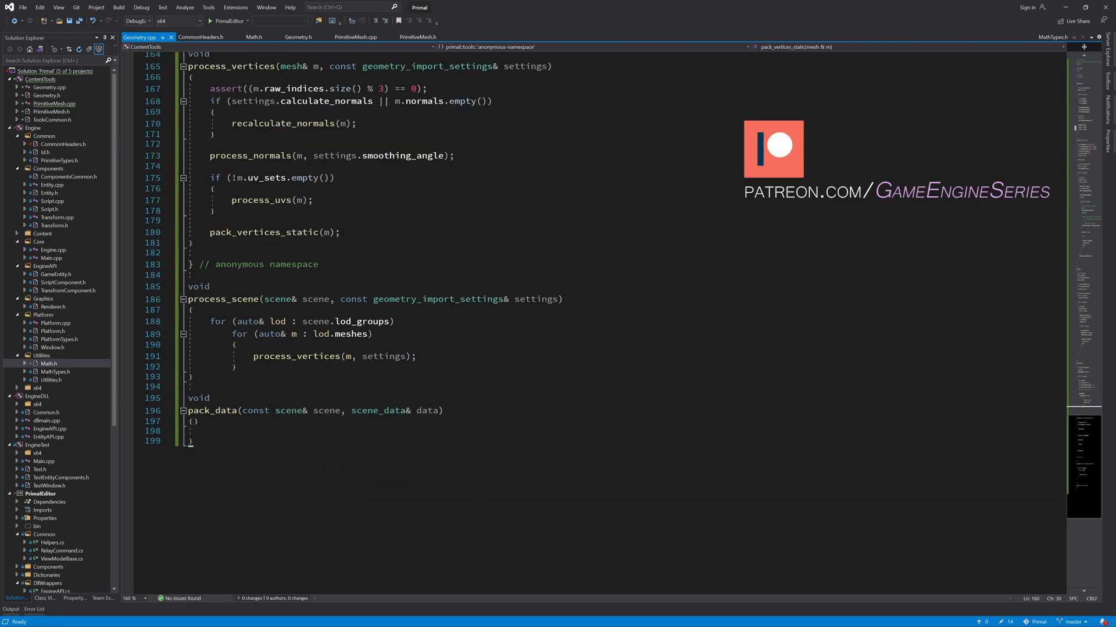